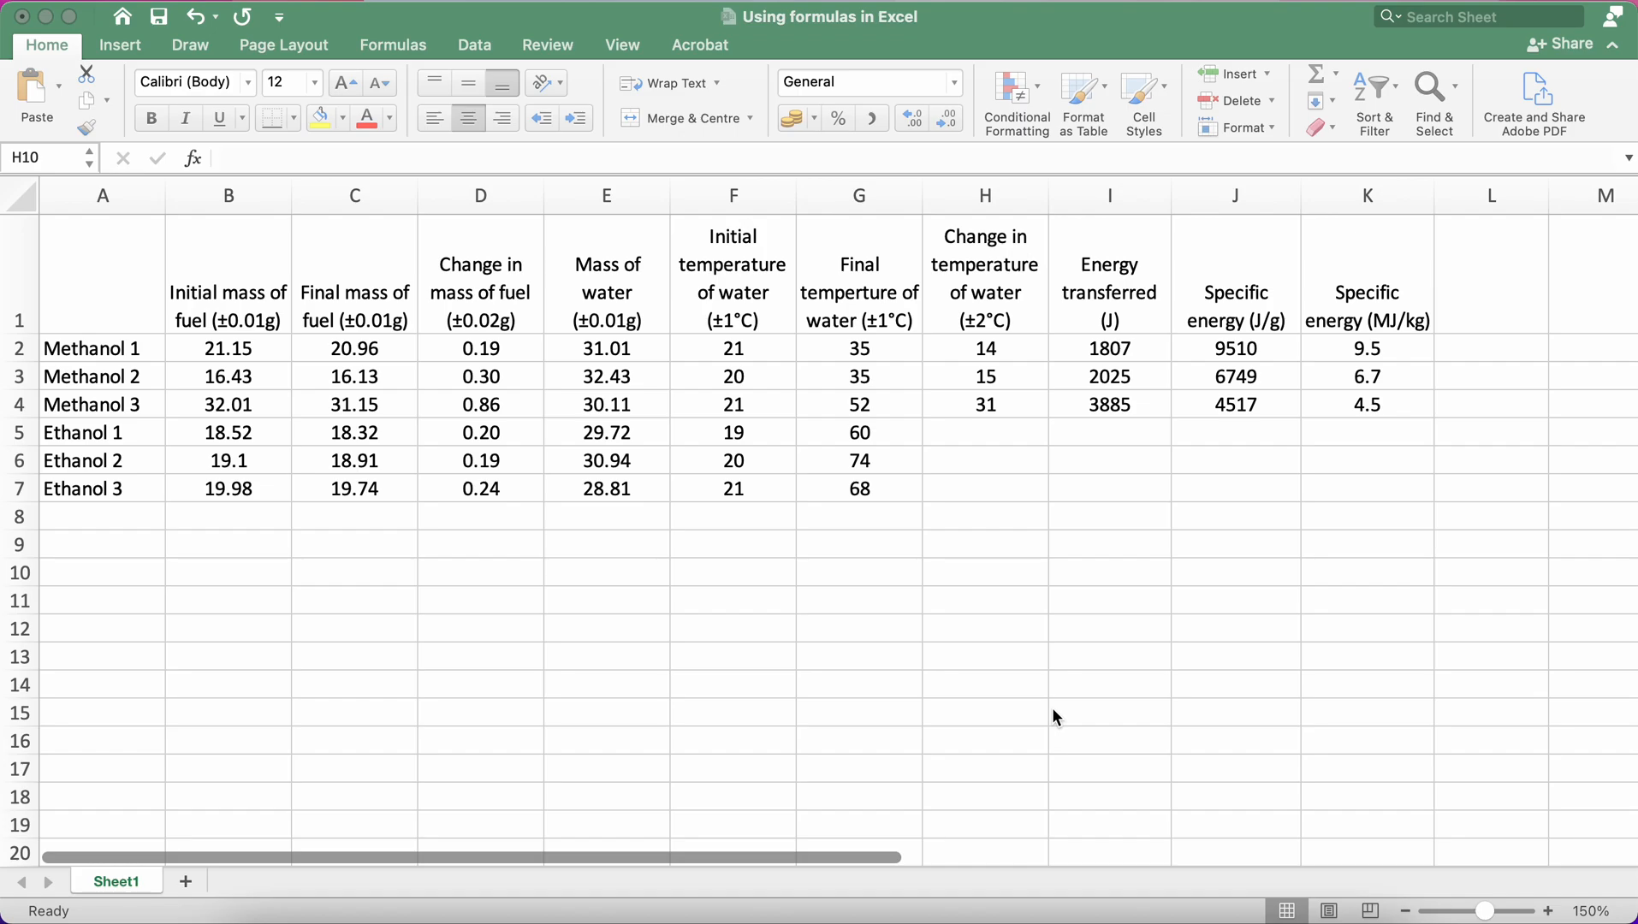
pyautogui.moveTo(416, 289)
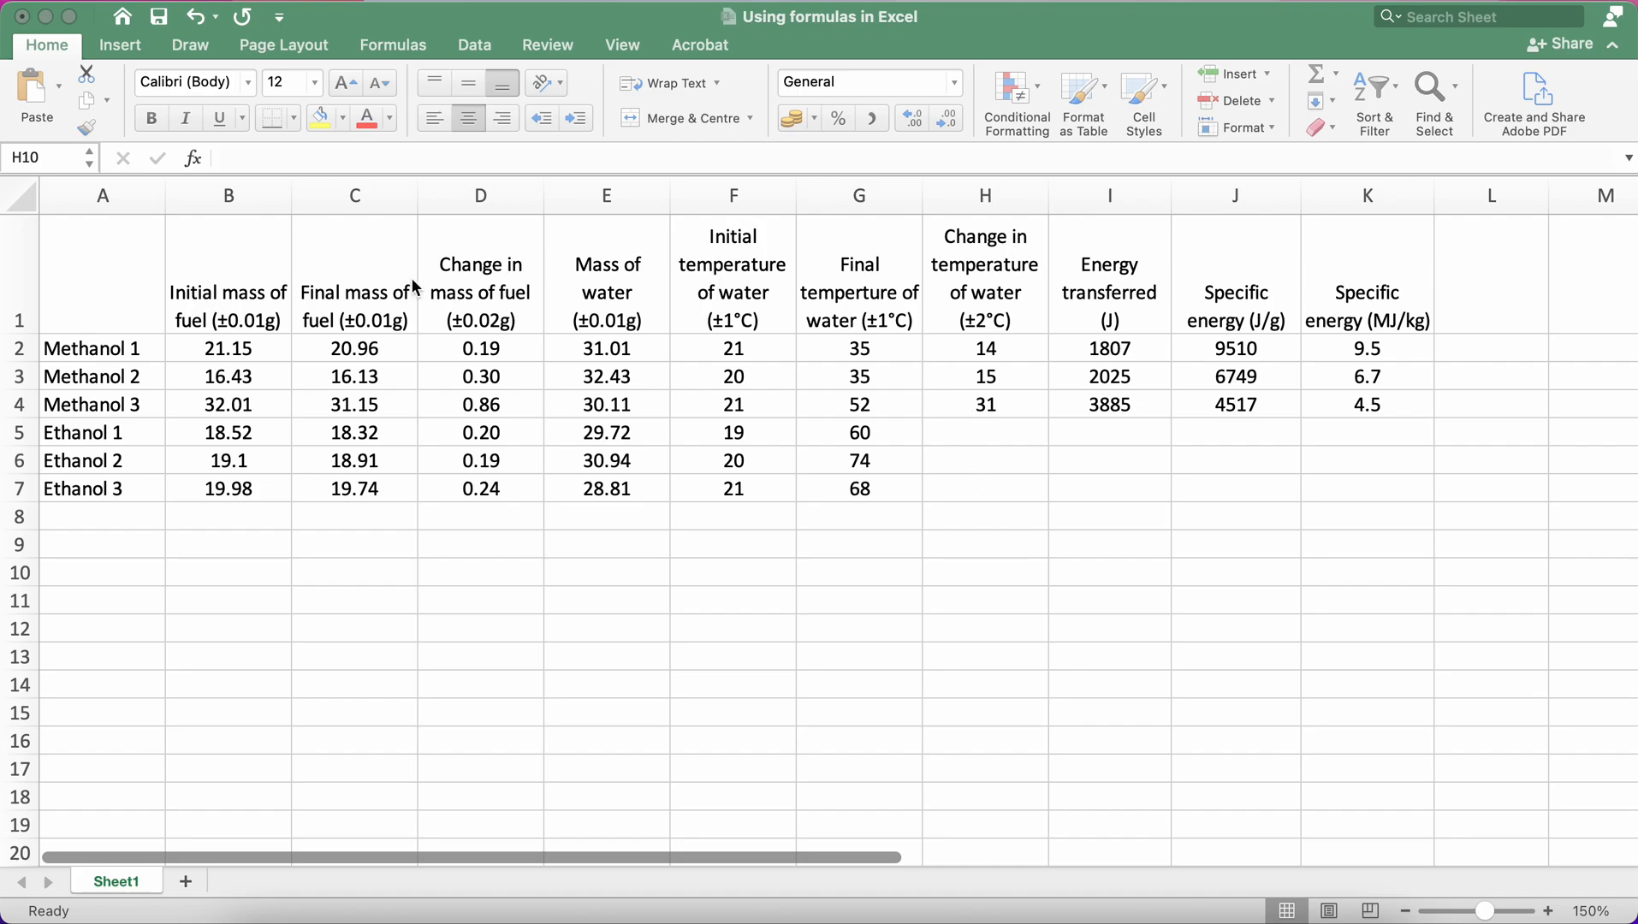
pyautogui.moveTo(299, 262)
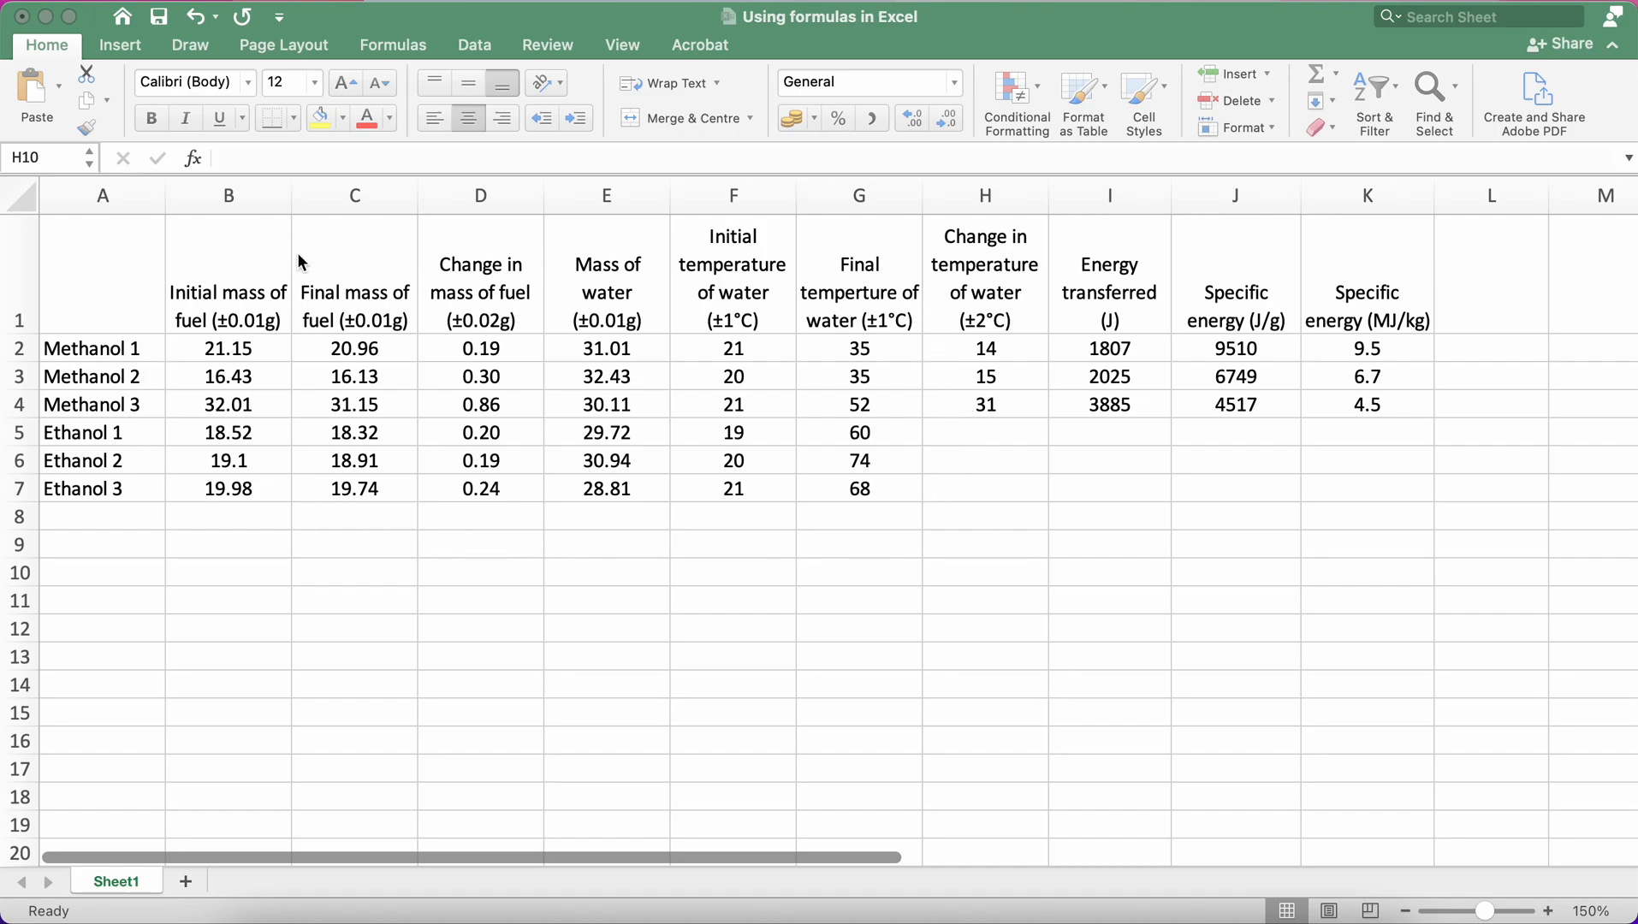
pyautogui.moveTo(741, 561)
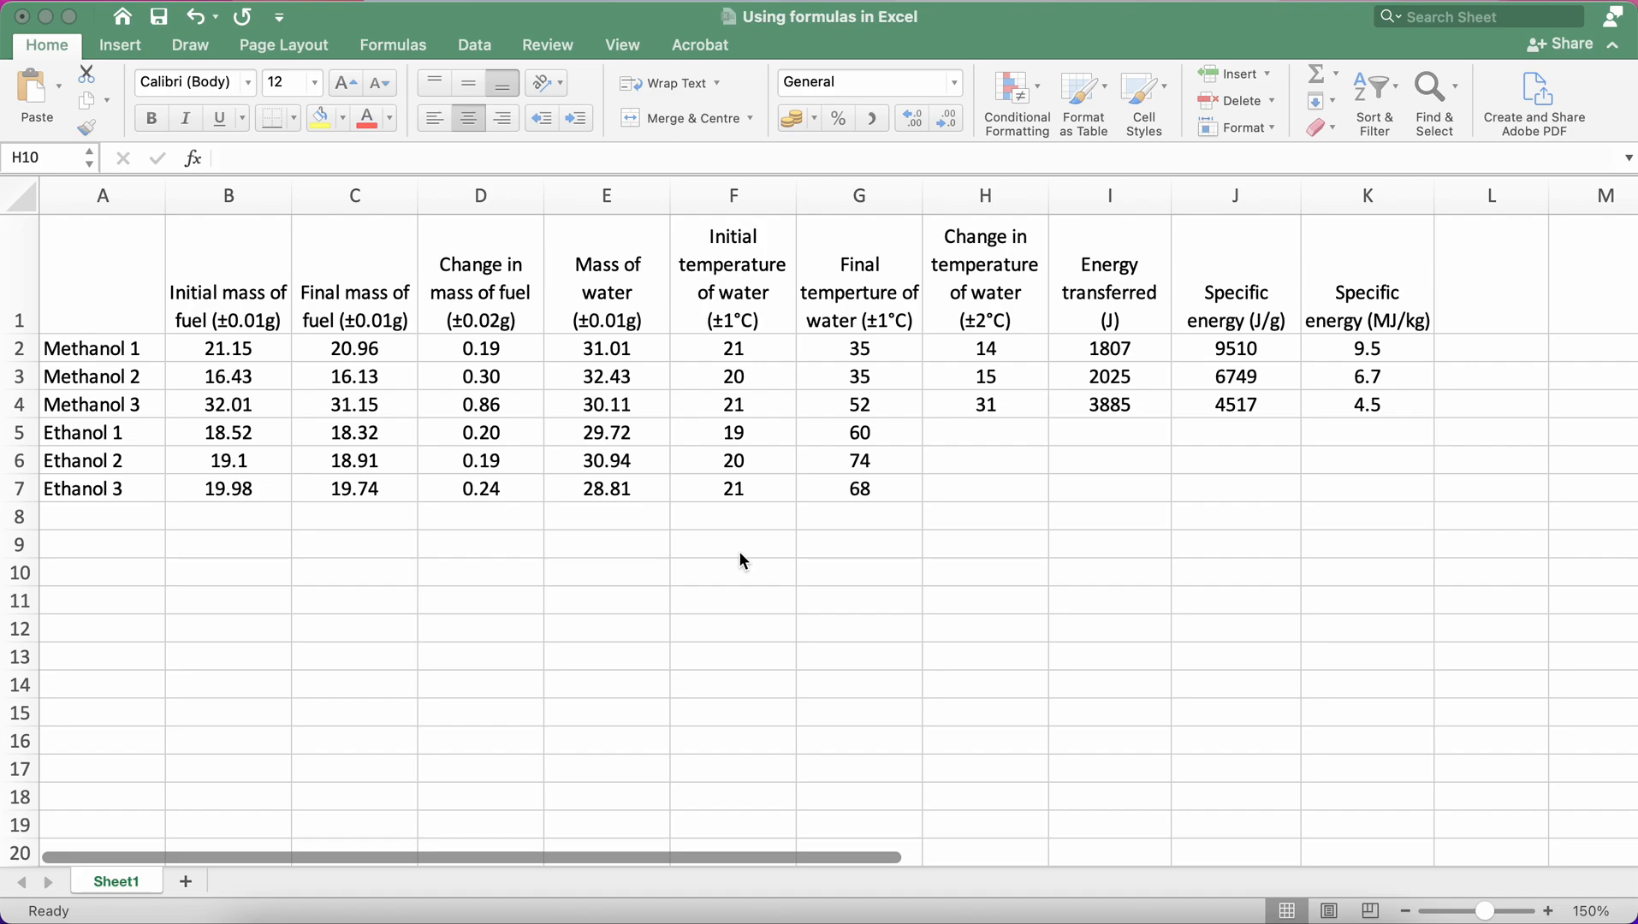
pyautogui.moveTo(1112, 486)
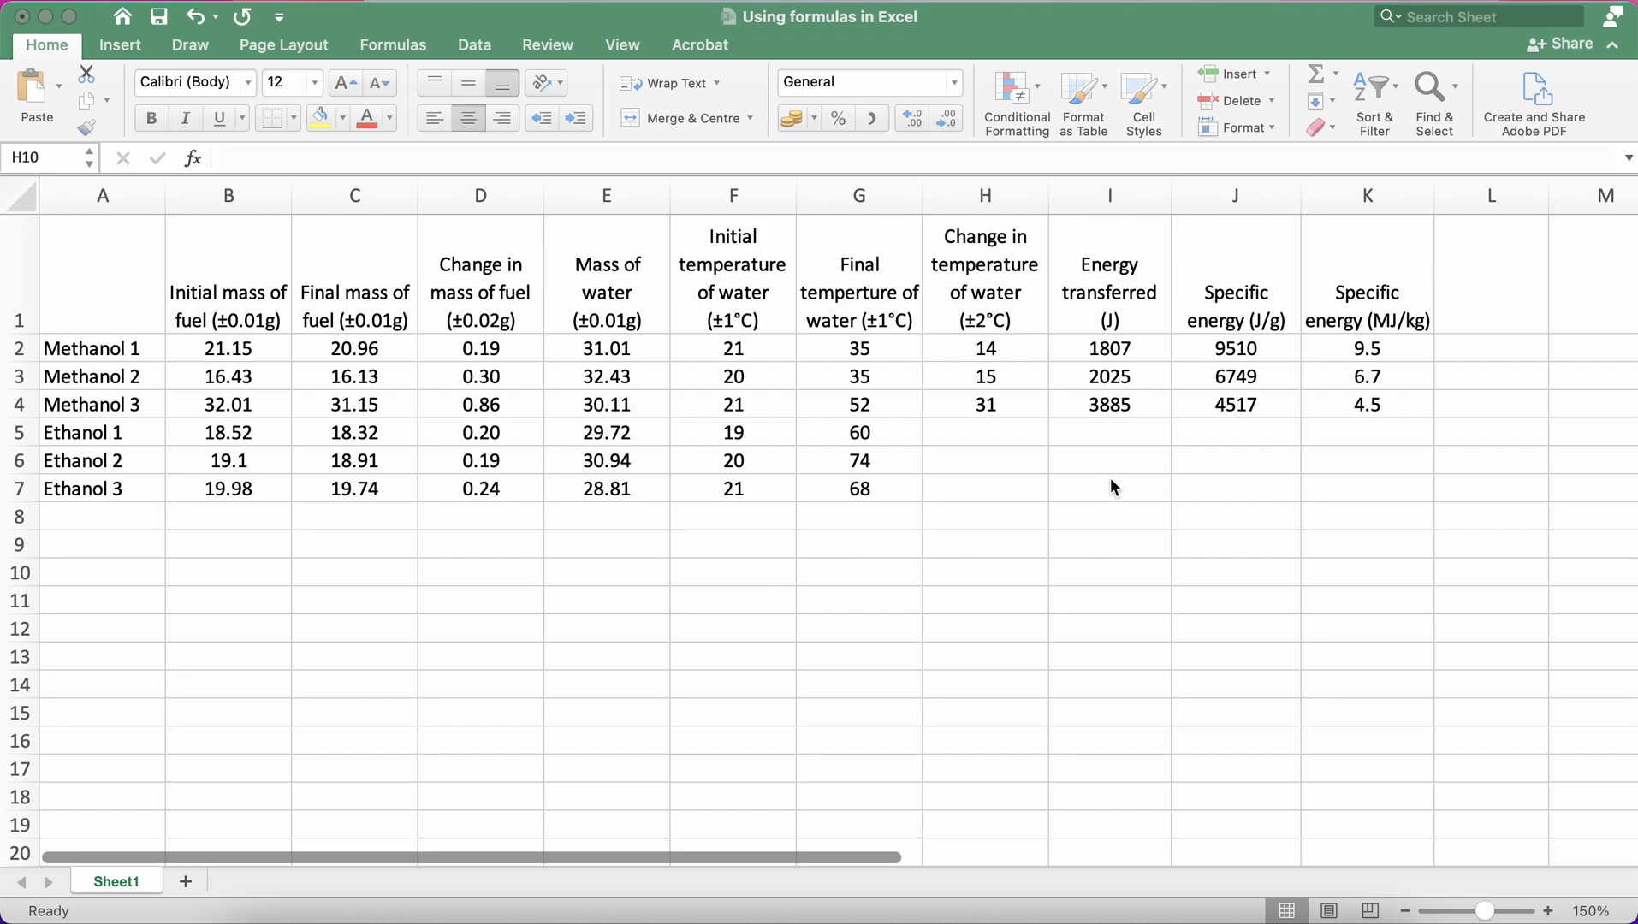
# Fill temperature change, energy transferred and specific energy down the three ethanol rows and check the formulas
pyautogui.click(982, 454)
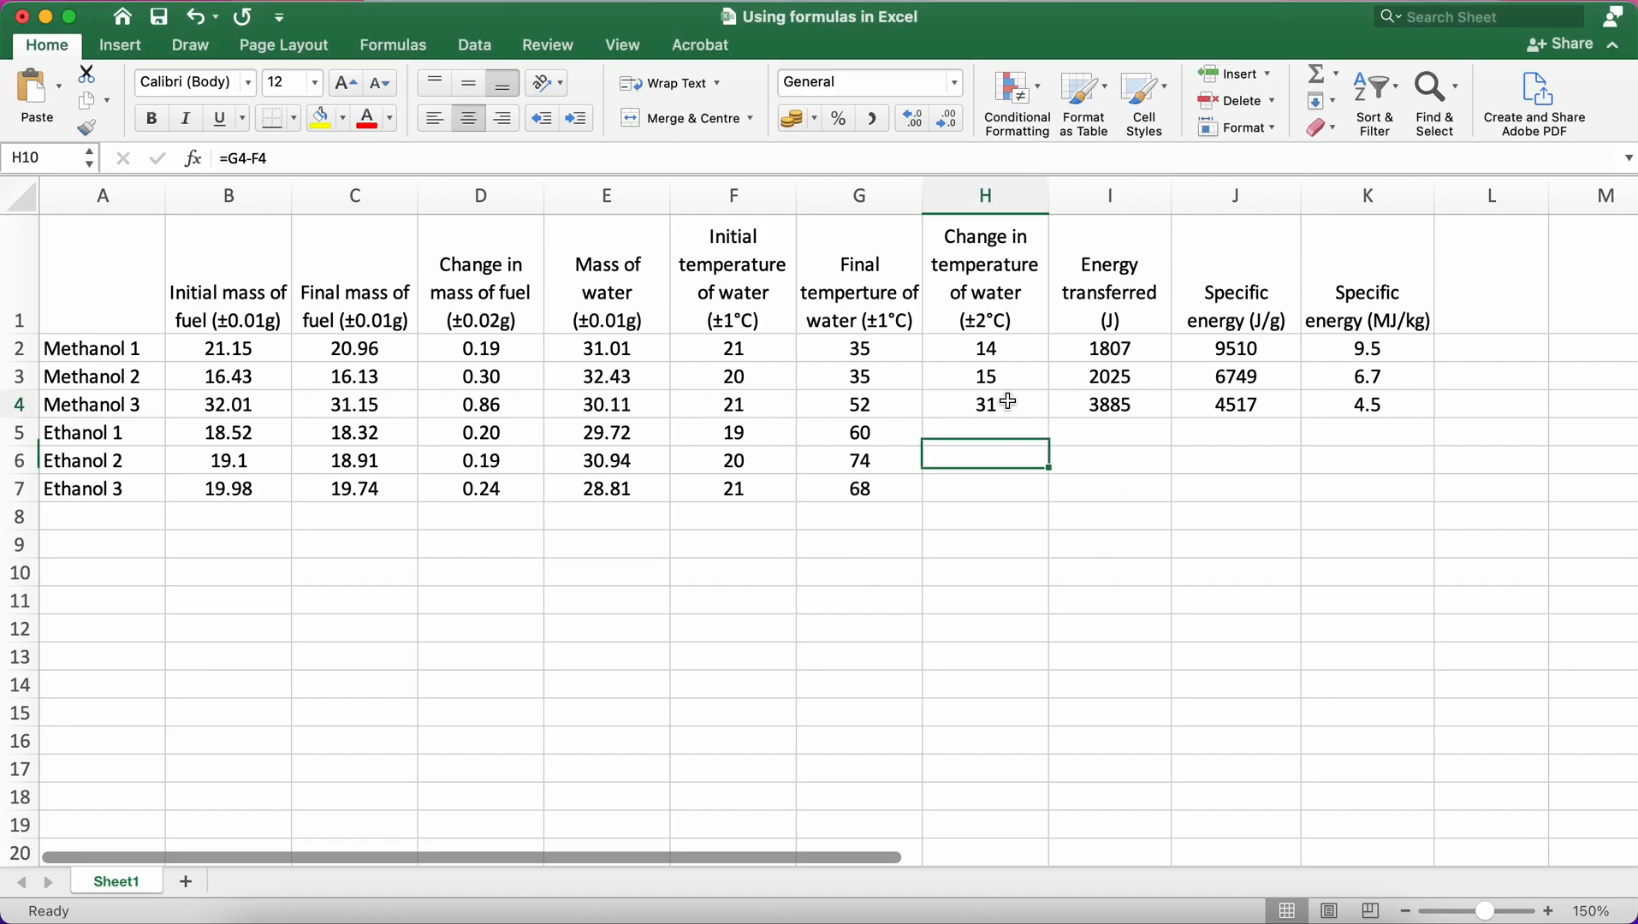
pyautogui.click(982, 404)
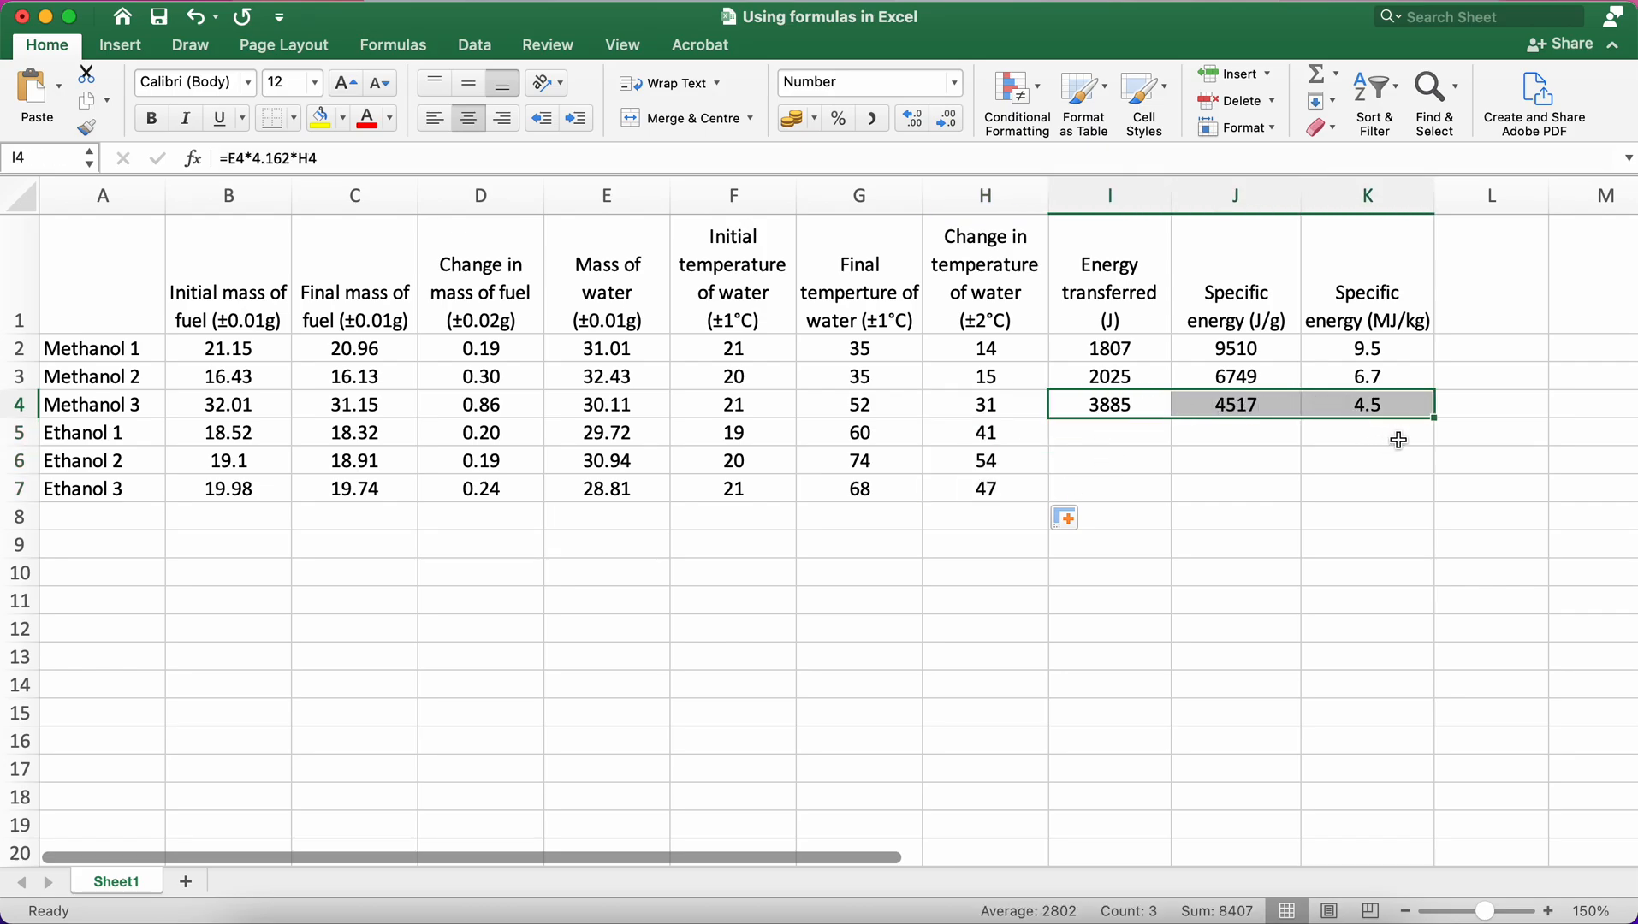
pyautogui.moveTo(1434, 416)
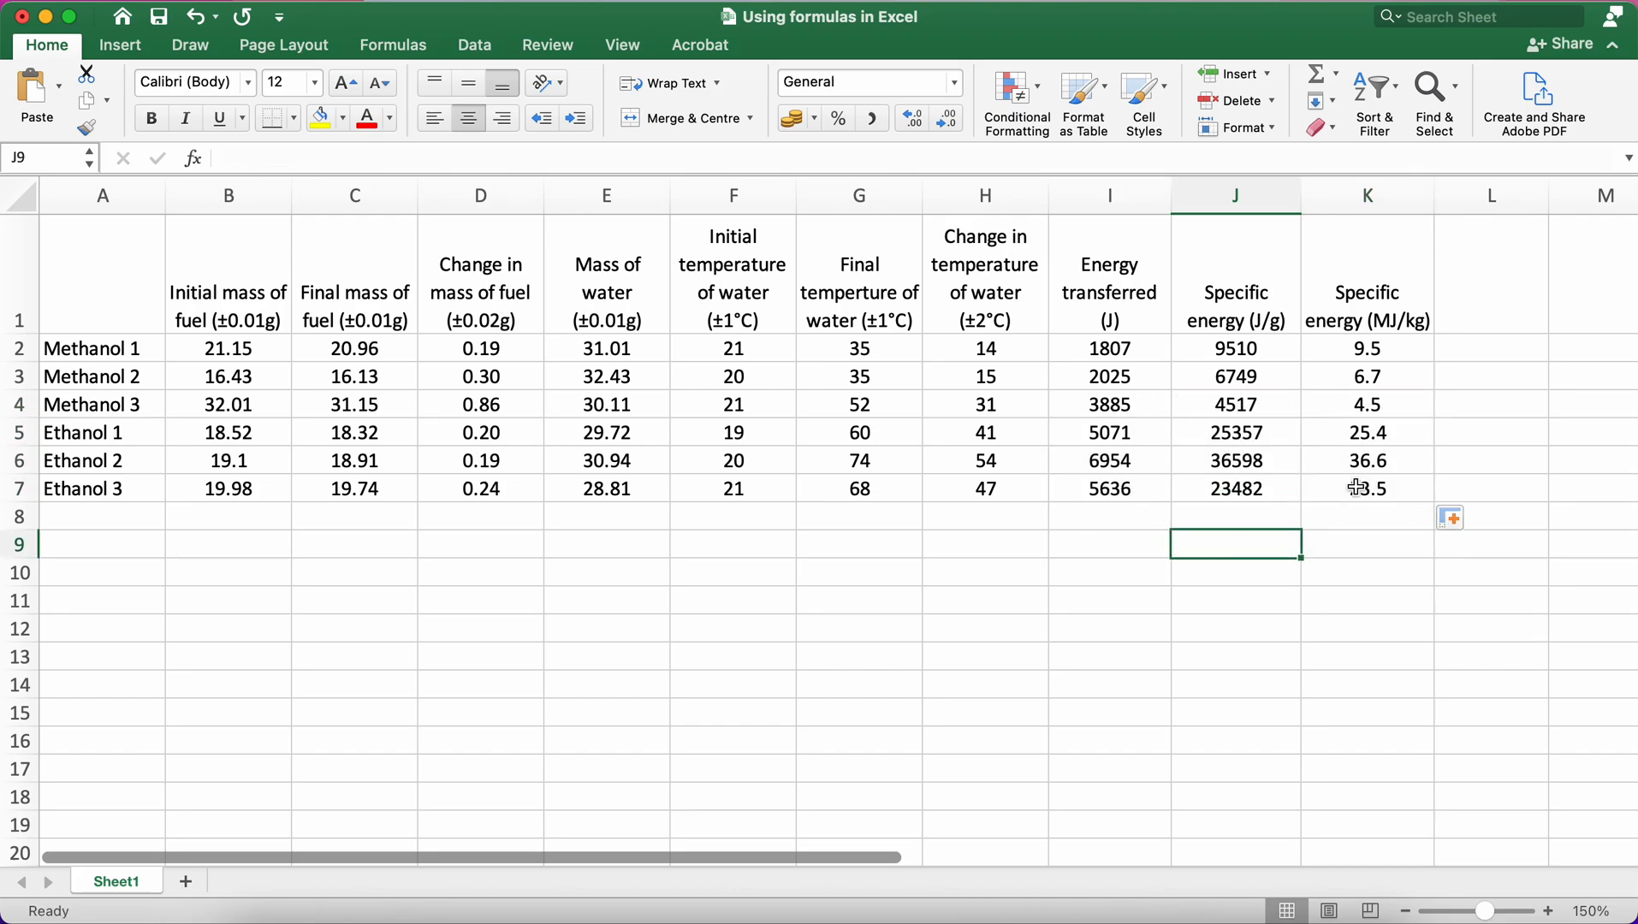
pyautogui.click(1234, 433)
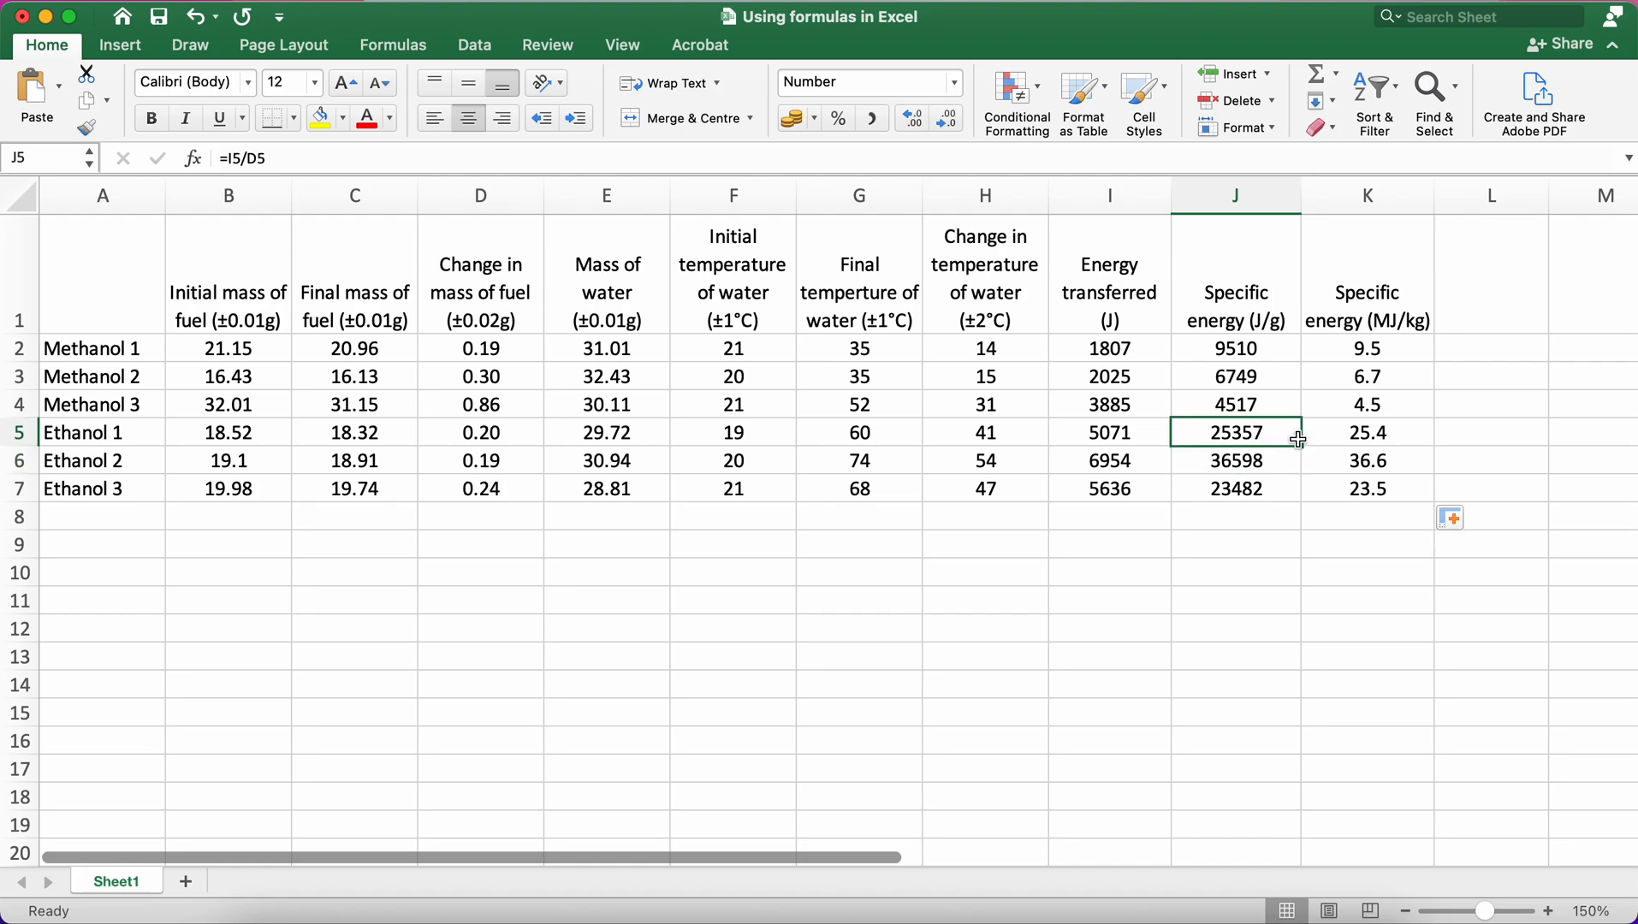
pyautogui.click(1365, 460)
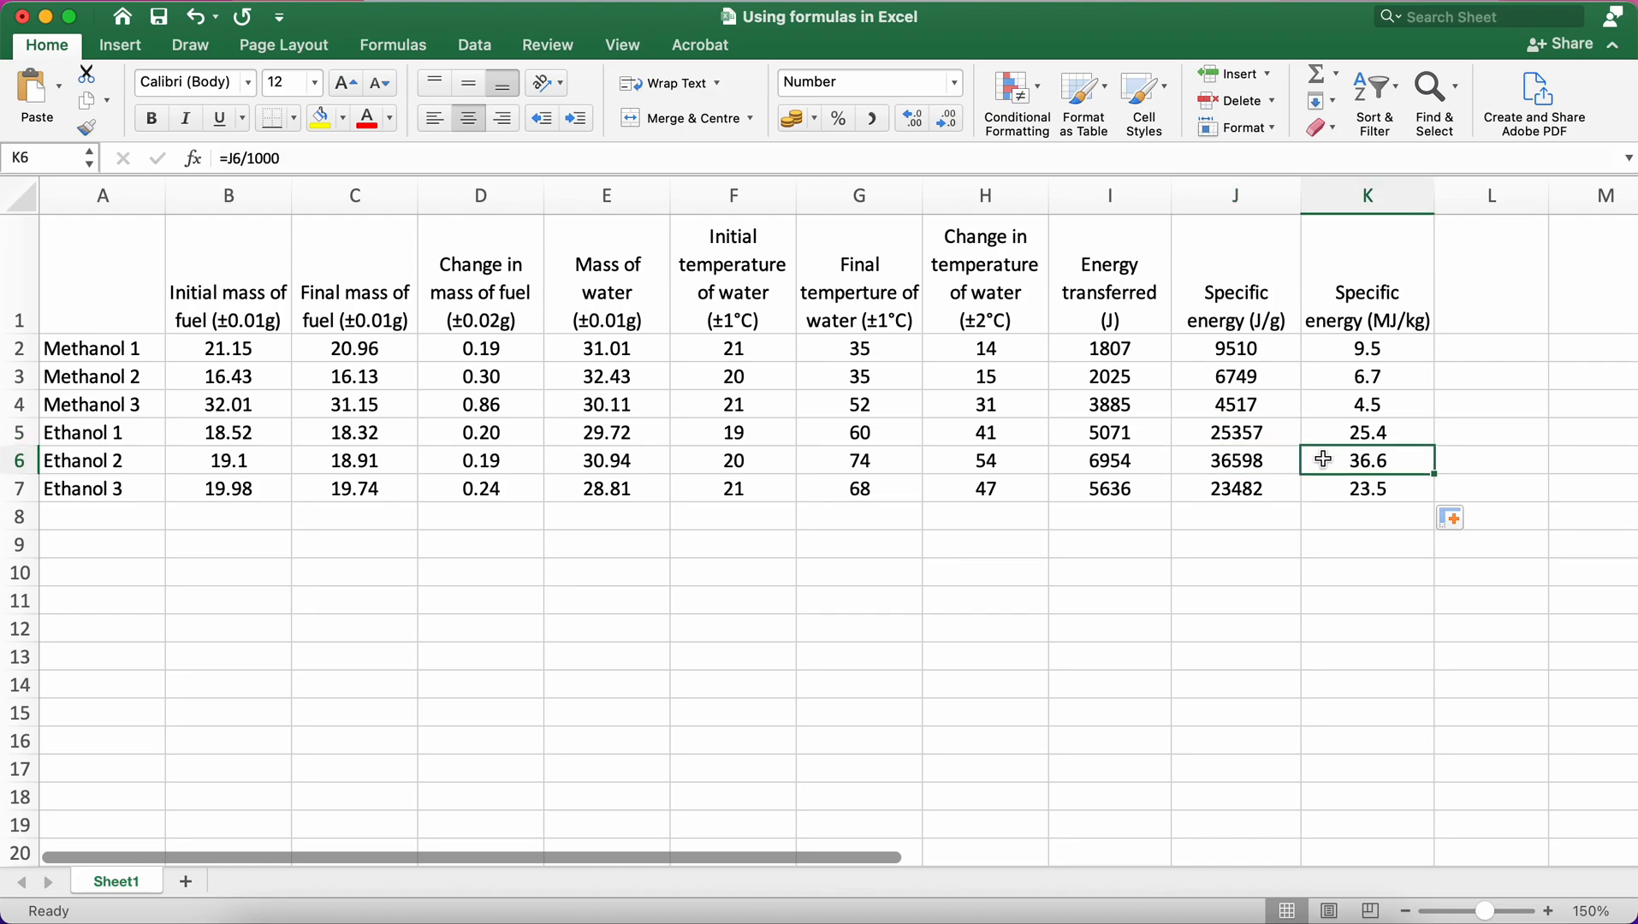
pyautogui.moveTo(1345, 405)
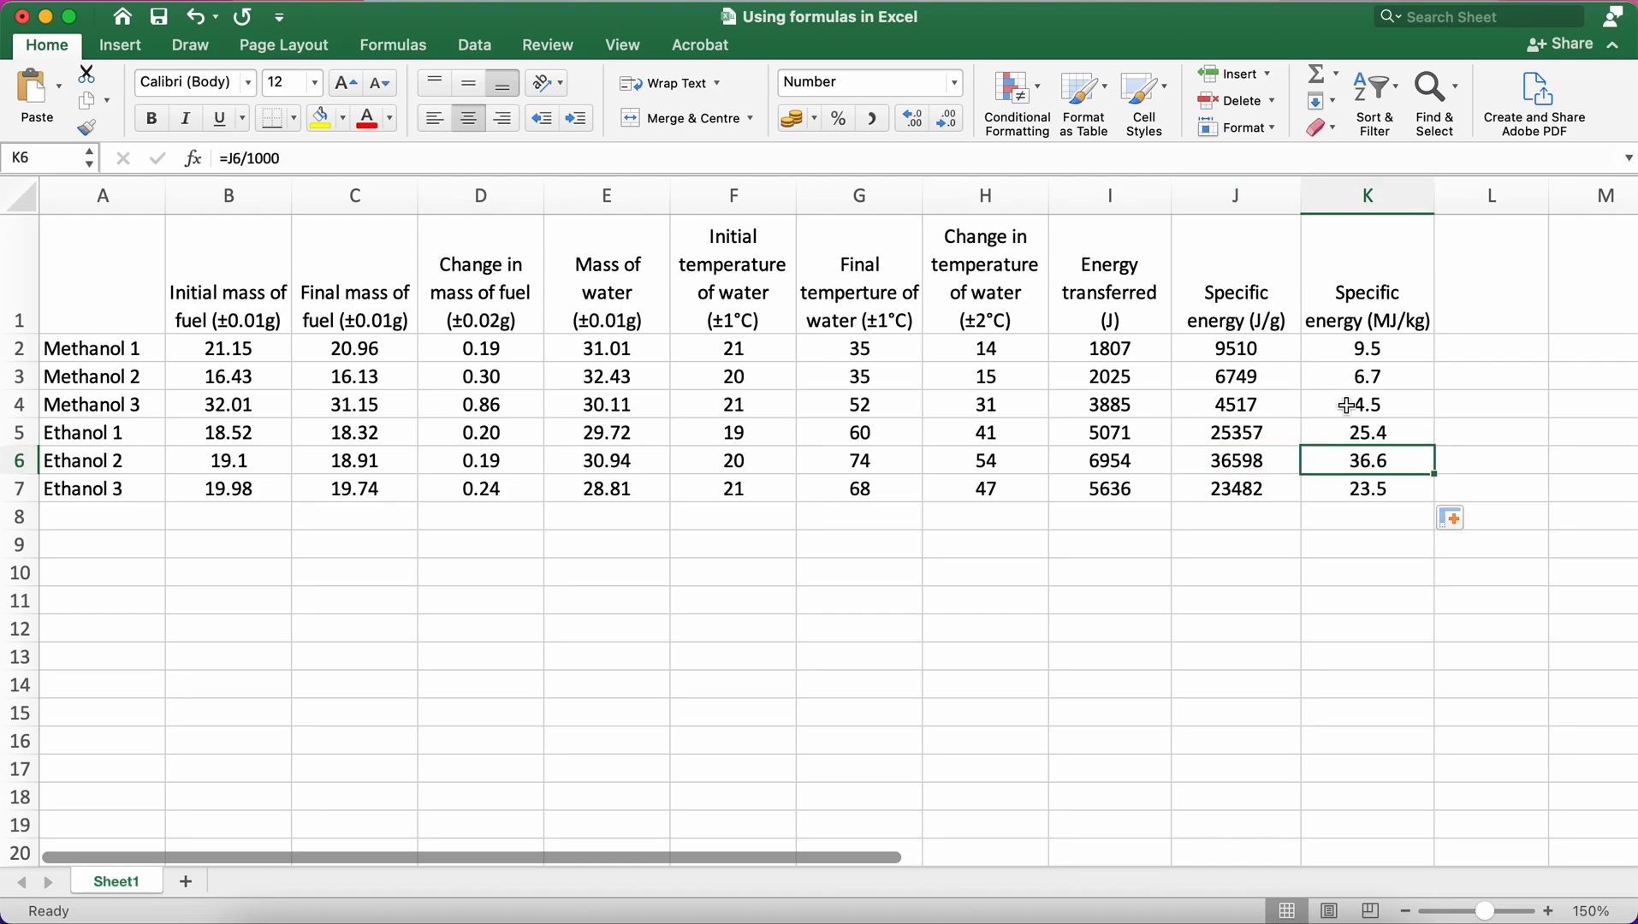
pyautogui.moveTo(1355, 431)
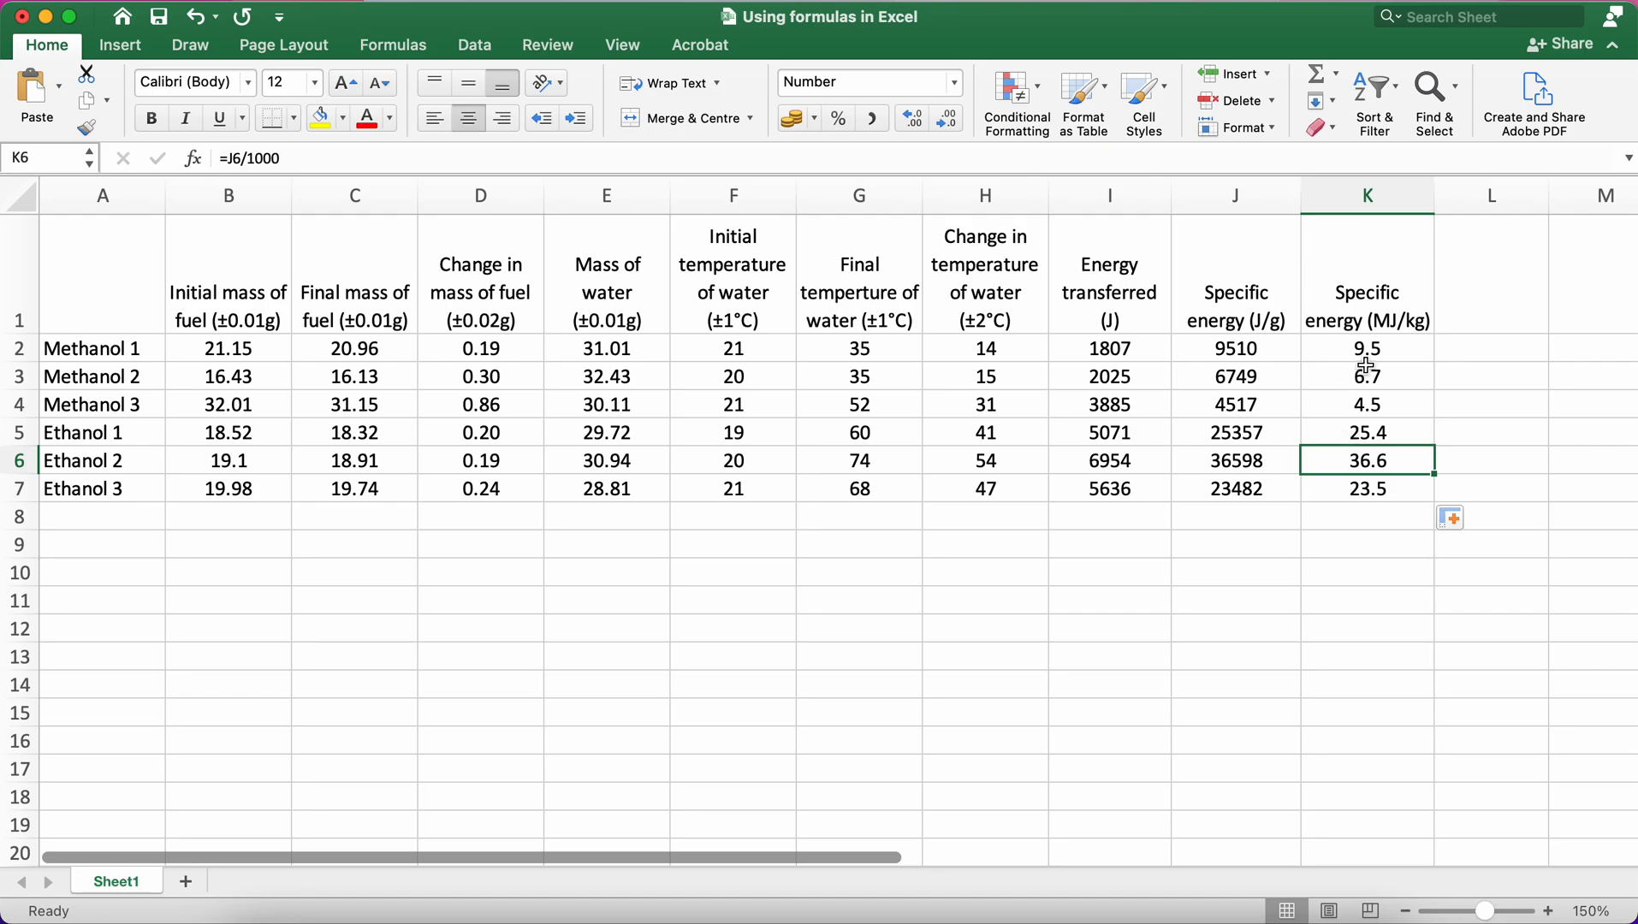
pyautogui.moveTo(911, 864)
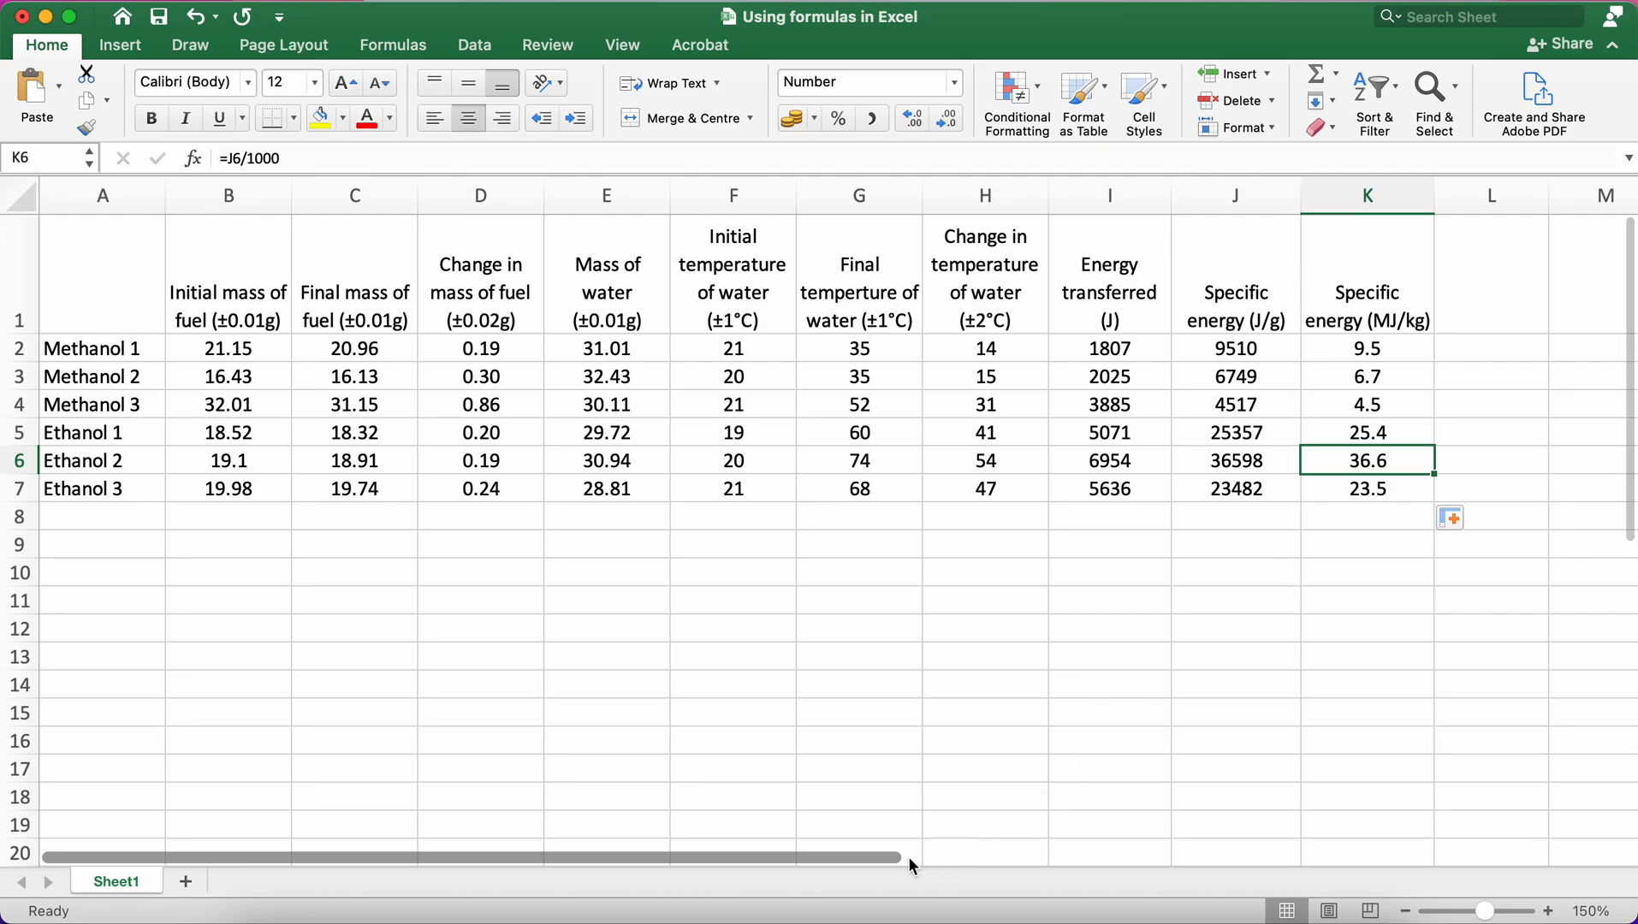
pyautogui.moveTo(222, 477)
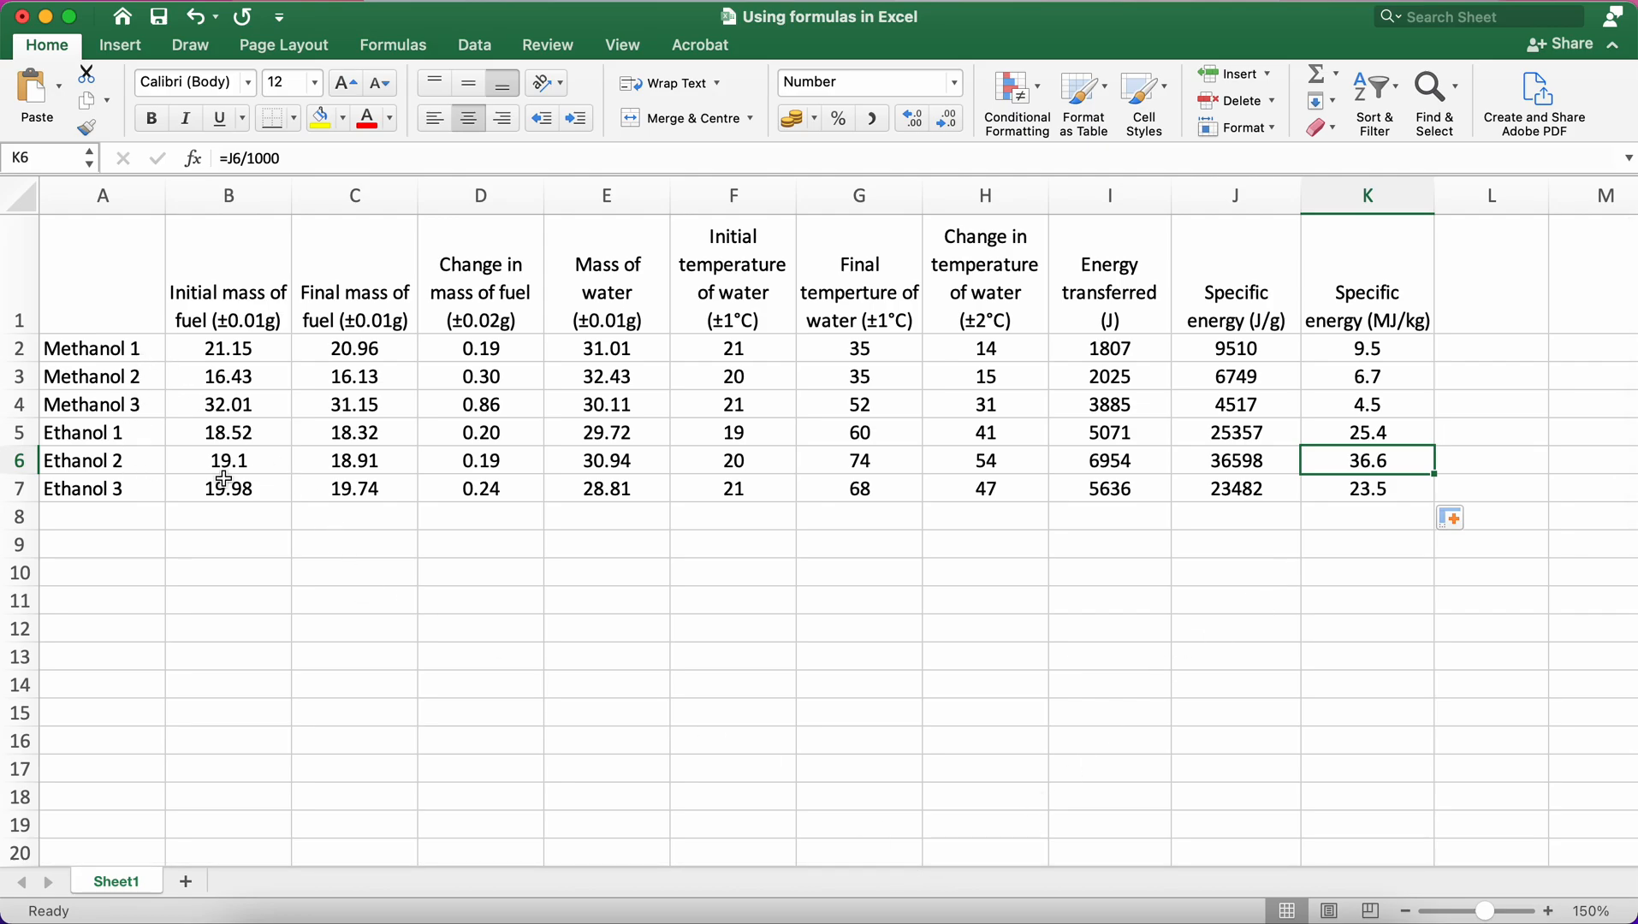
pyautogui.moveTo(1388, 348)
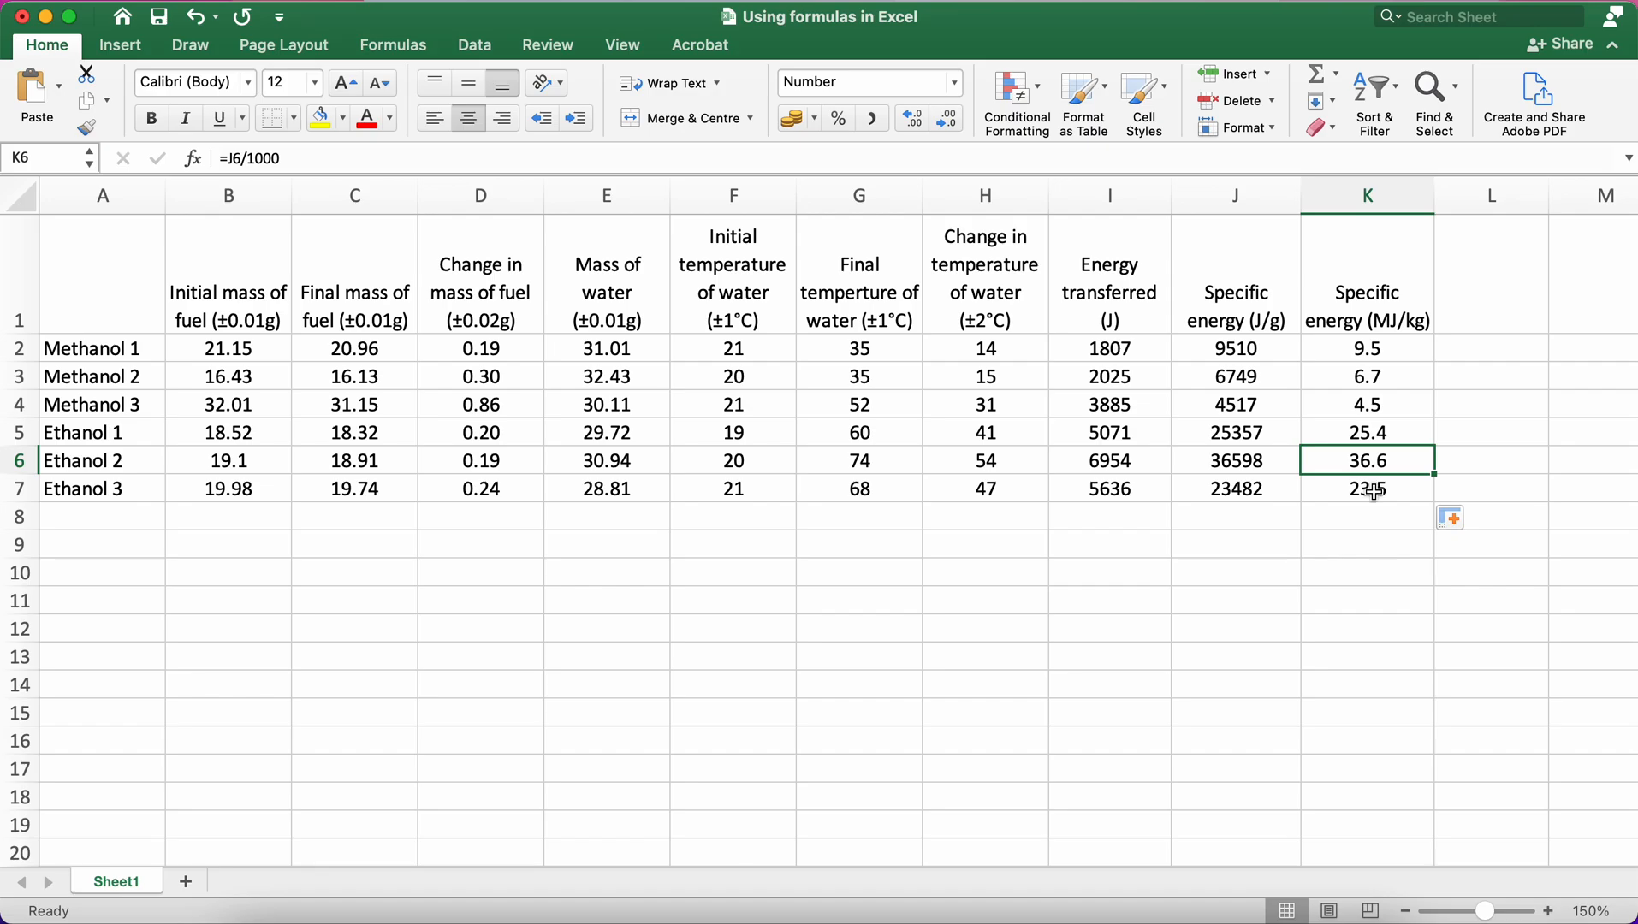
# Enter the heading 'Average specific energy (MJ/kg)' in L1
pyautogui.click(1491, 349)
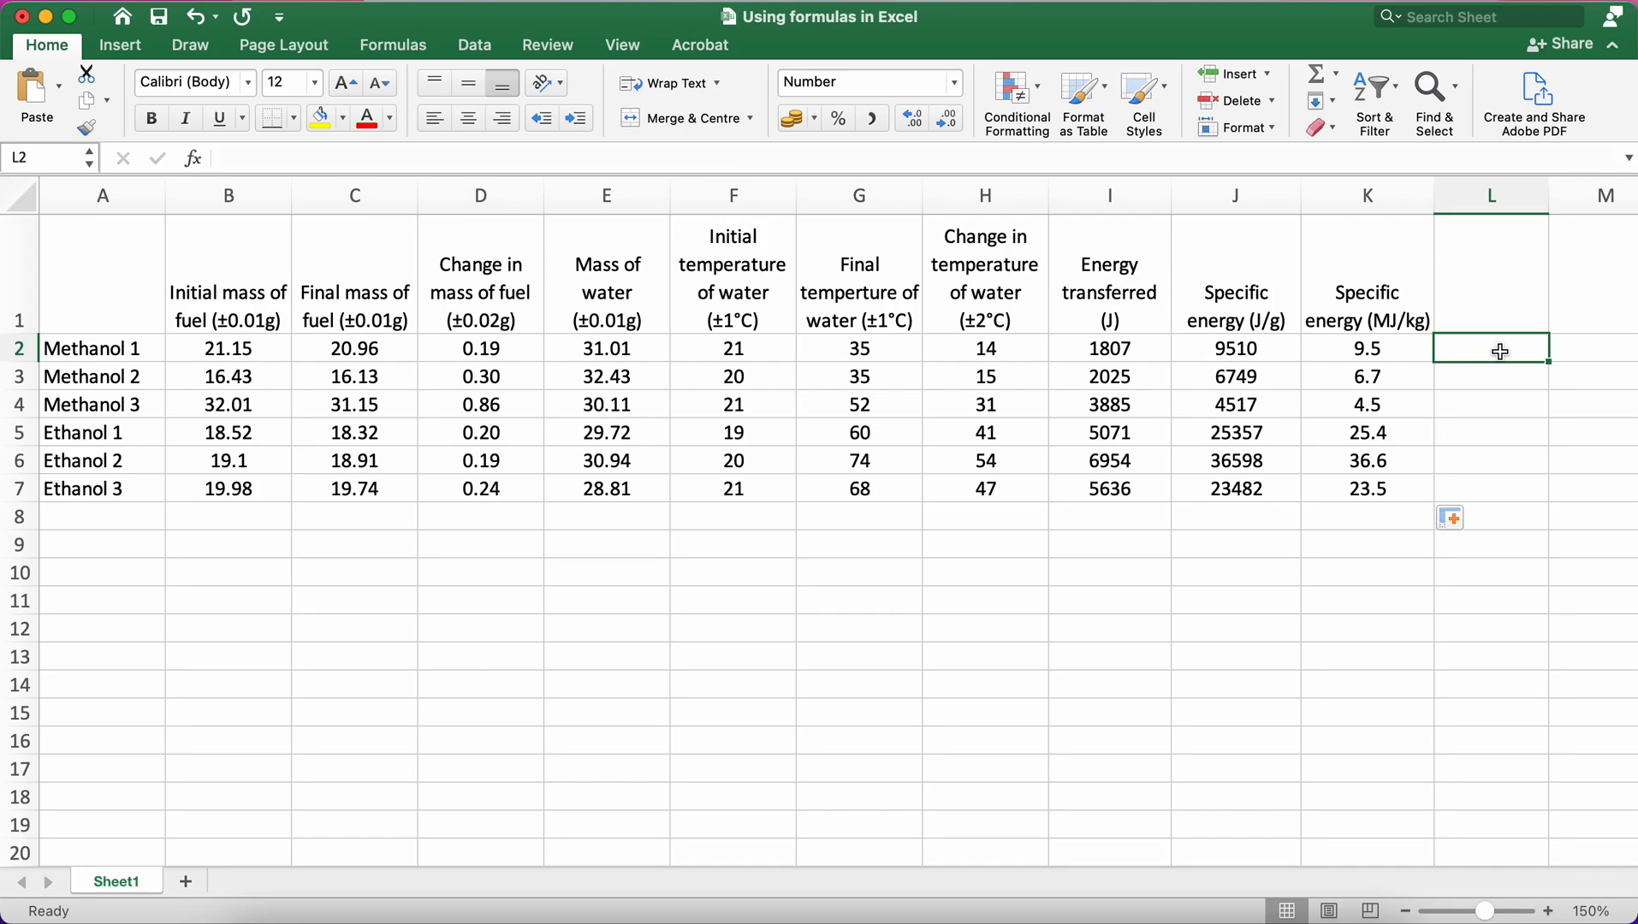
pyautogui.write('Average spe')
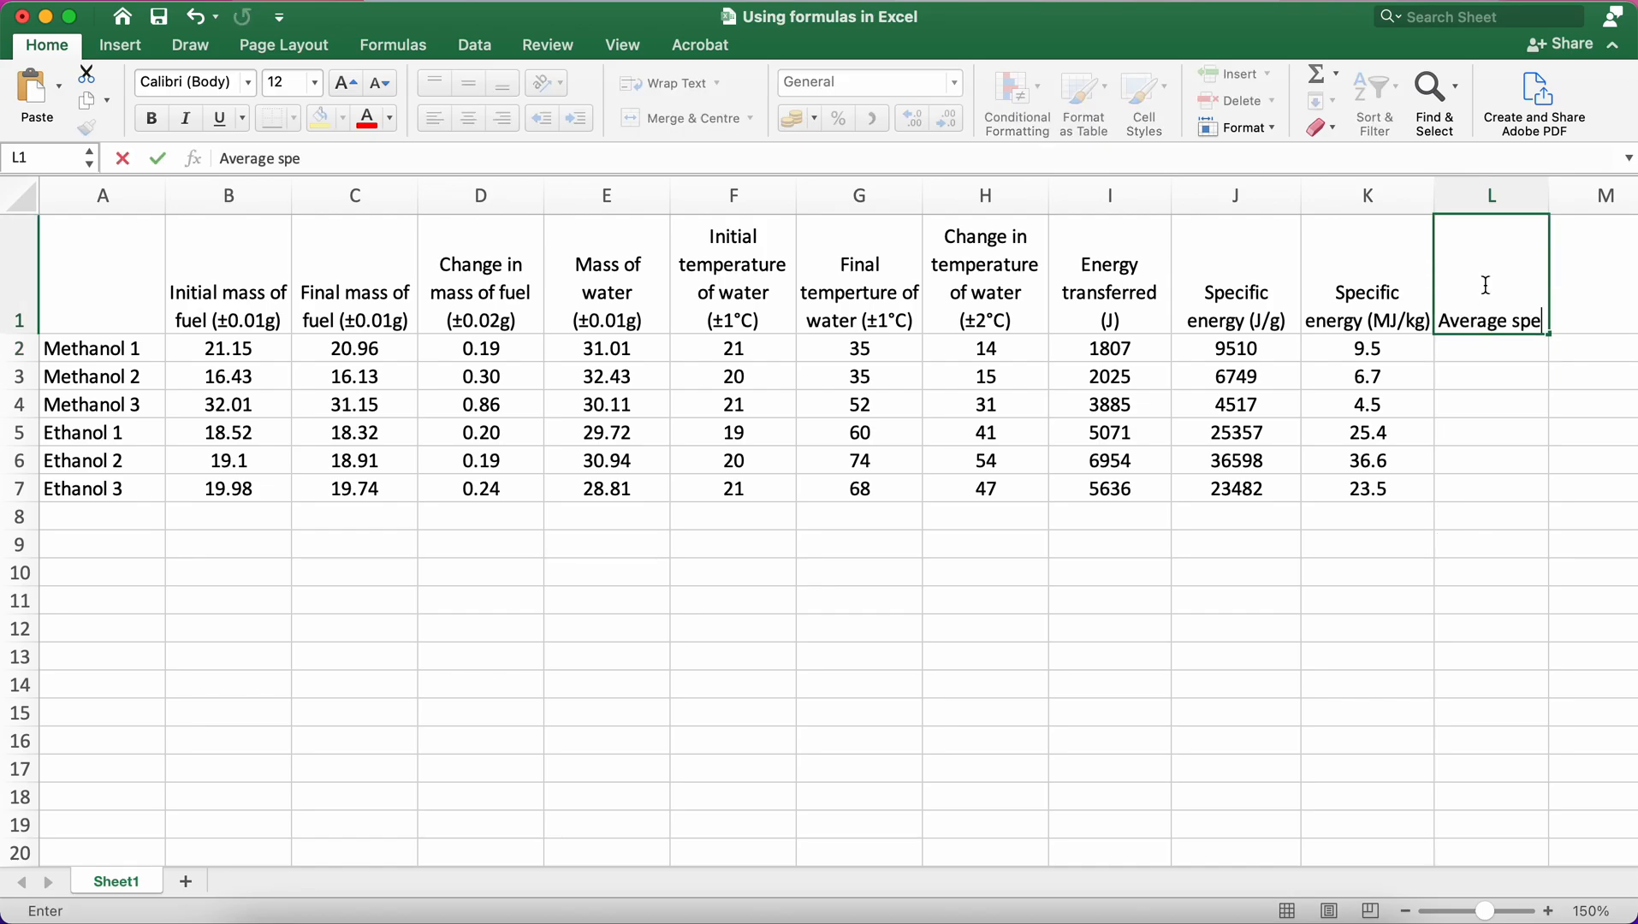
pyautogui.write('cific energy')
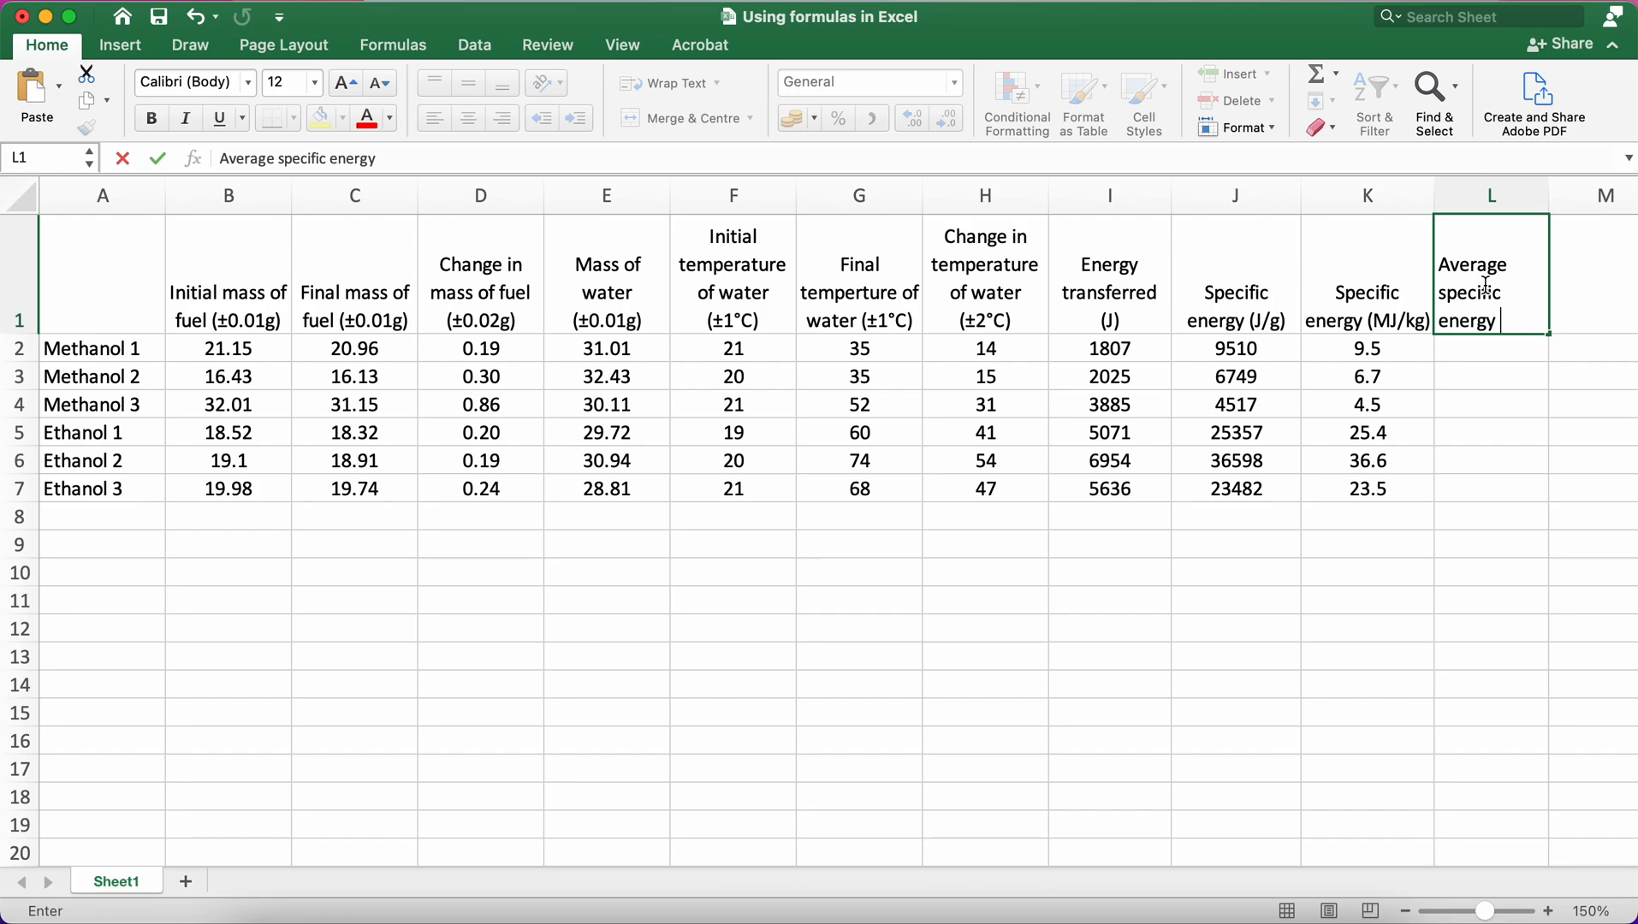
pyautogui.write('(')
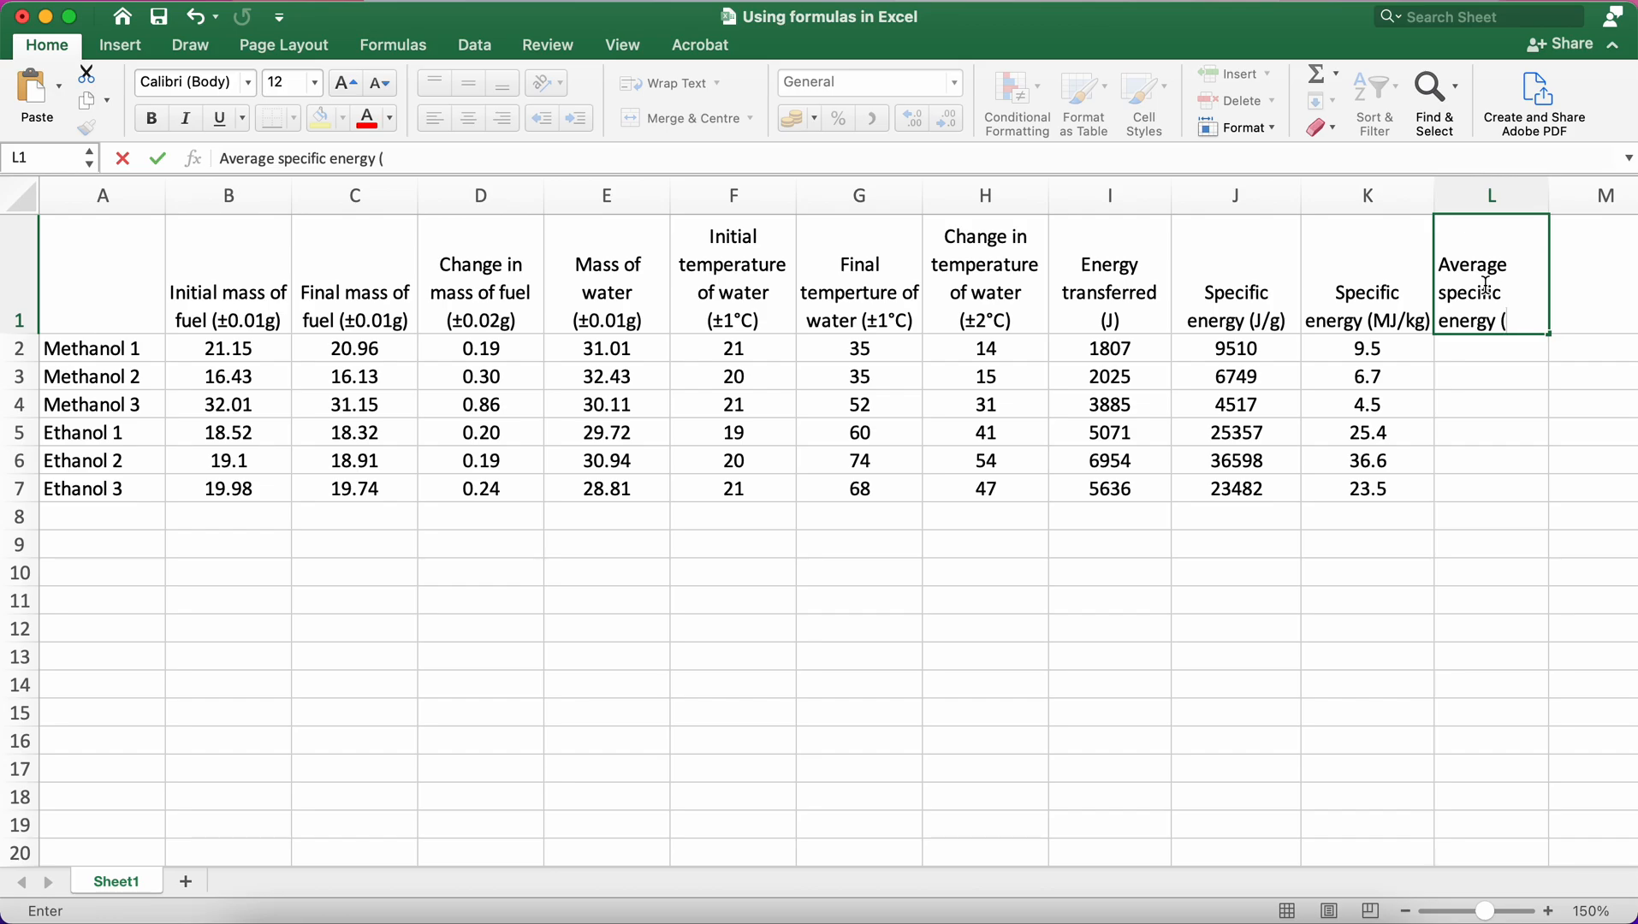
pyautogui.write('MJ')
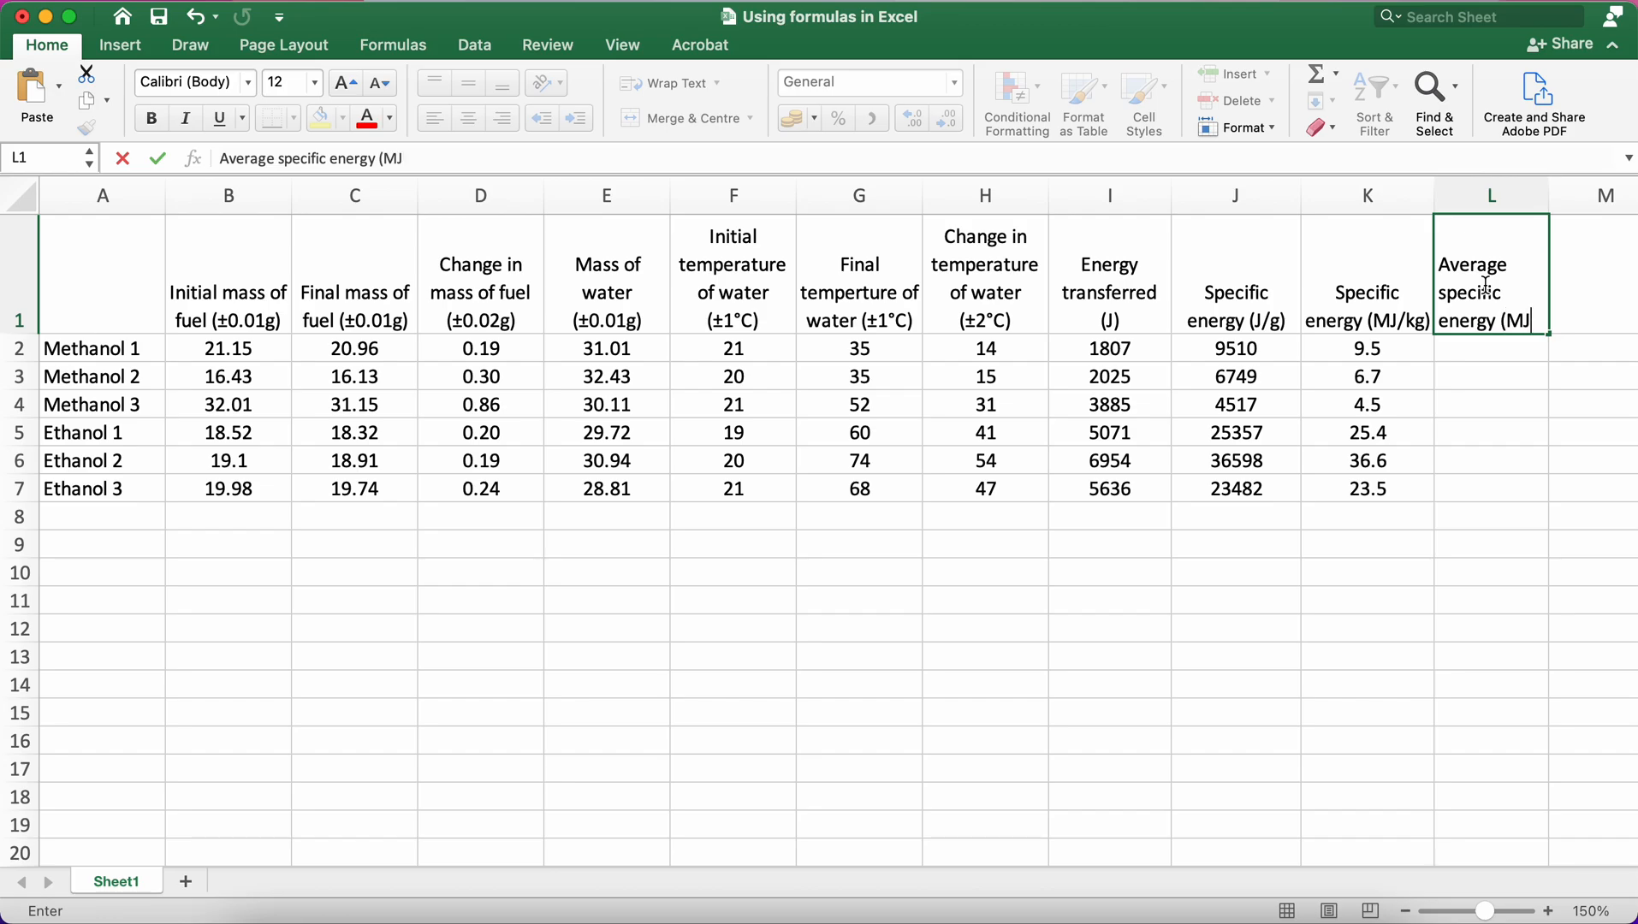
pyautogui.write('/kg')
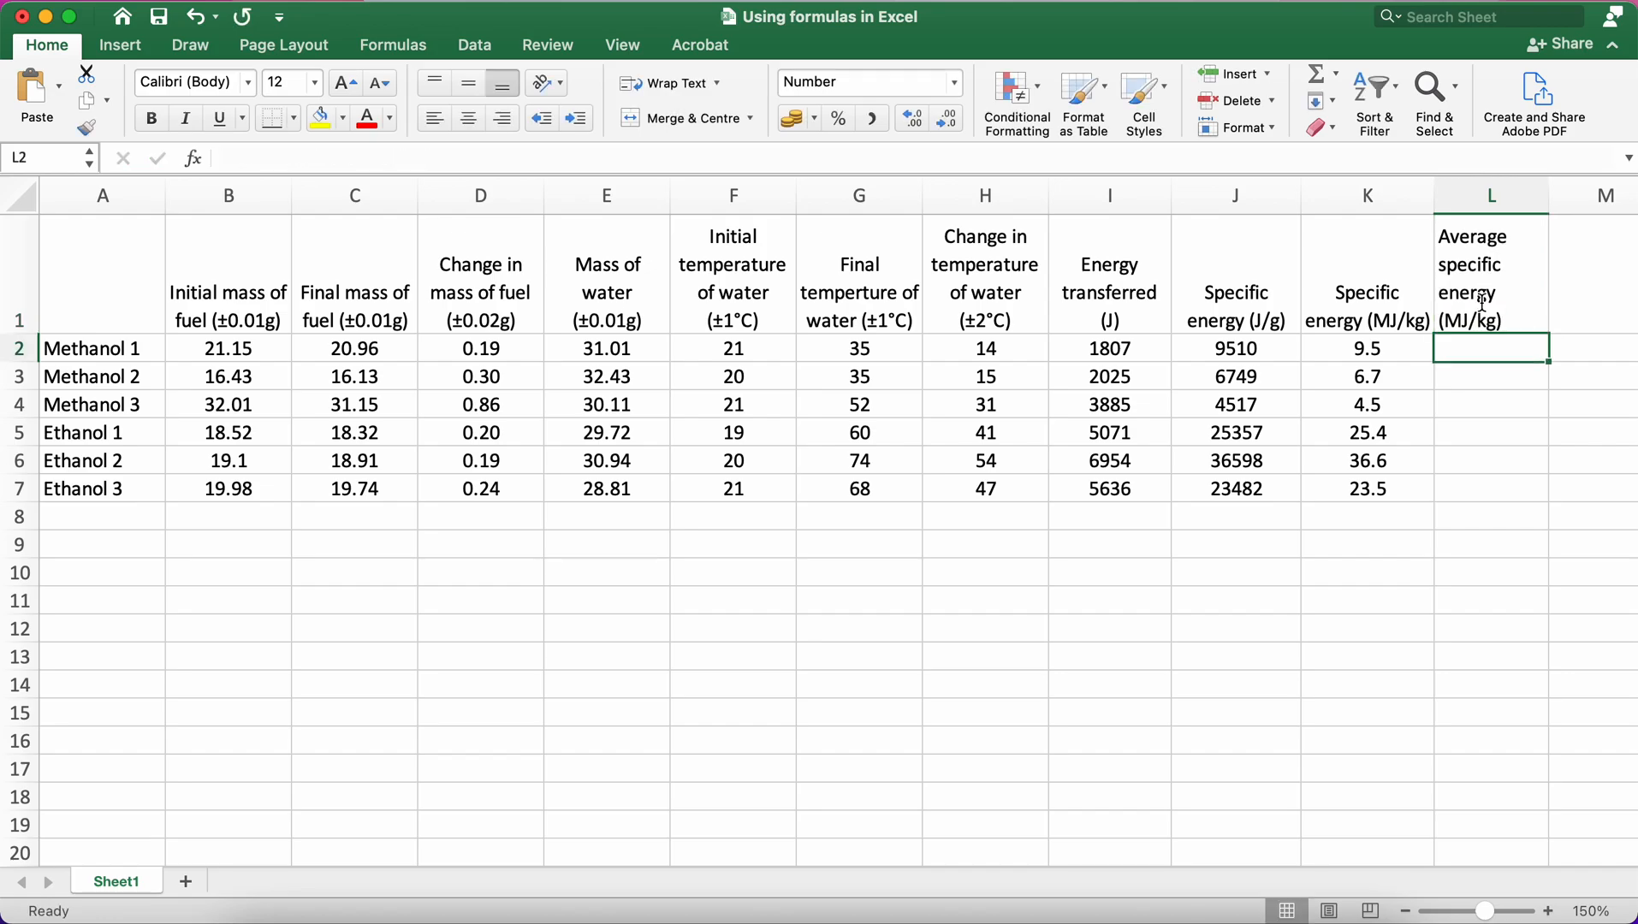
# Average the methanol specific energies K2:K4 in L2, giving 6.9 MJ/kg, and verify the formula
pyautogui.write('=')
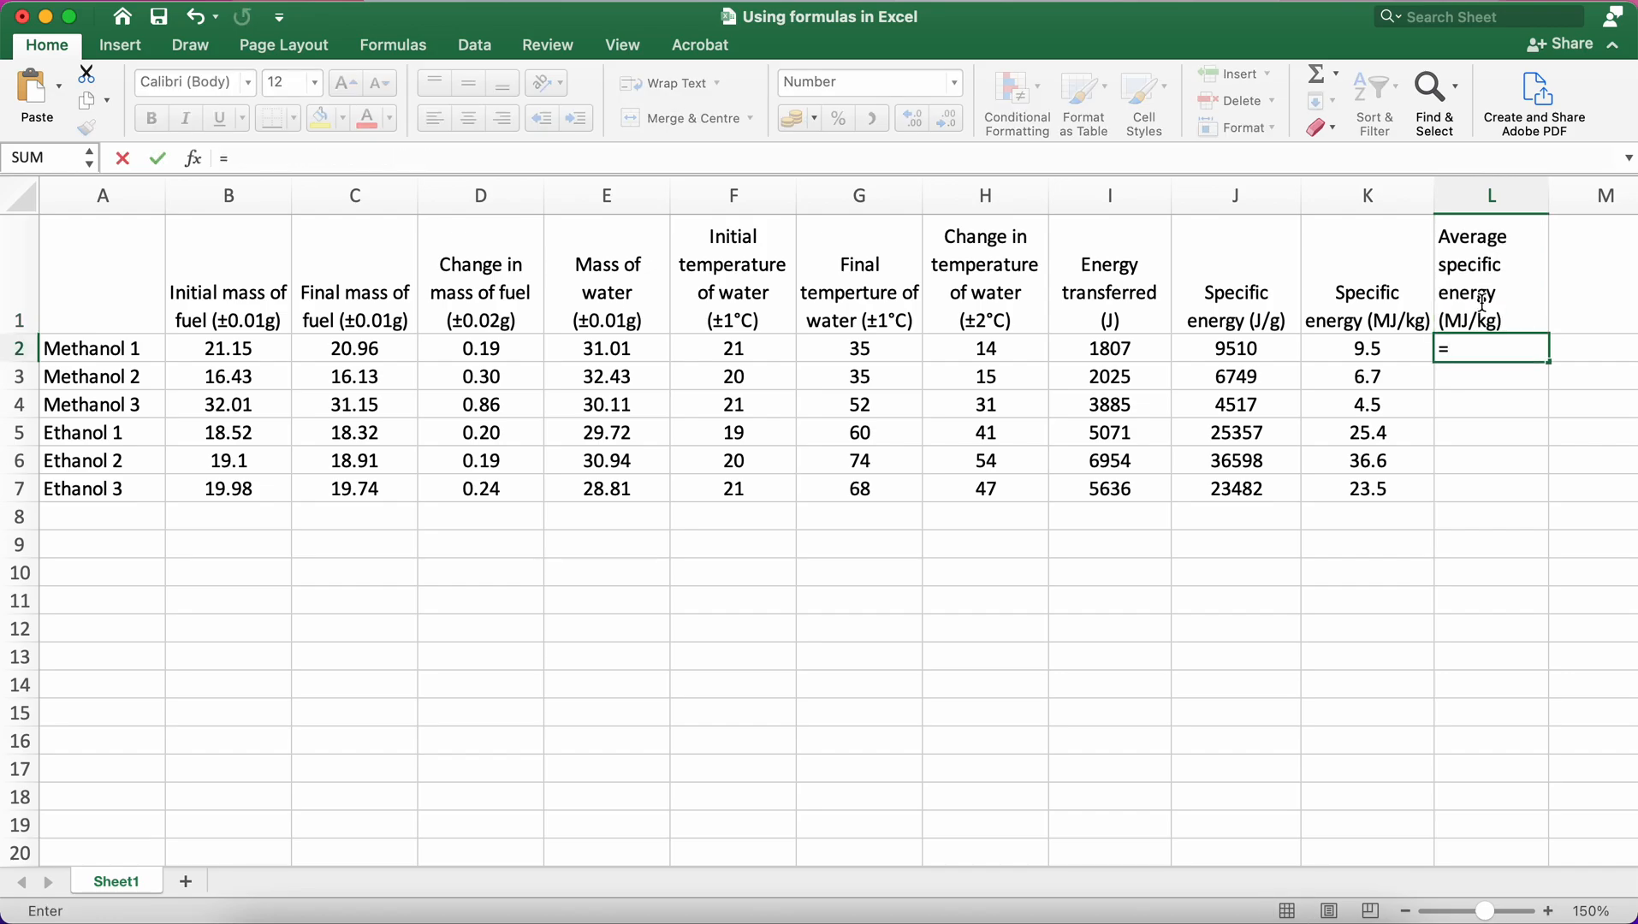
pyautogui.write('AVERAGE(K2:K4')
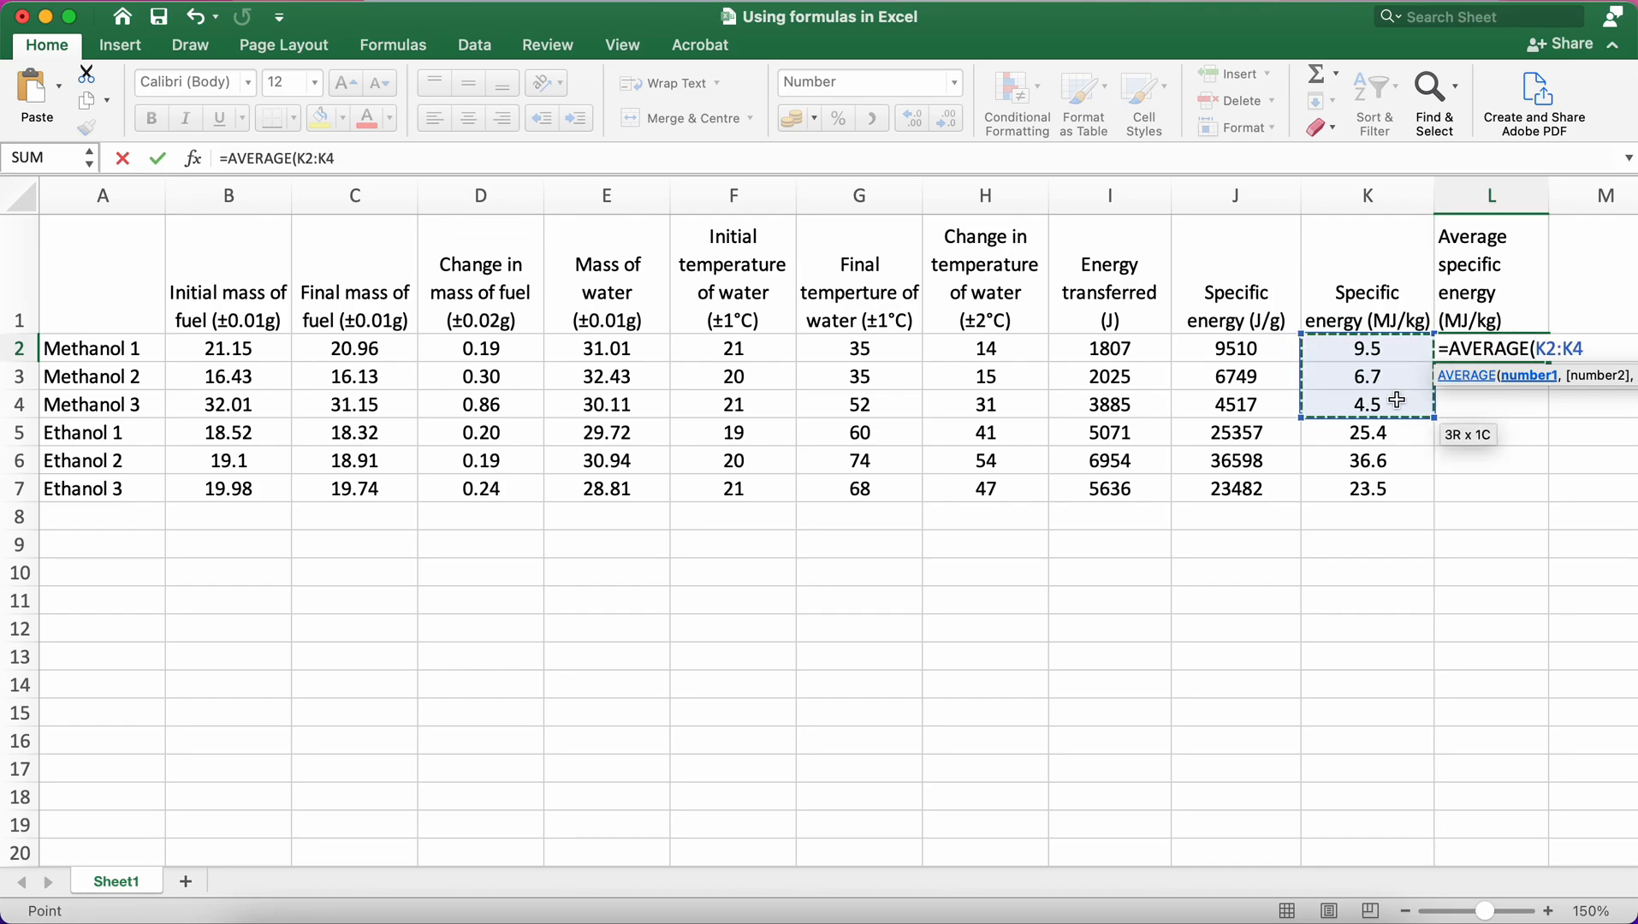
pyautogui.press('Return')
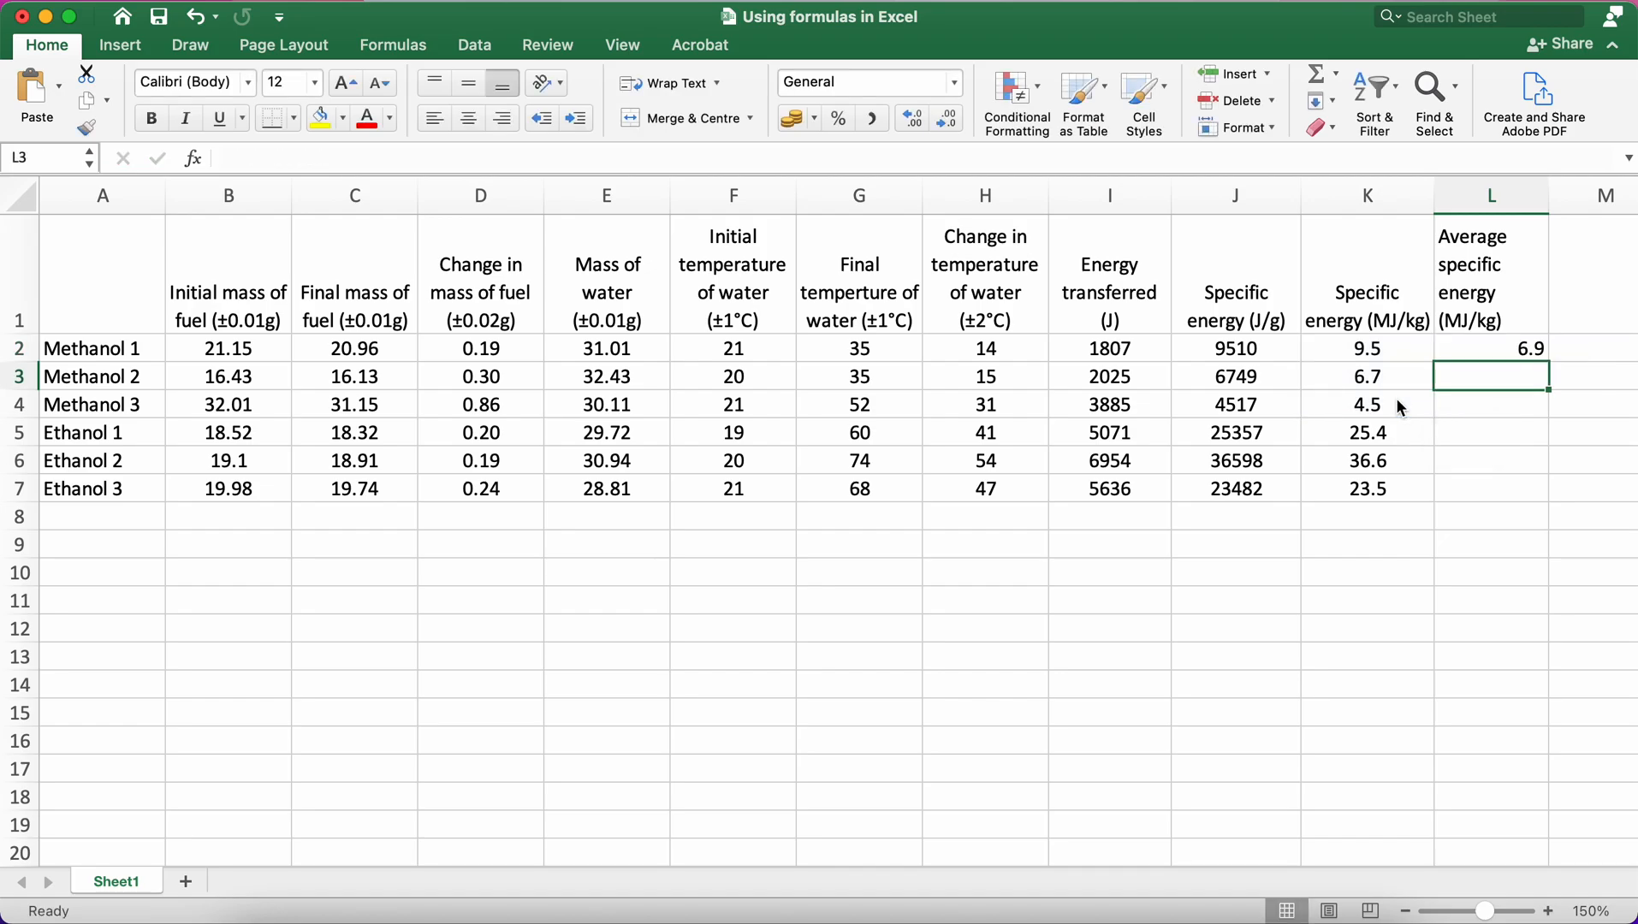
pyautogui.click(1489, 348)
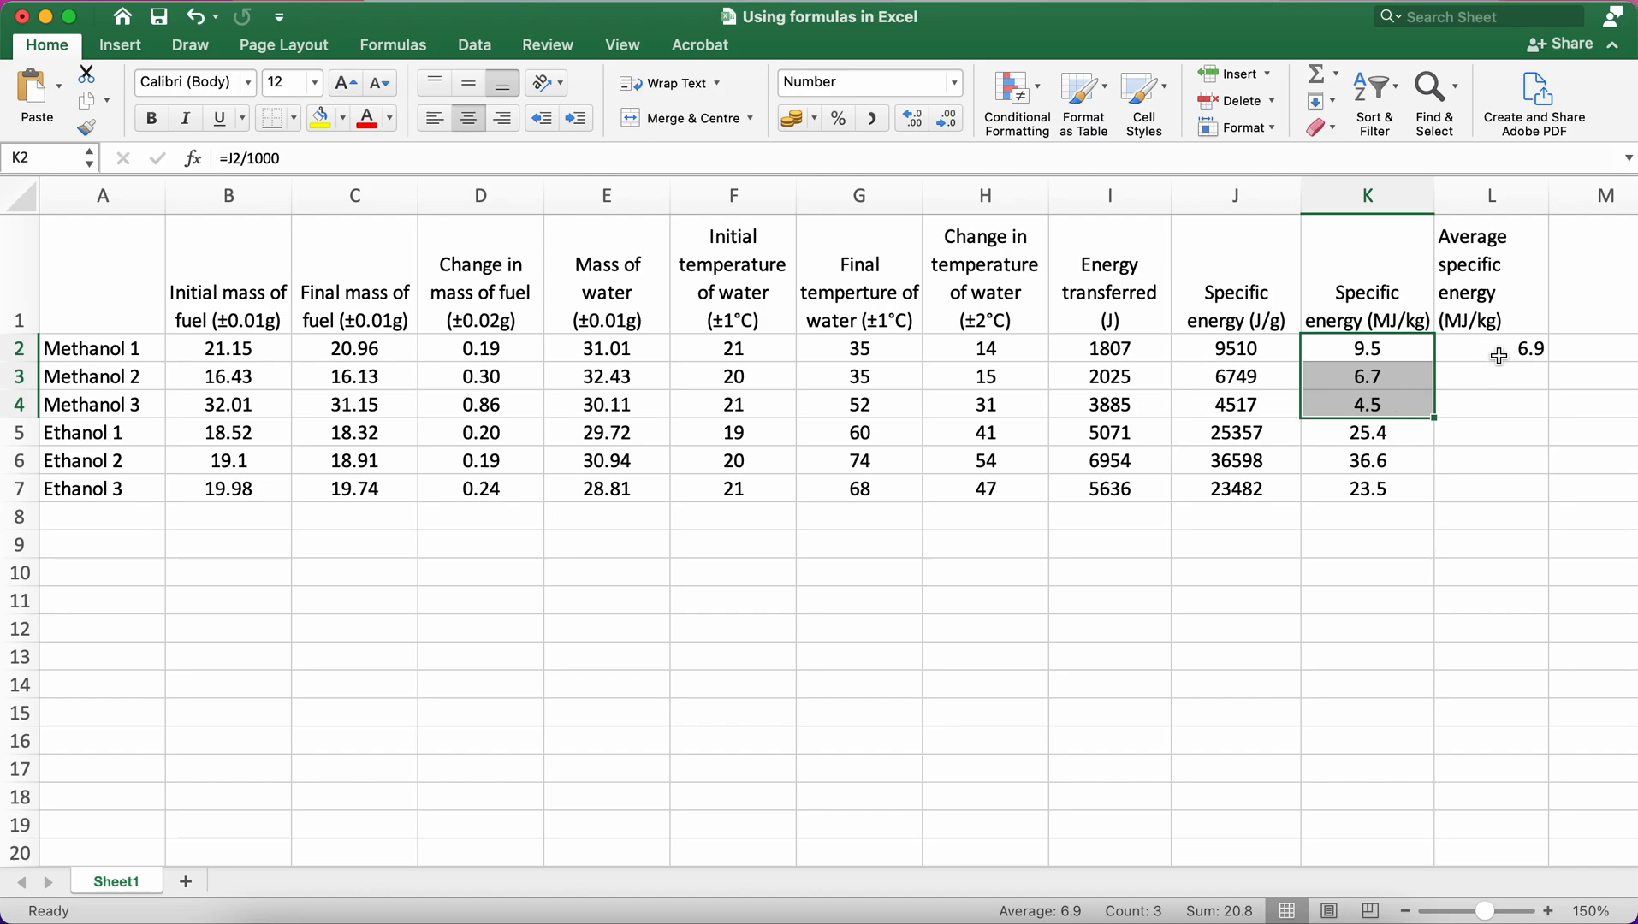
pyautogui.click(1491, 347)
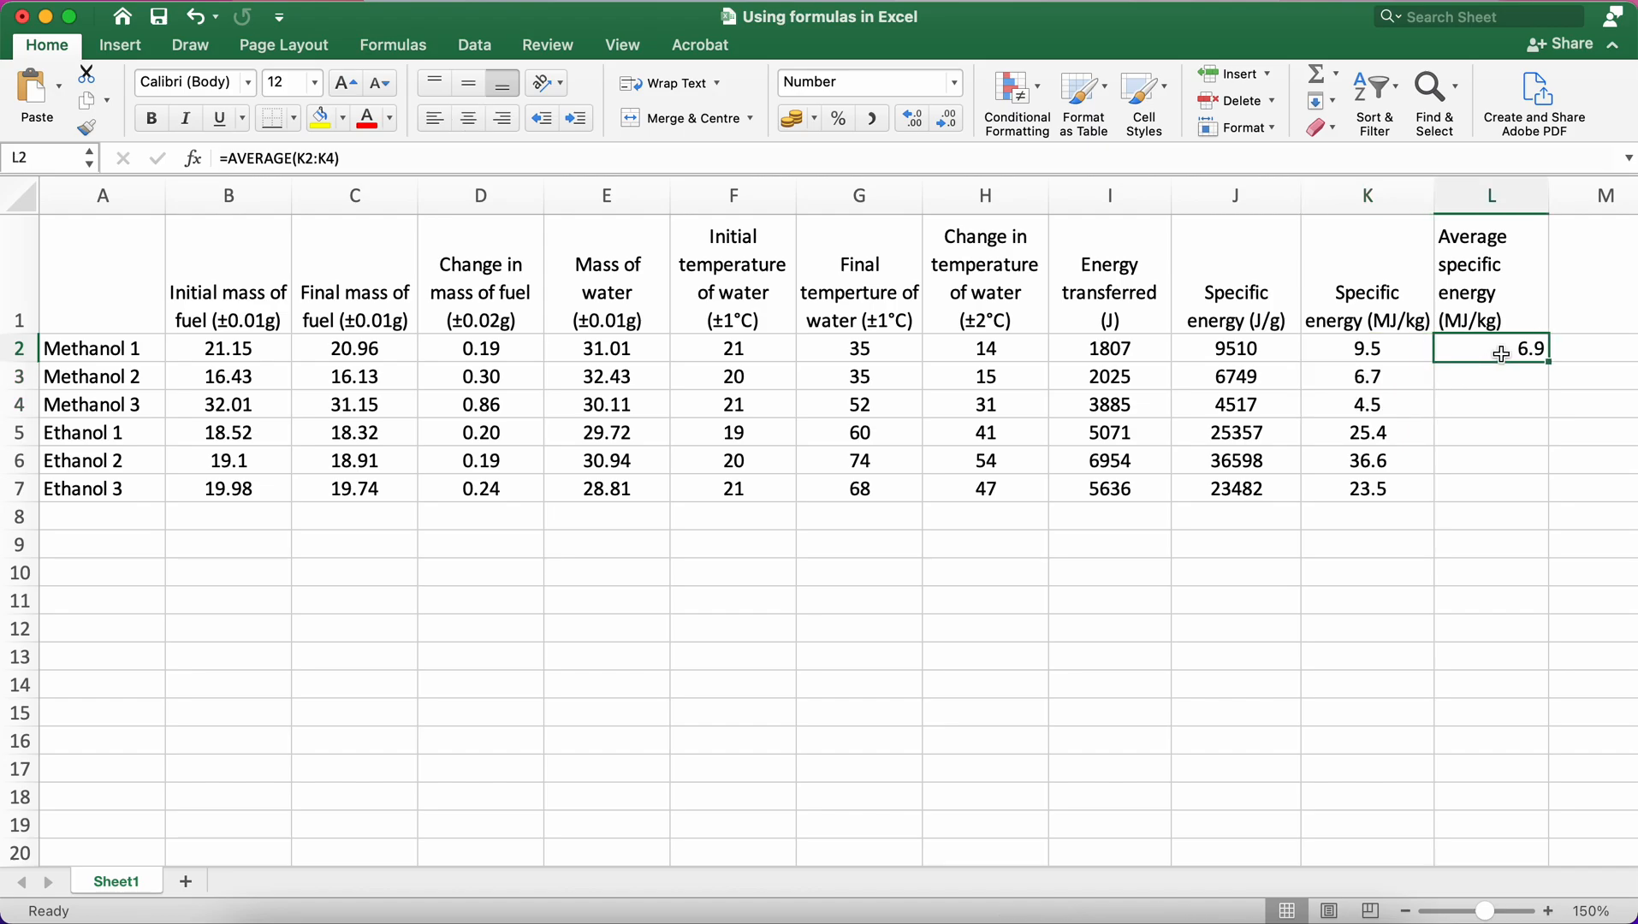
# Enter =AVERAGE(K5:K7) in L5 for ethanol, giving 28.5 MJ/kg, and confirm its range
pyautogui.click(1491, 431)
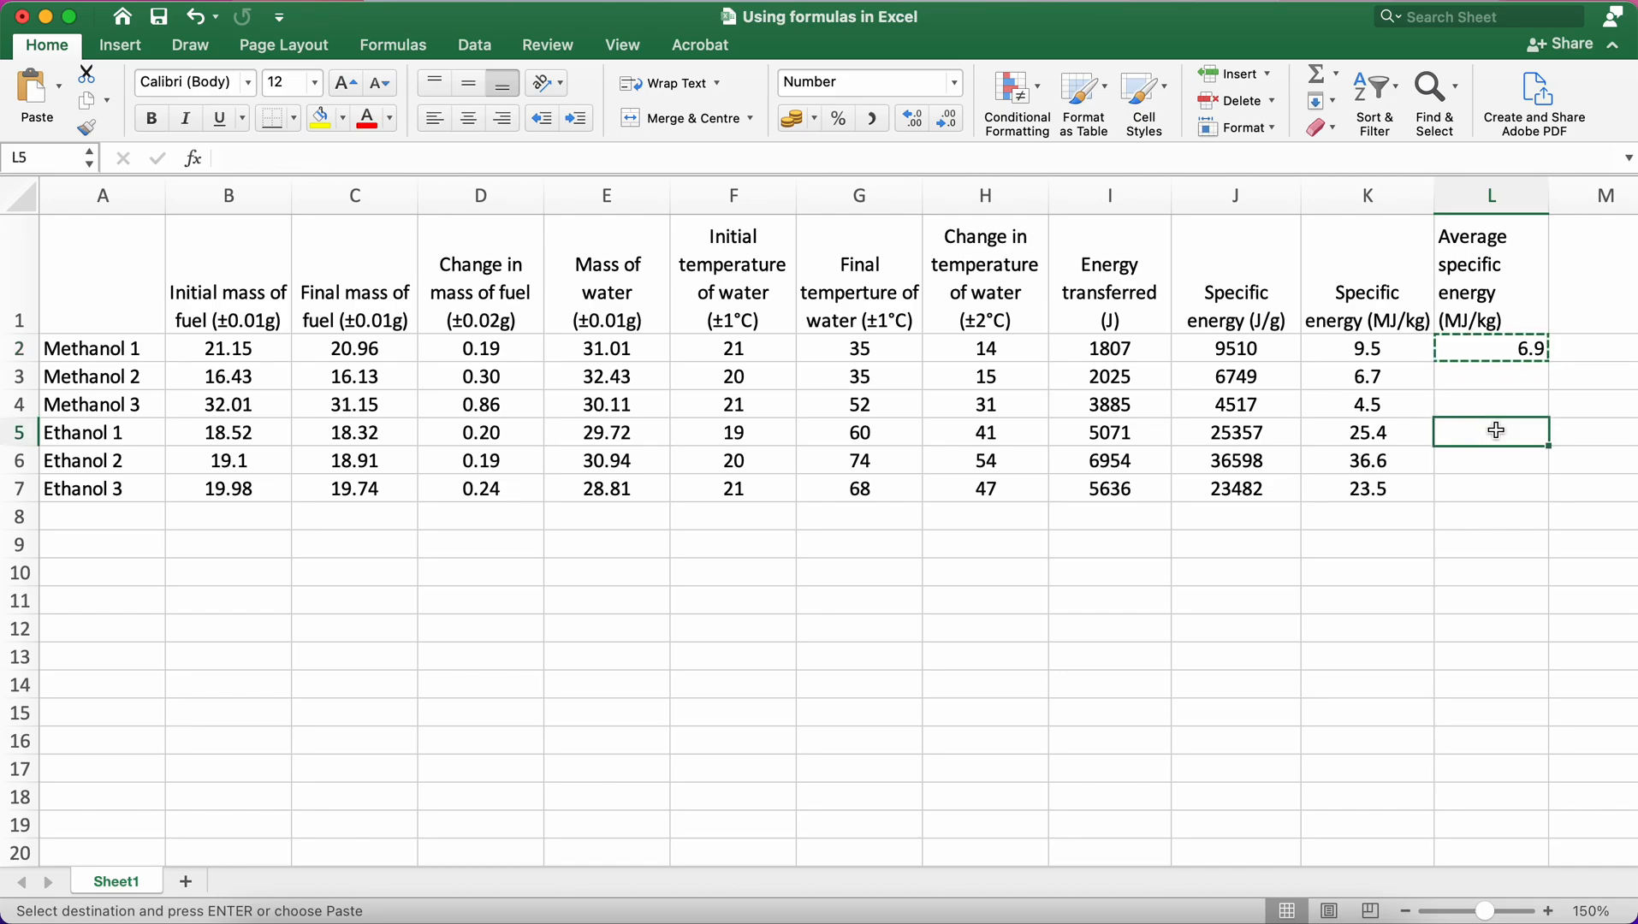
pyautogui.write('=AVERAGE(K5:K7)')
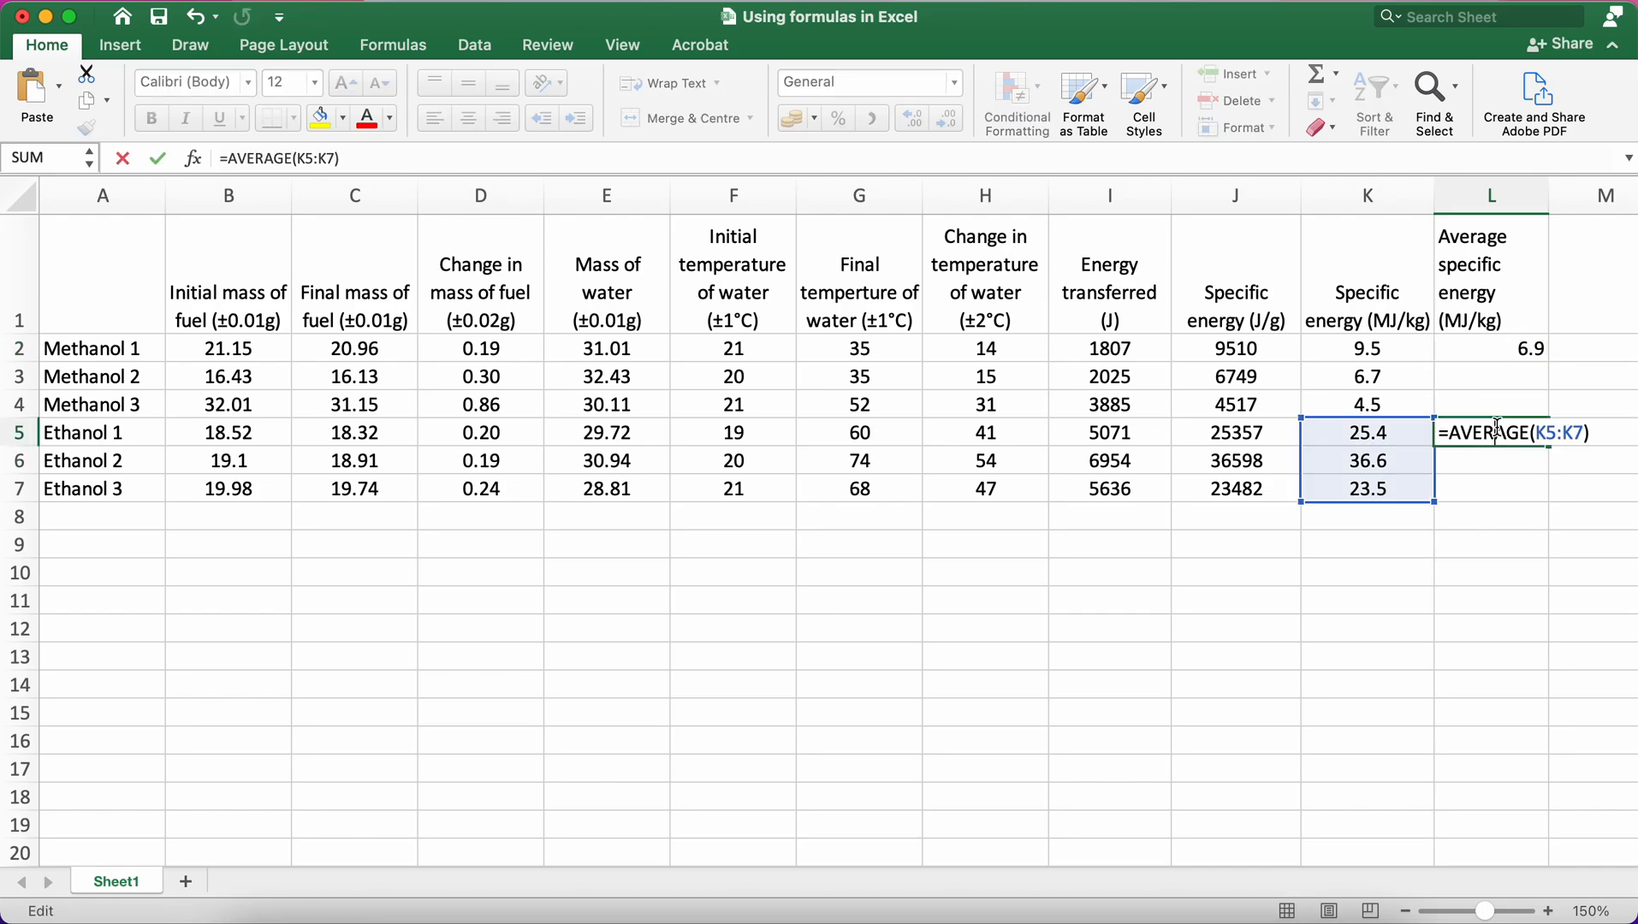
pyautogui.moveTo(1402, 436)
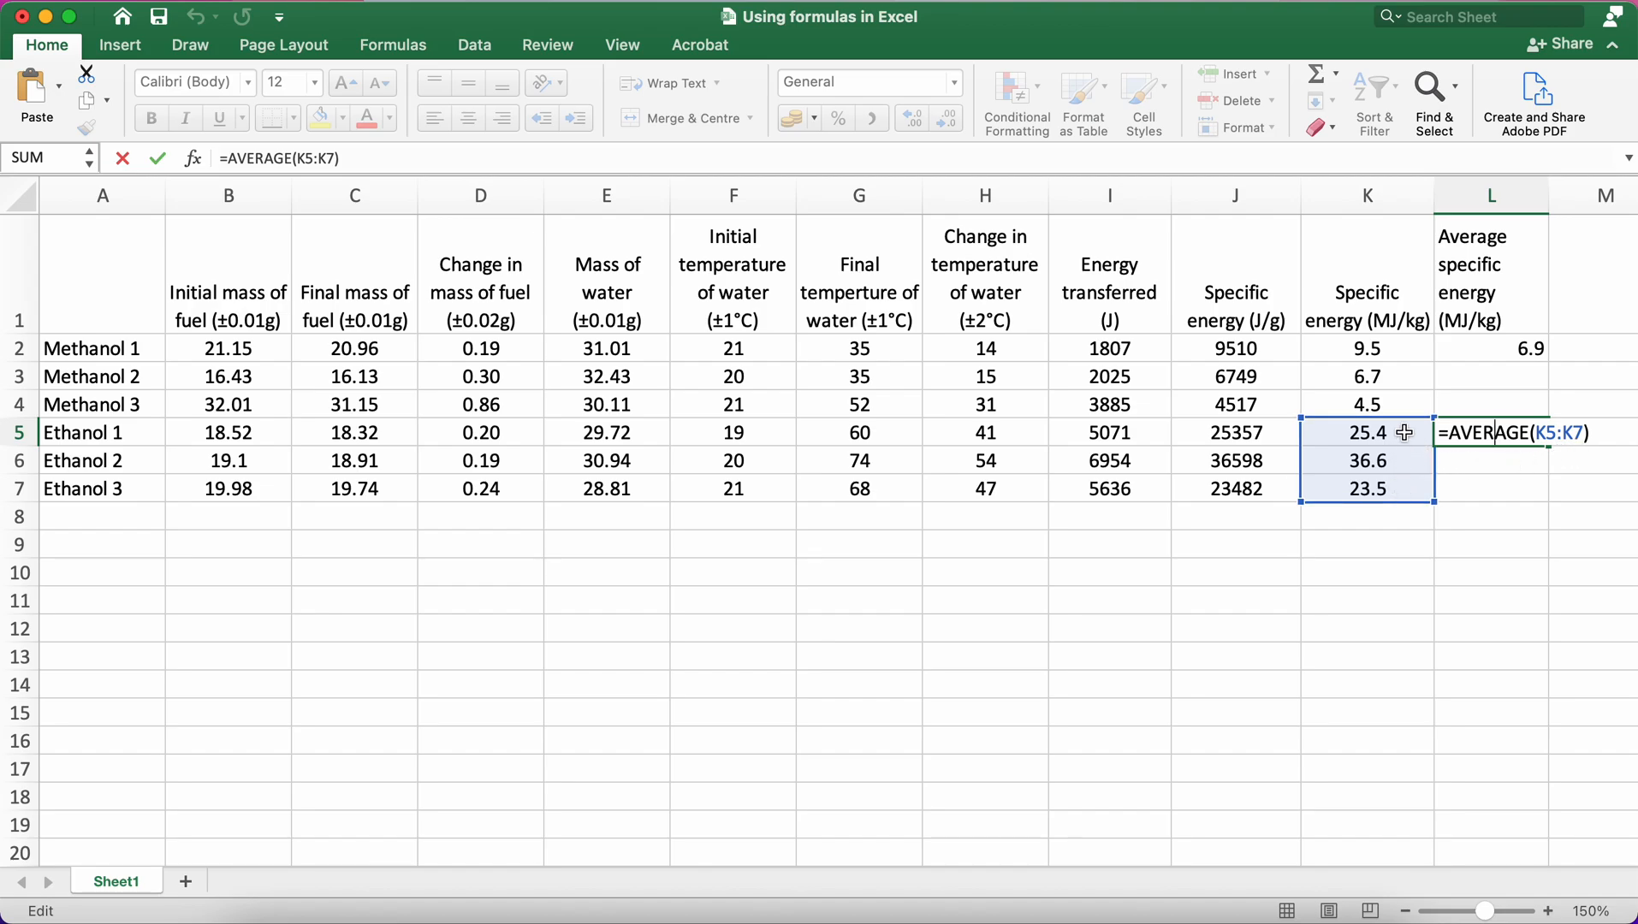
pyautogui.press('Return')
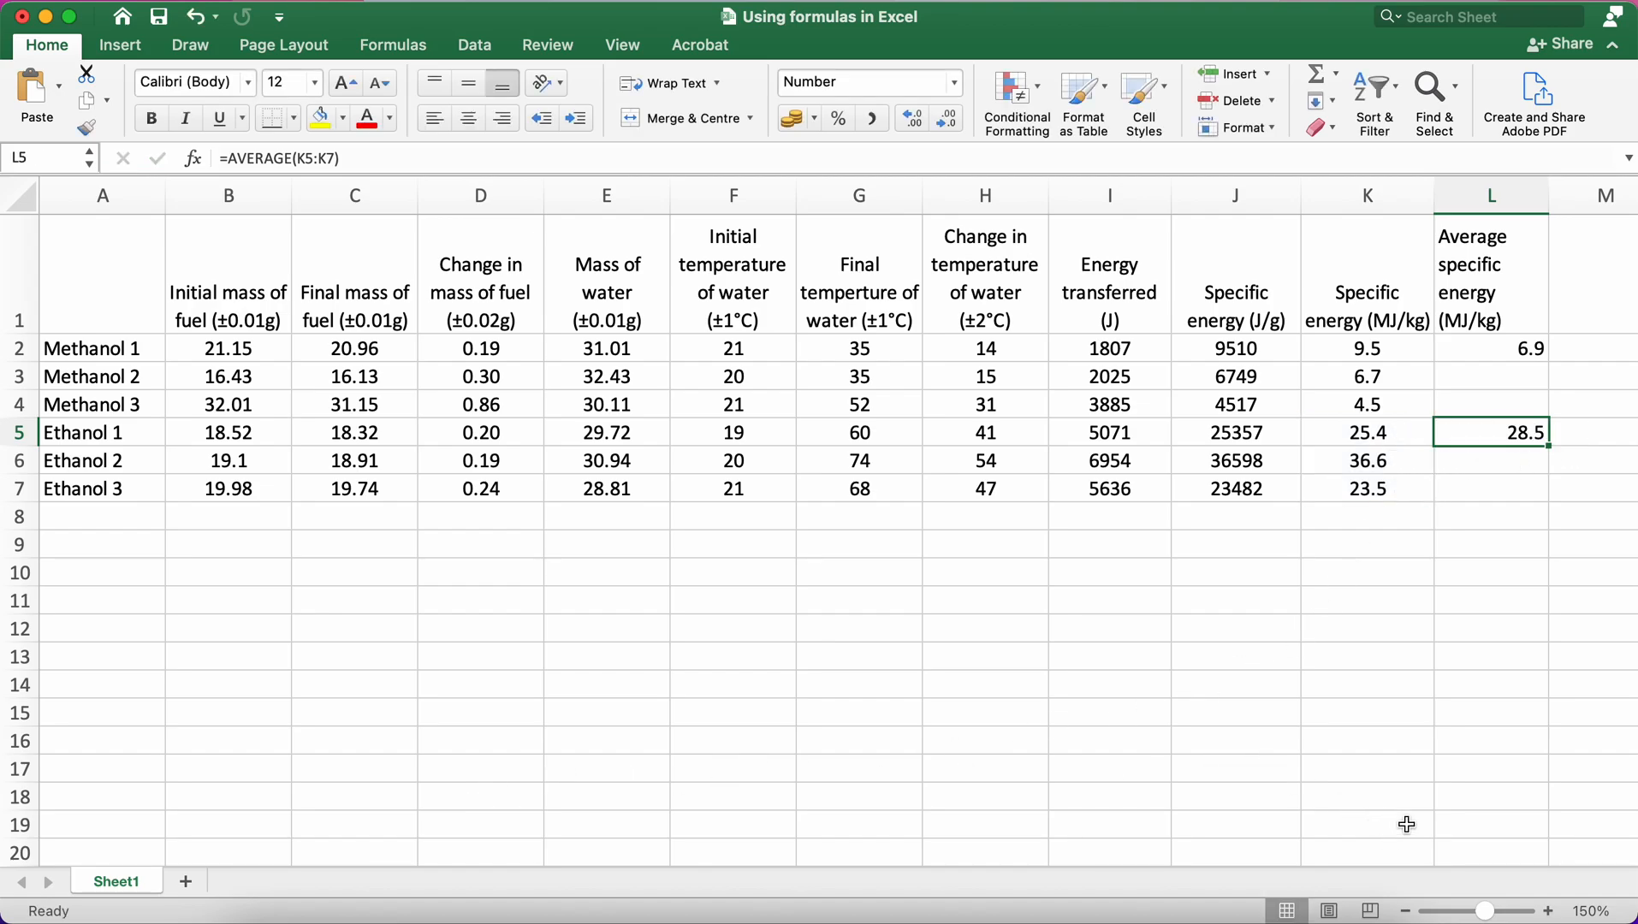
pyautogui.doubleClick(1489, 431)
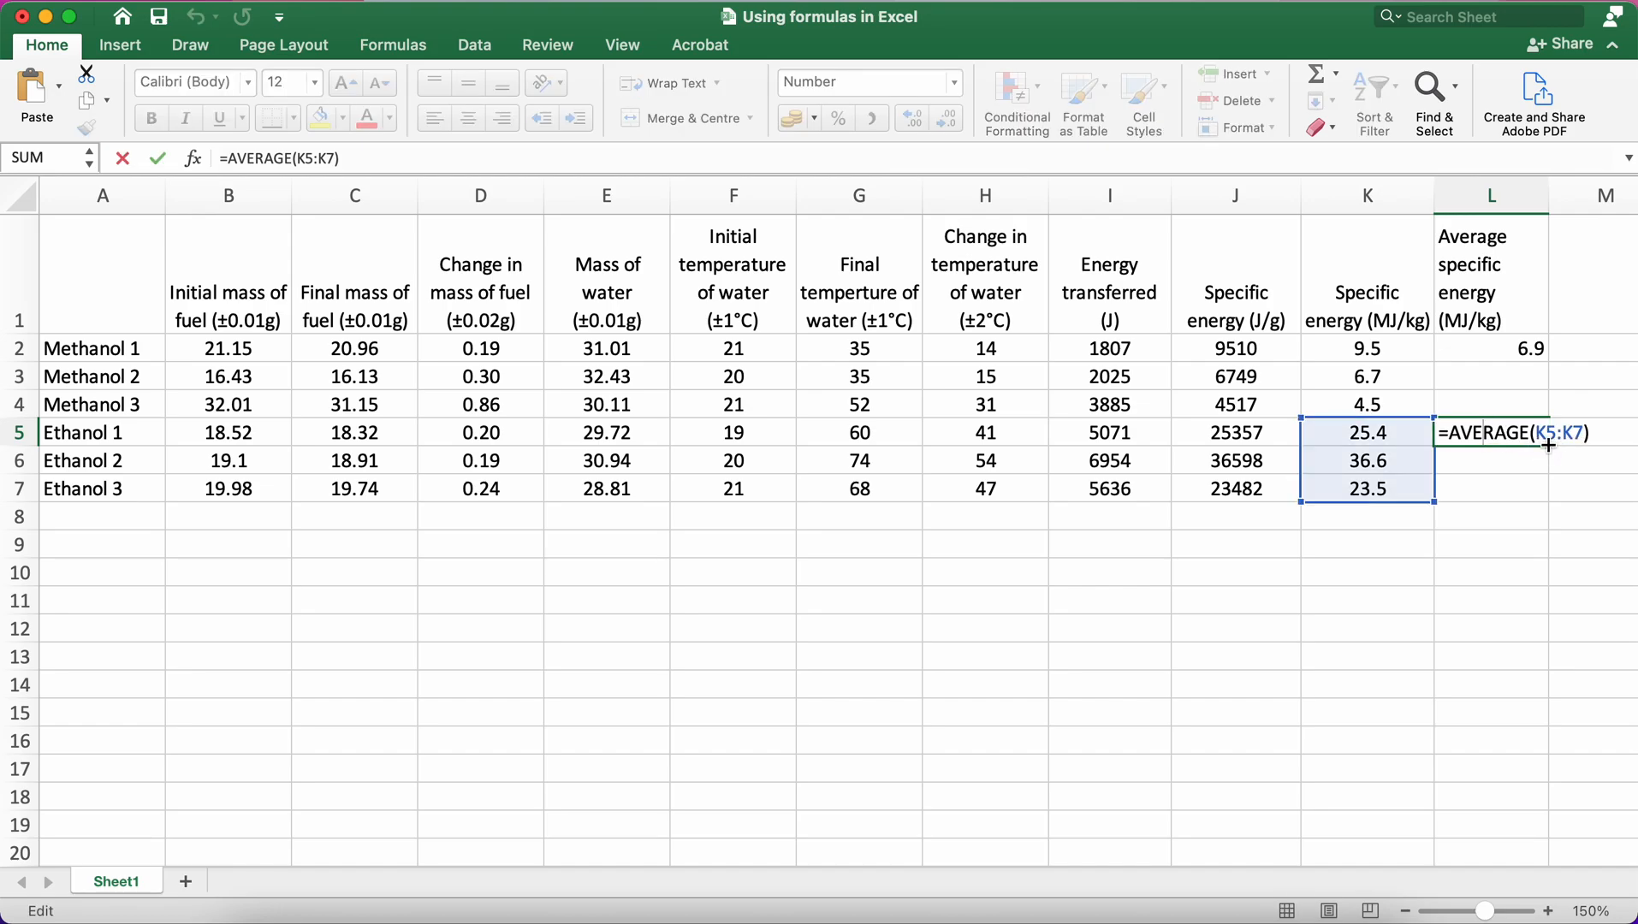
pyautogui.moveTo(1564, 505)
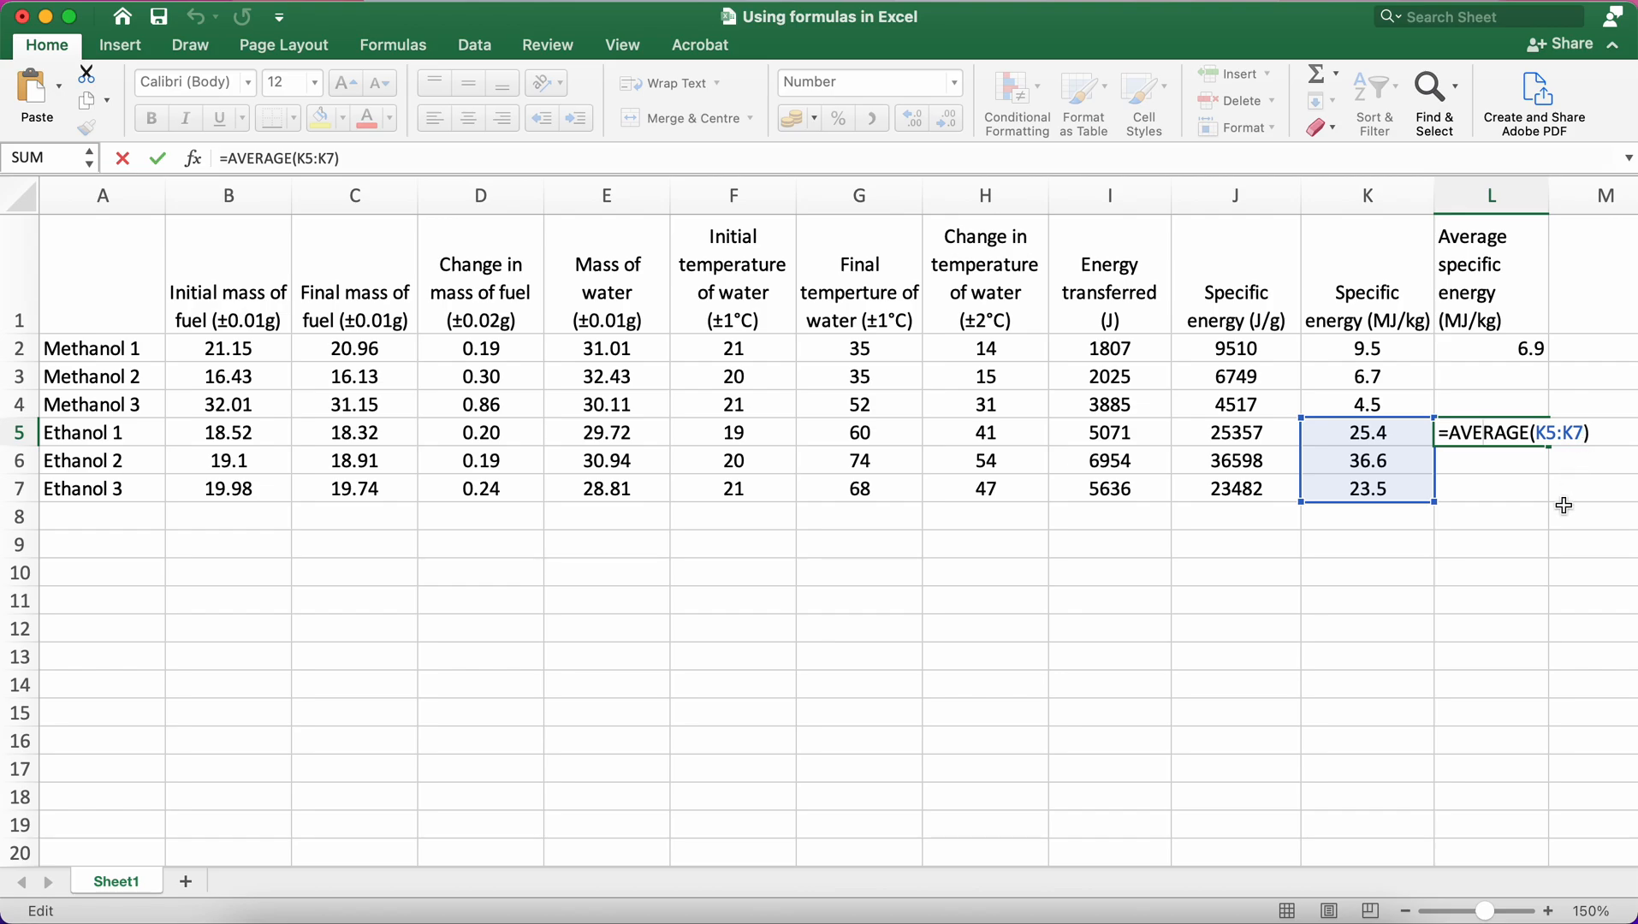
pyautogui.press('Return')
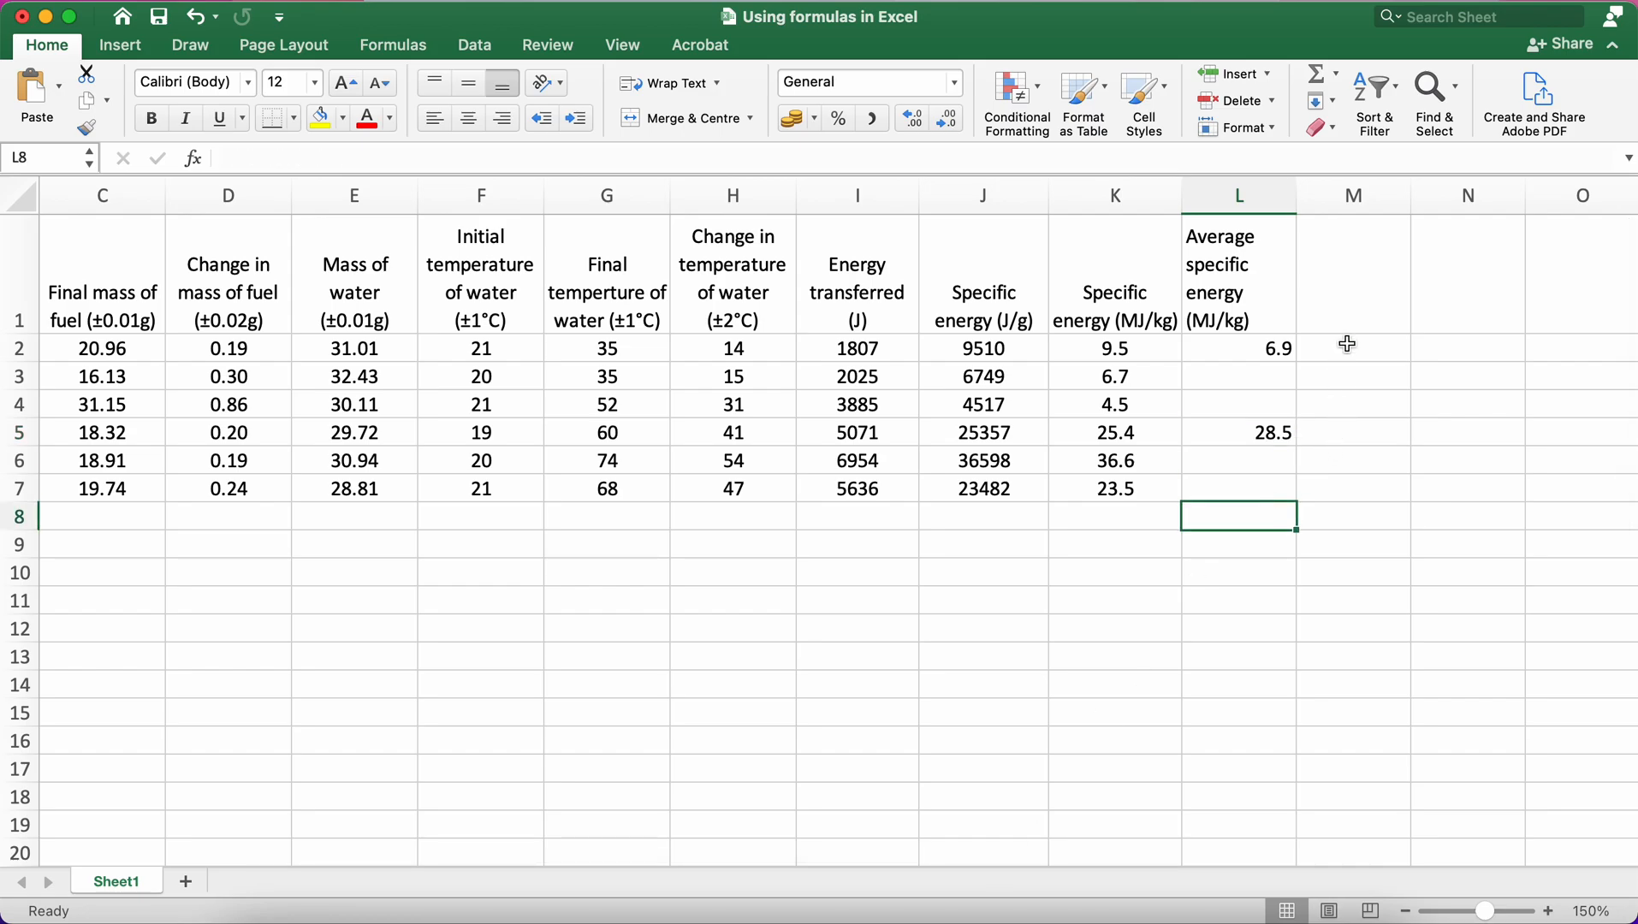
# Enter the heading 'Standard deviation of specific energy (MJ/kg)' in M1
pyautogui.write('STandar')
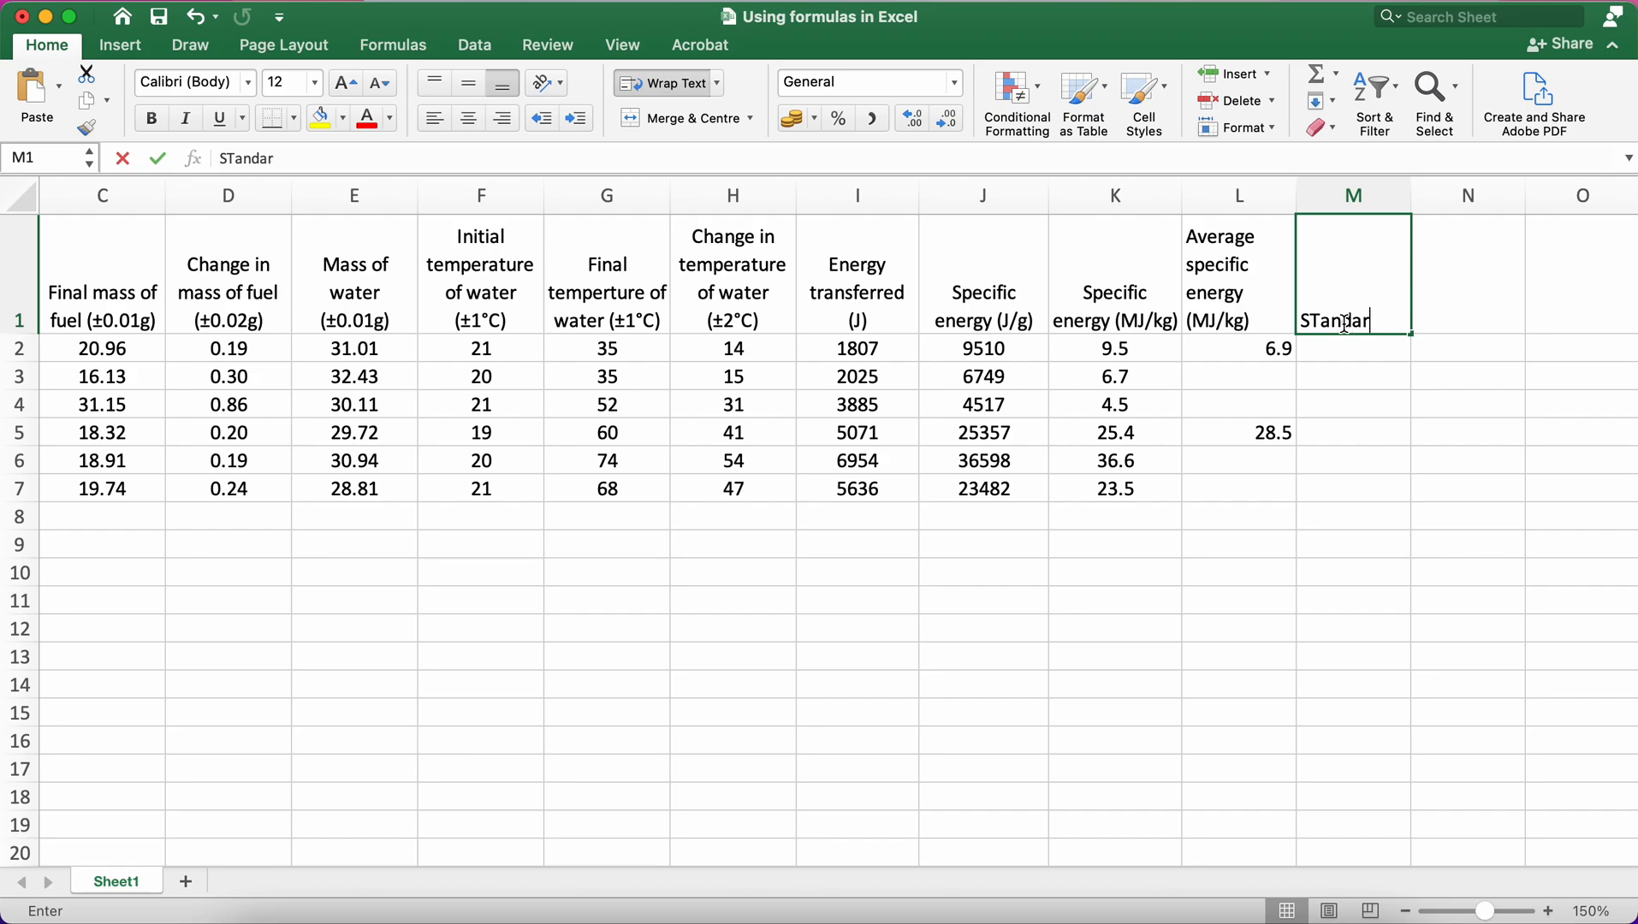
pyautogui.write('Standard deviation')
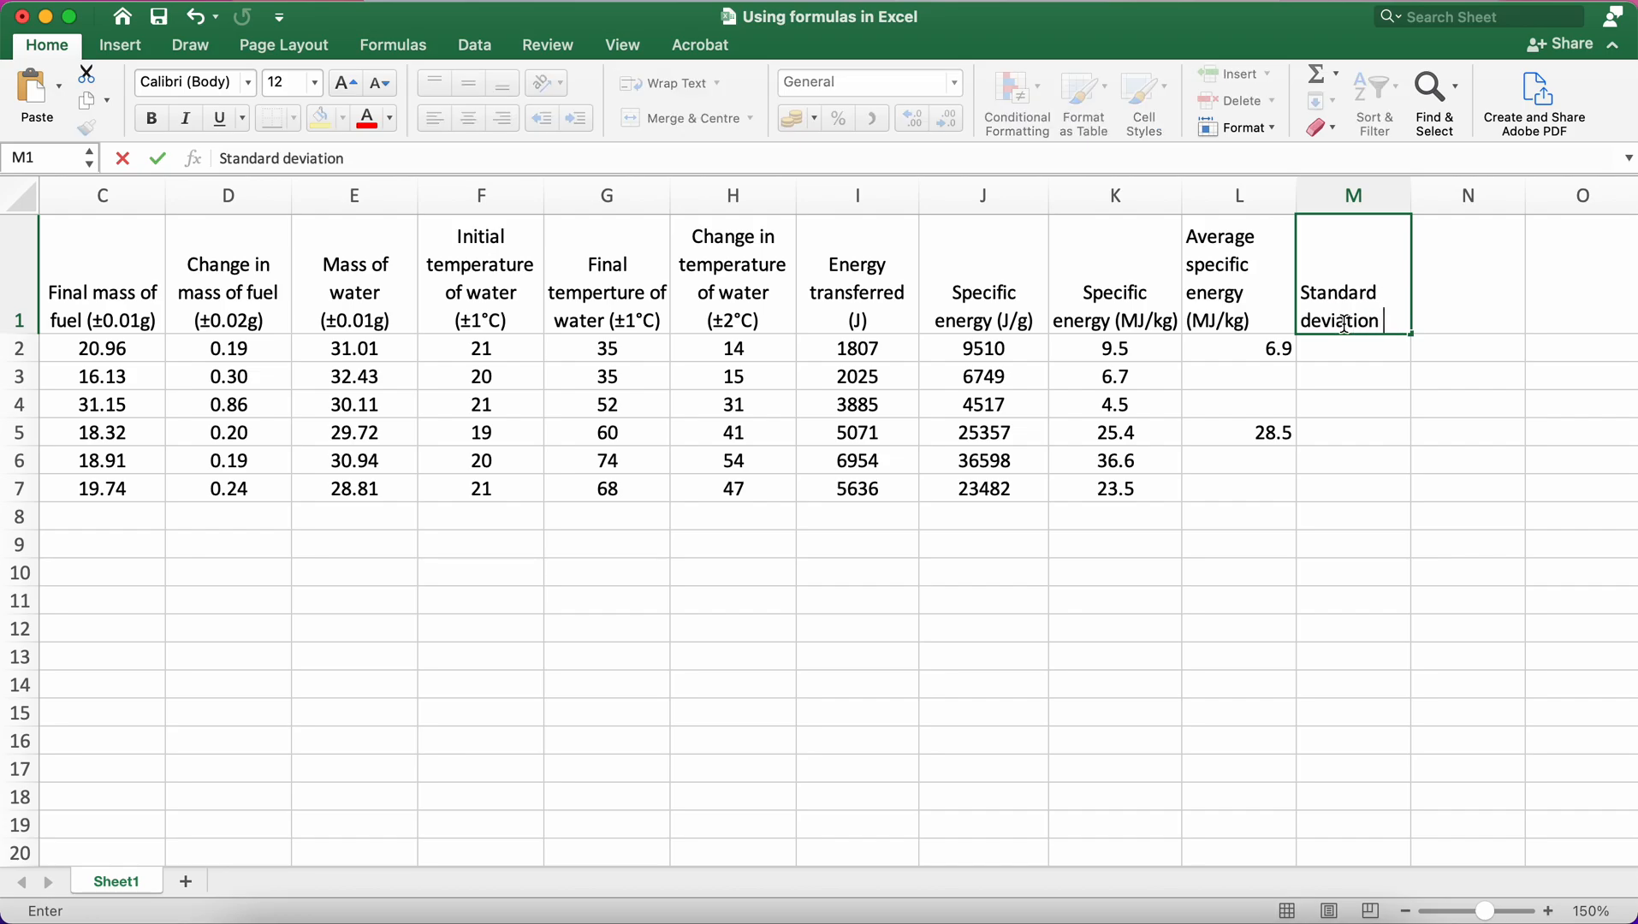
pyautogui.write('of spec')
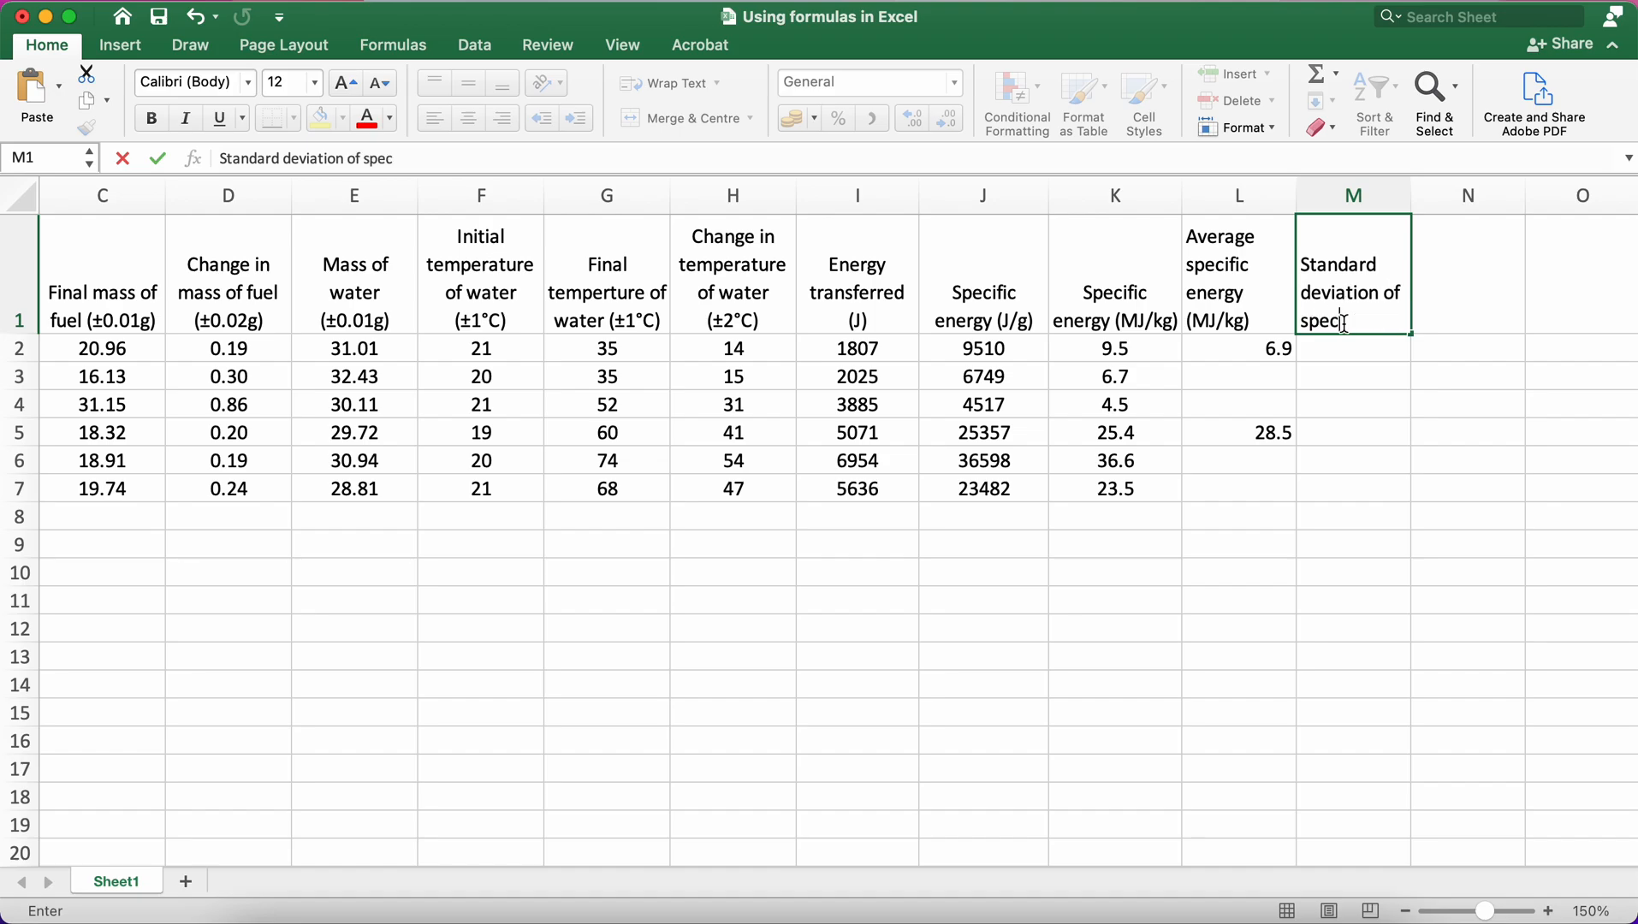
pyautogui.write('ific energy')
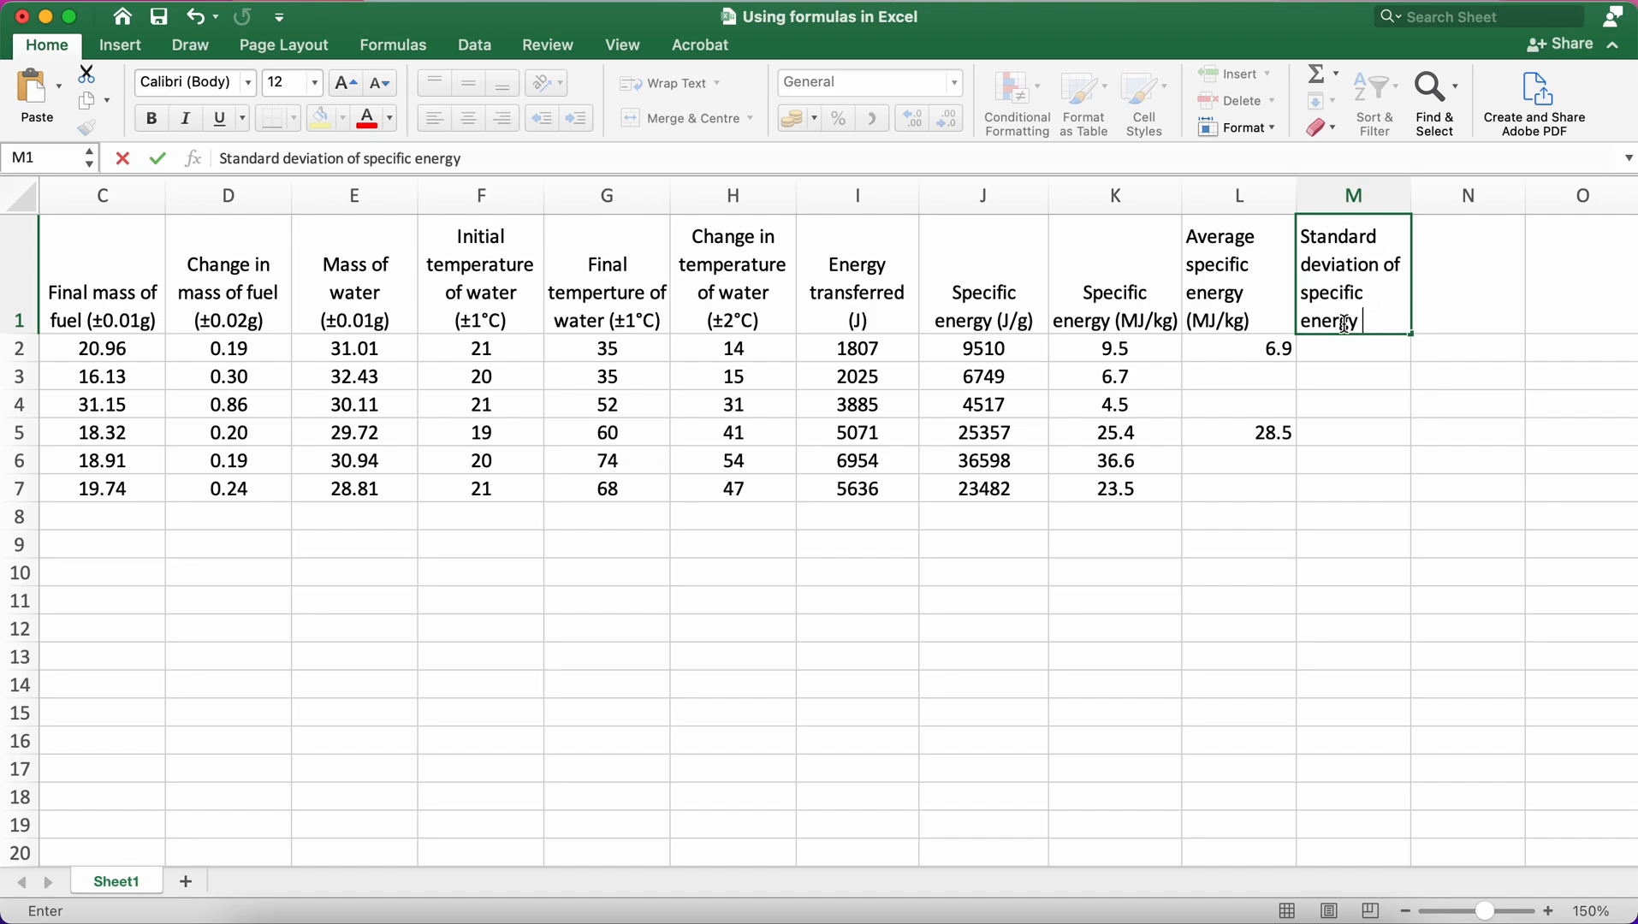
pyautogui.write('(MJ')
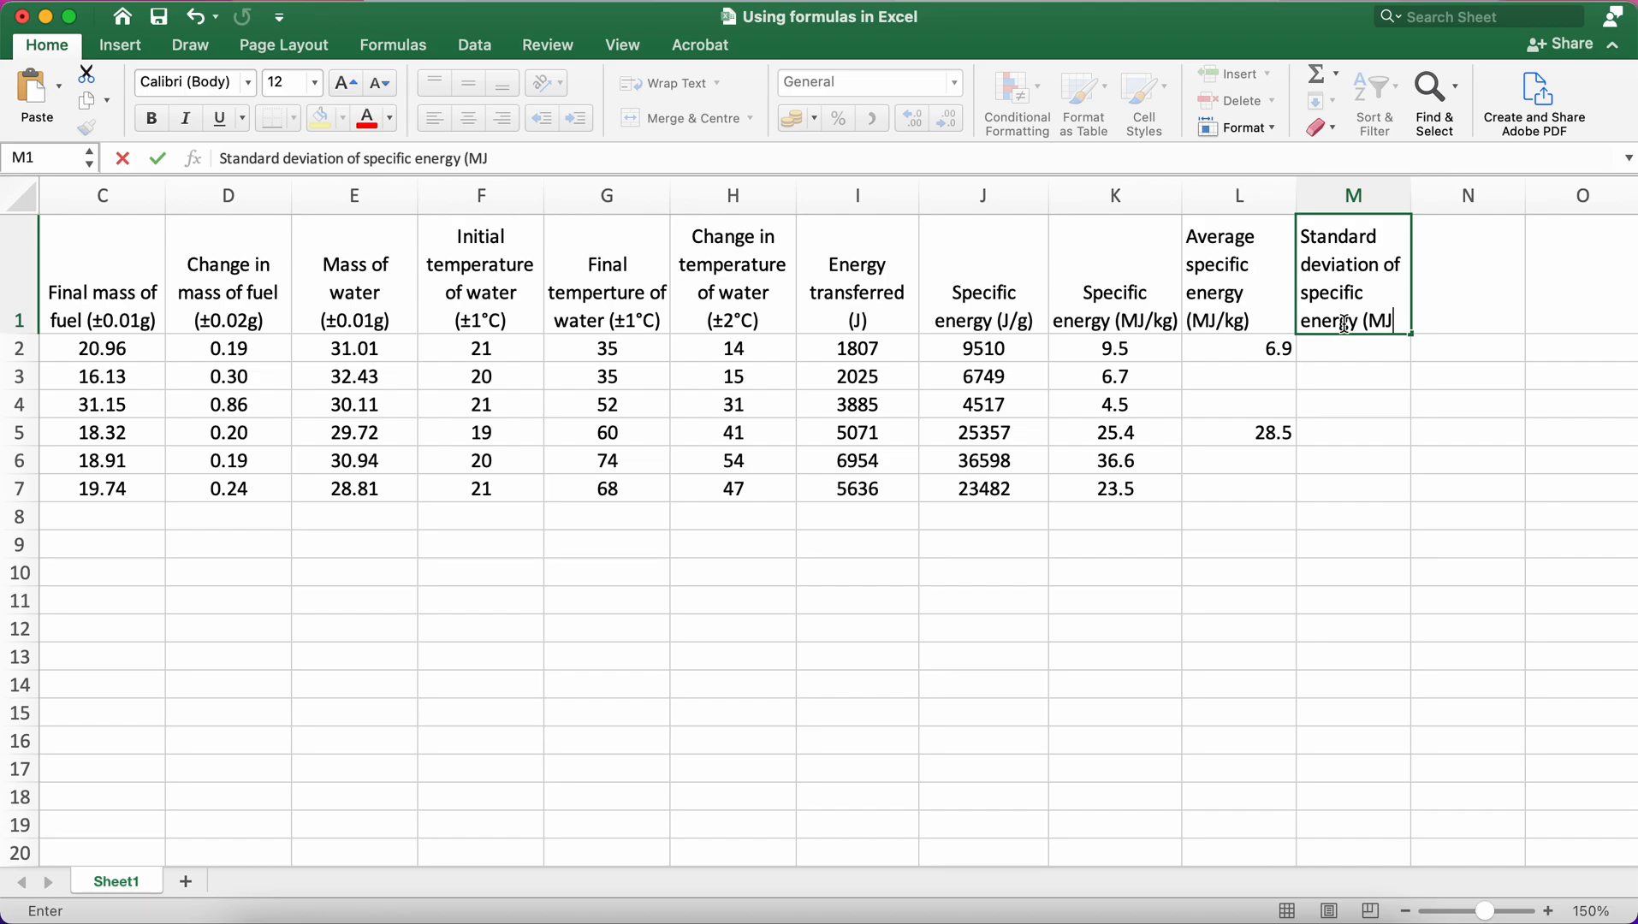
pyautogui.write('/kg)')
pyautogui.click(1354, 349)
pyautogui.write('=')
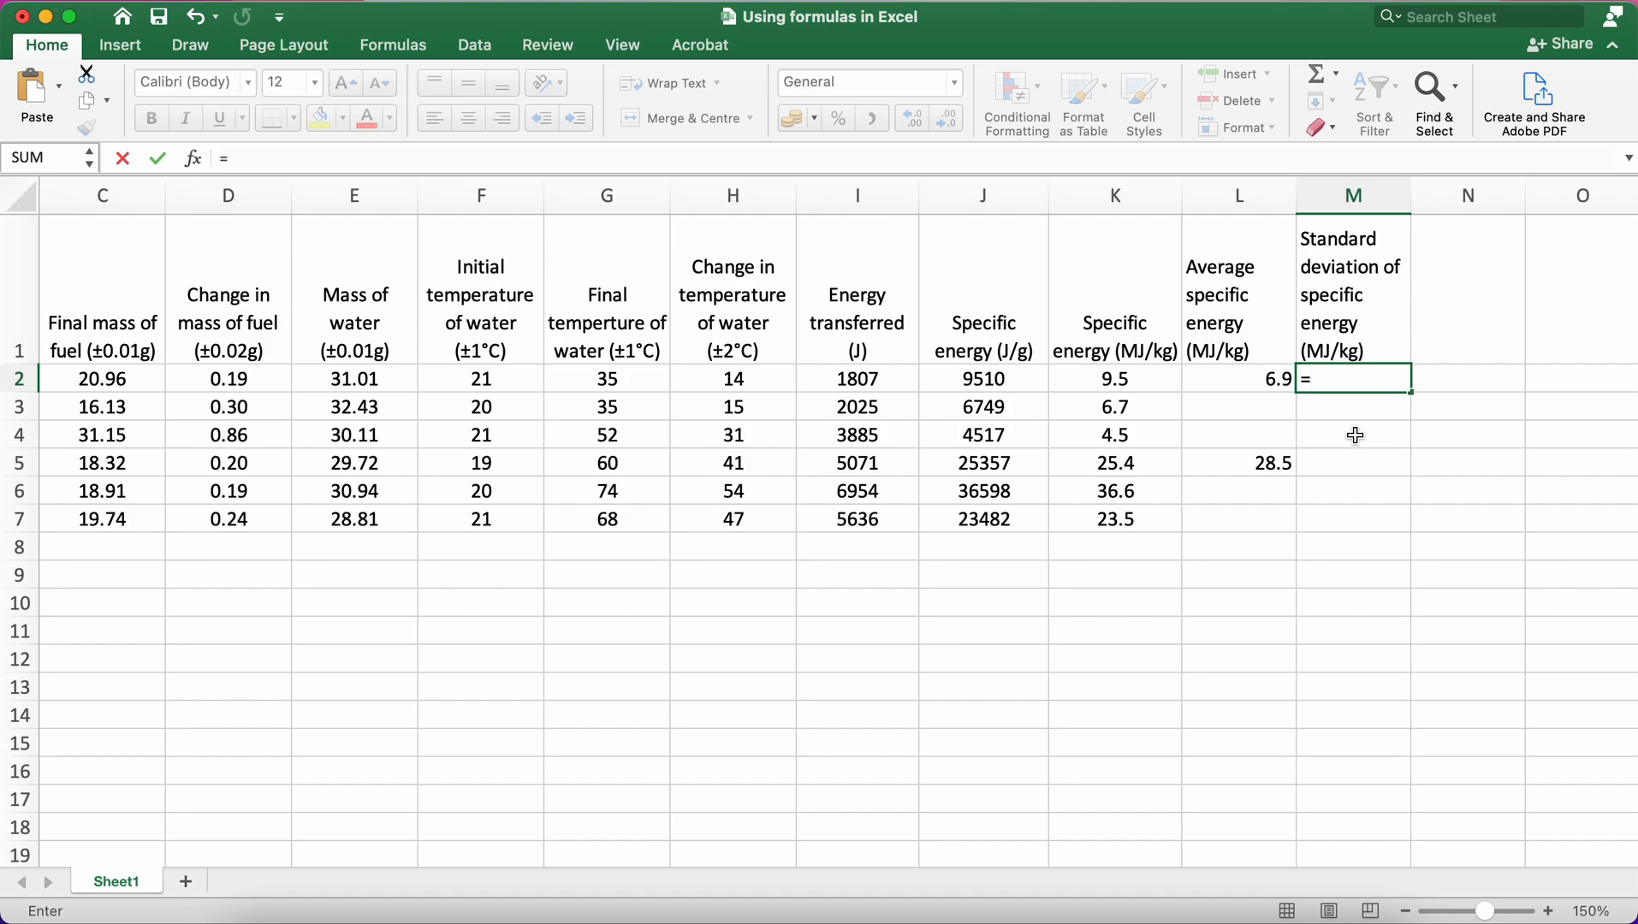
# Enter =STDEV(K2:K4) in M2, giving methanol's standard deviation of 2.50
pyautogui.write('st')
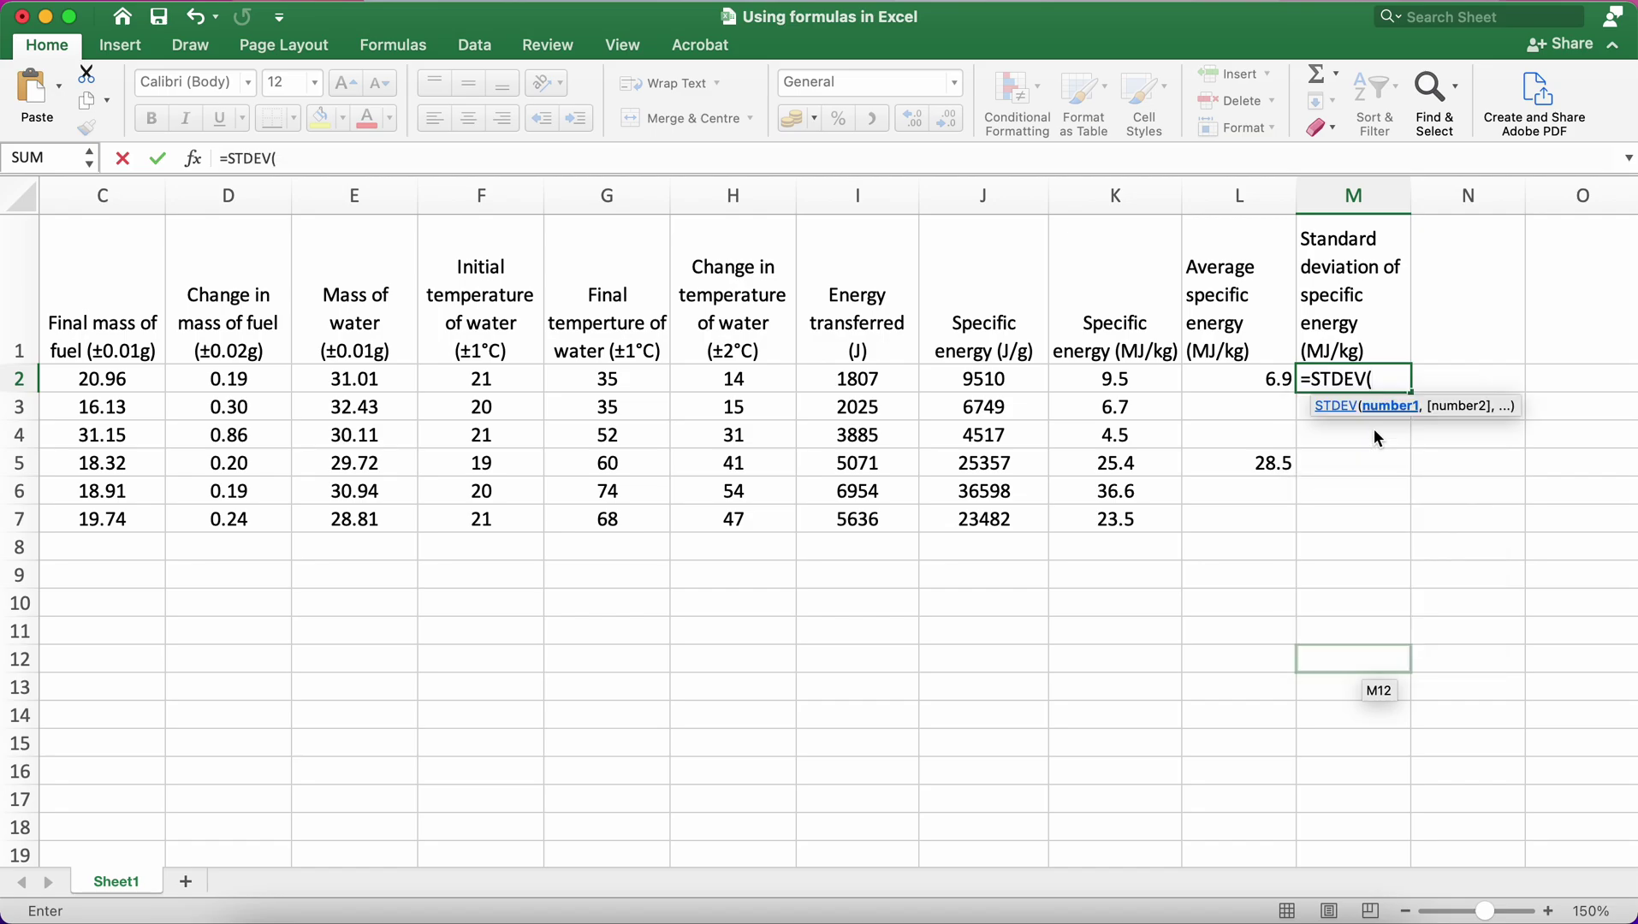
pyautogui.moveTo(1327, 419)
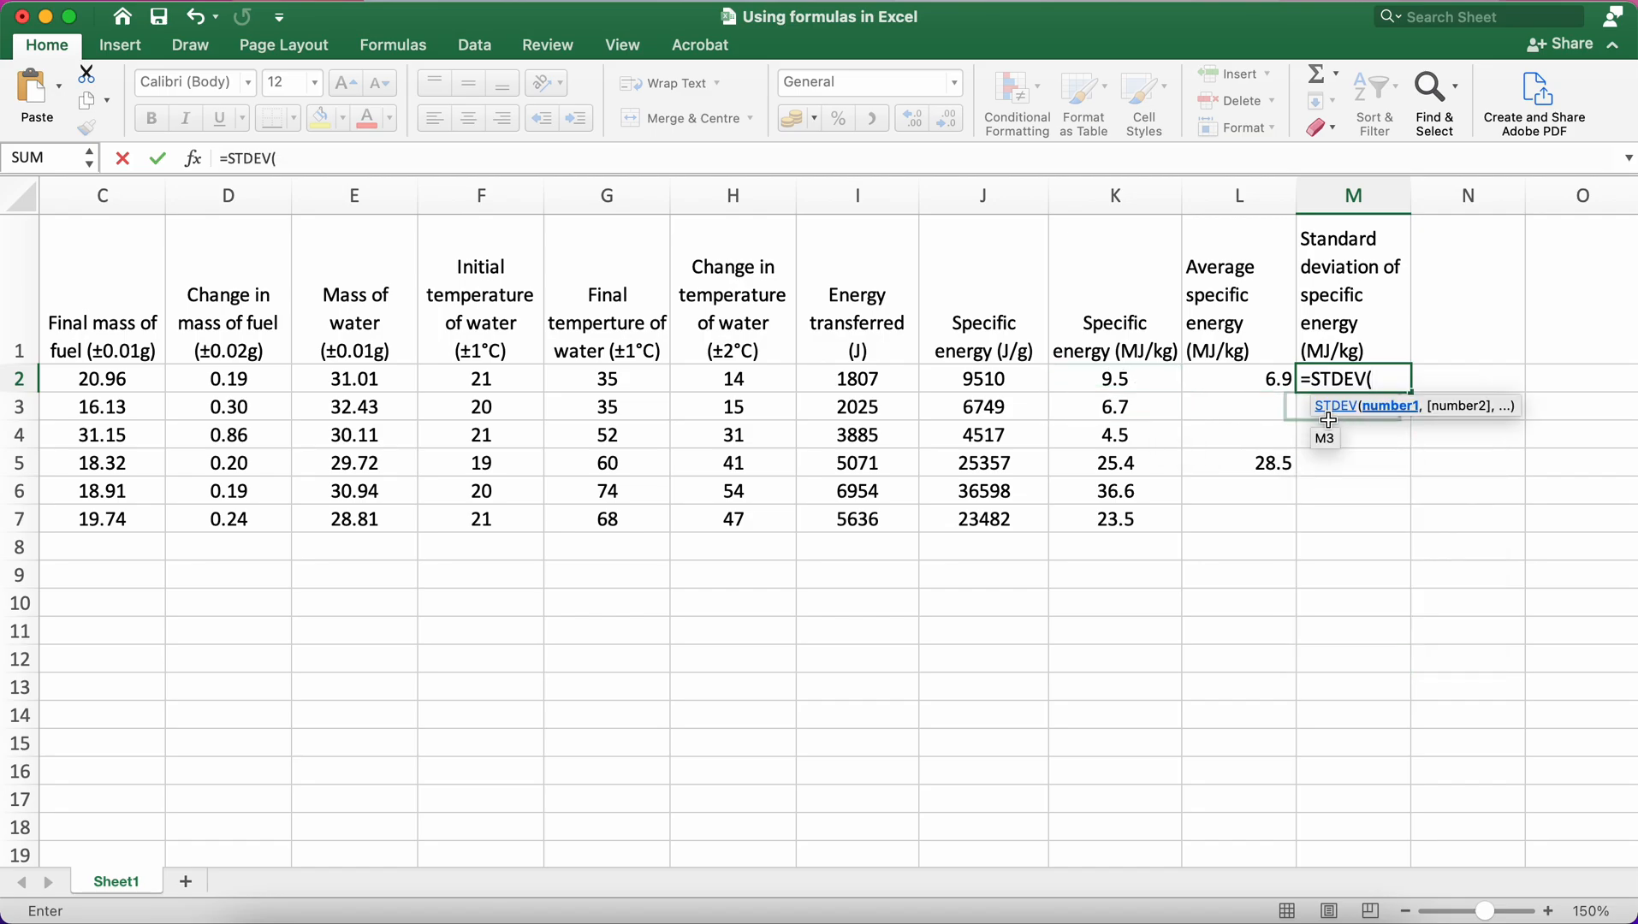
pyautogui.moveTo(1376, 378)
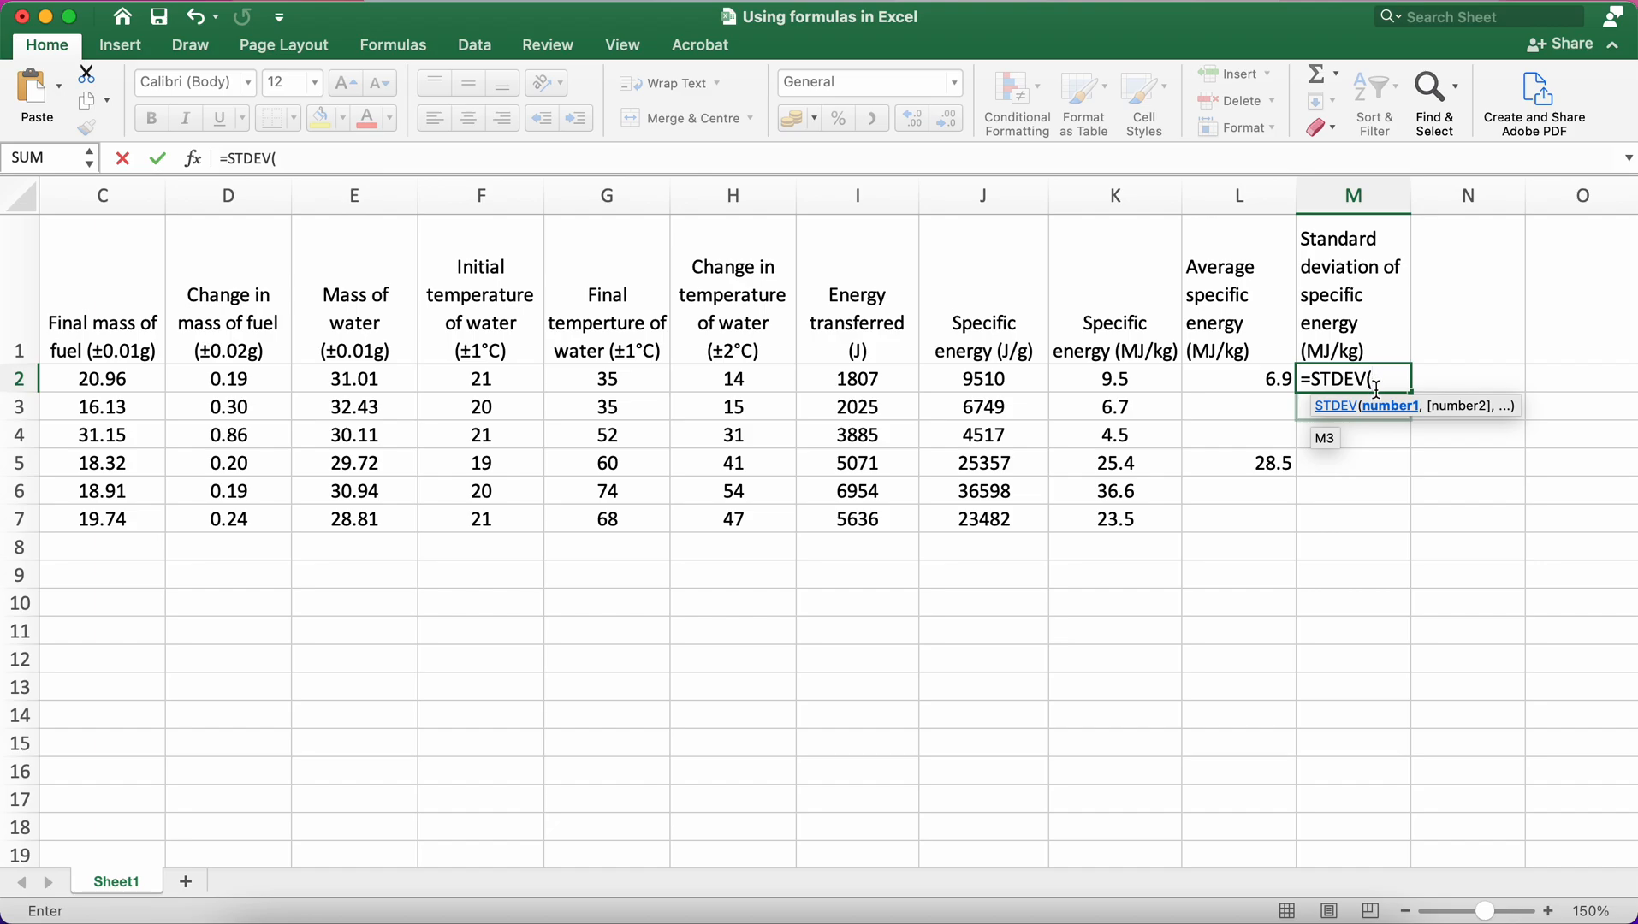
pyautogui.moveTo(1363, 519)
pyautogui.write('K2:K4)')
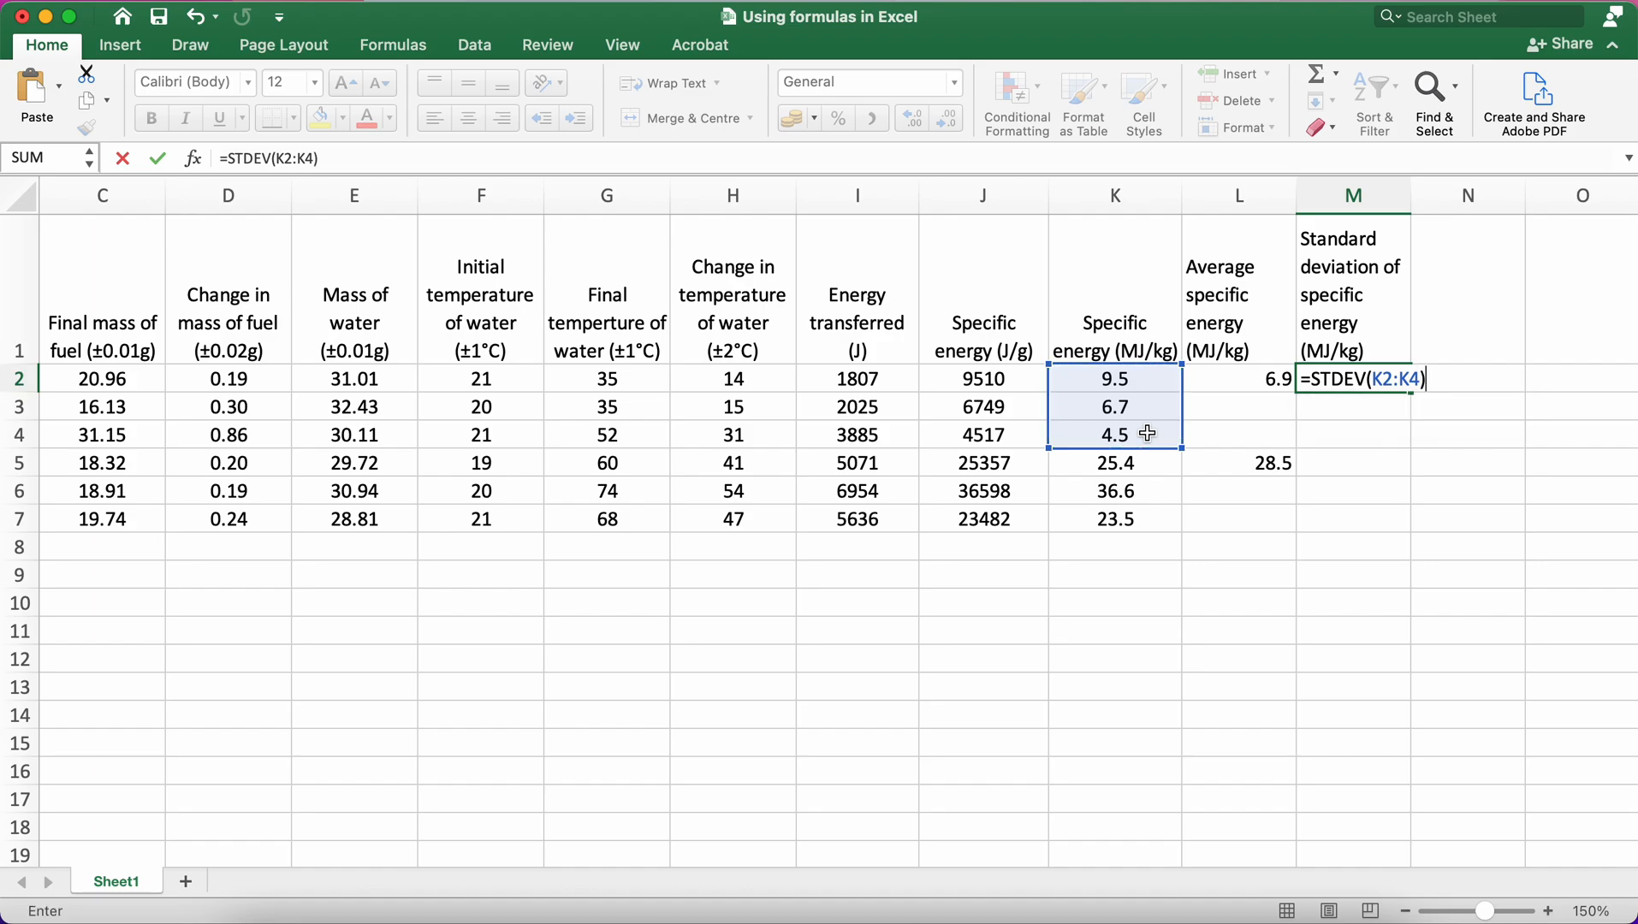
pyautogui.press('Return')
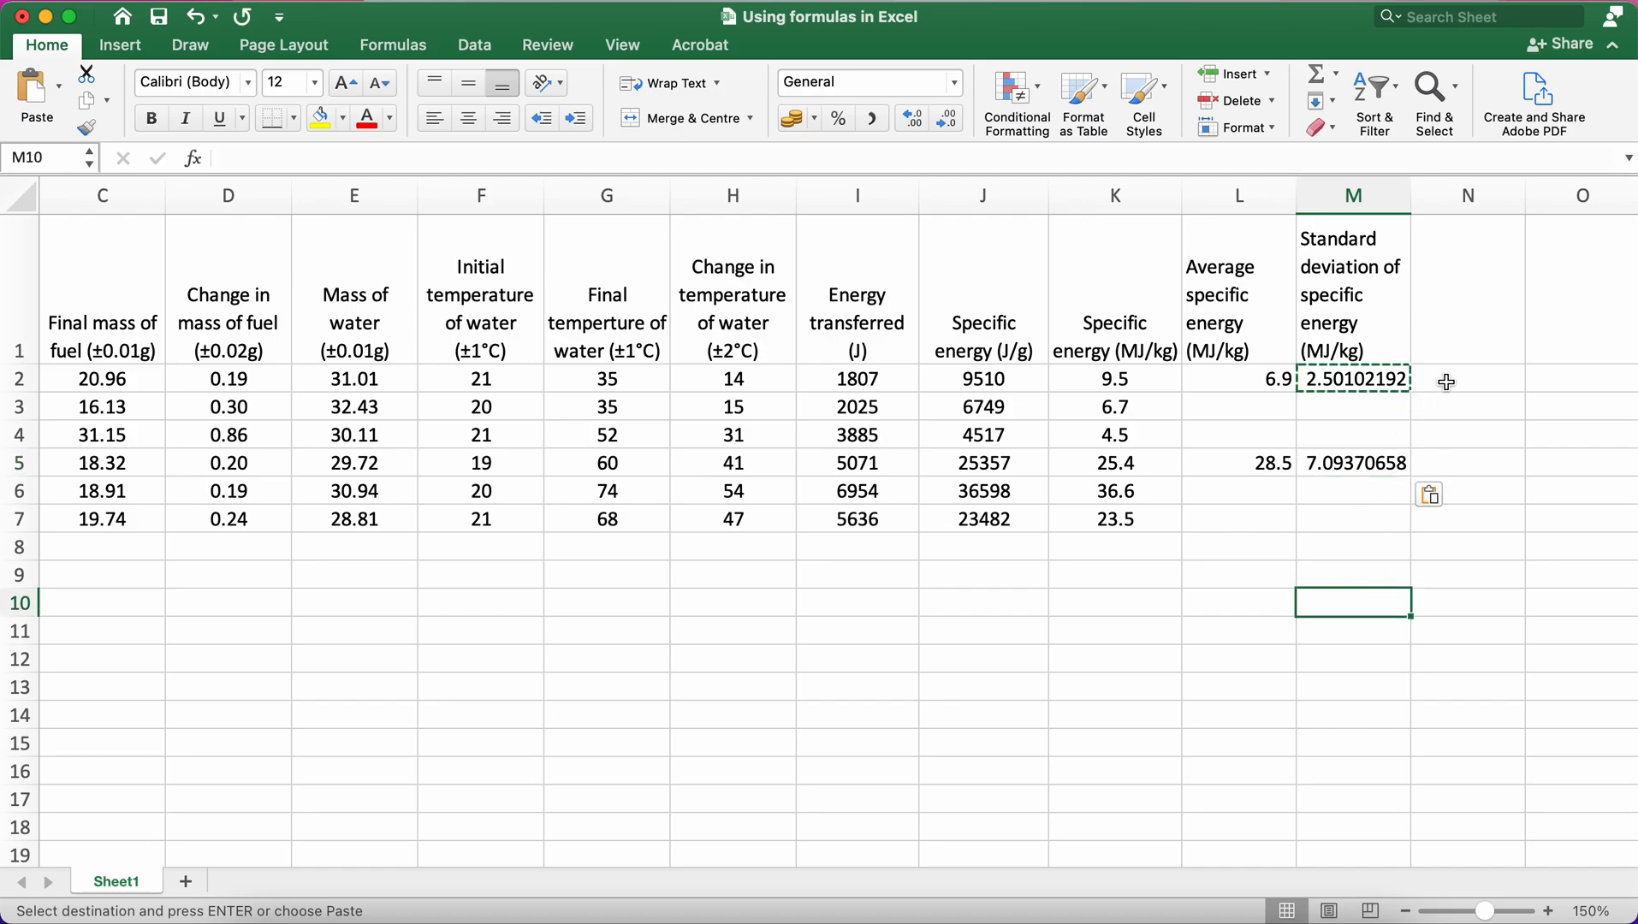
pyautogui.moveTo(1252, 462)
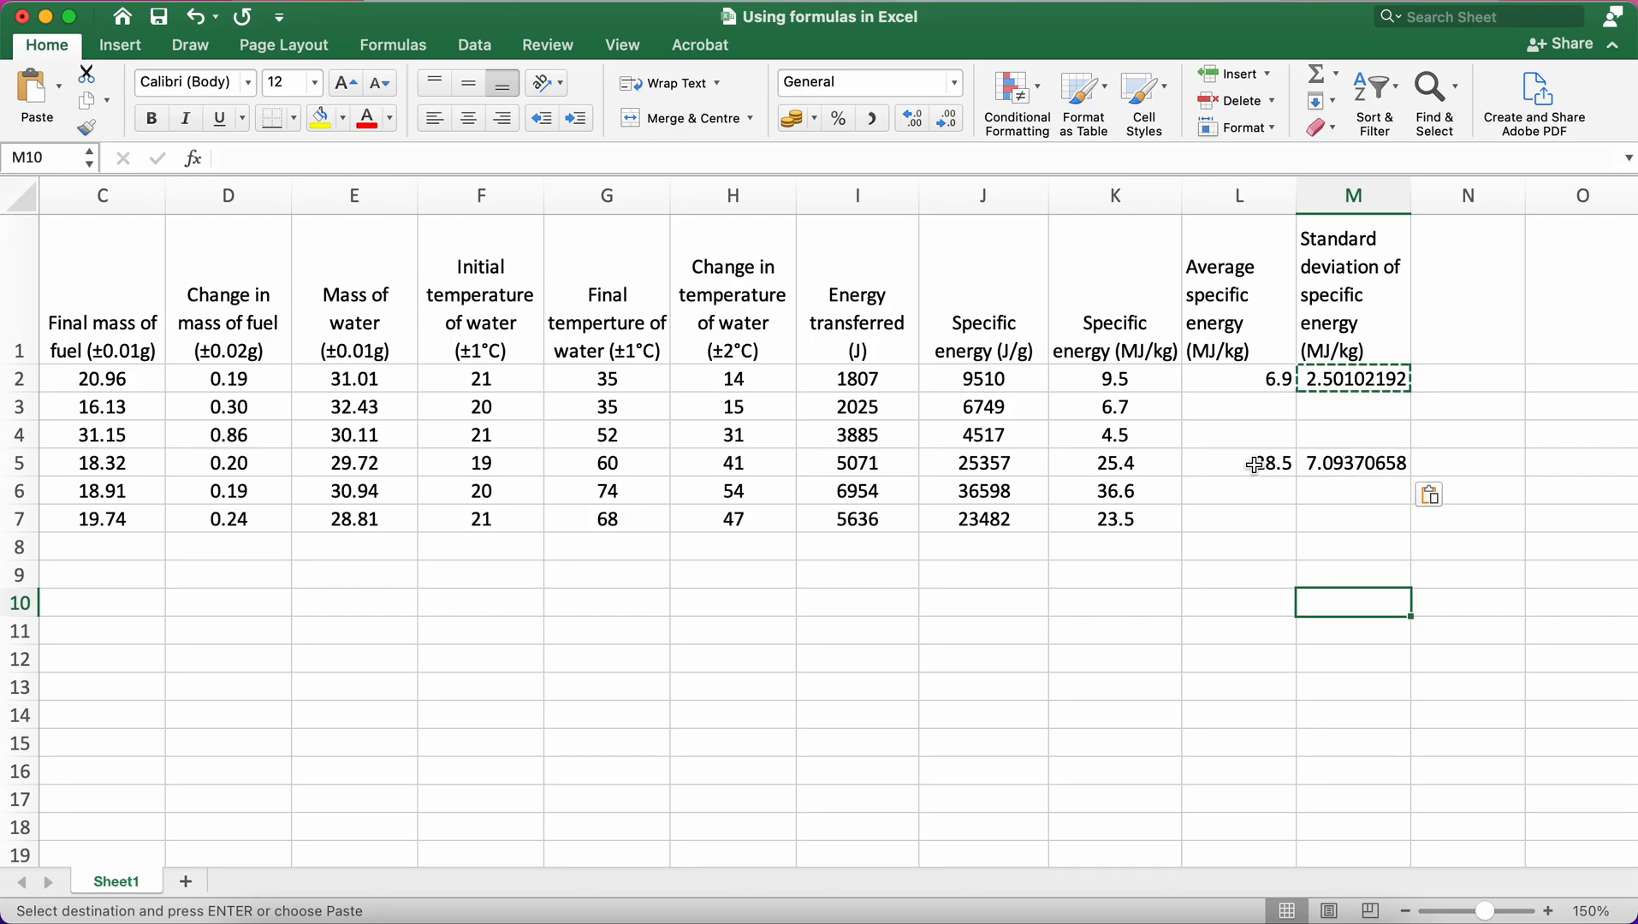
# Check the methanol standard deviation formula and the Ethanol 1 specific energy calculation
pyautogui.click(1352, 378)
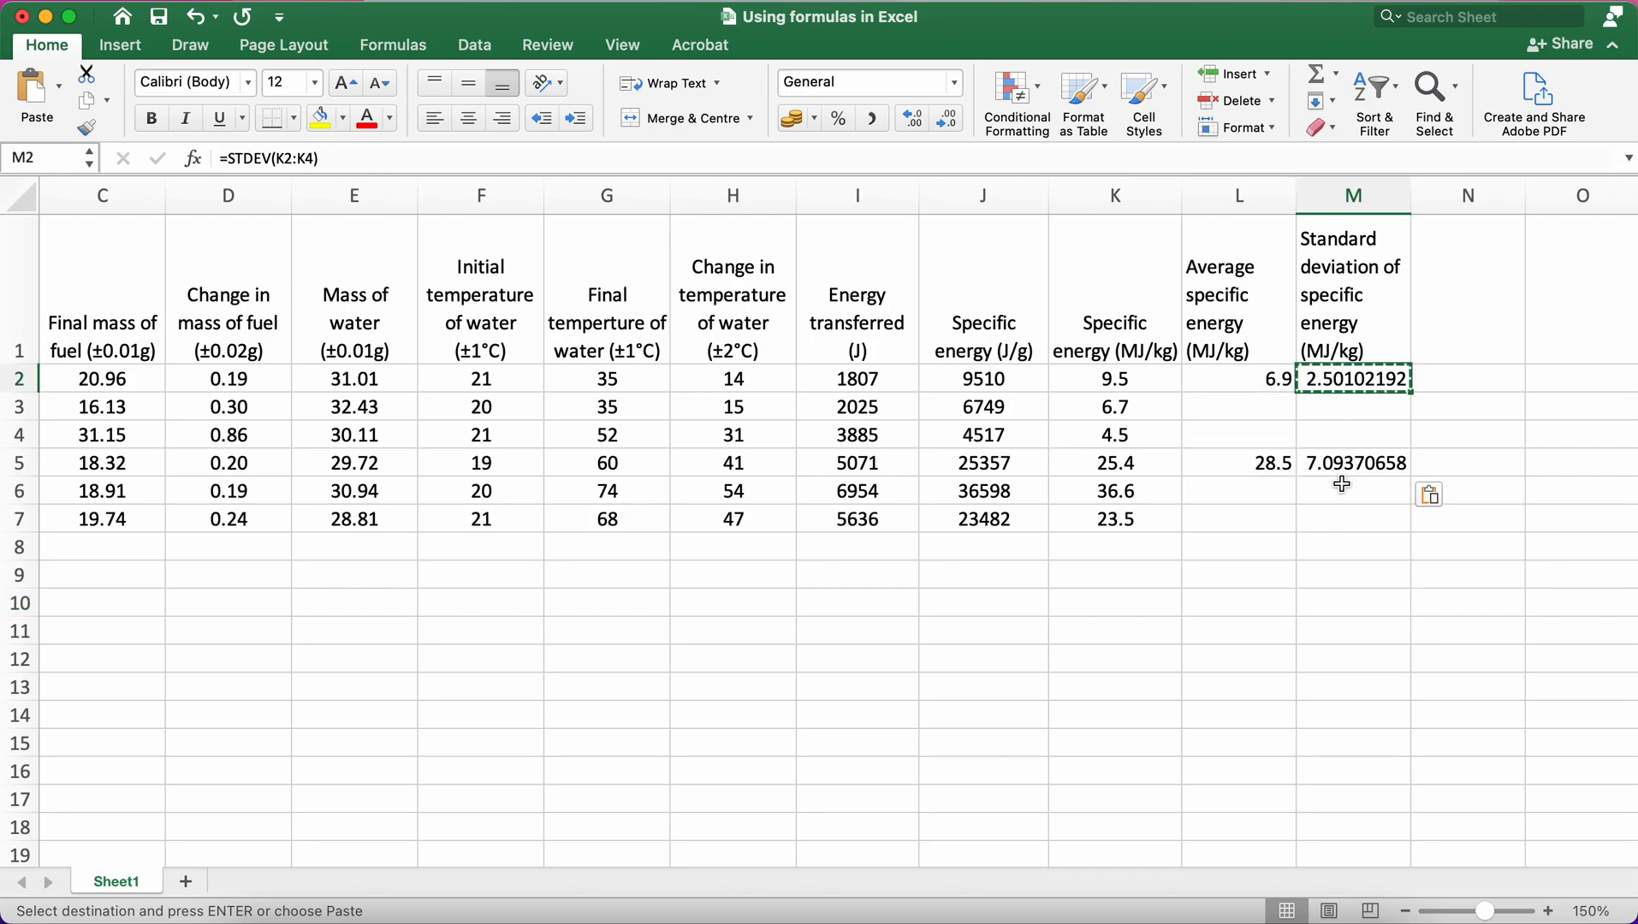
pyautogui.click(1114, 462)
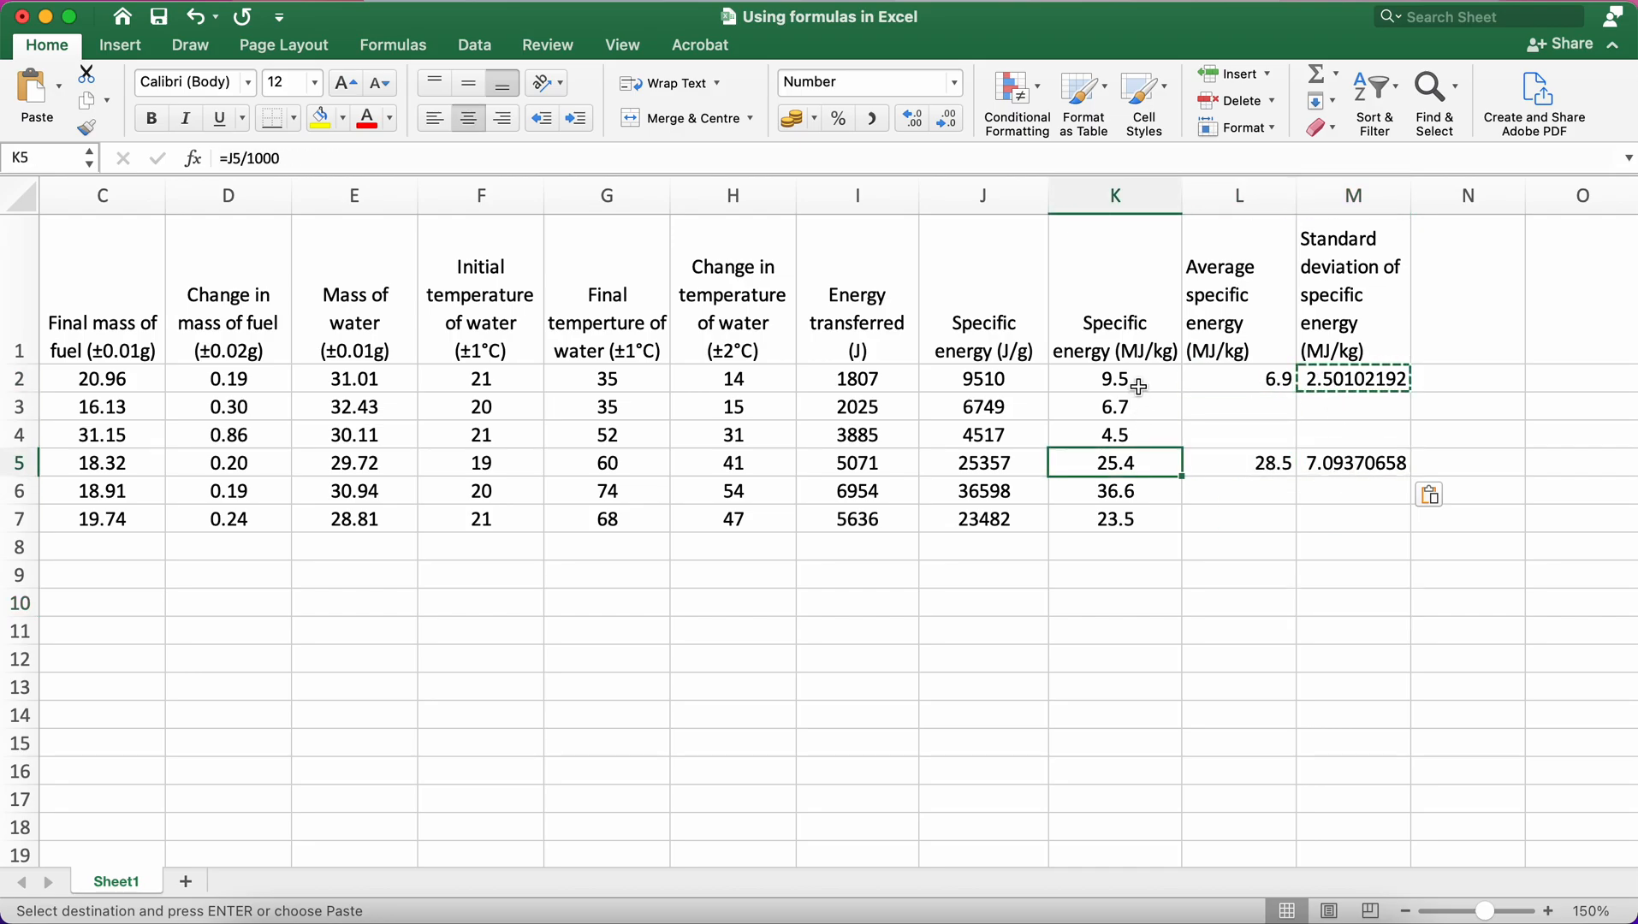
pyautogui.moveTo(1136, 437)
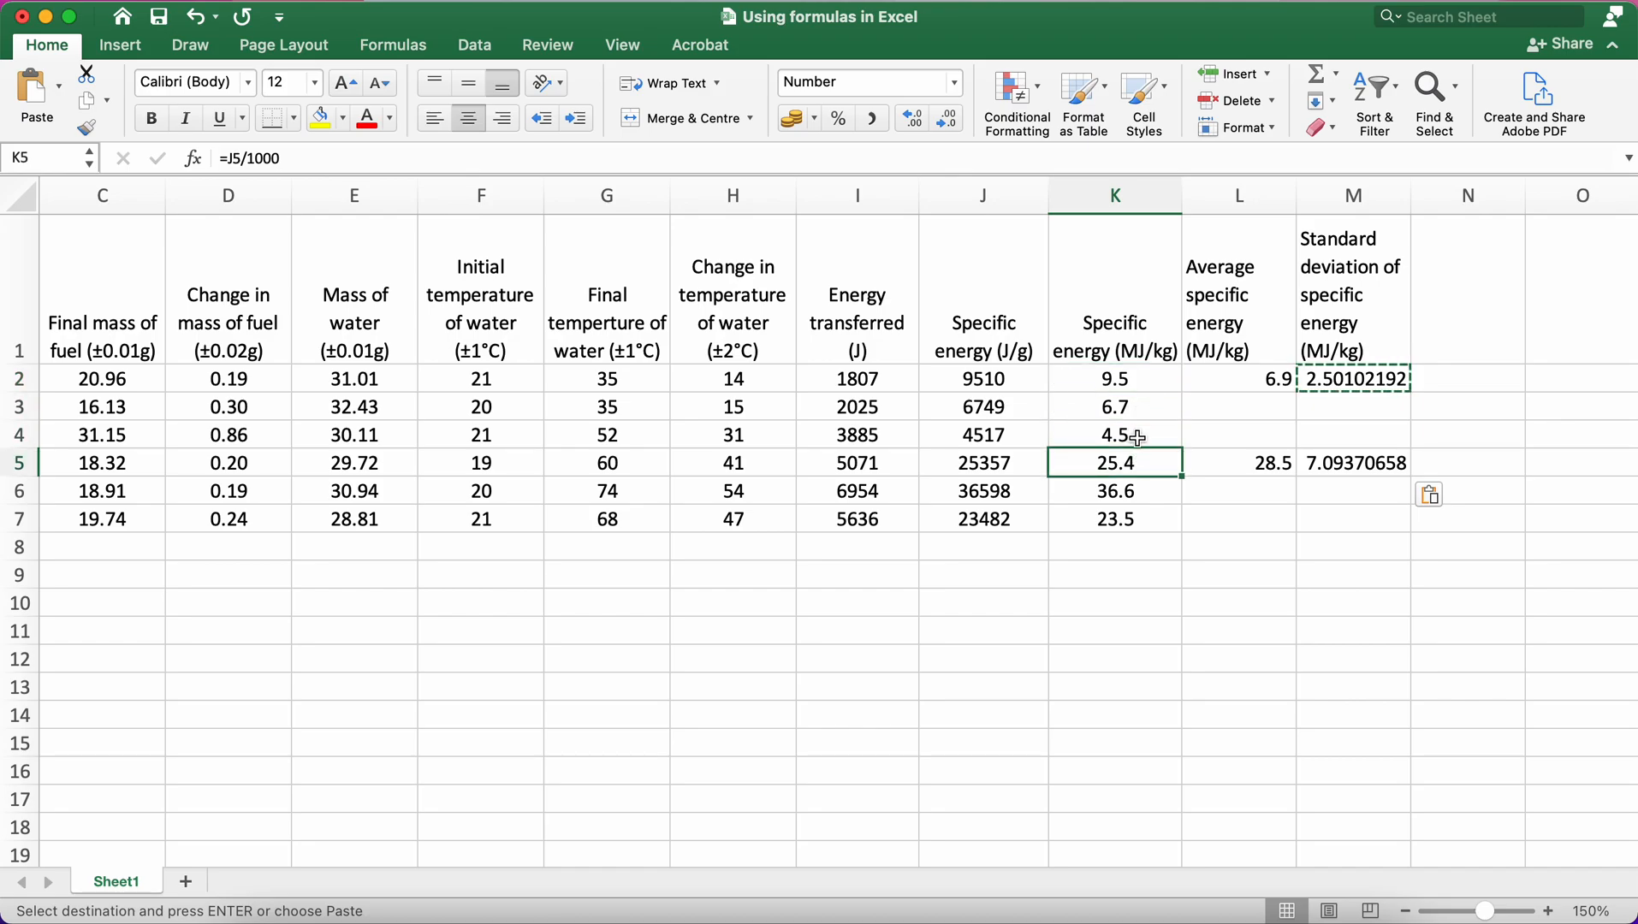
# Round both standard deviations to one decimal place, showing 2.5 and 7.1
pyautogui.click(1112, 435)
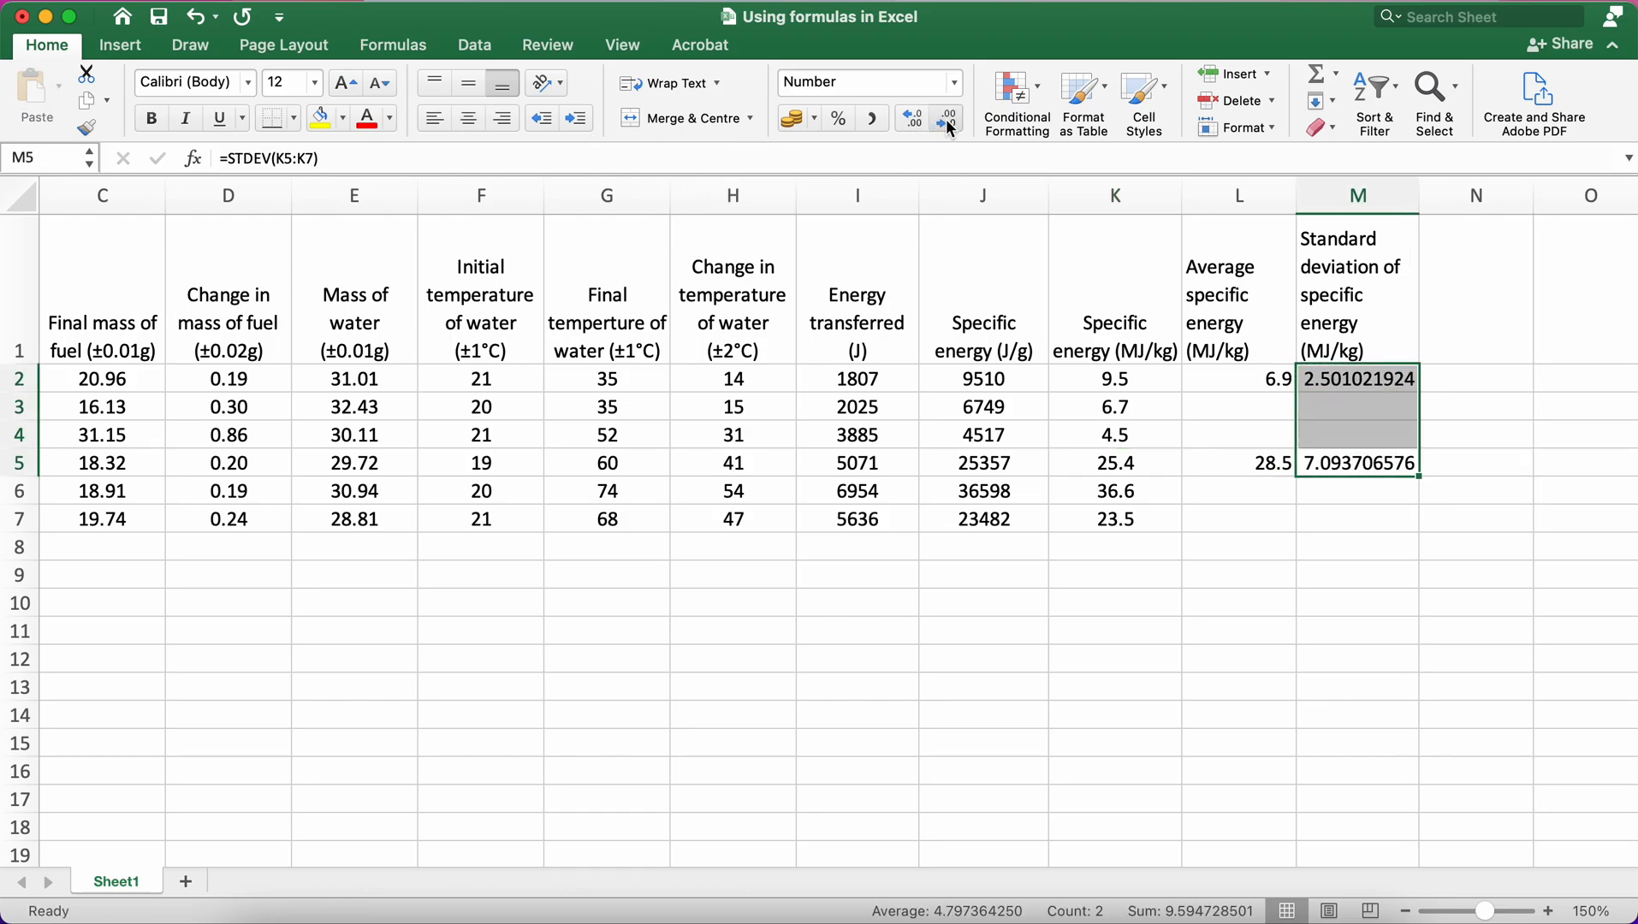
pyautogui.click(945, 119)
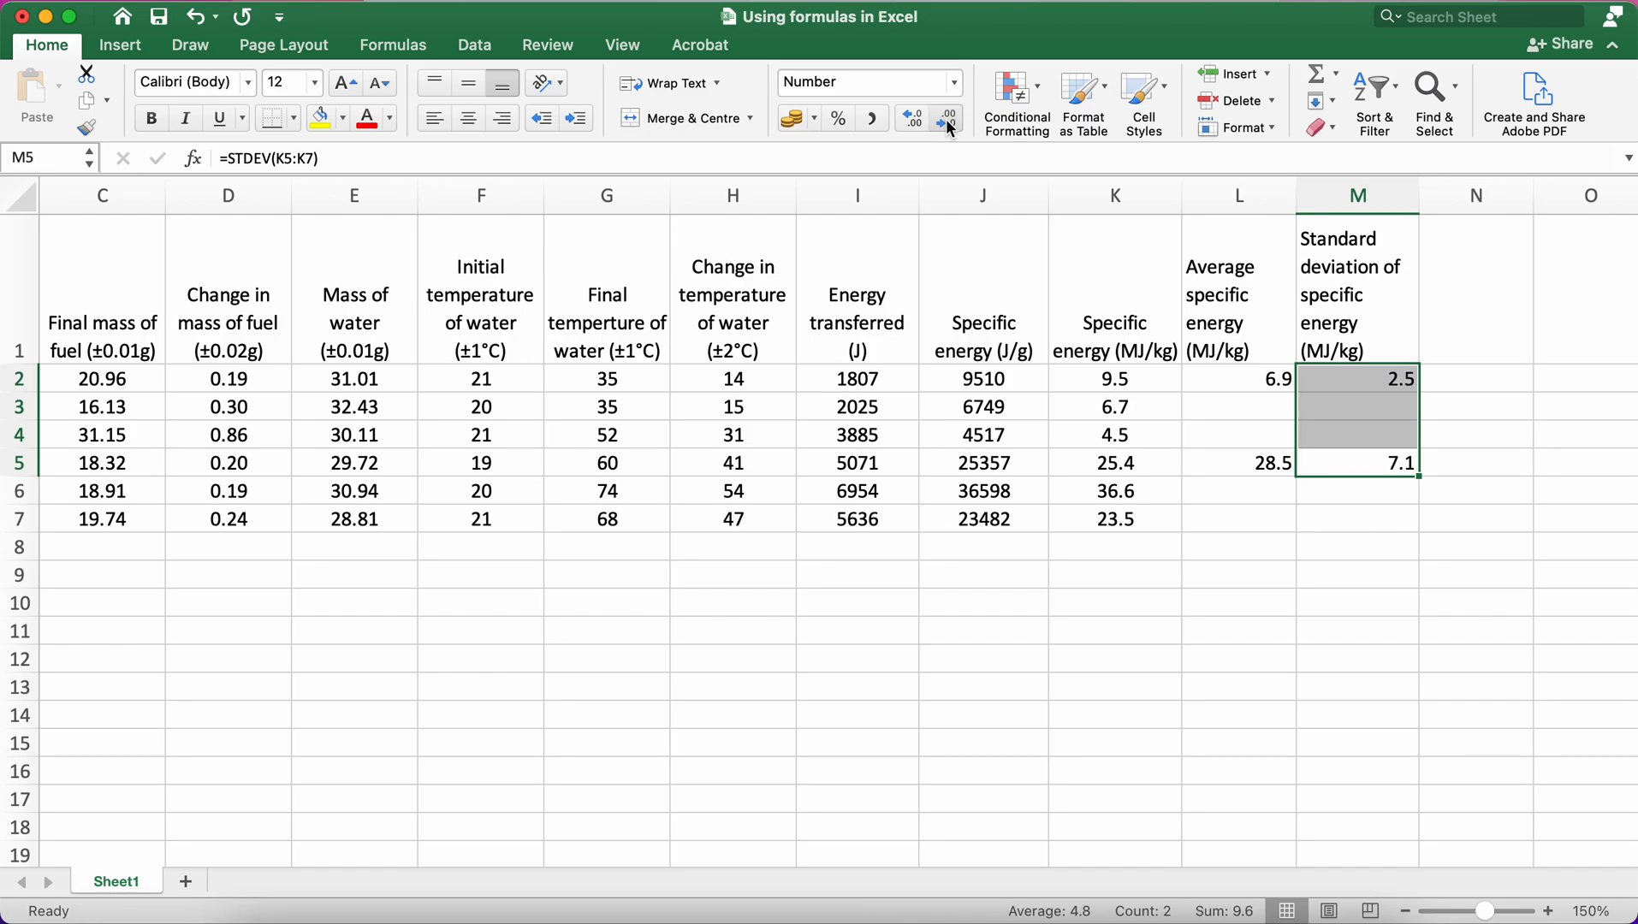
pyautogui.moveTo(546, 133)
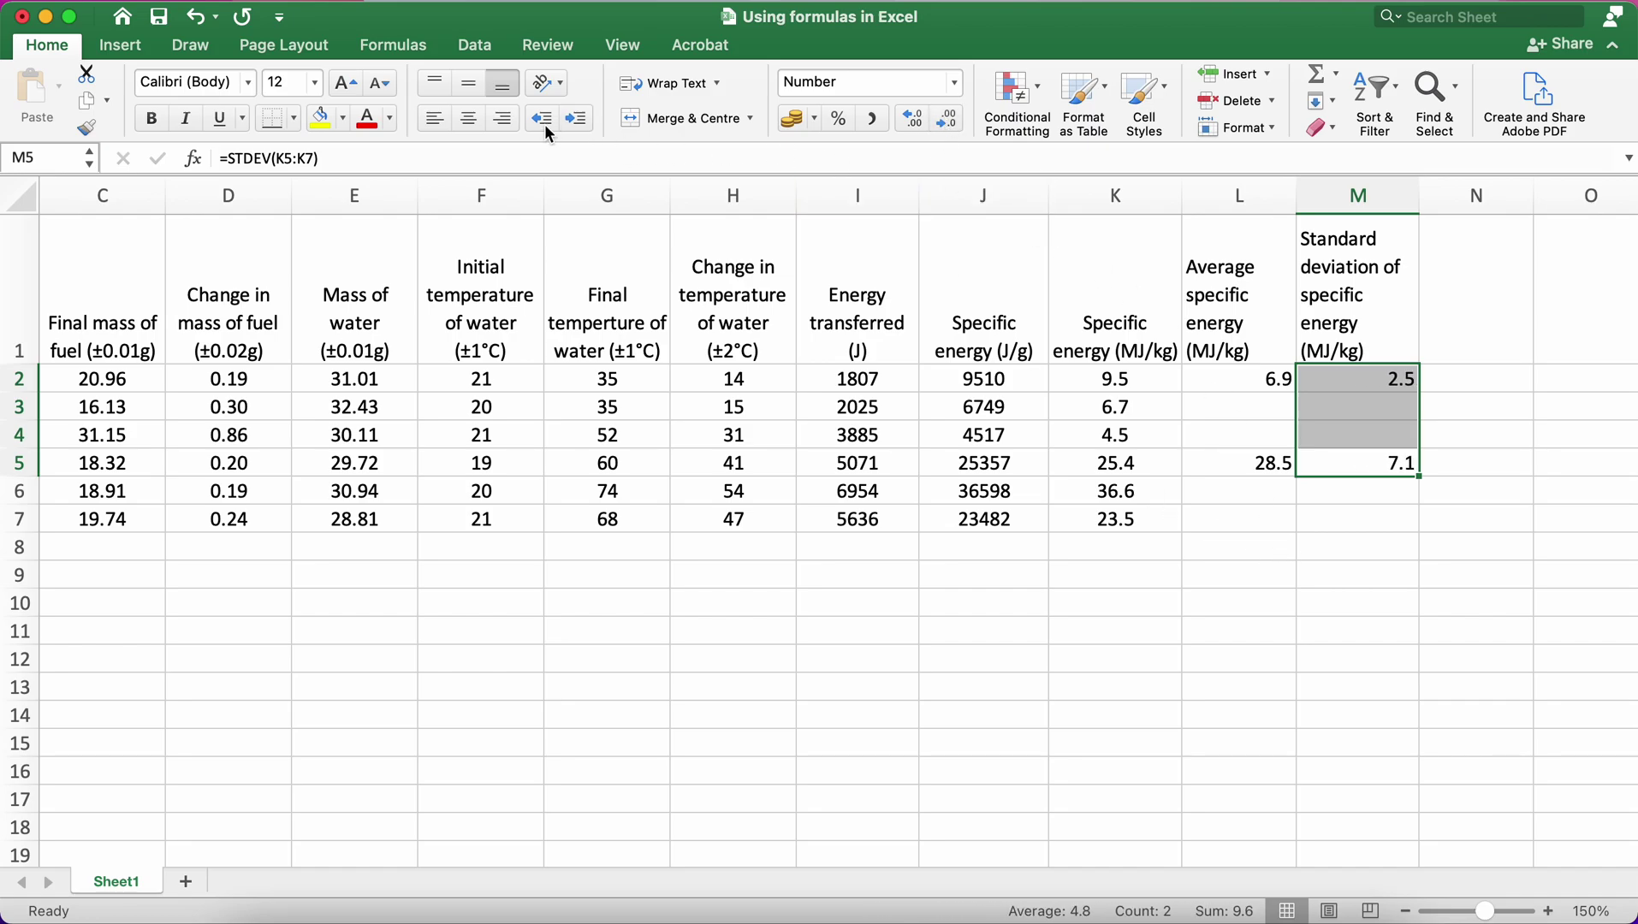
pyautogui.click(1475, 289)
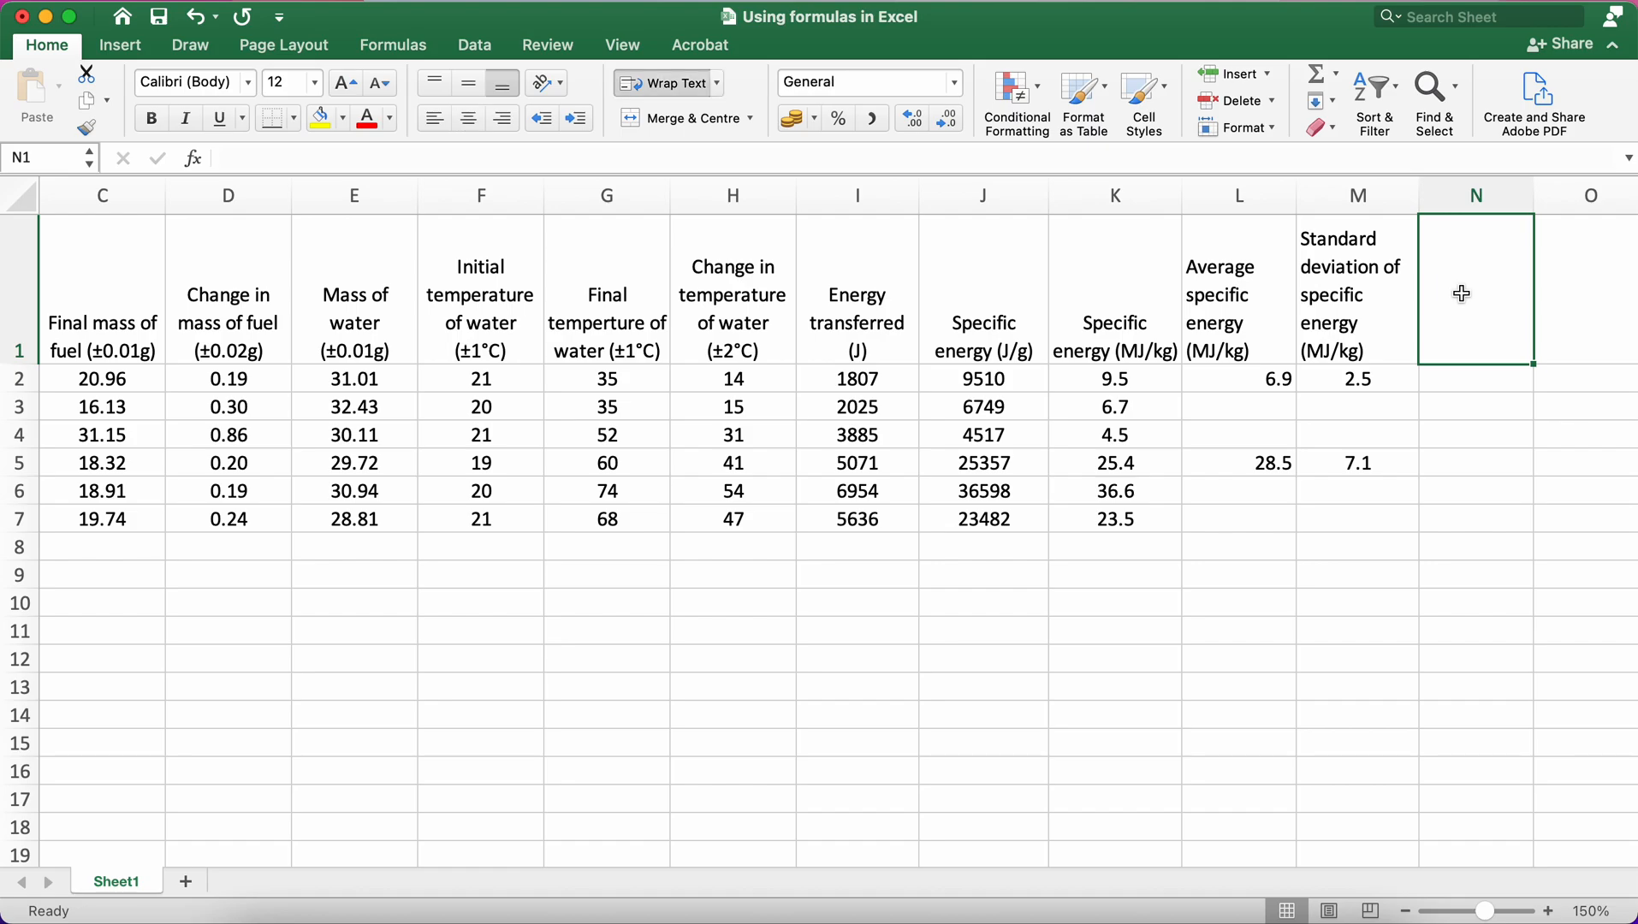
pyautogui.moveTo(1207, 402)
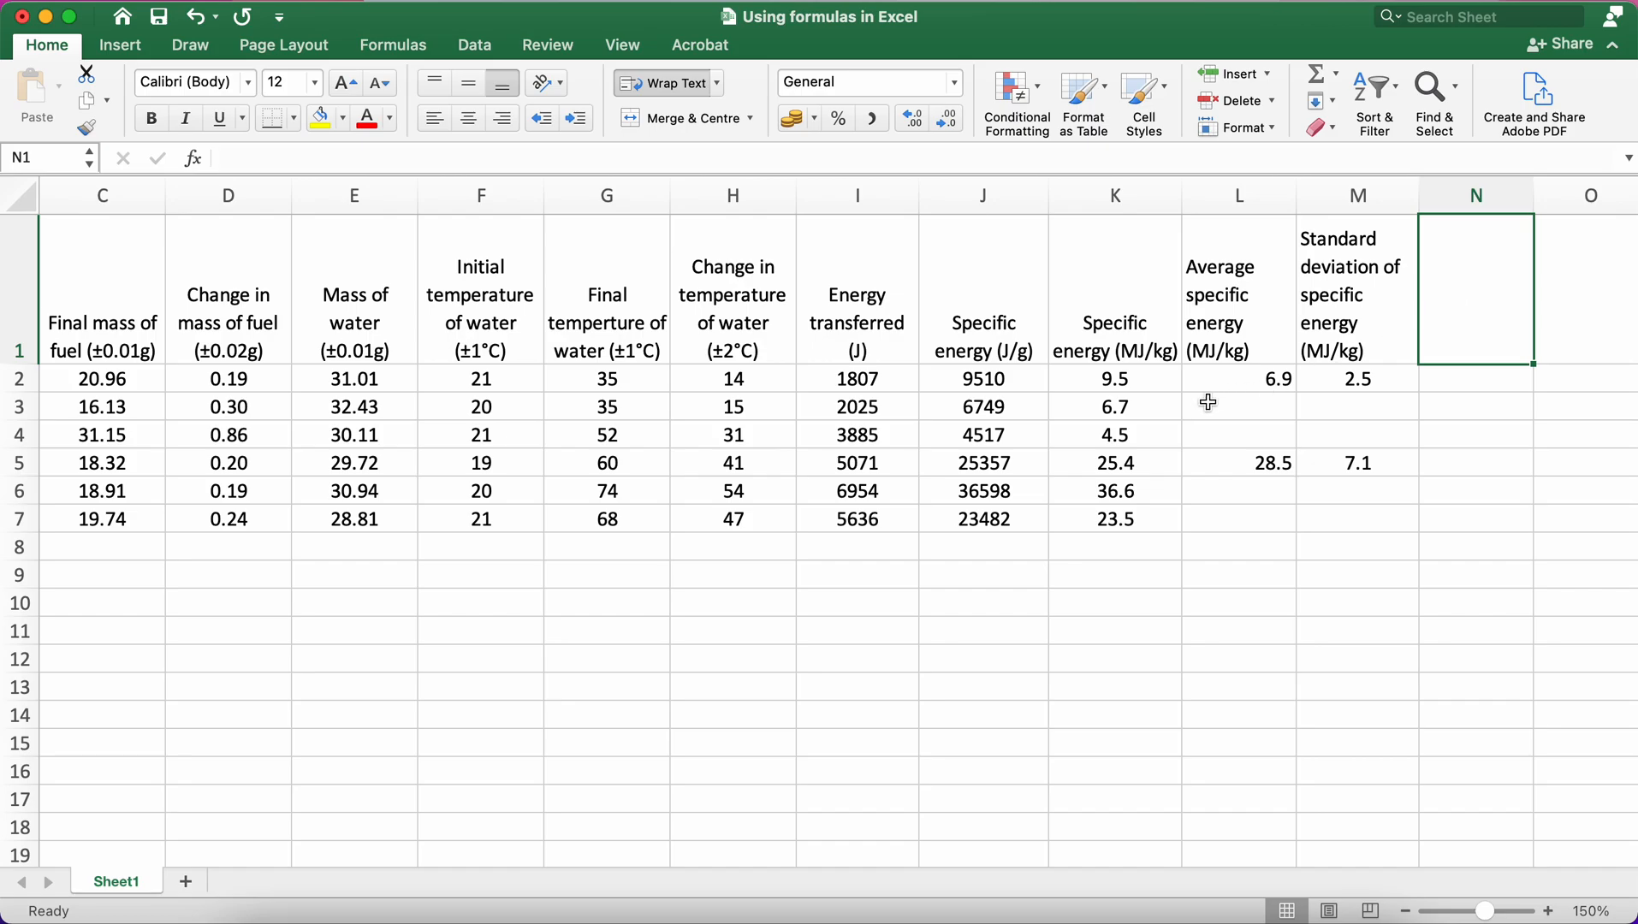
pyautogui.click(1114, 378)
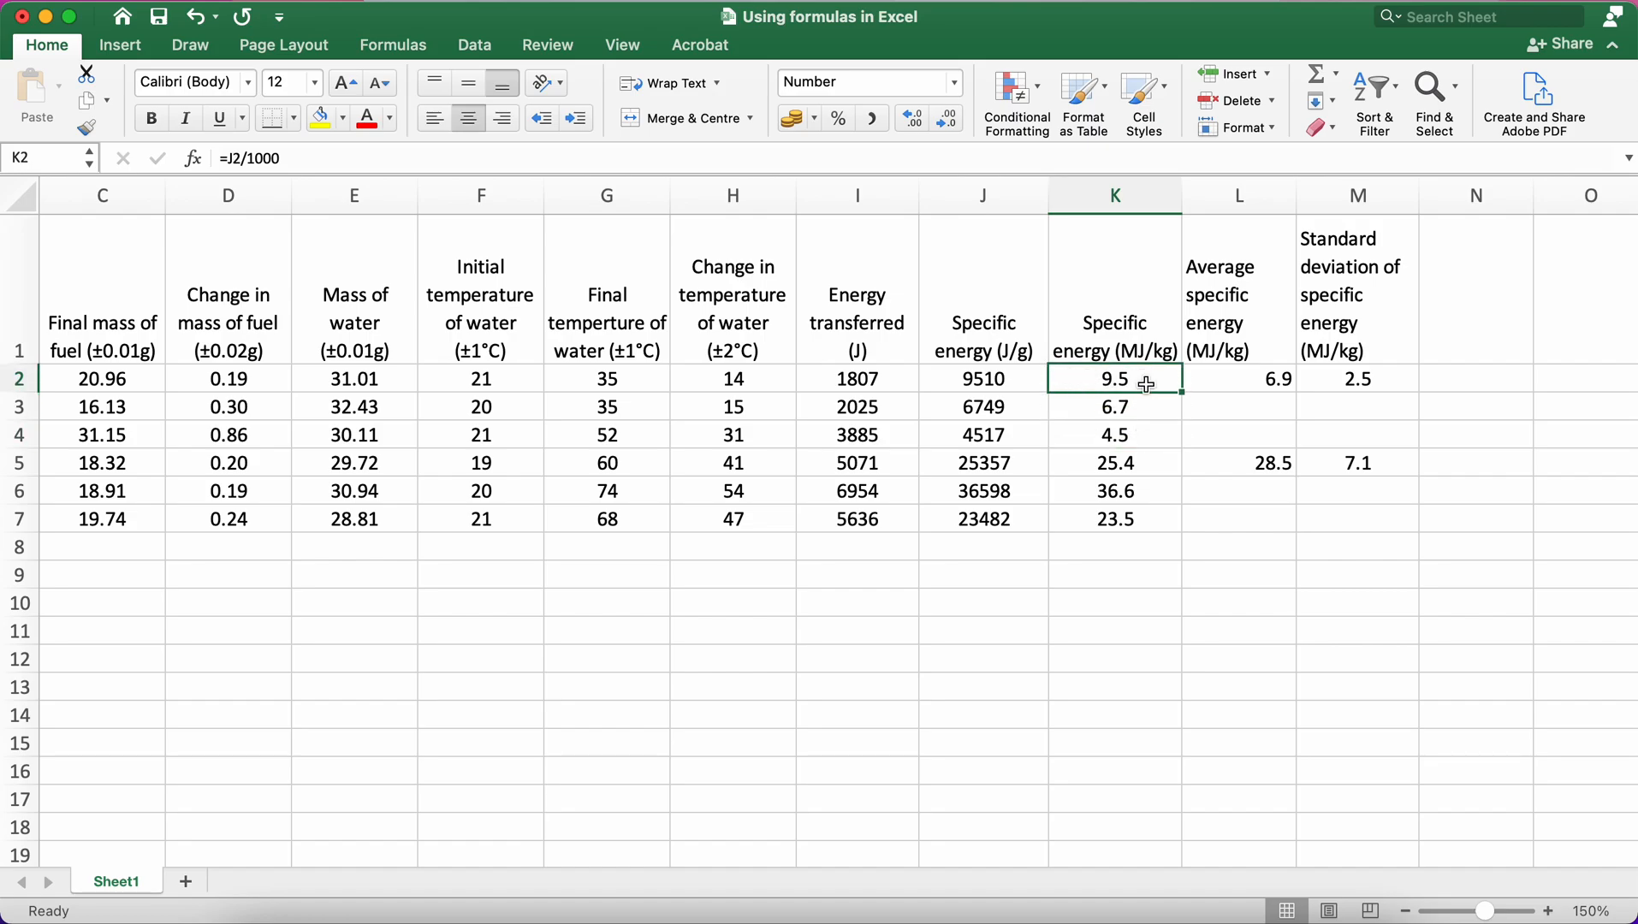
pyautogui.click(1114, 434)
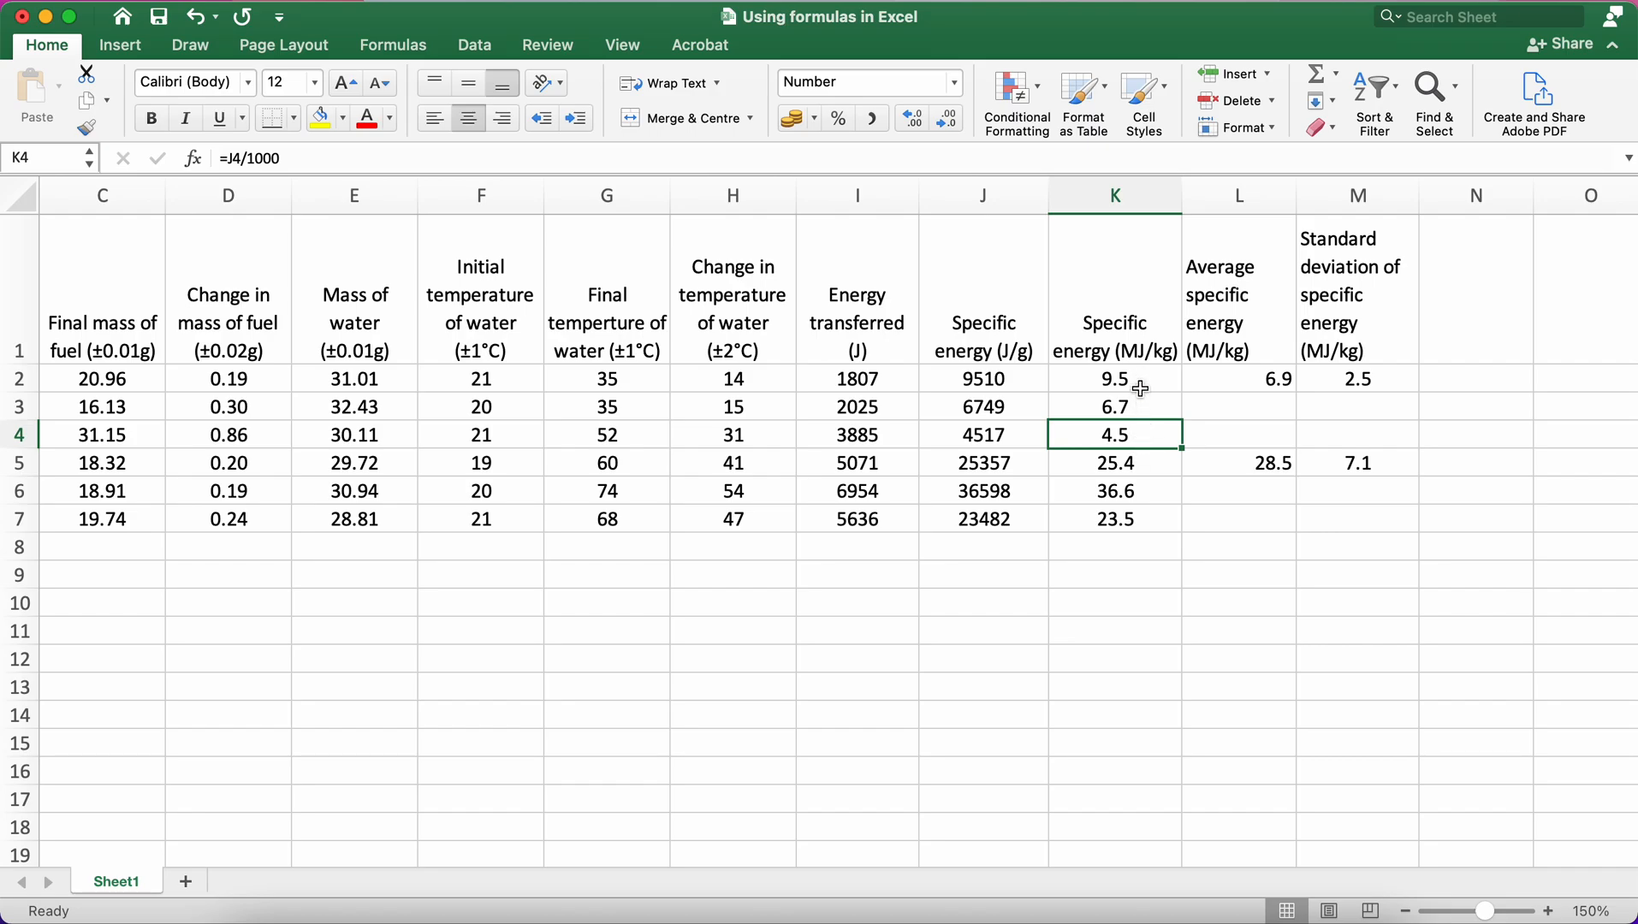
pyautogui.click(1475, 378)
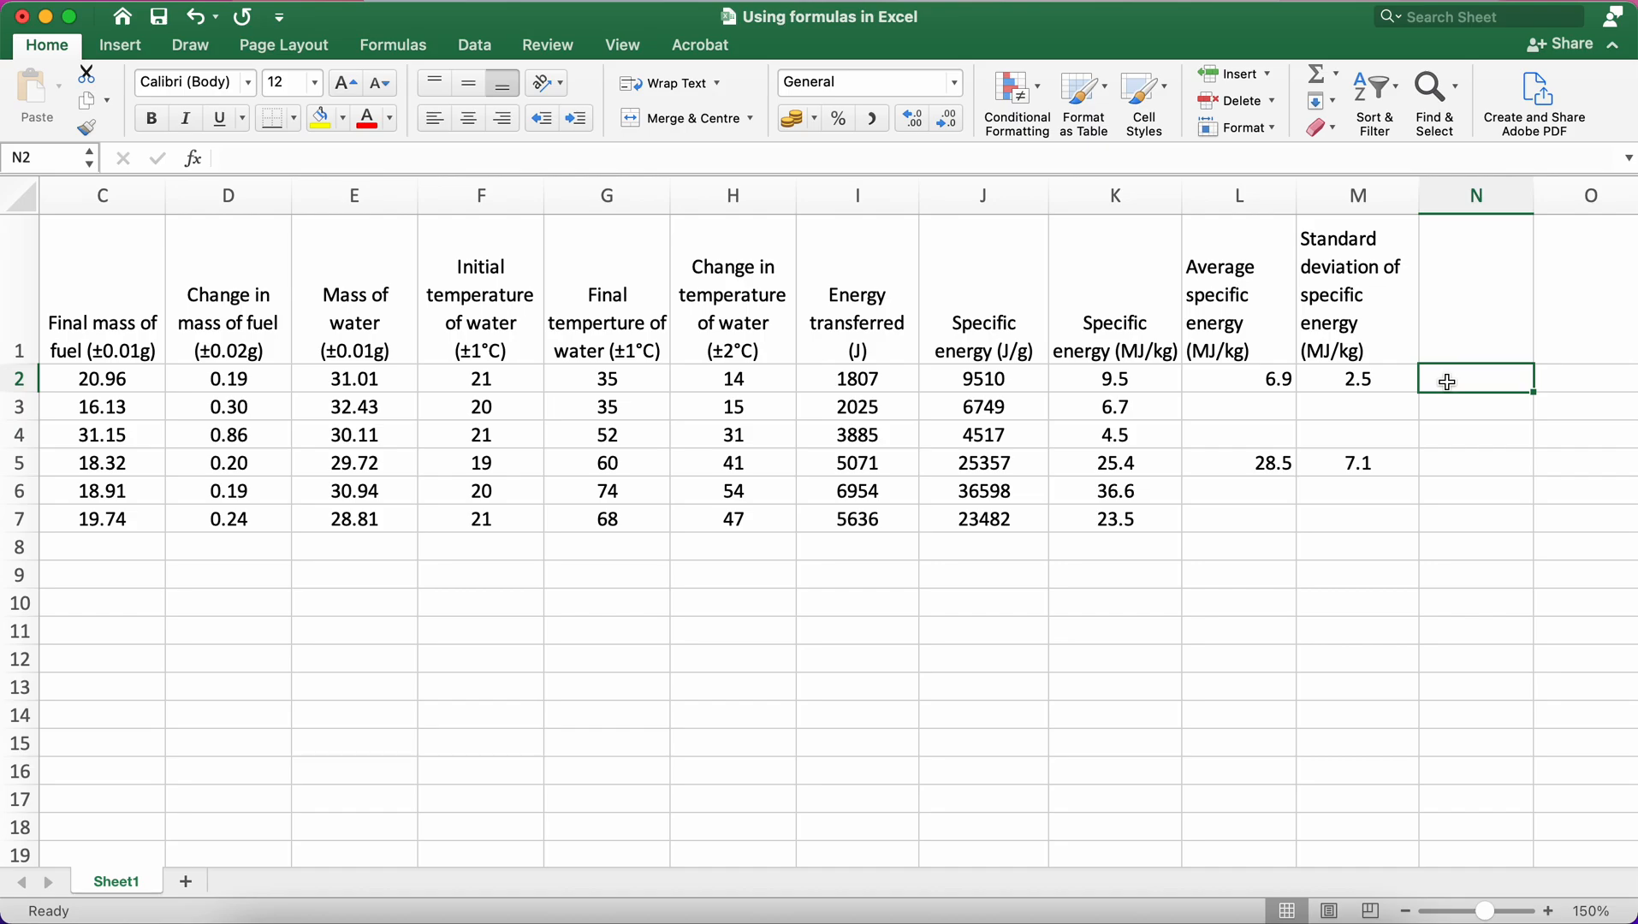
pyautogui.moveTo(1464, 325)
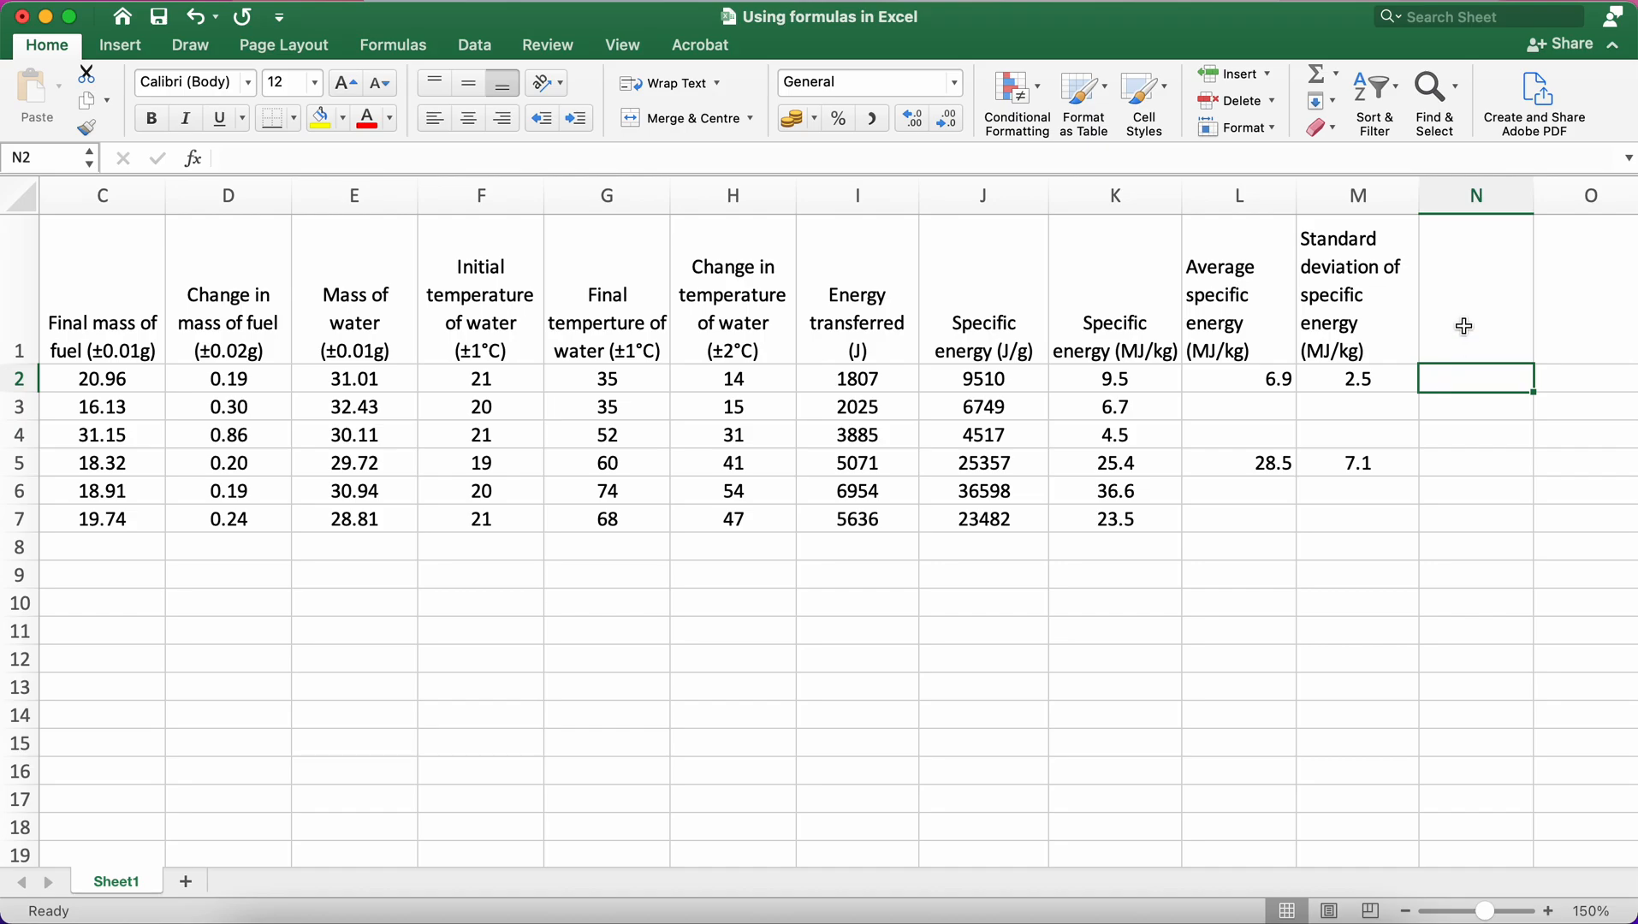
# Enter =MAX(K2:K4)-MIN(K2:K4) in N2, giving methanol's range of 5.0 MJ/kg
pyautogui.write('=')
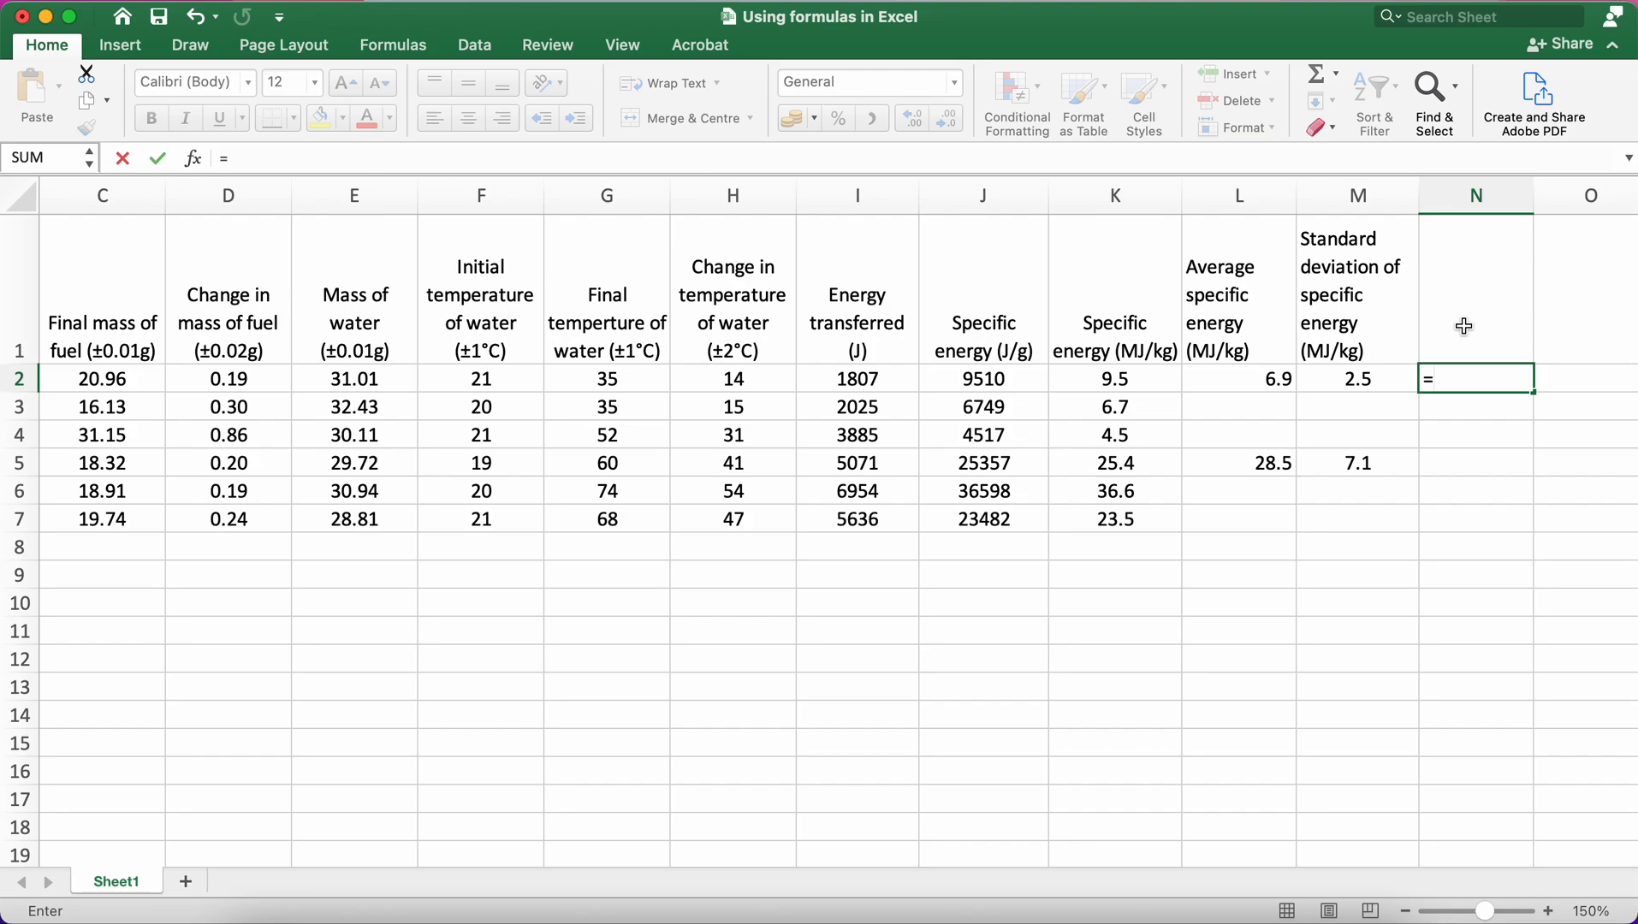
pyautogui.write('MAX(K2:K4')
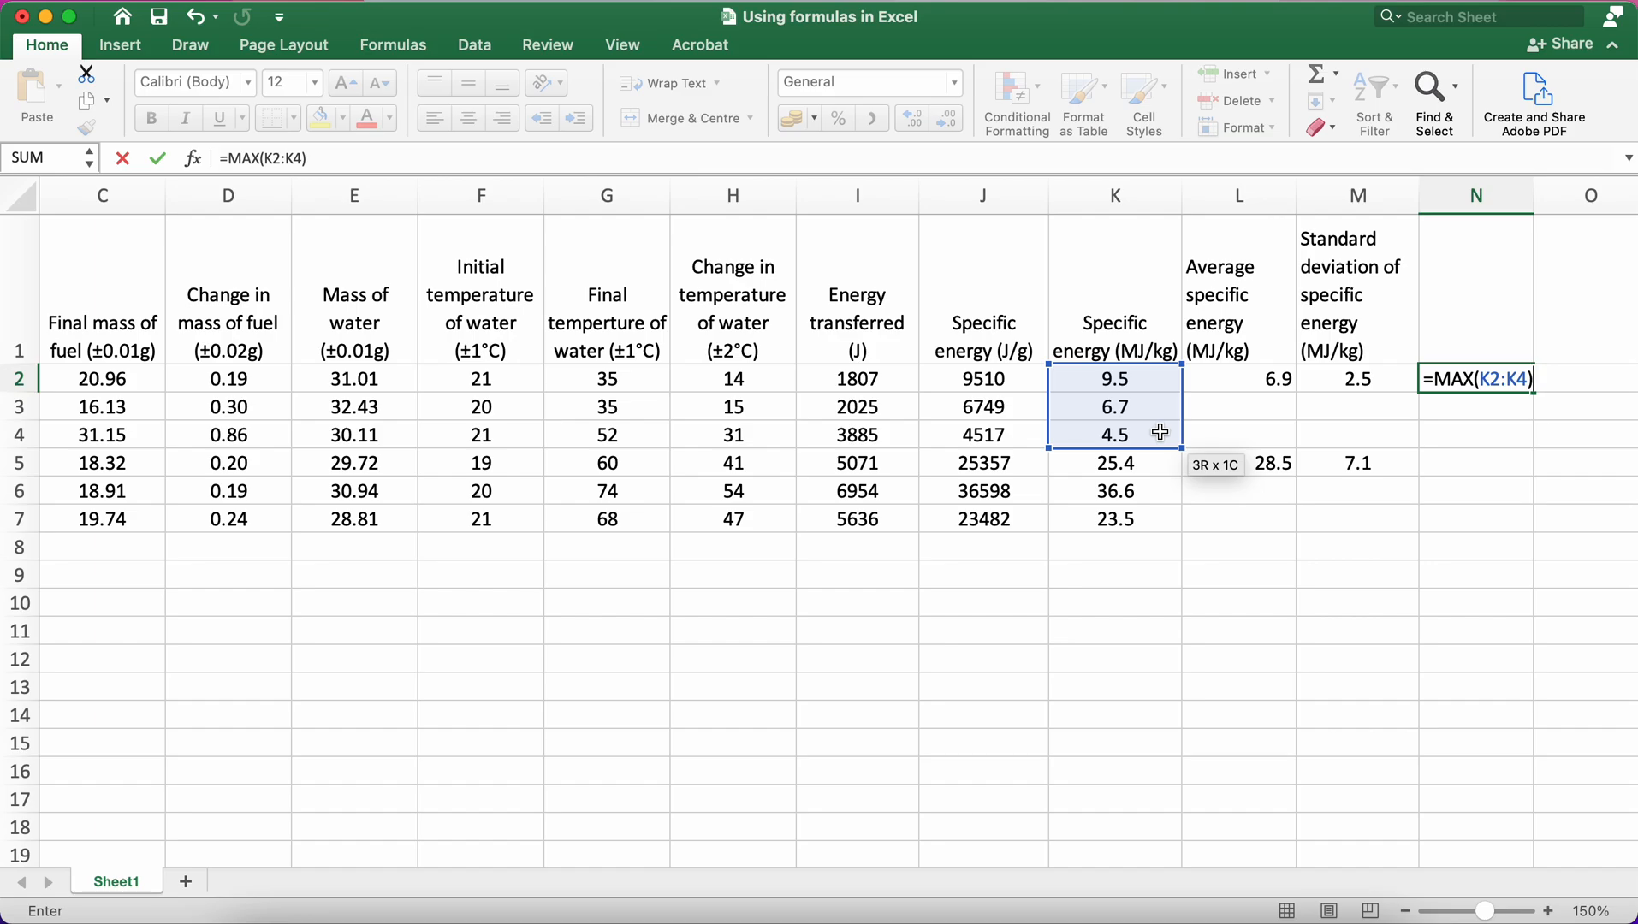
pyautogui.write('-MIN(K2:K4')
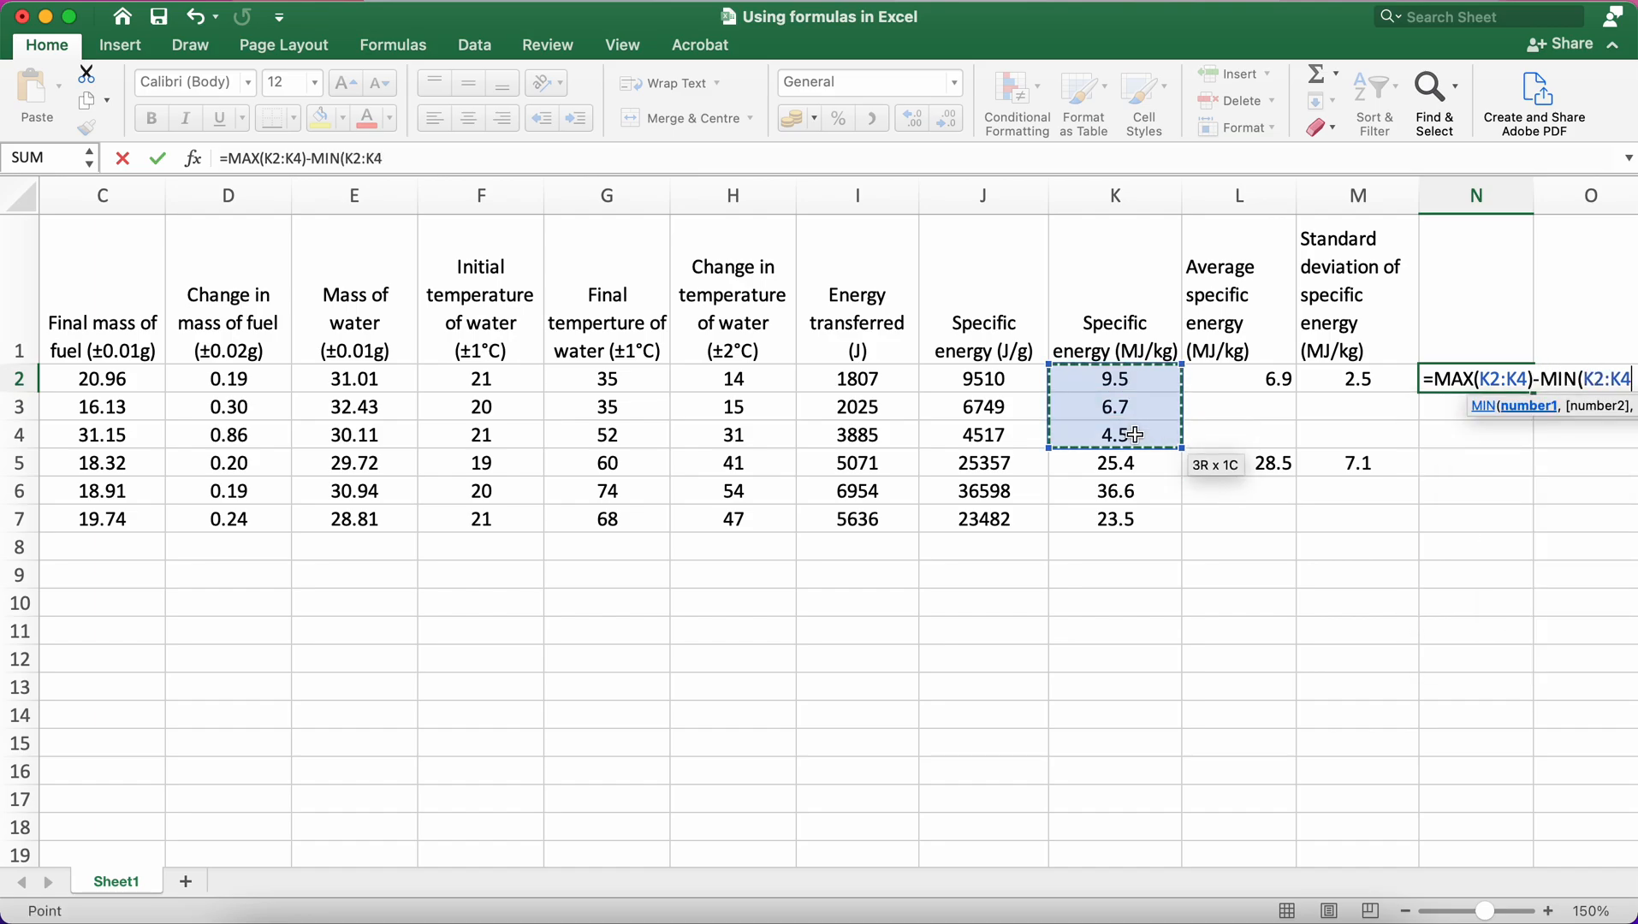
pyautogui.moveTo(556, 845)
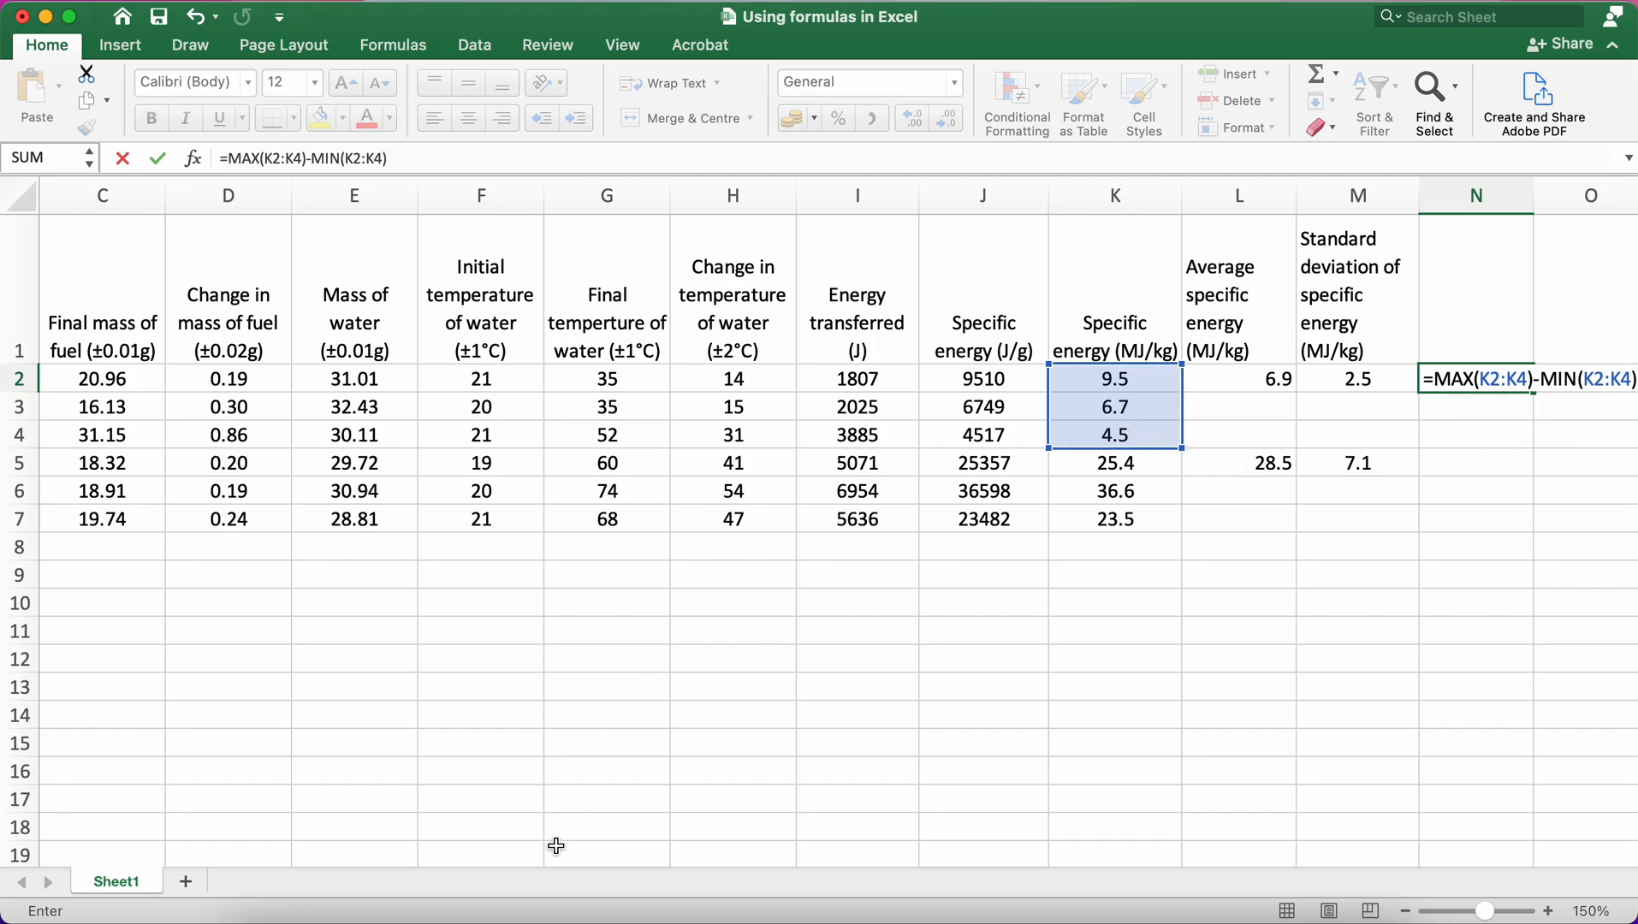
pyautogui.hscroll(3)
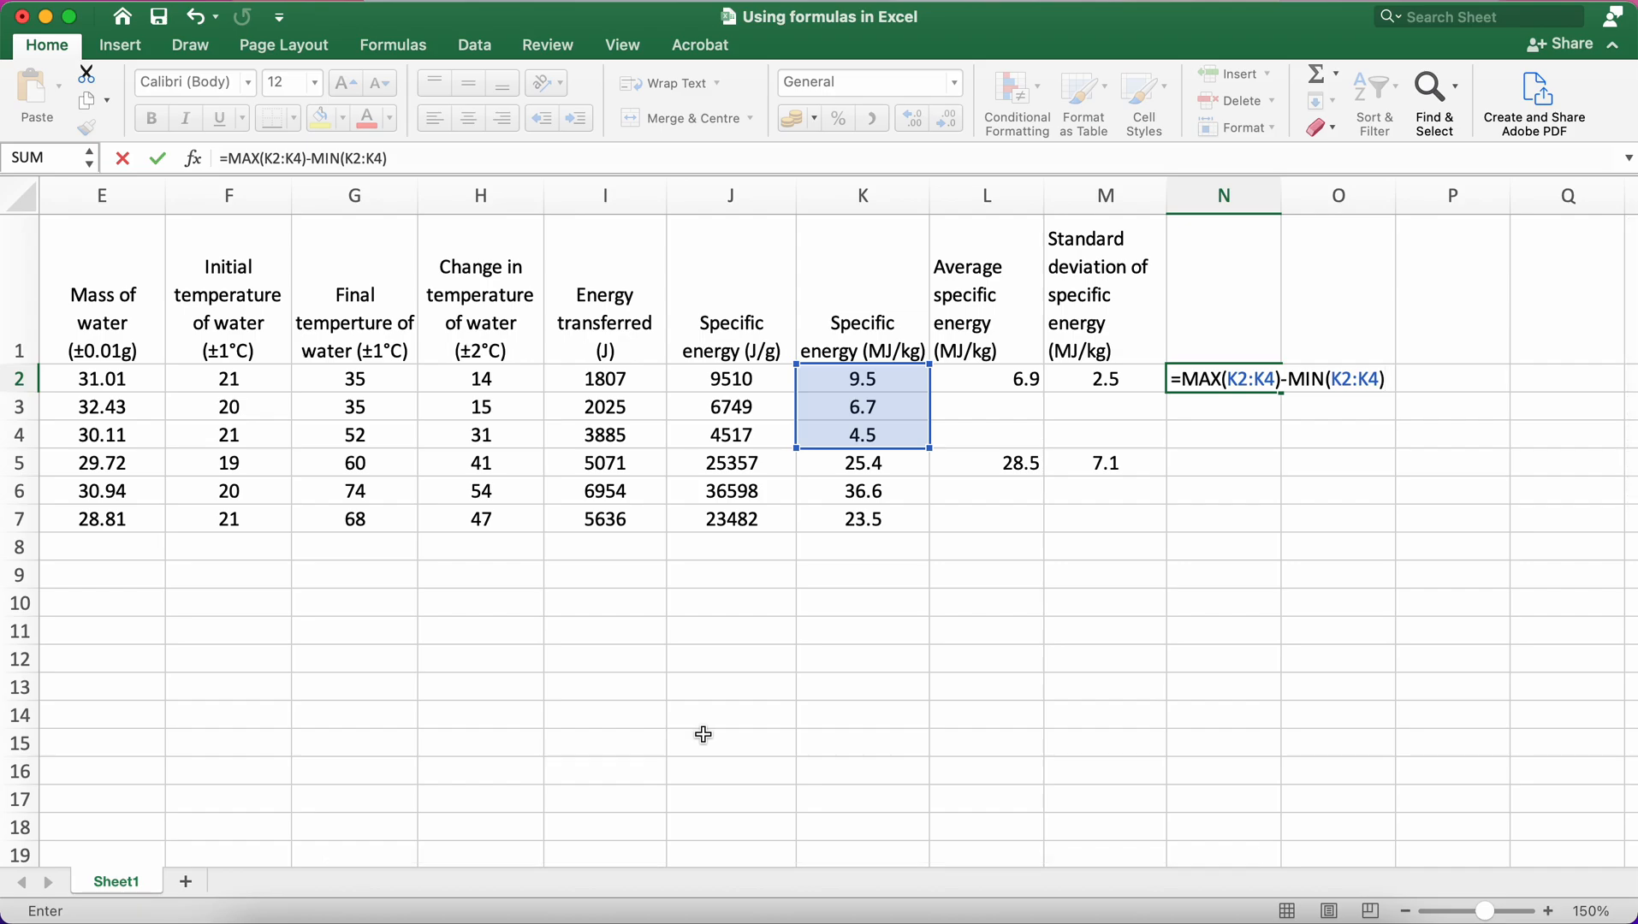
pyautogui.press('Return')
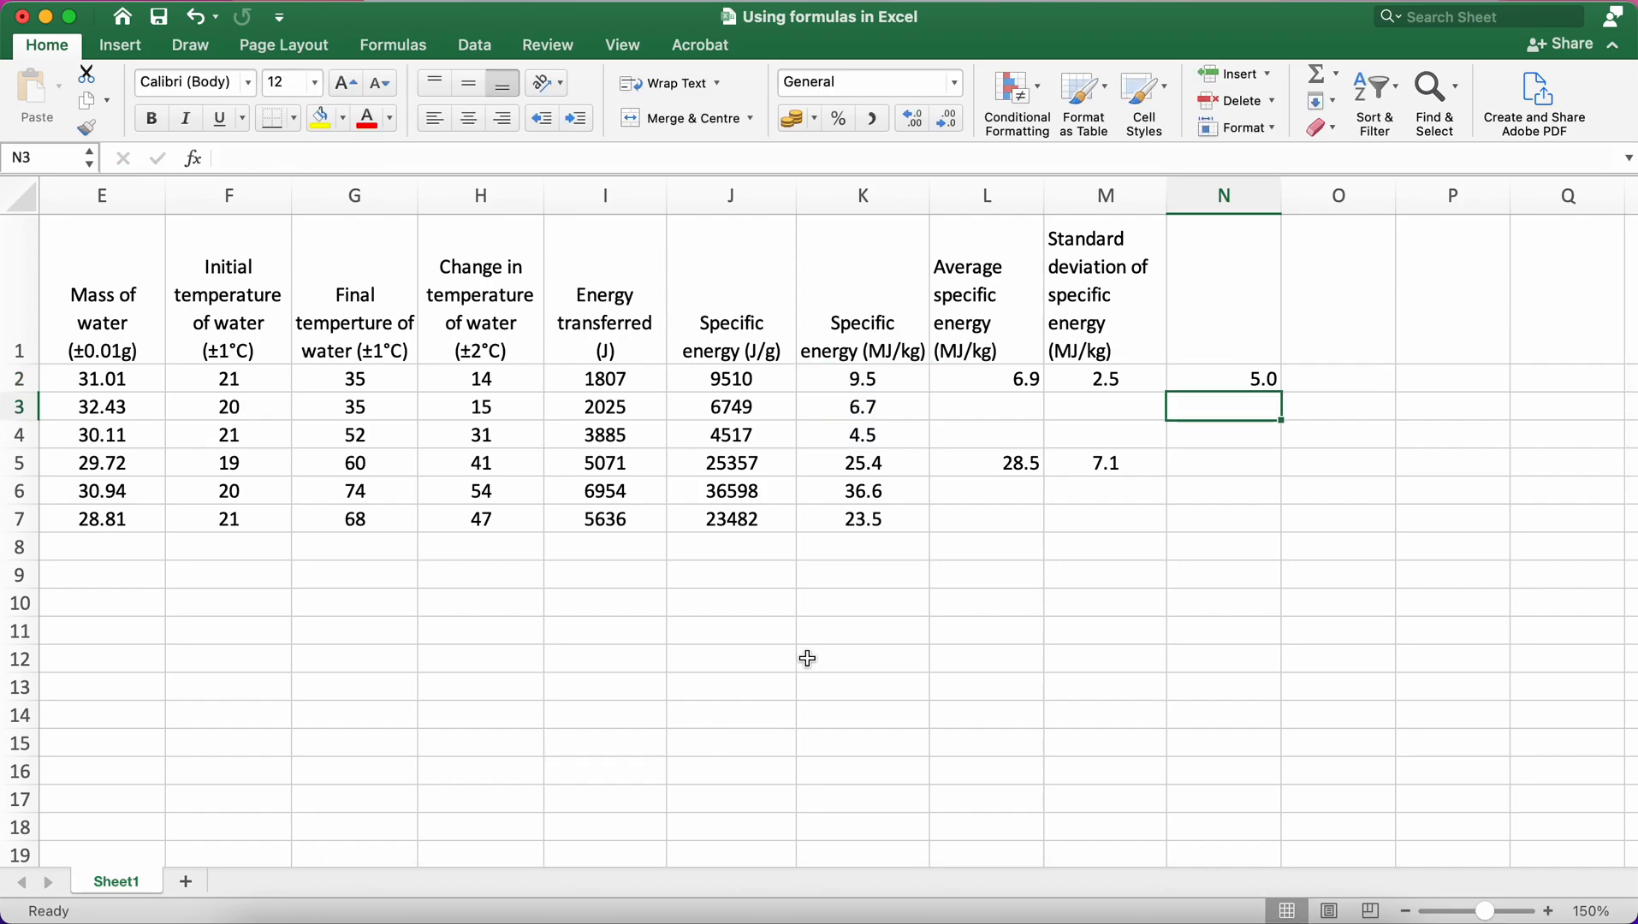
pyautogui.moveTo(898, 385)
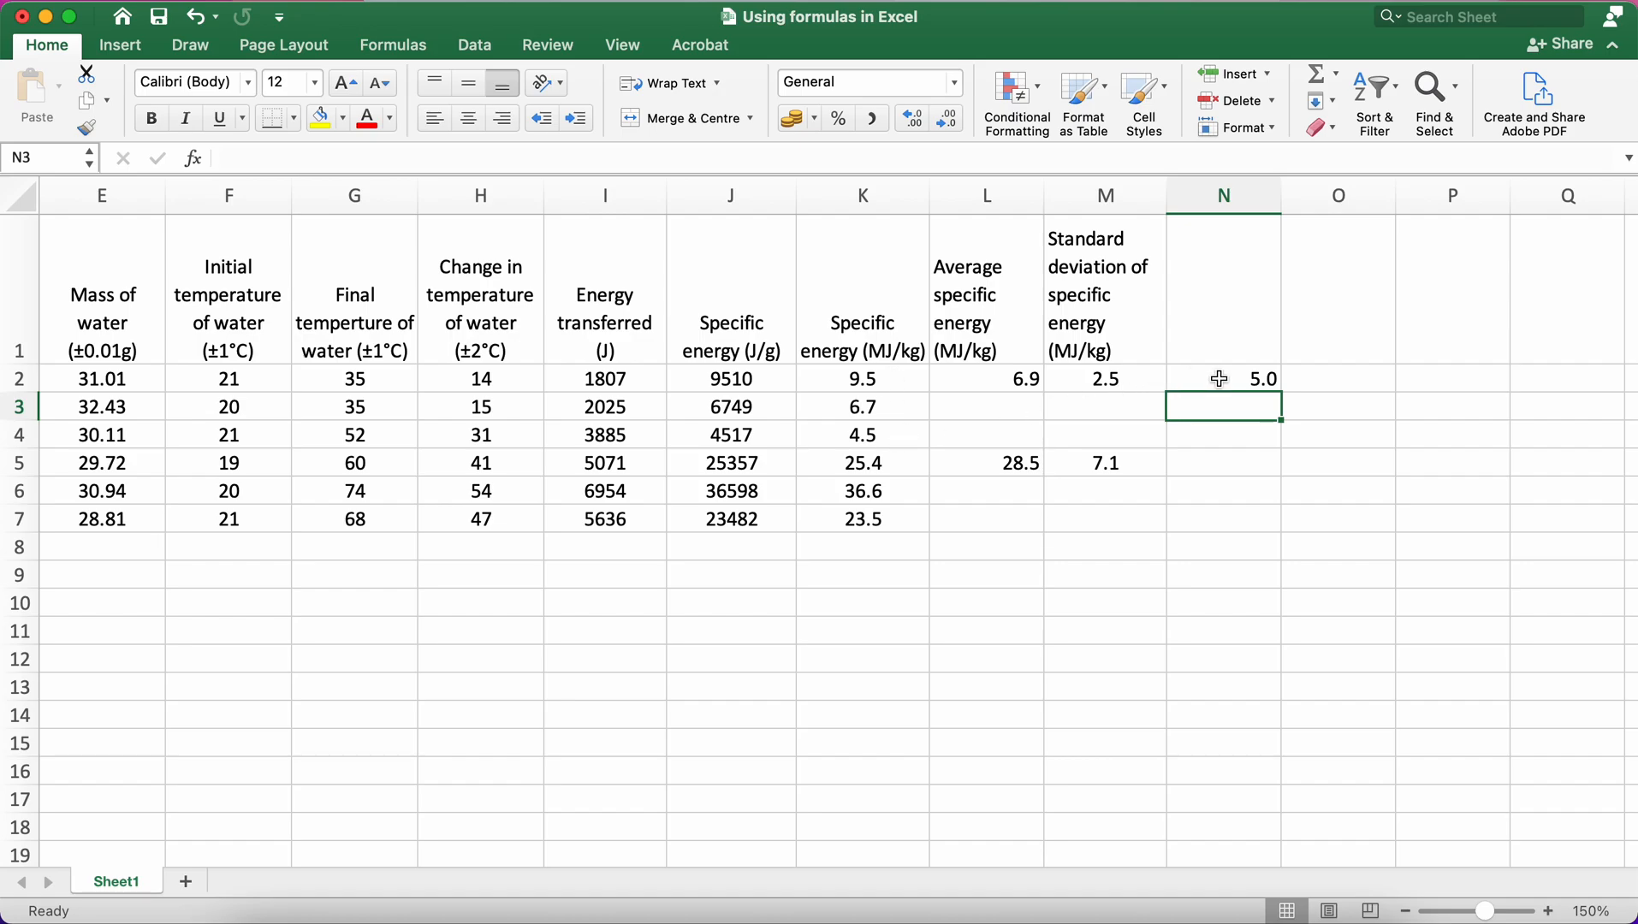
# Edit N2 to (MAX(K2:K4)-MIN(K2:K4))/2 so it halves the range
pyautogui.click(1222, 378)
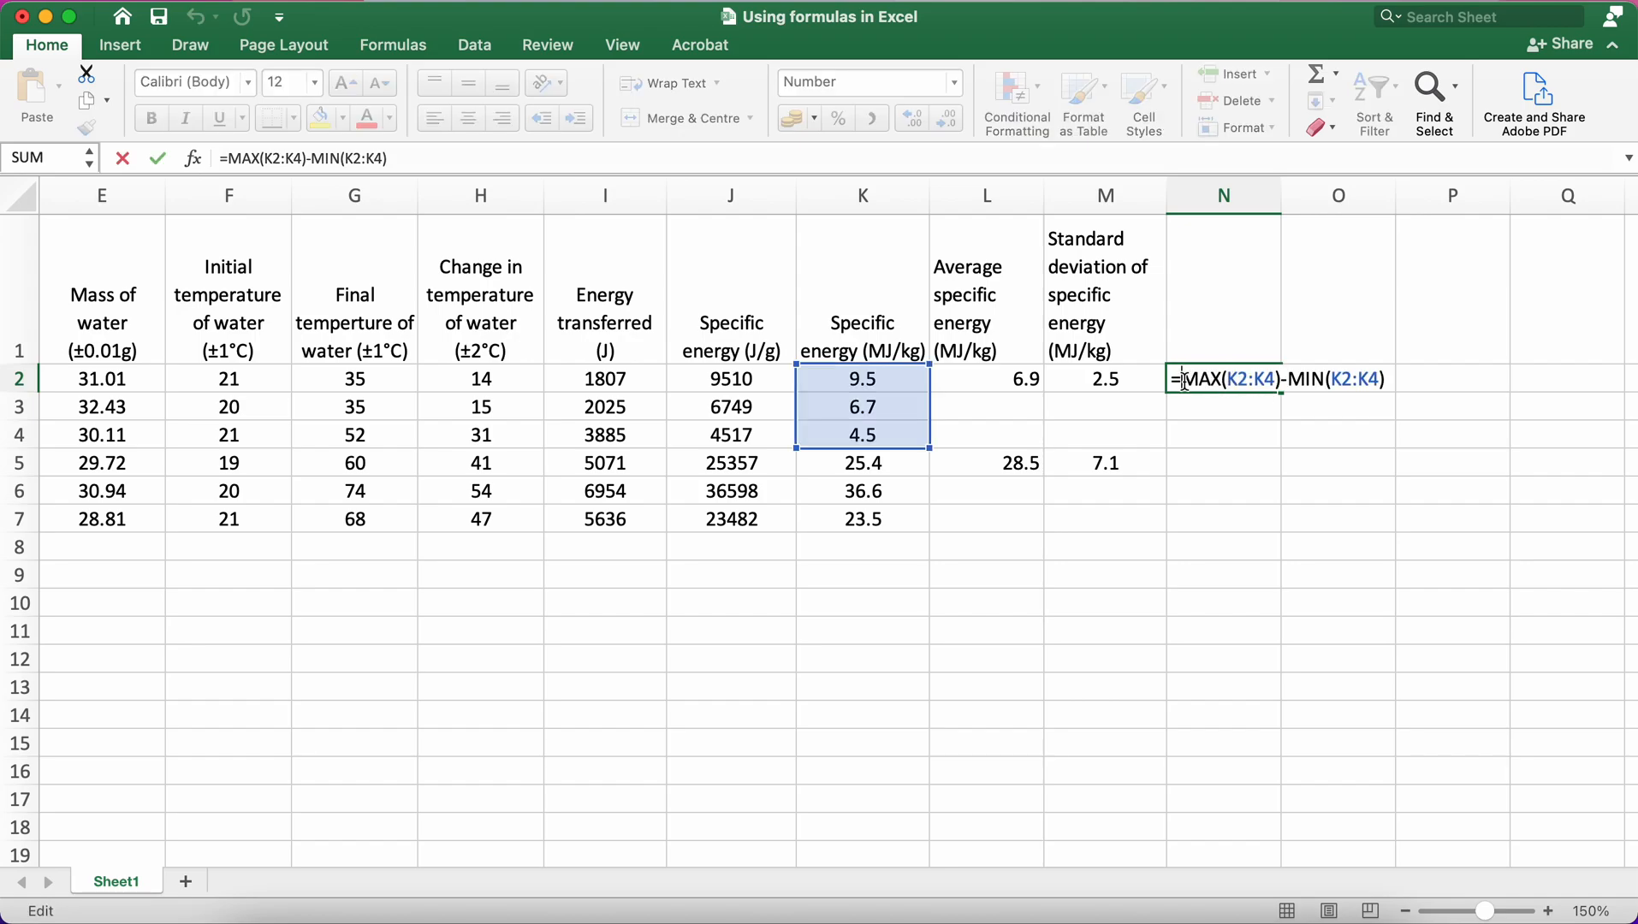
pyautogui.write('(')
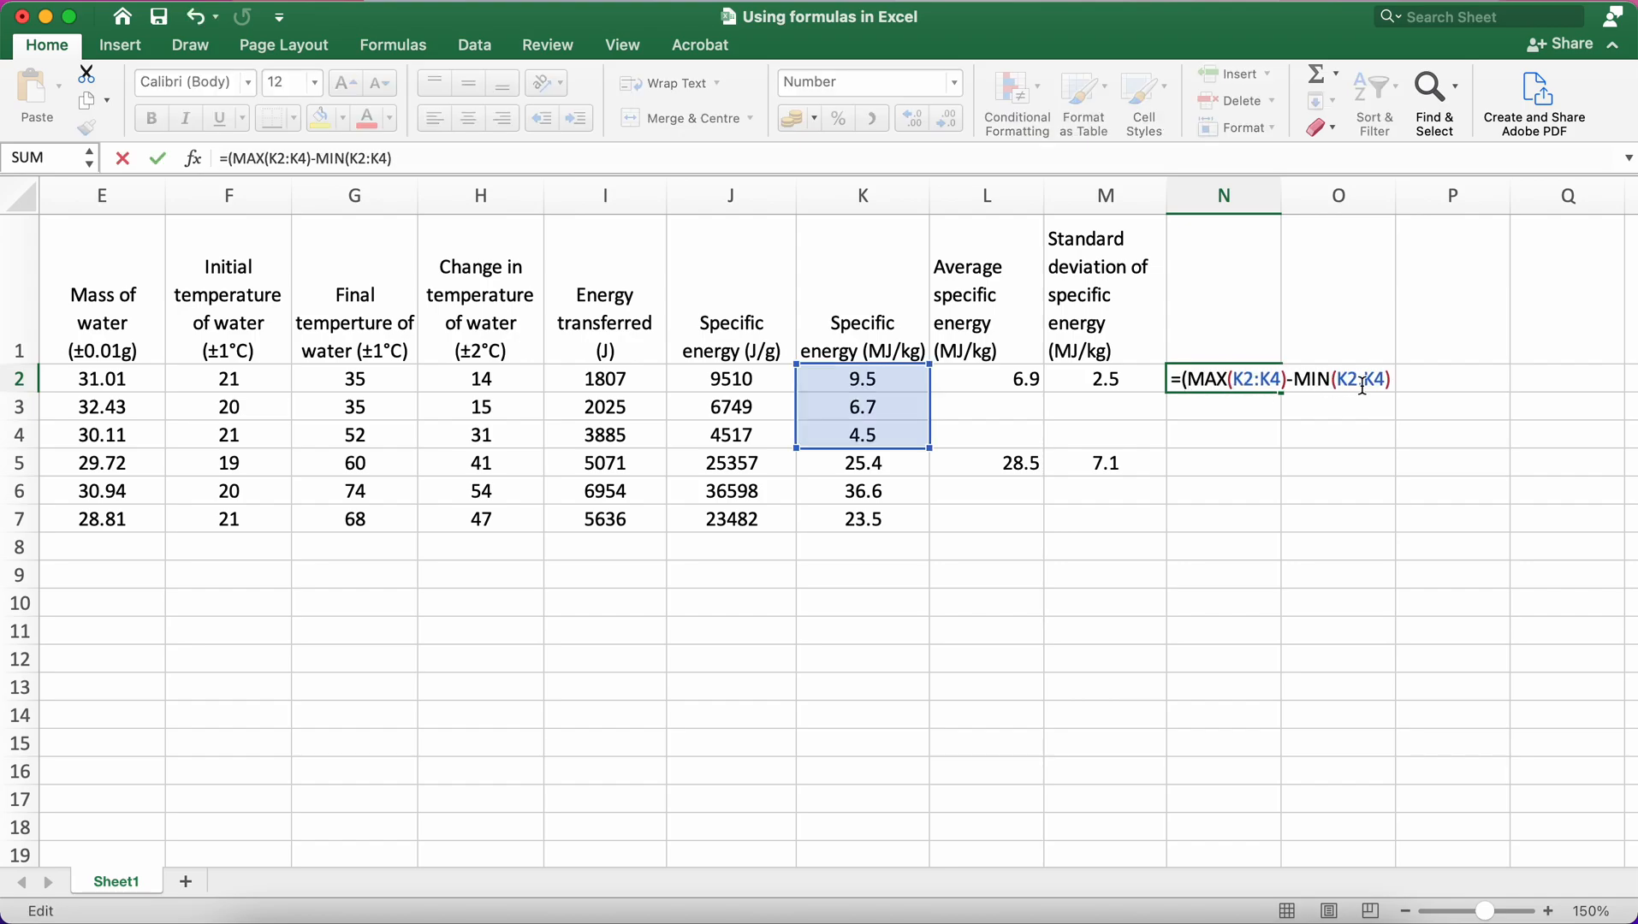
pyautogui.write(')')
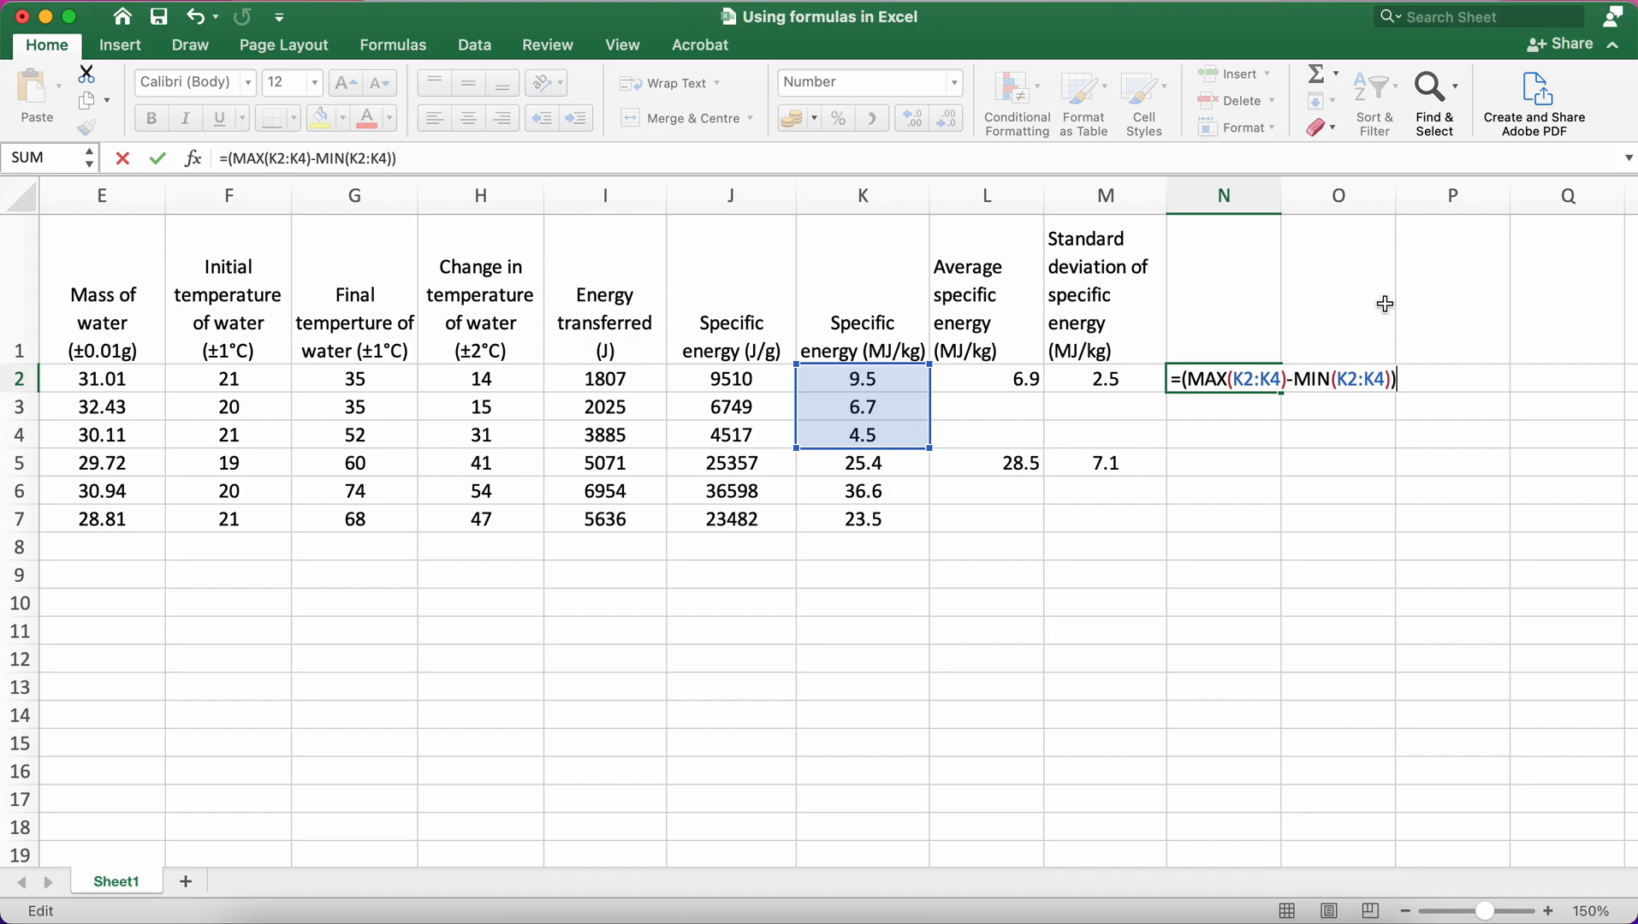
pyautogui.write('/2')
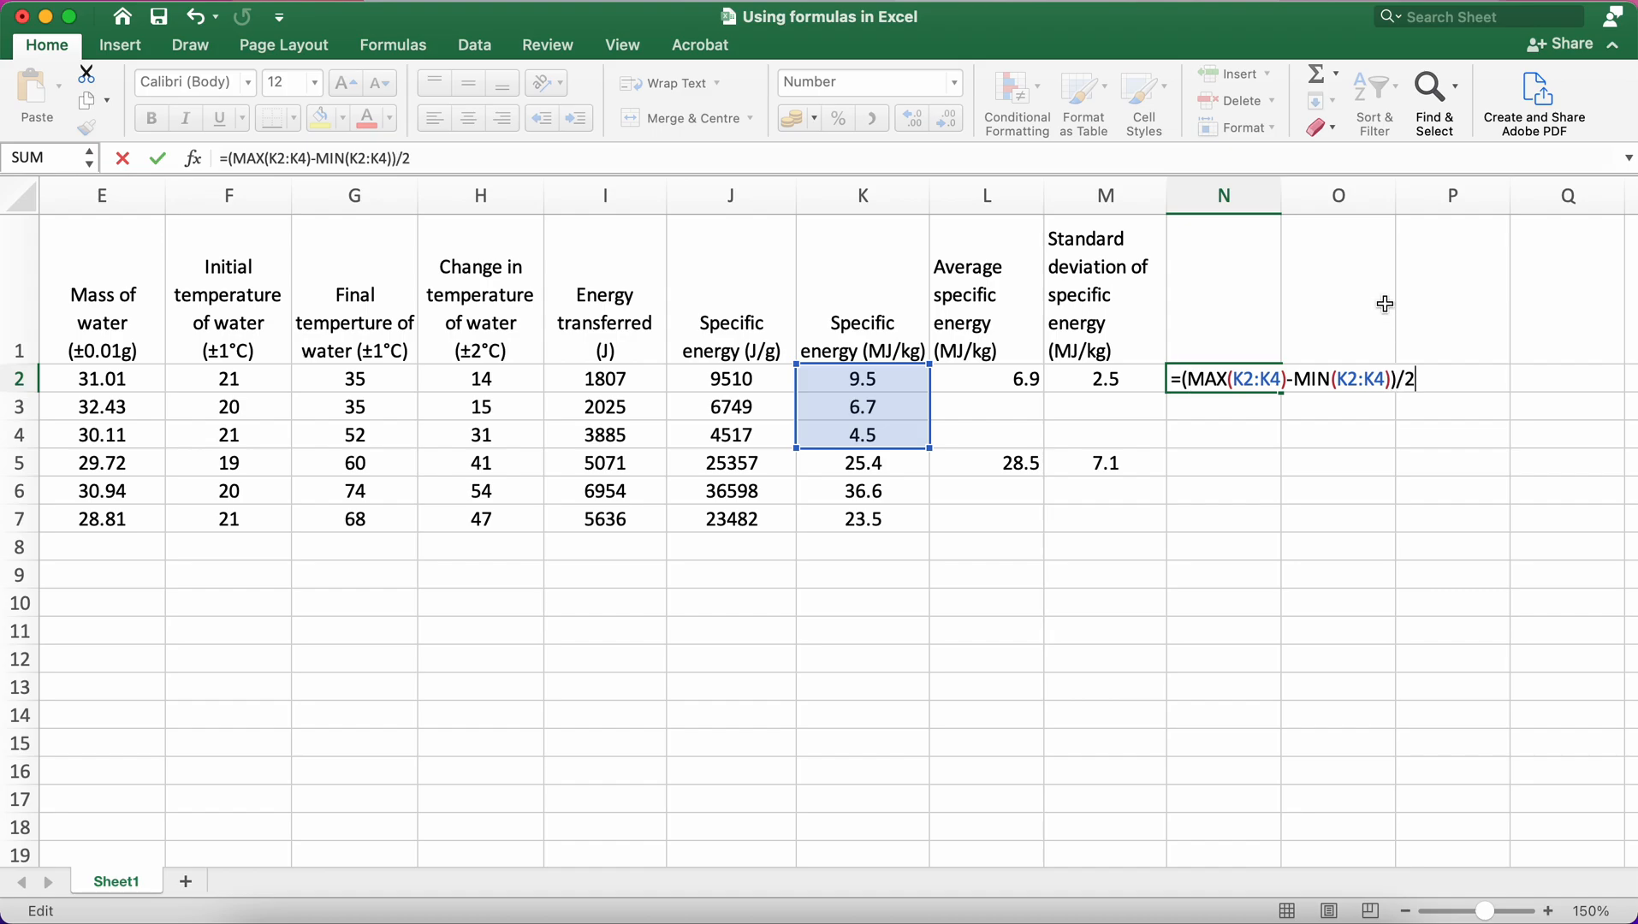
# Confirm the halved range formula and head N1 'Half range of specific energy (MJ/kg)'
pyautogui.press('Return')
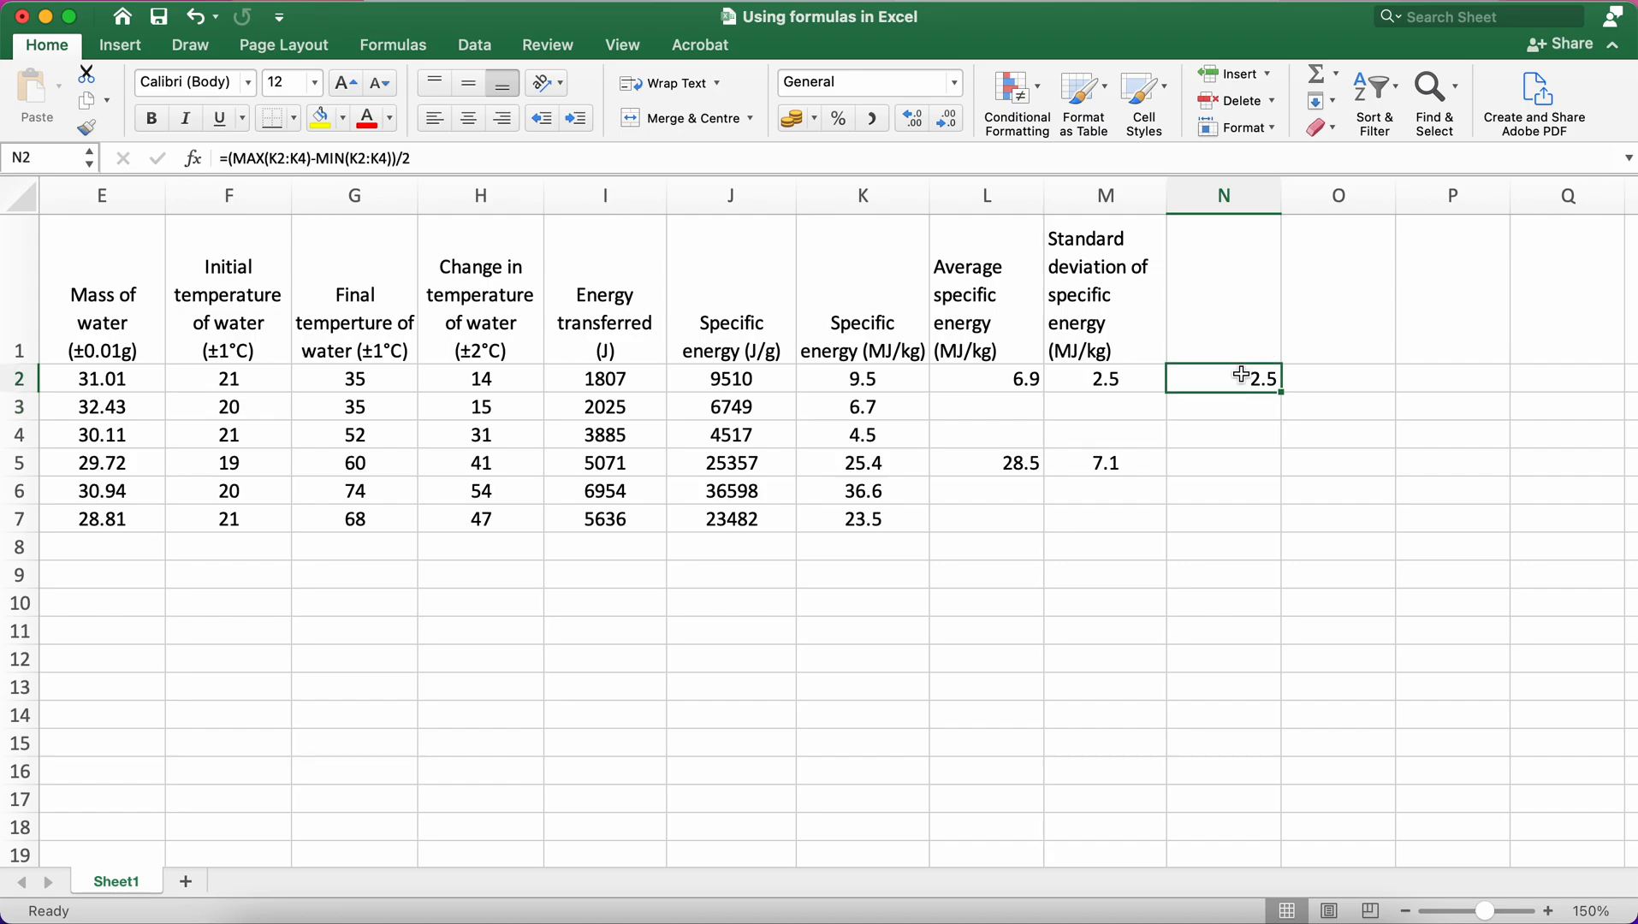
pyautogui.click(1222, 462)
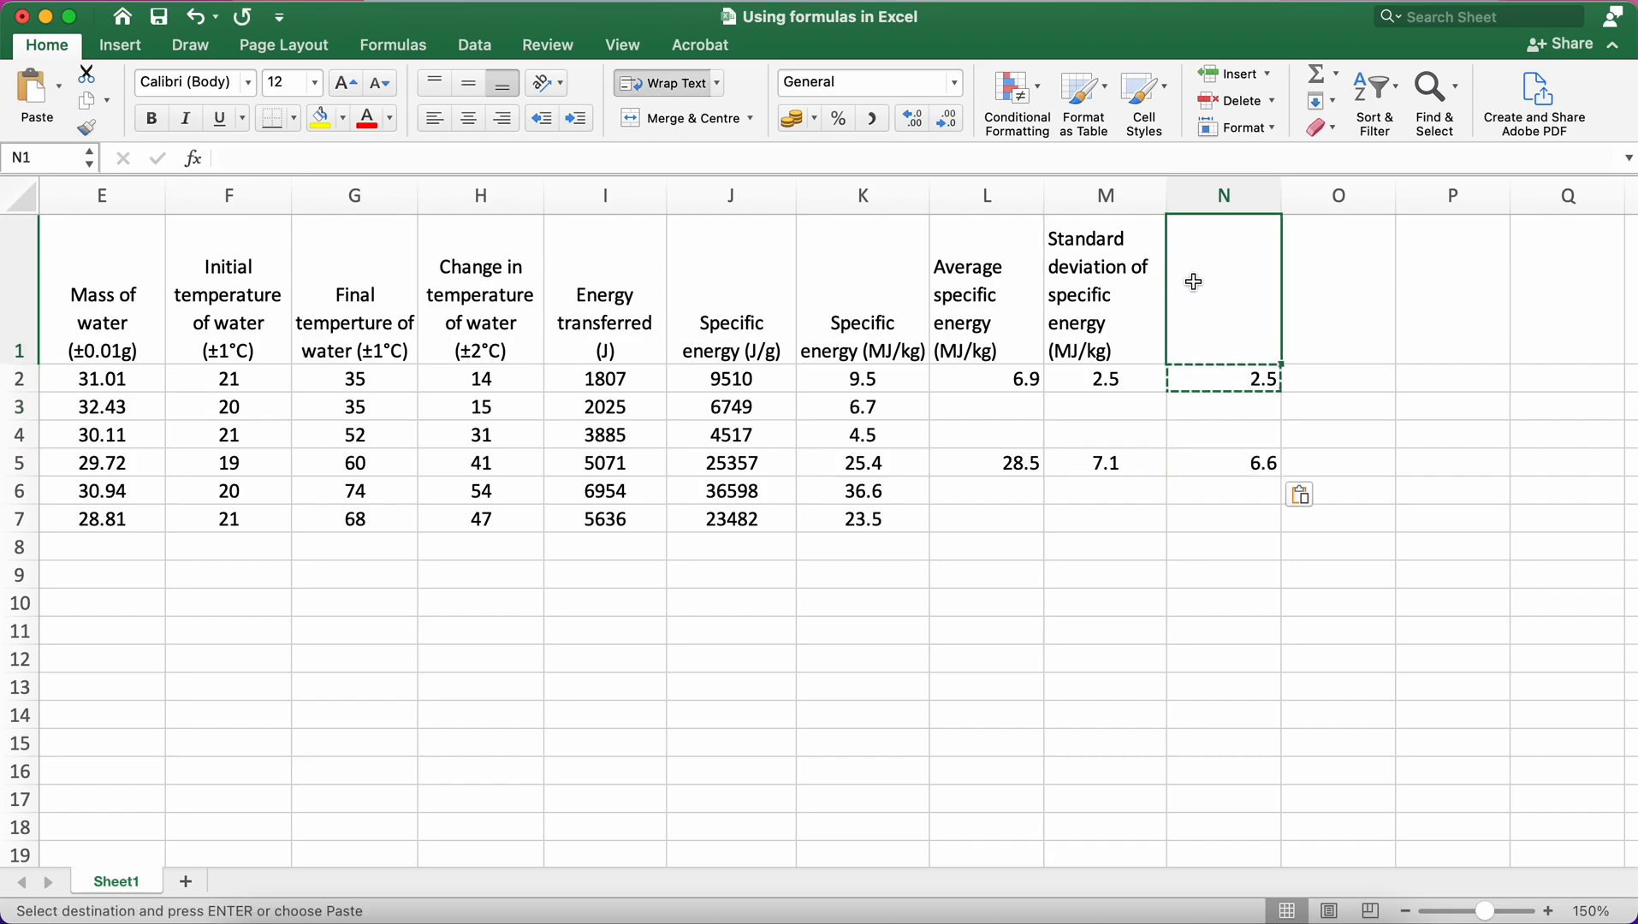
pyautogui.write('Half ra')
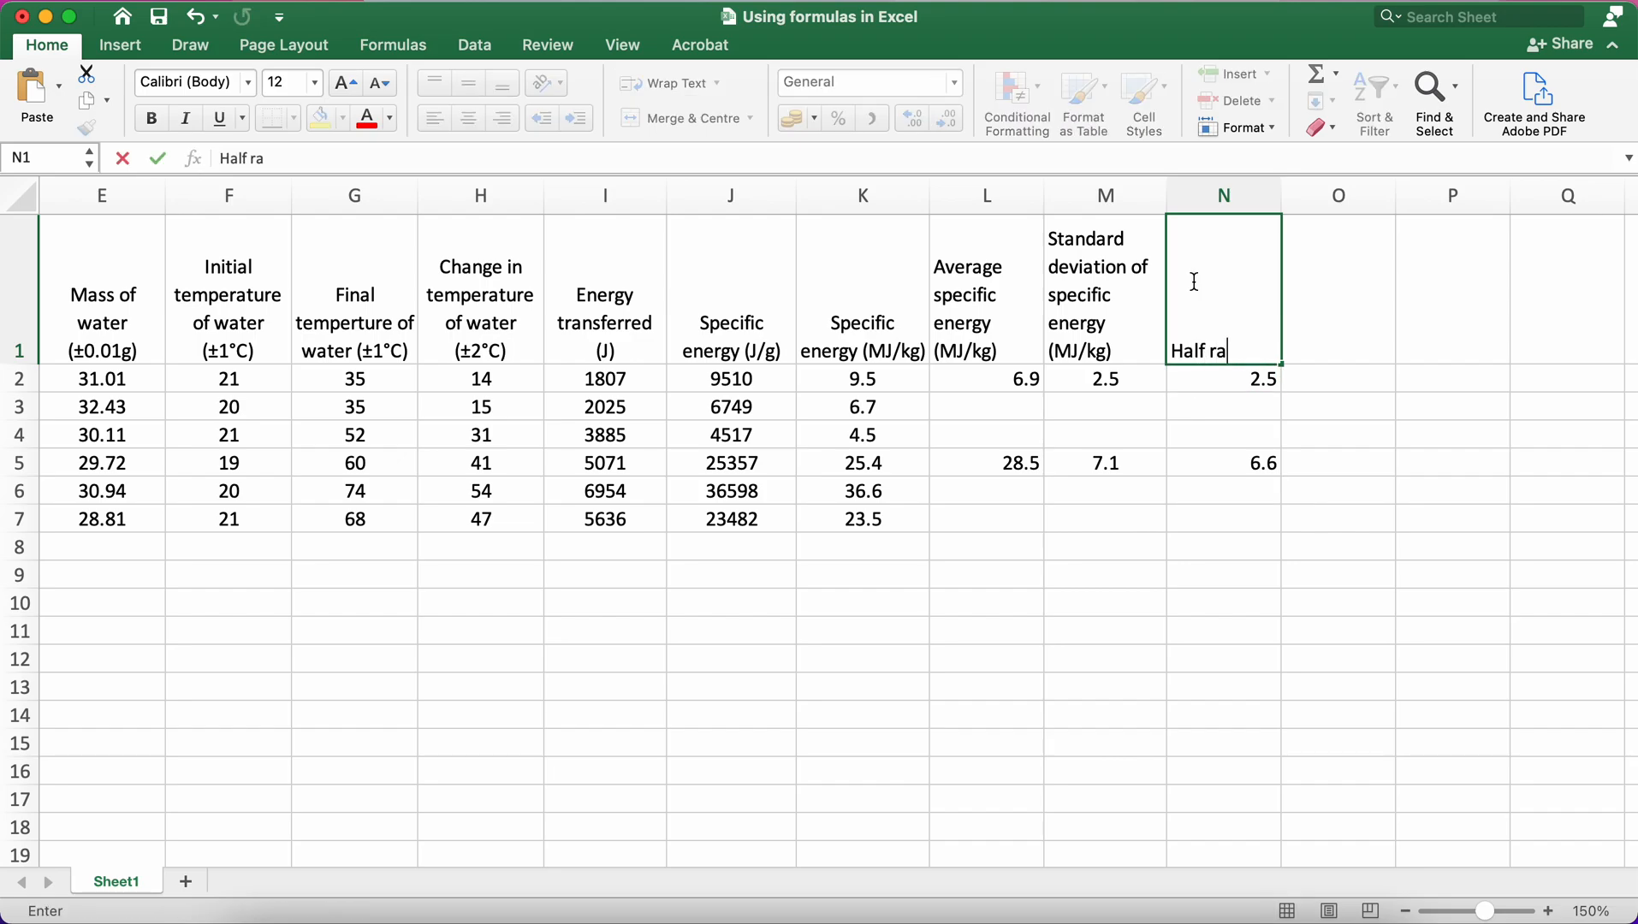
pyautogui.write('nge of')
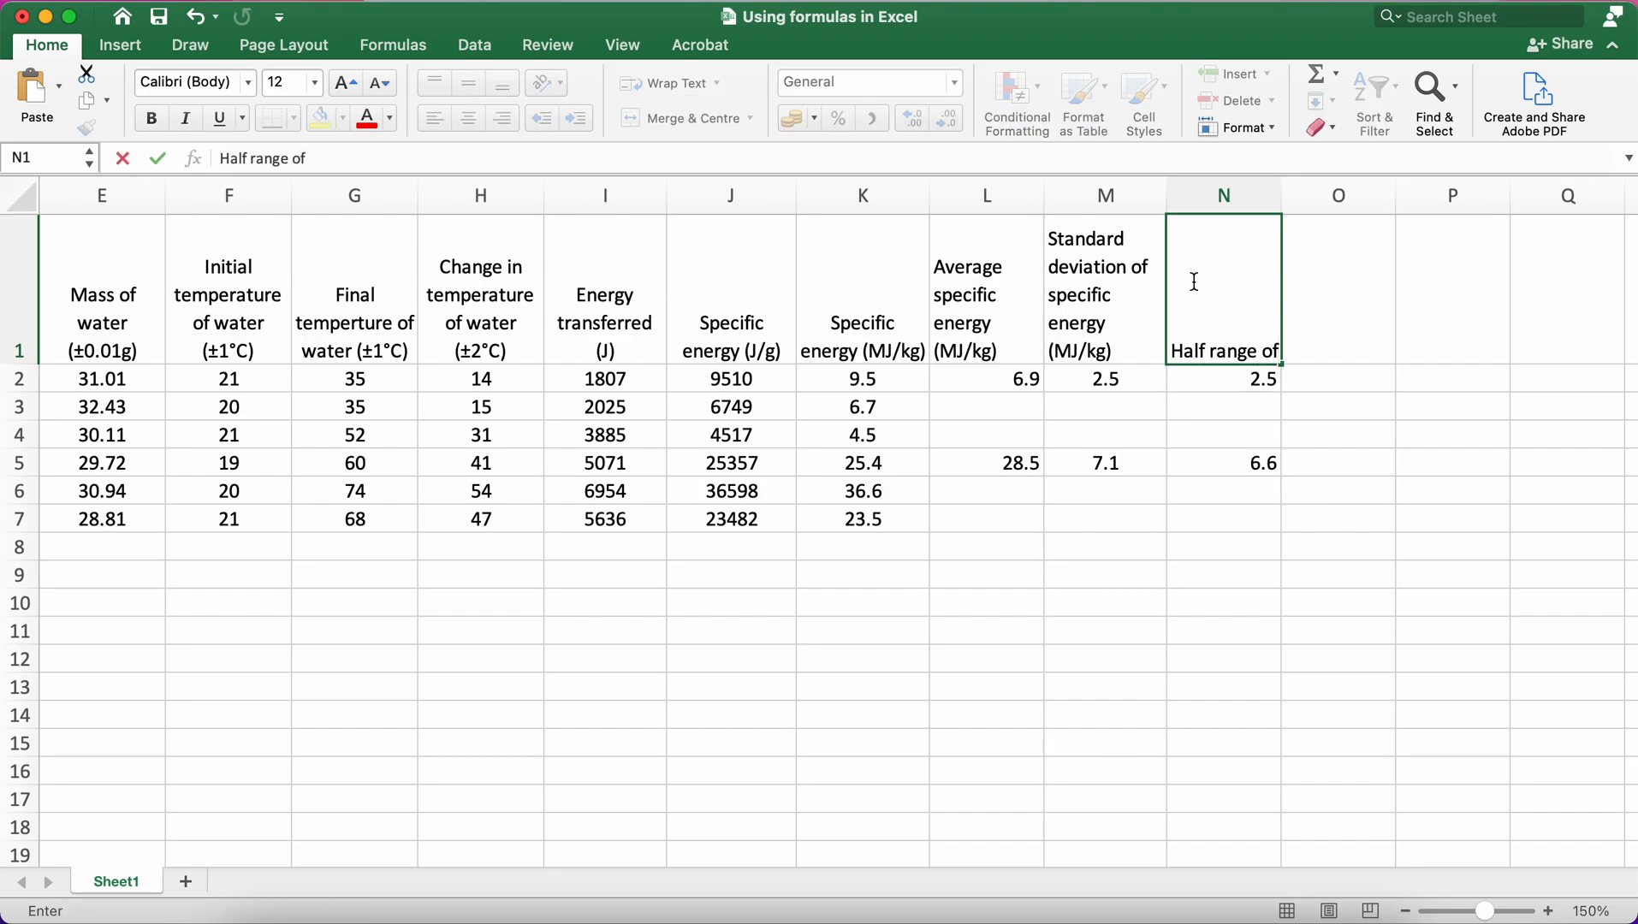
pyautogui.write('specific')
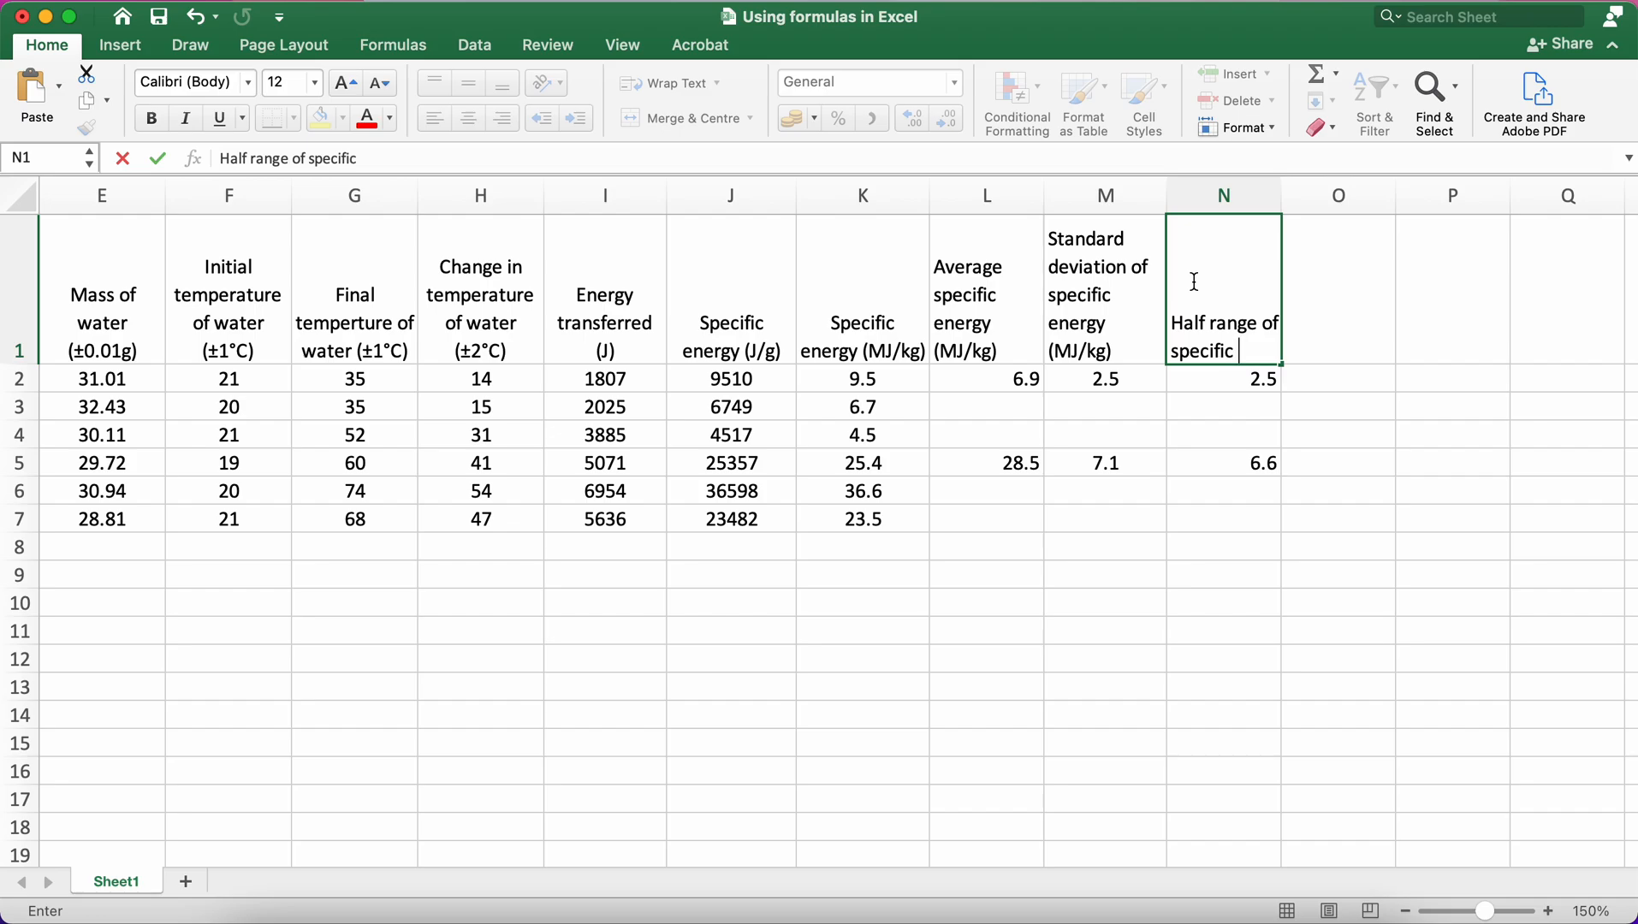
pyautogui.write('energy')
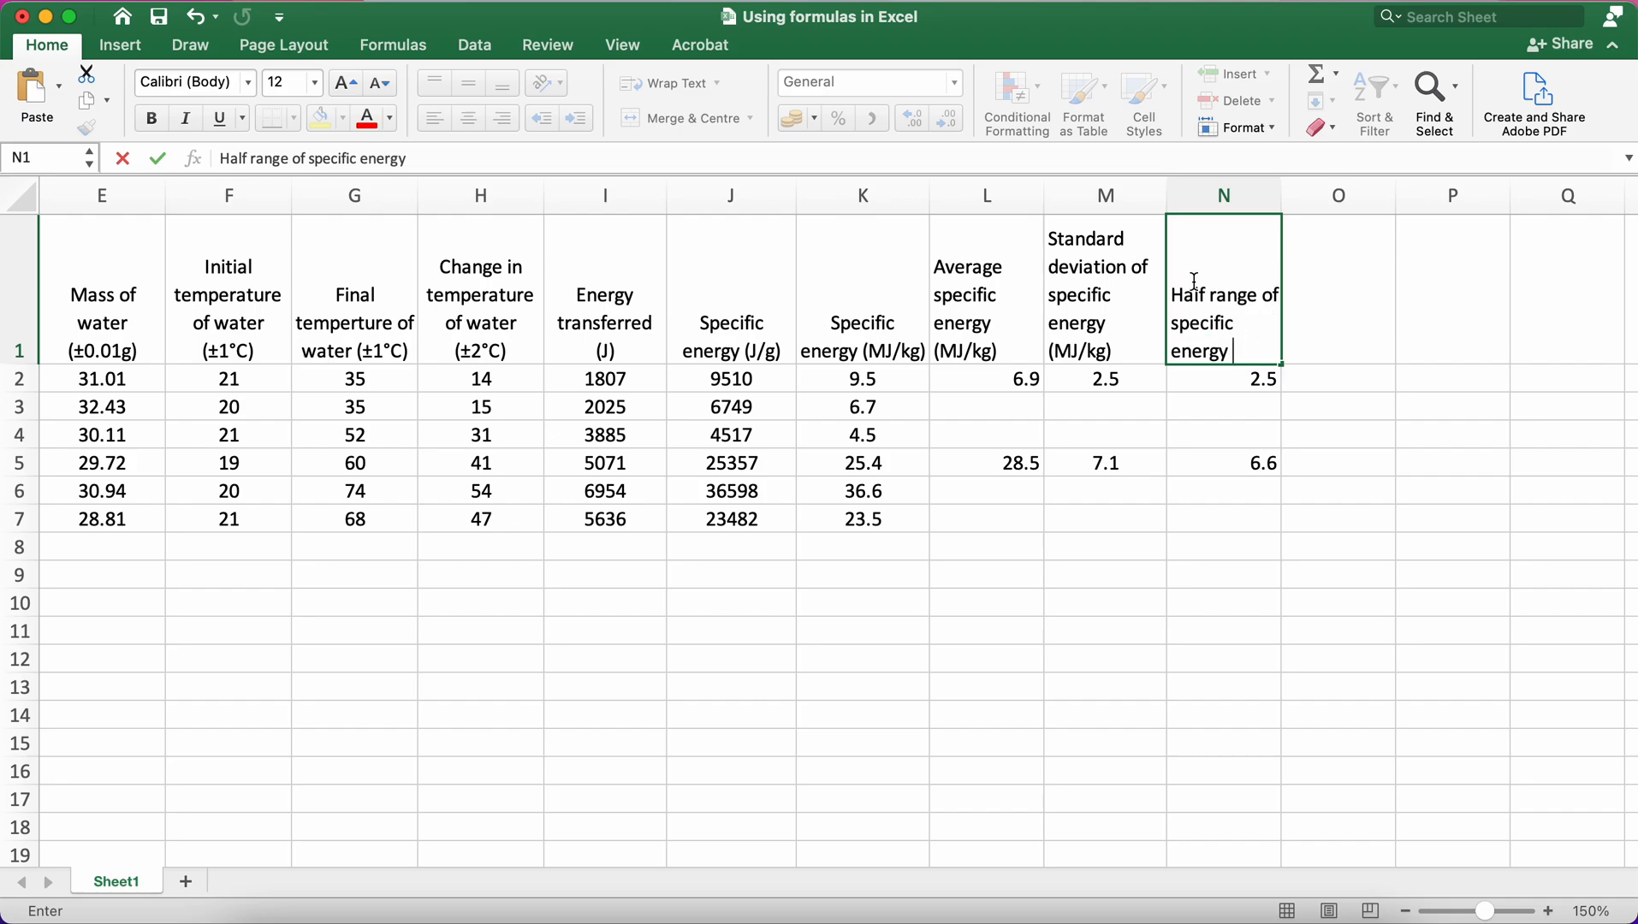
pyautogui.write('(M')
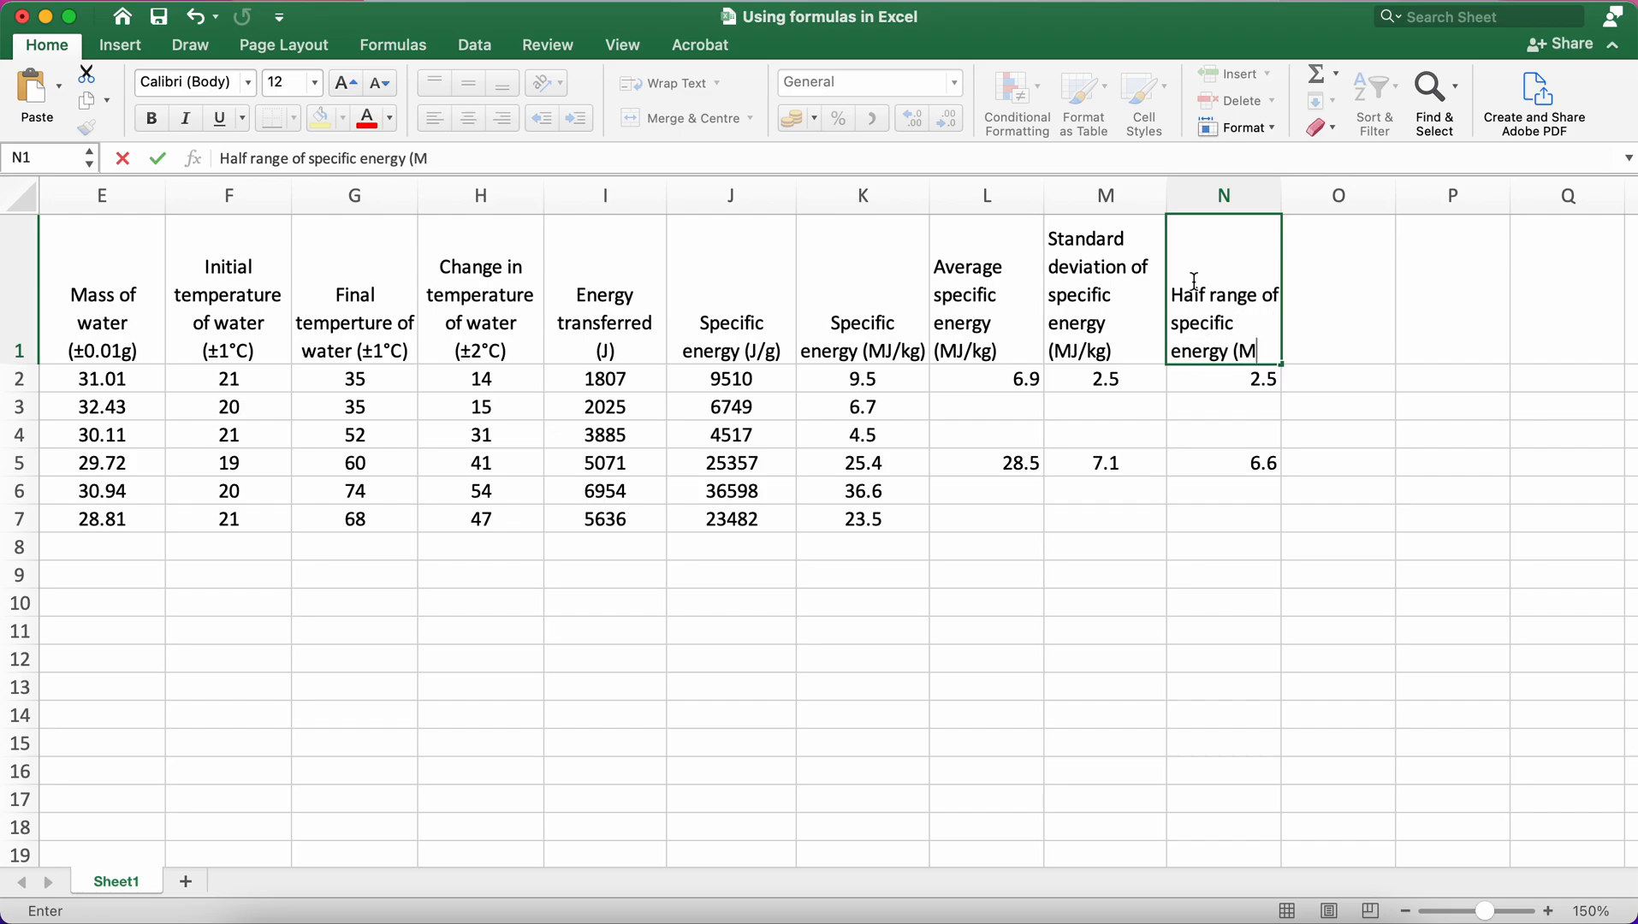
pyautogui.write('J/kg')
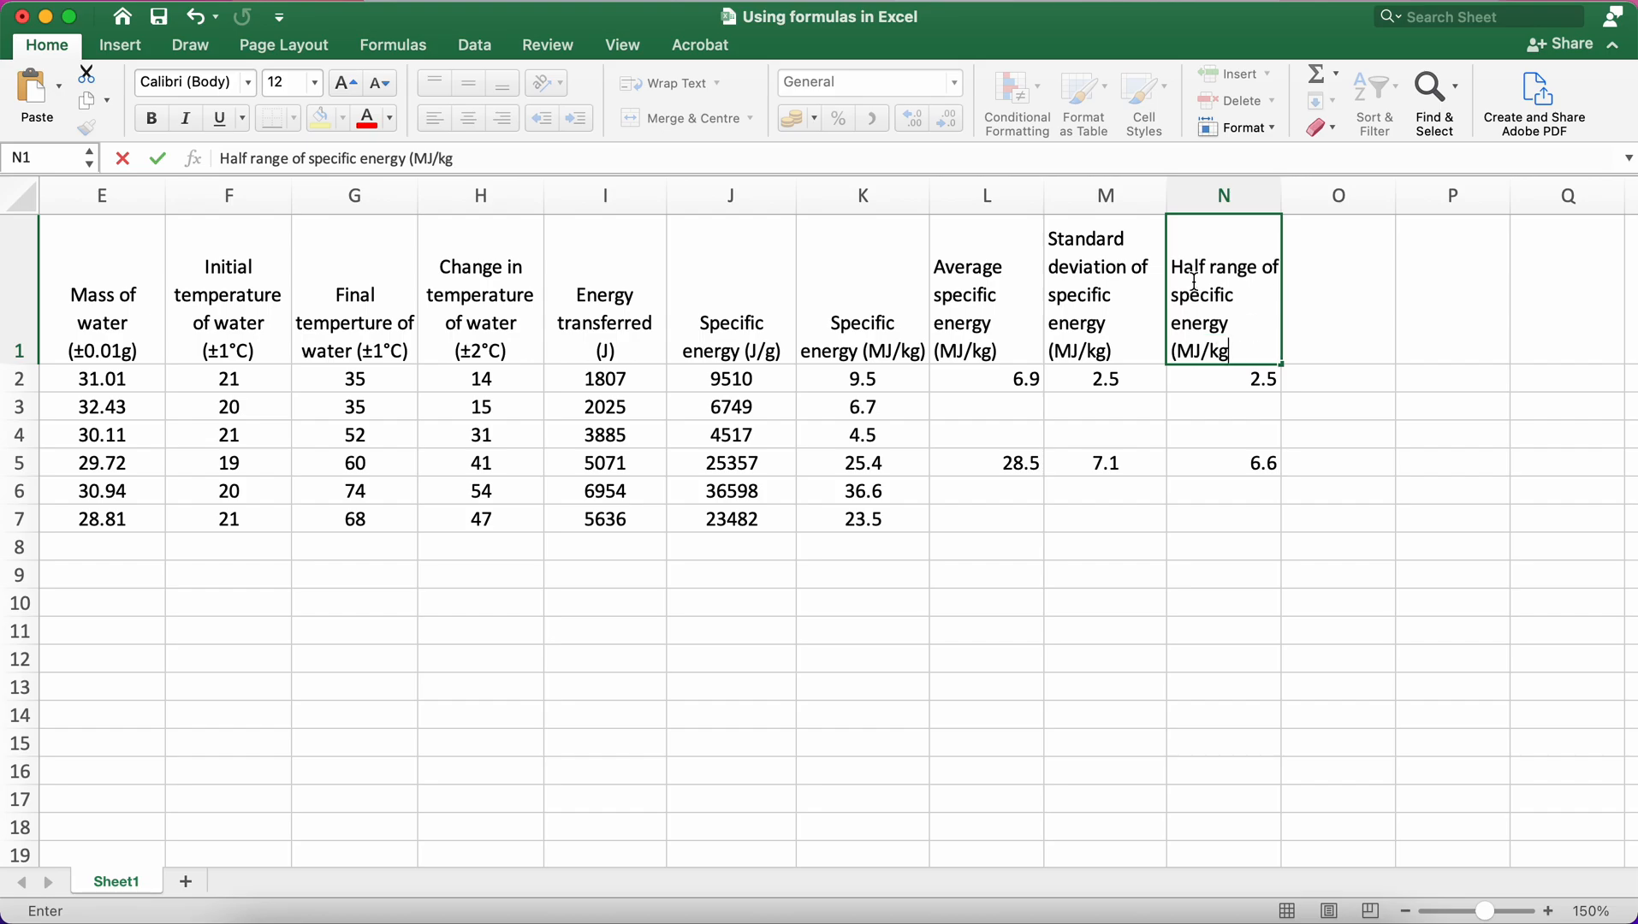
pyautogui.press('Return')
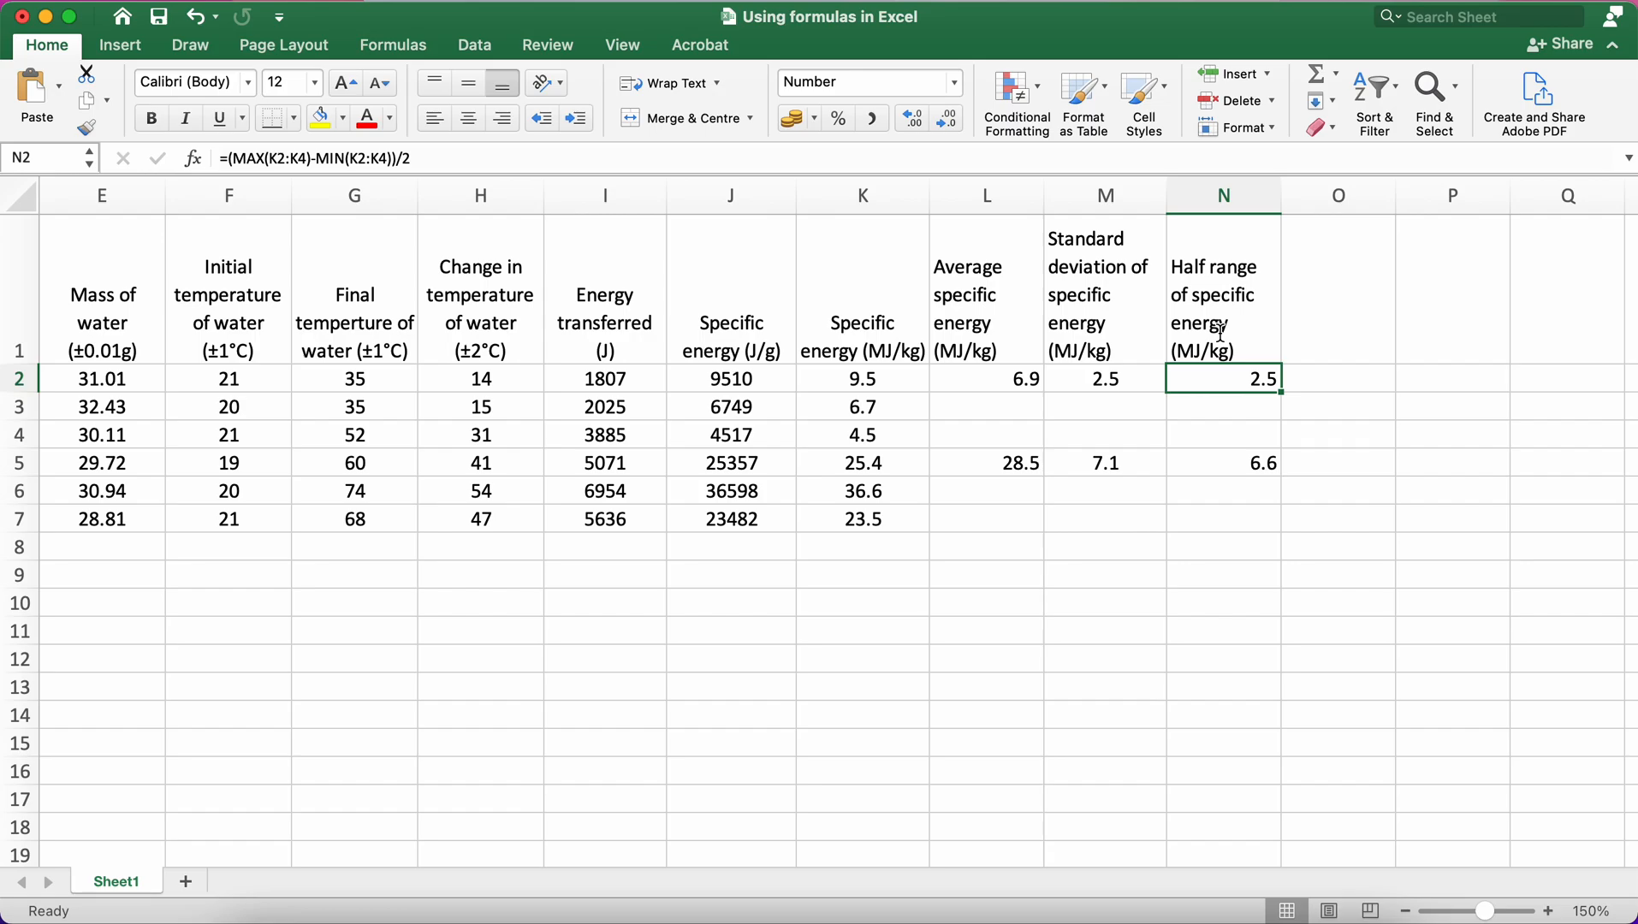
pyautogui.moveTo(1107, 387)
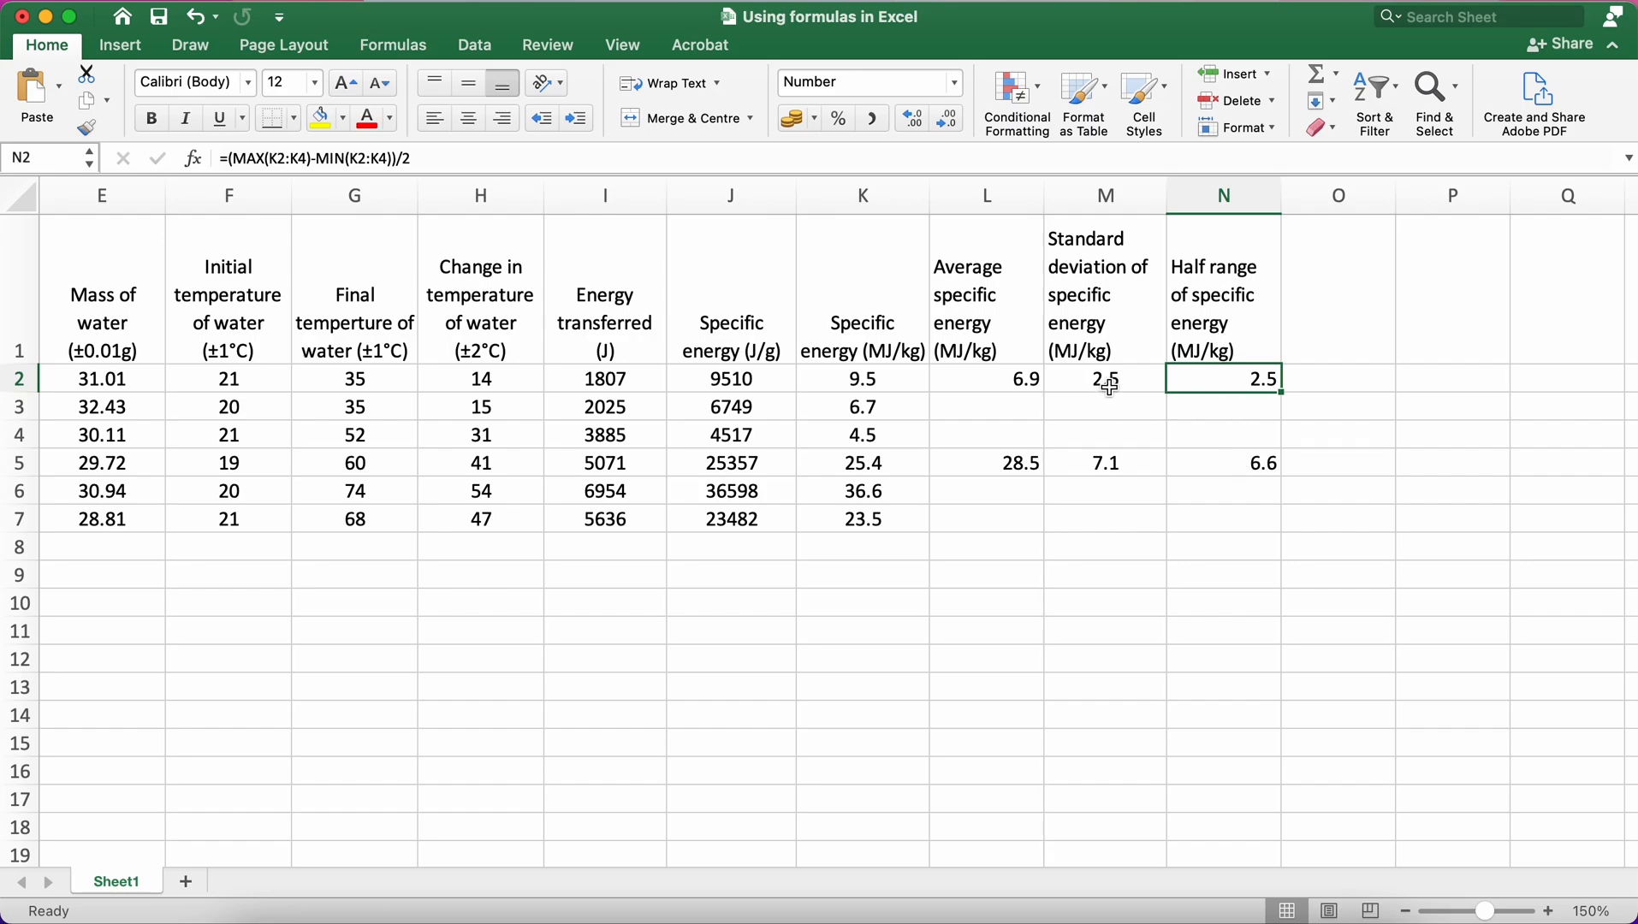
pyautogui.moveTo(1199, 478)
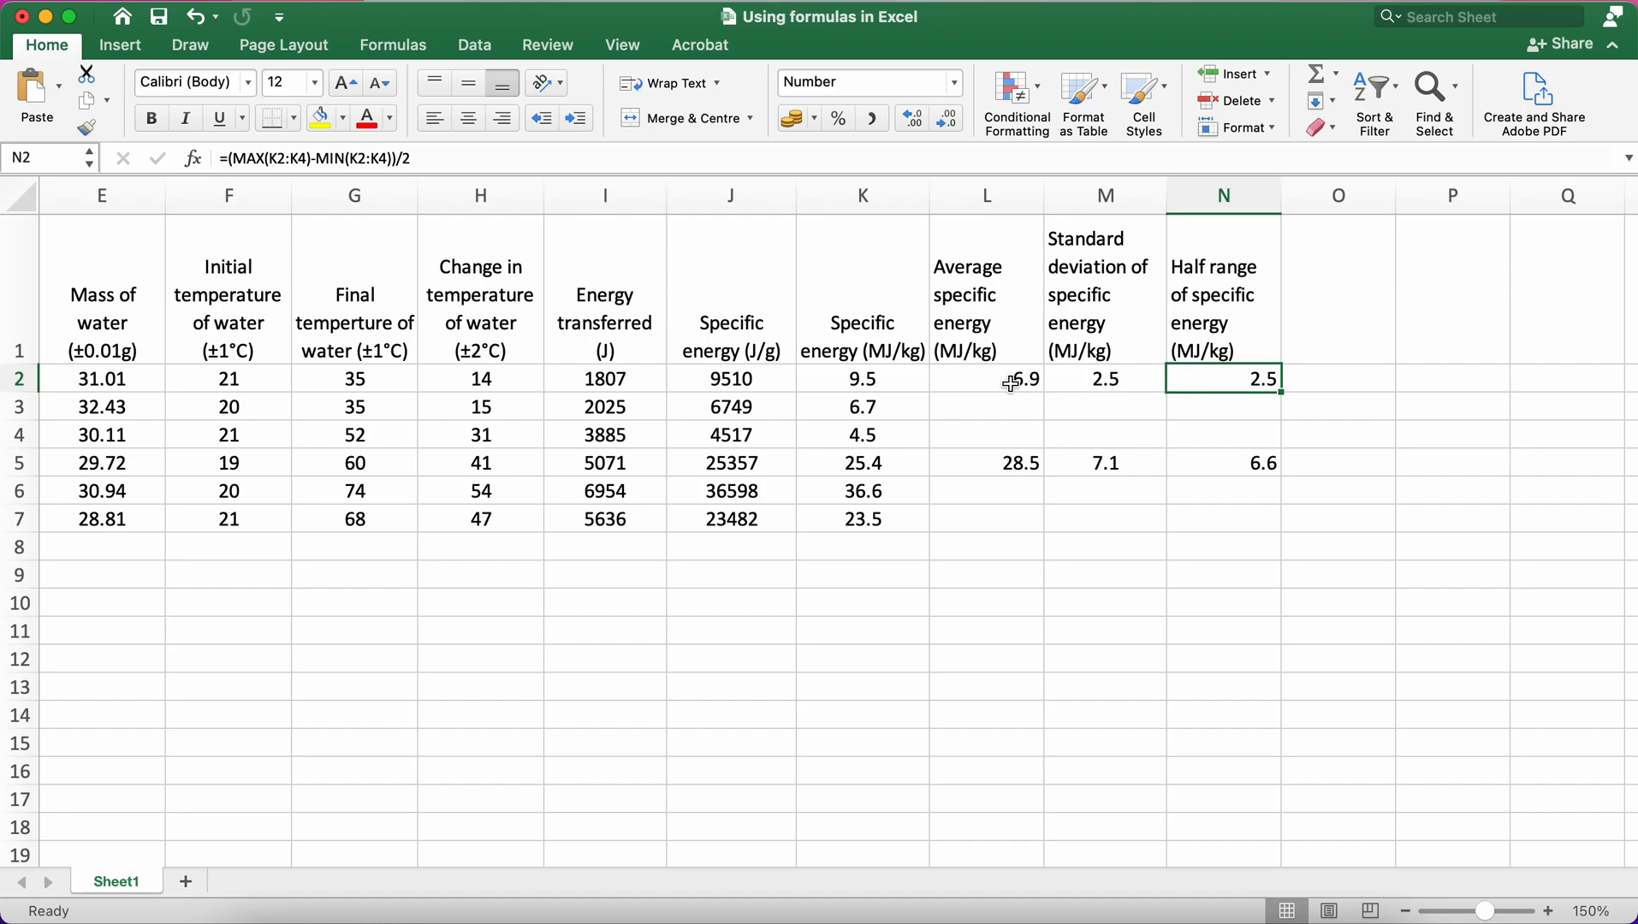
pyautogui.click(982, 379)
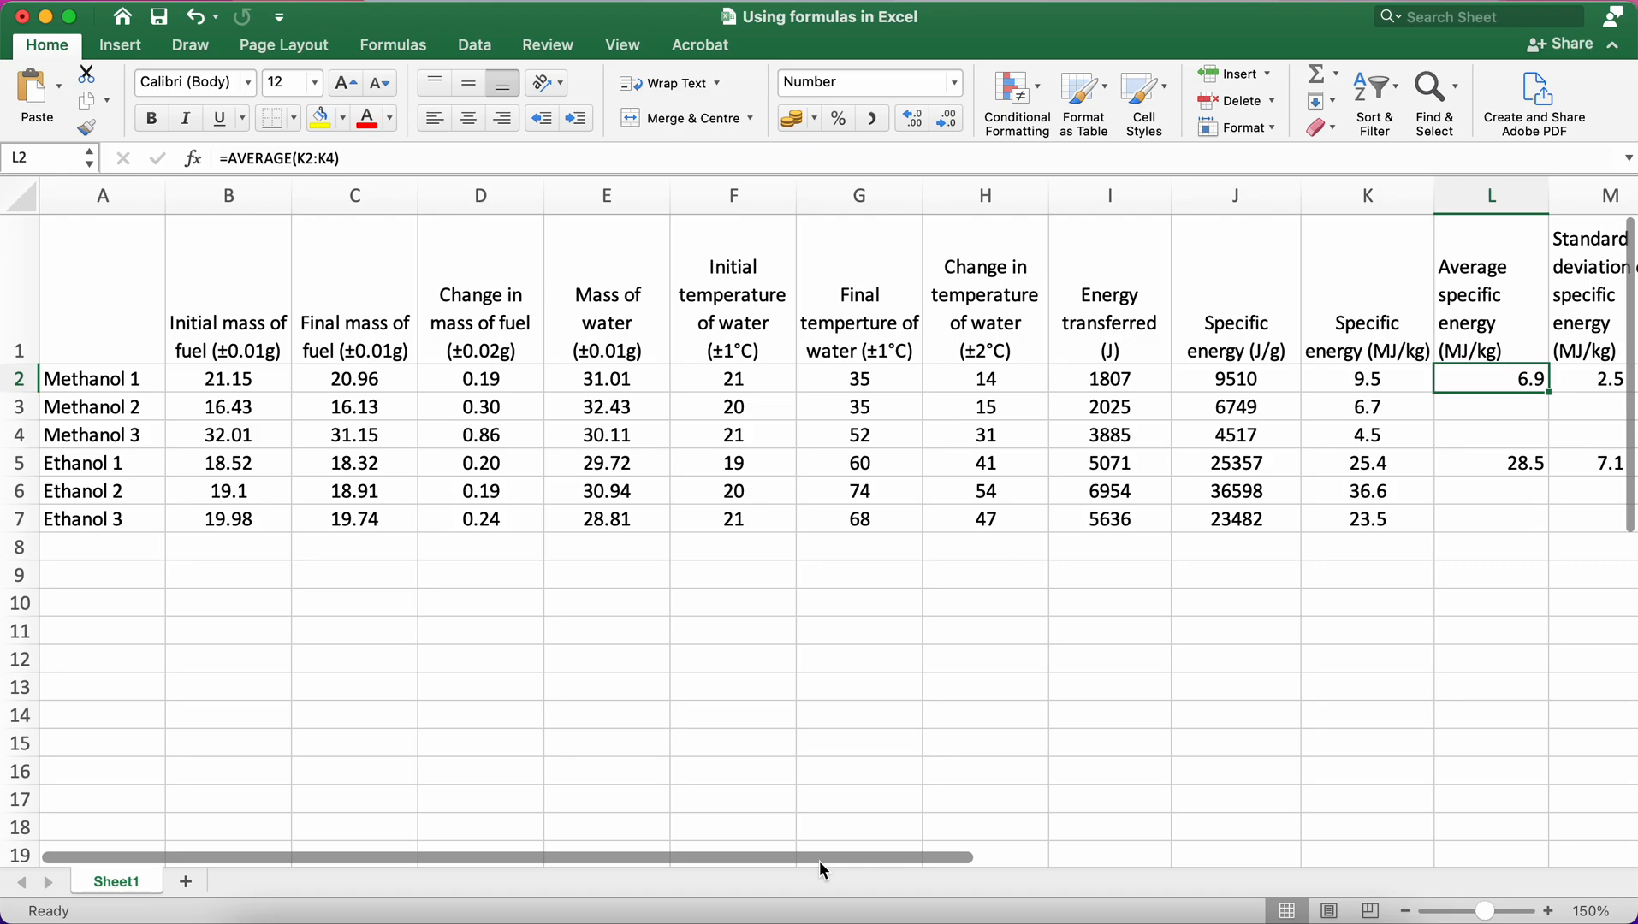
pyautogui.moveTo(1475, 457)
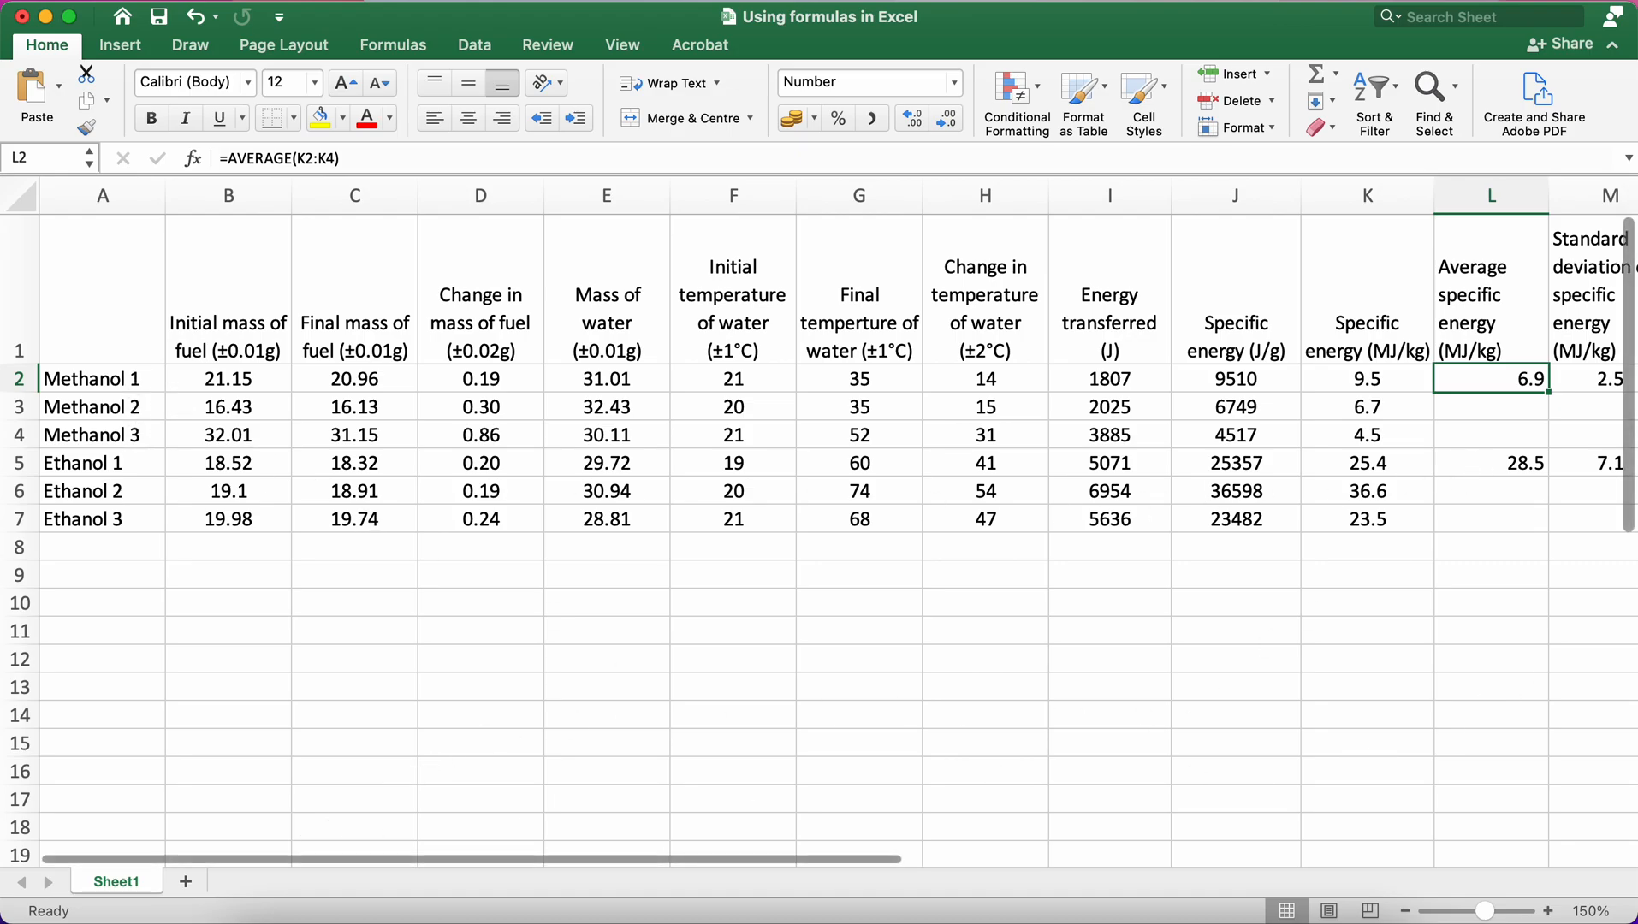
pyautogui.hscroll(3)
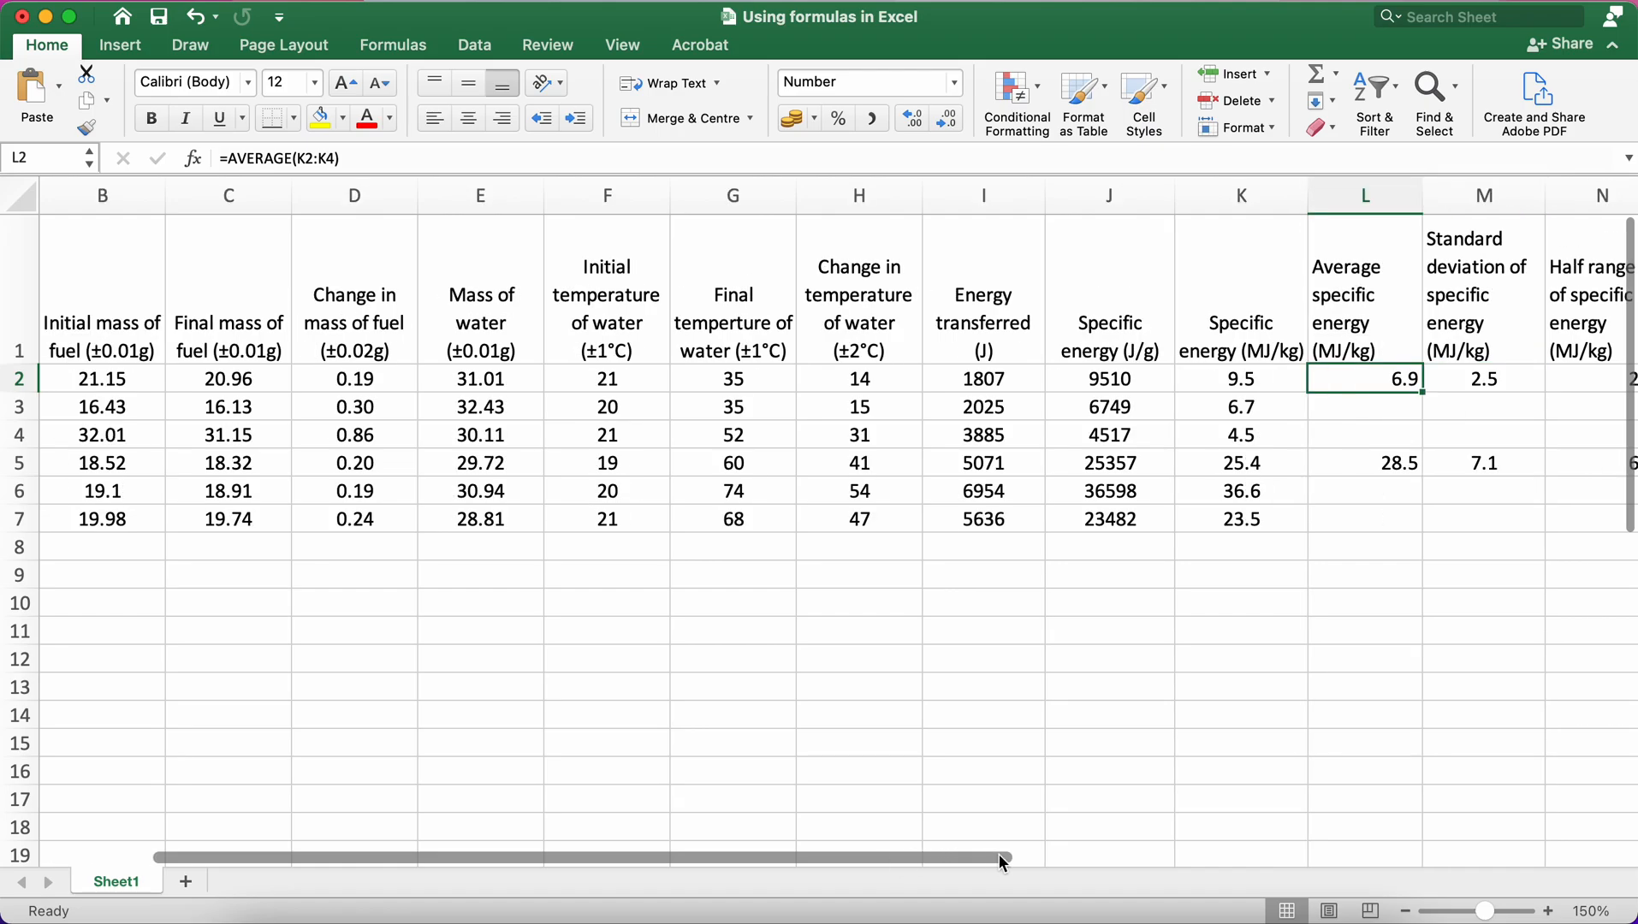
pyautogui.moveTo(1494, 389)
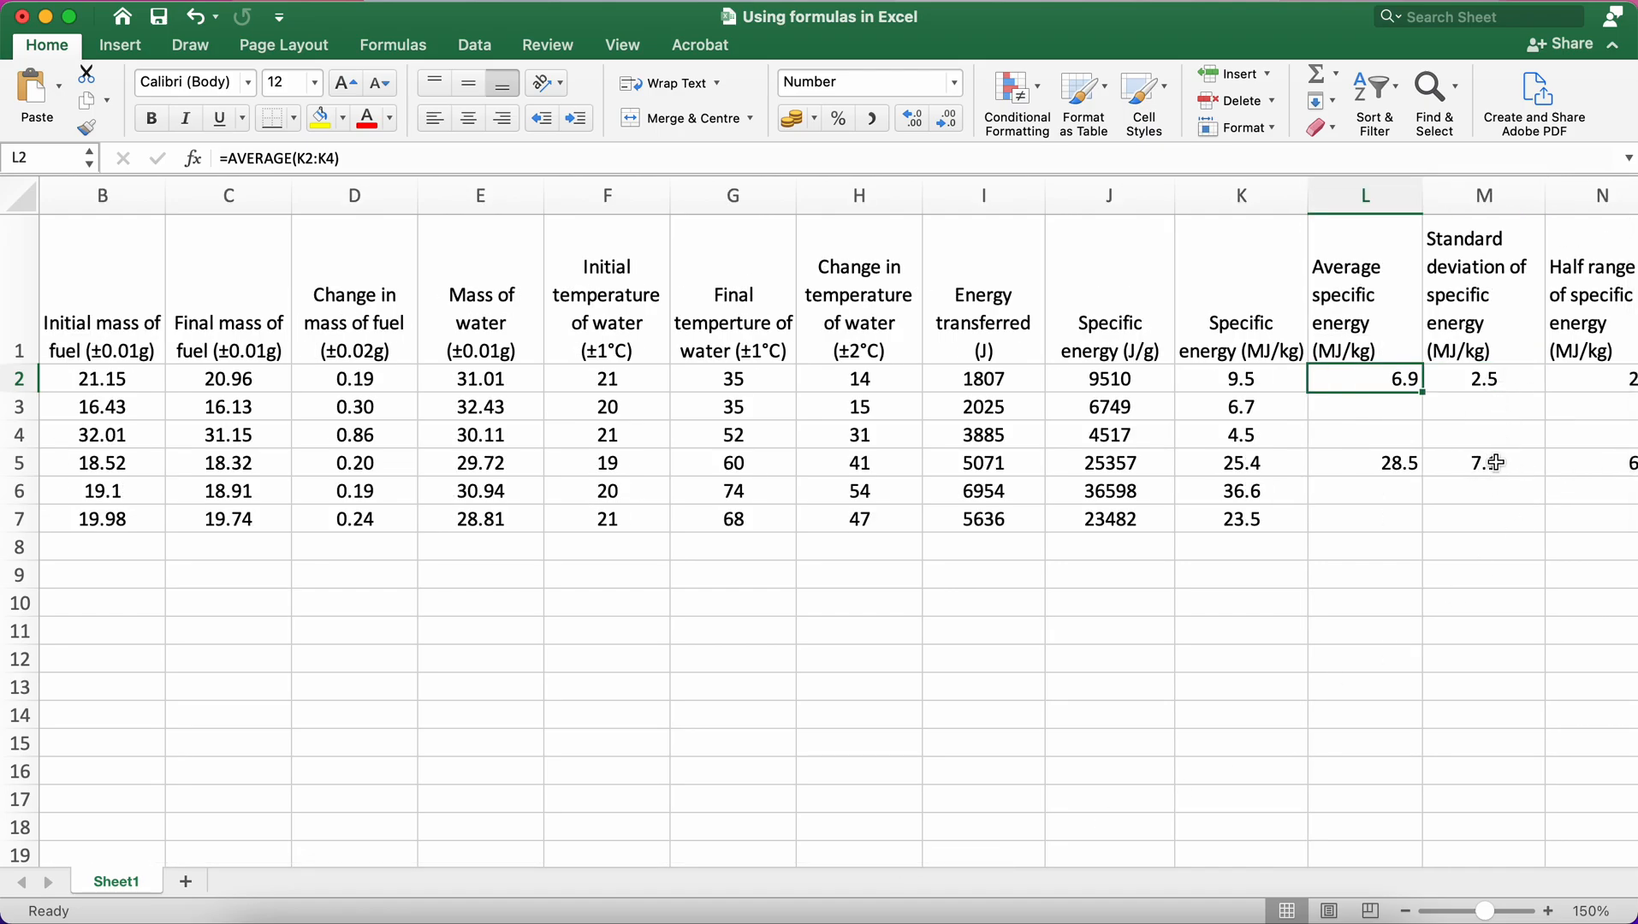
pyautogui.click(1362, 428)
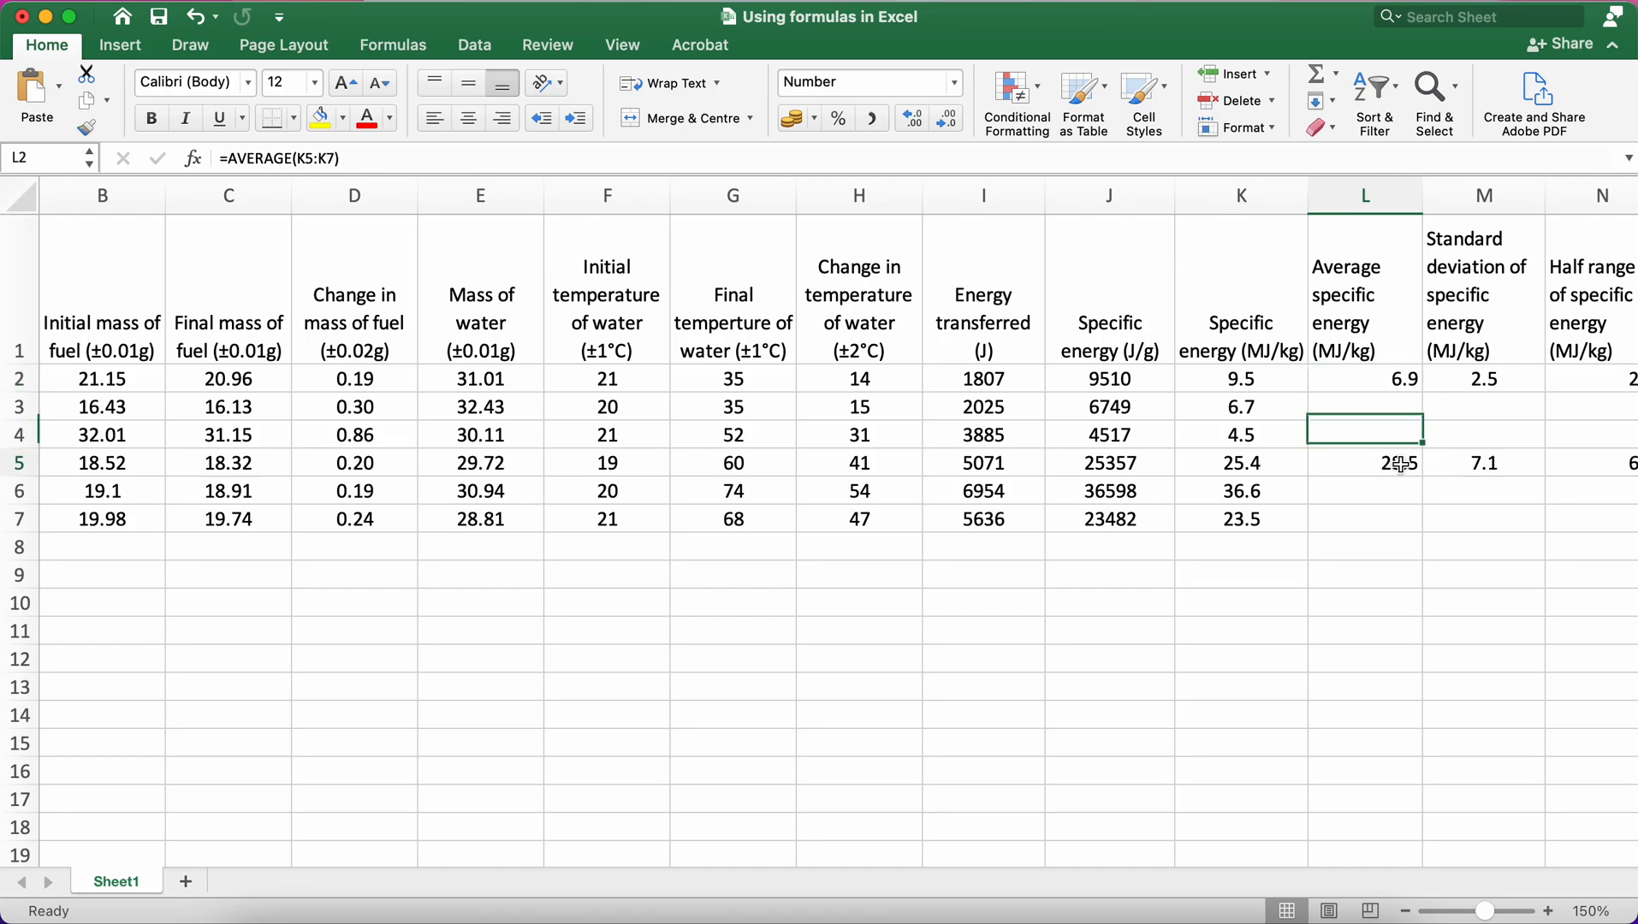
pyautogui.click(1480, 462)
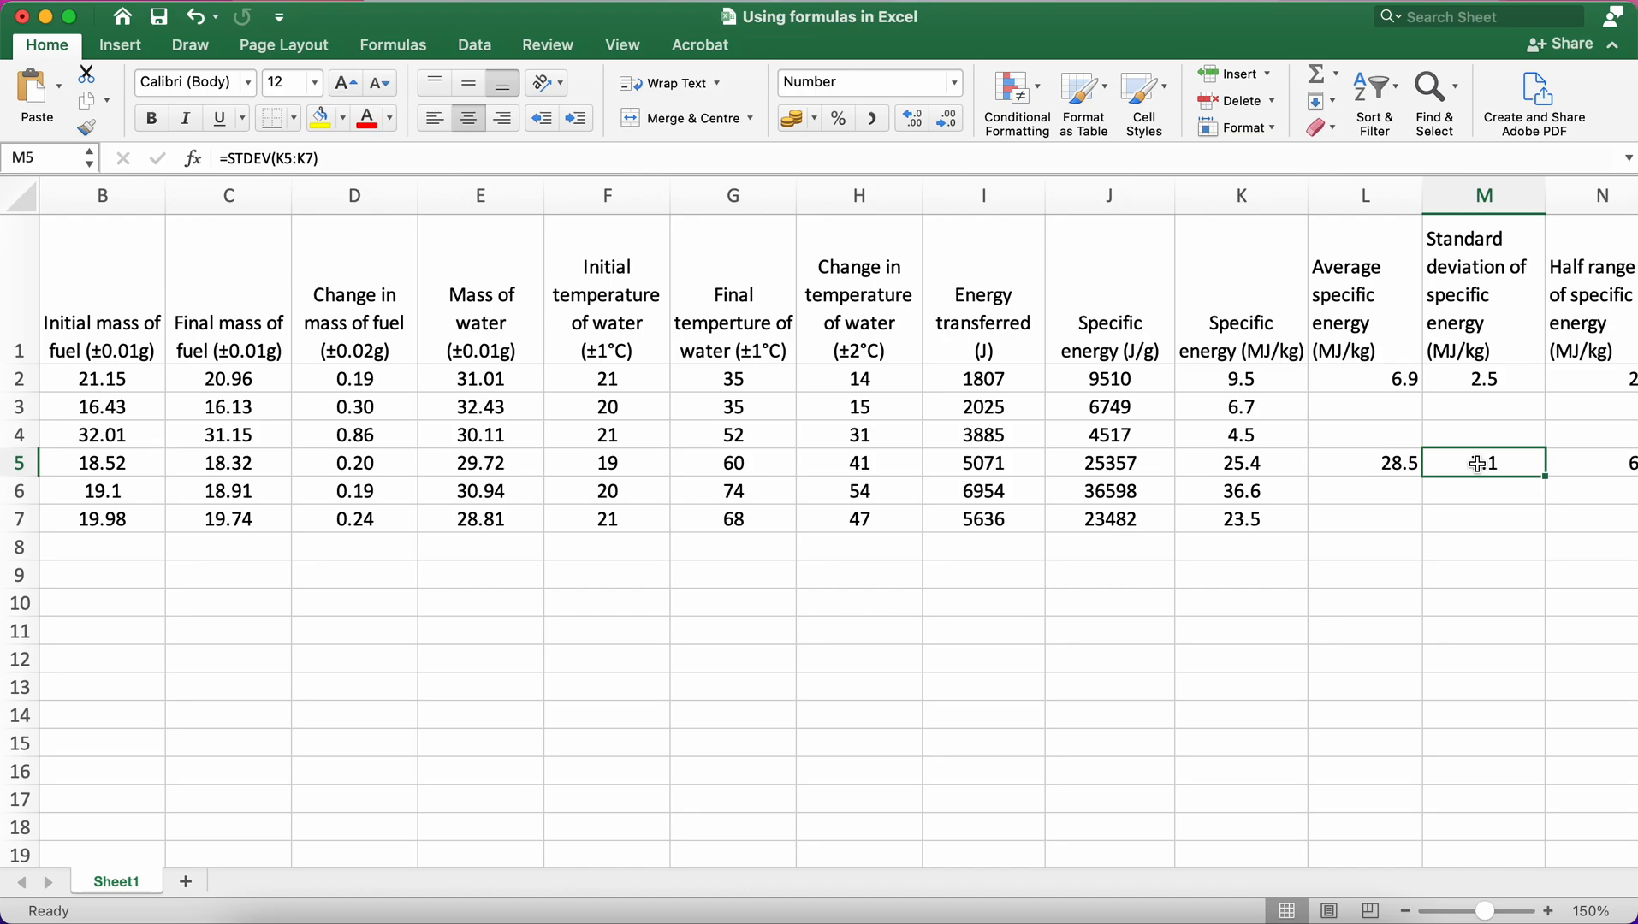
pyautogui.hscroll(3)
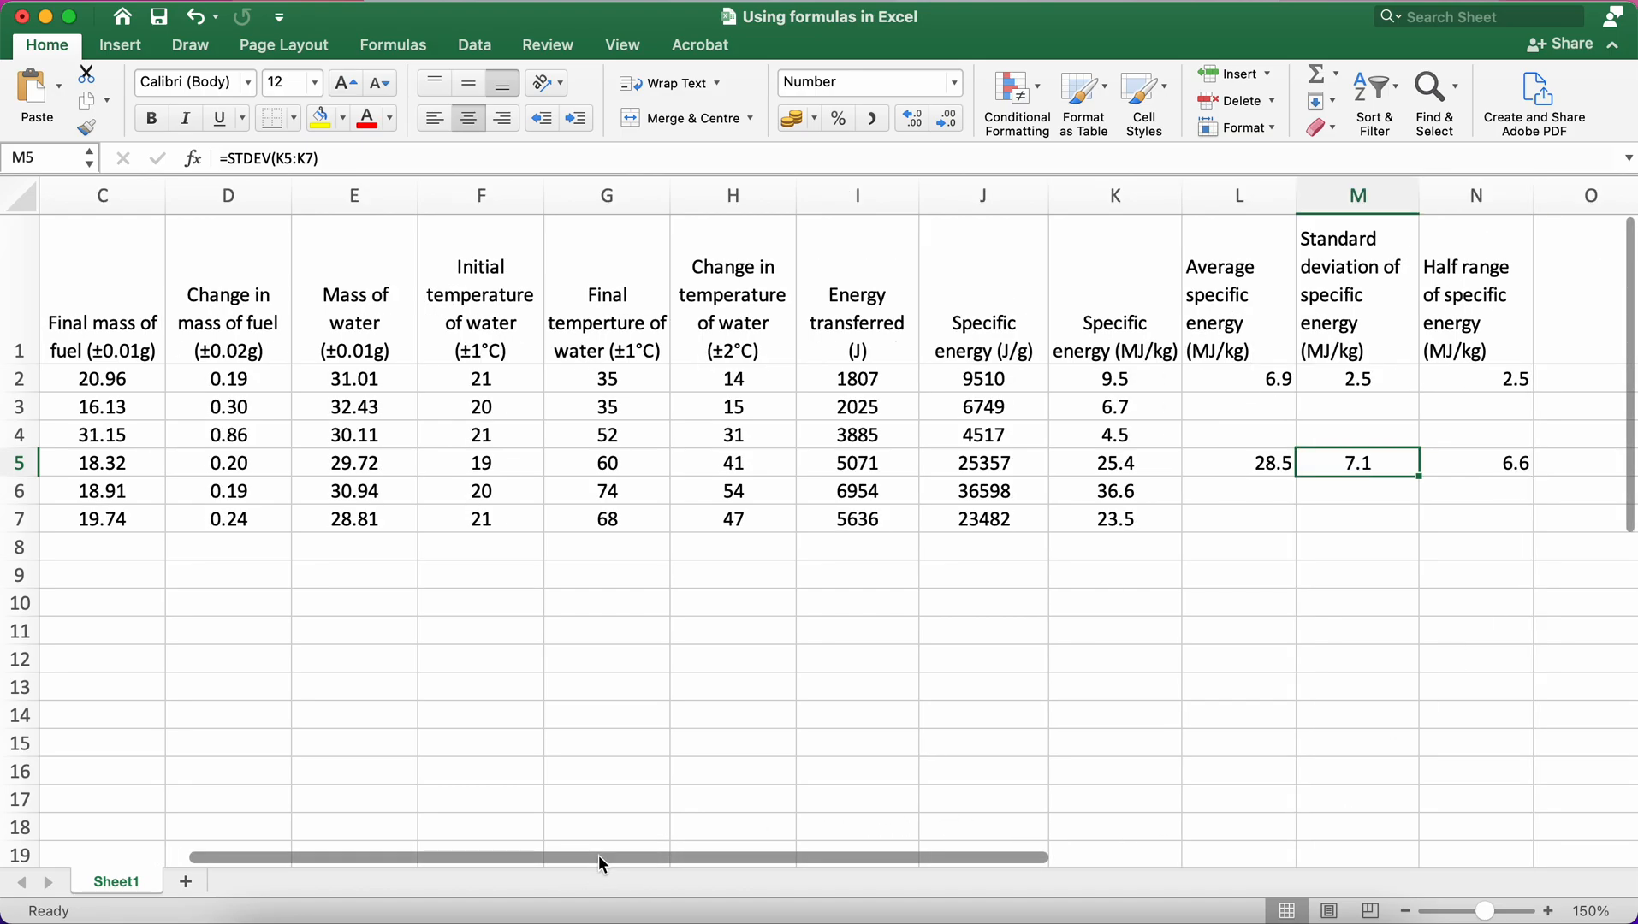
pyautogui.click(1475, 462)
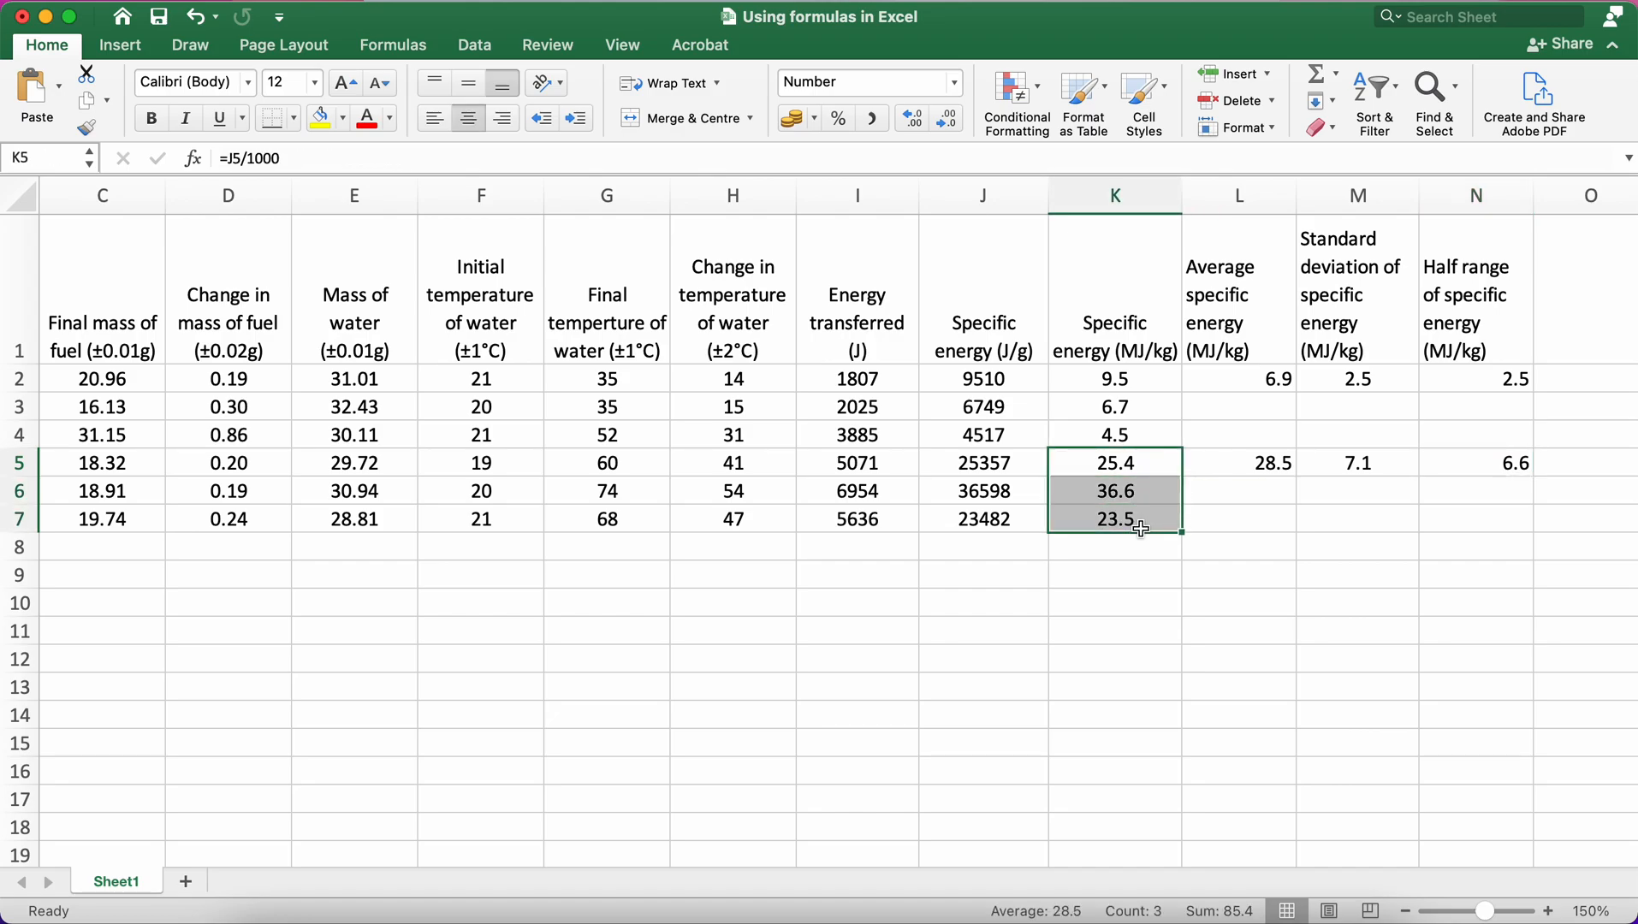
pyautogui.click(1115, 518)
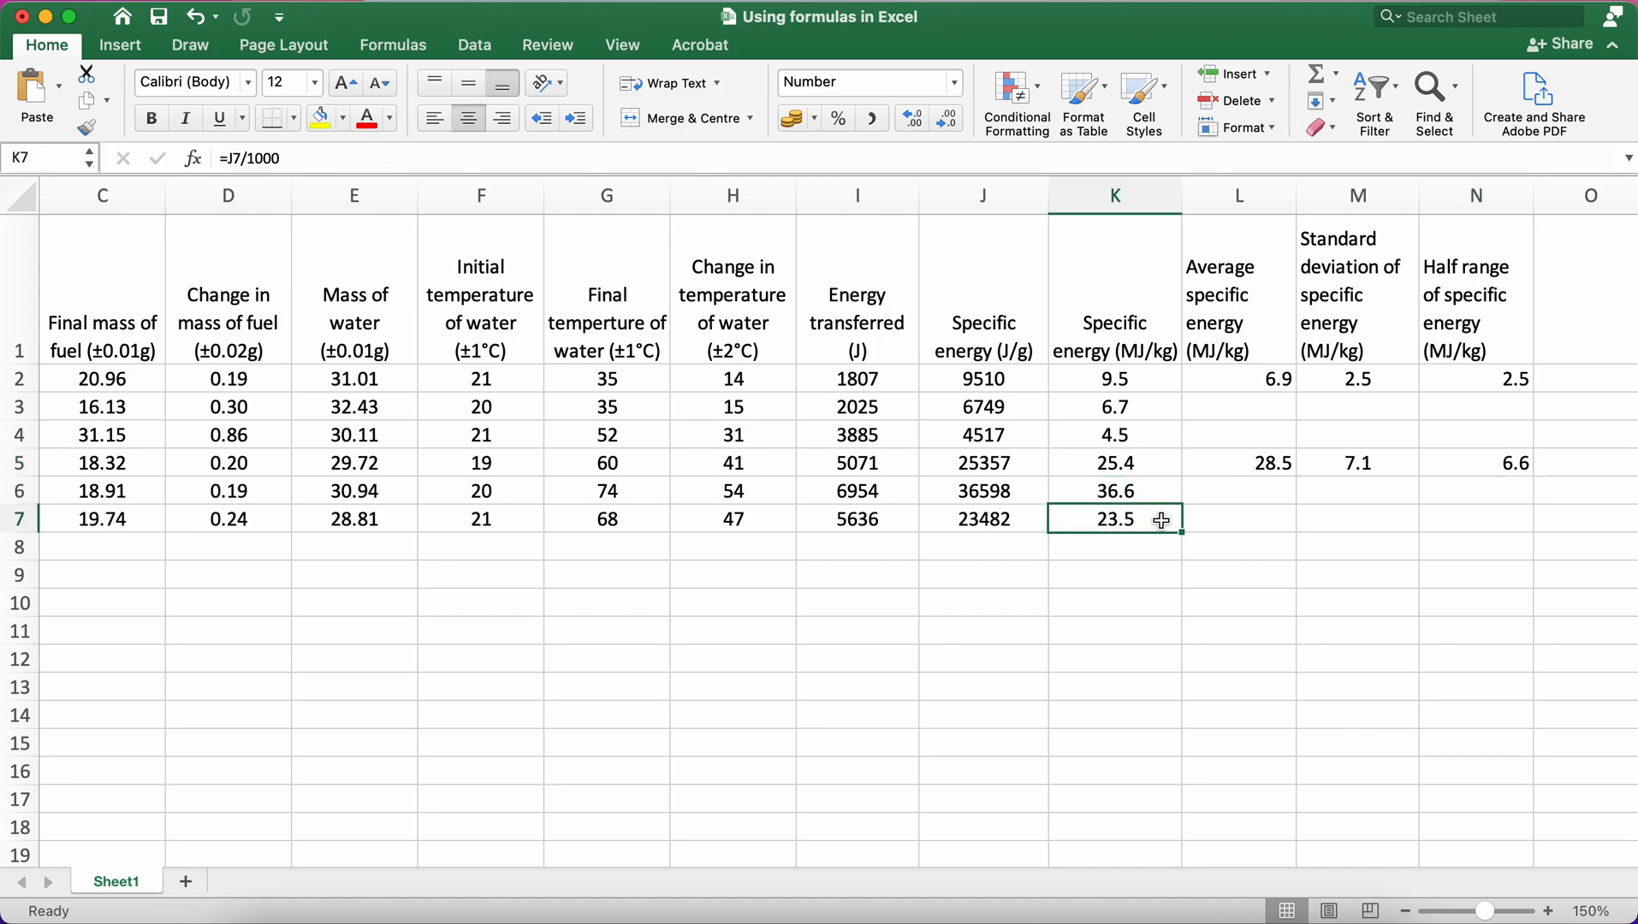
pyautogui.click(1112, 492)
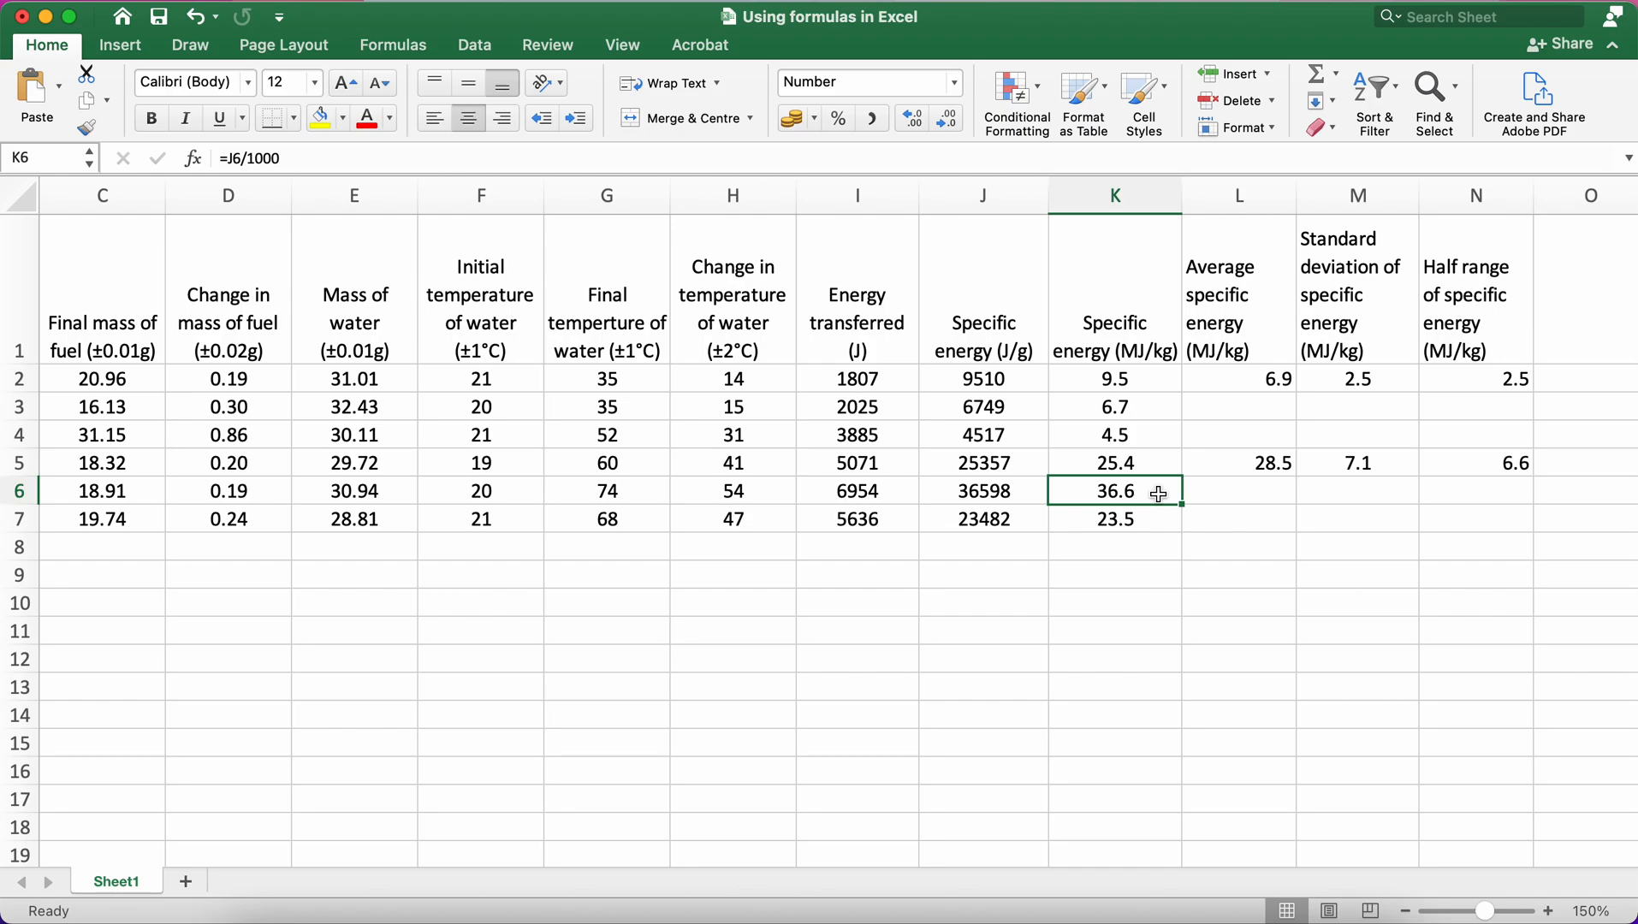
pyautogui.moveTo(1148, 476)
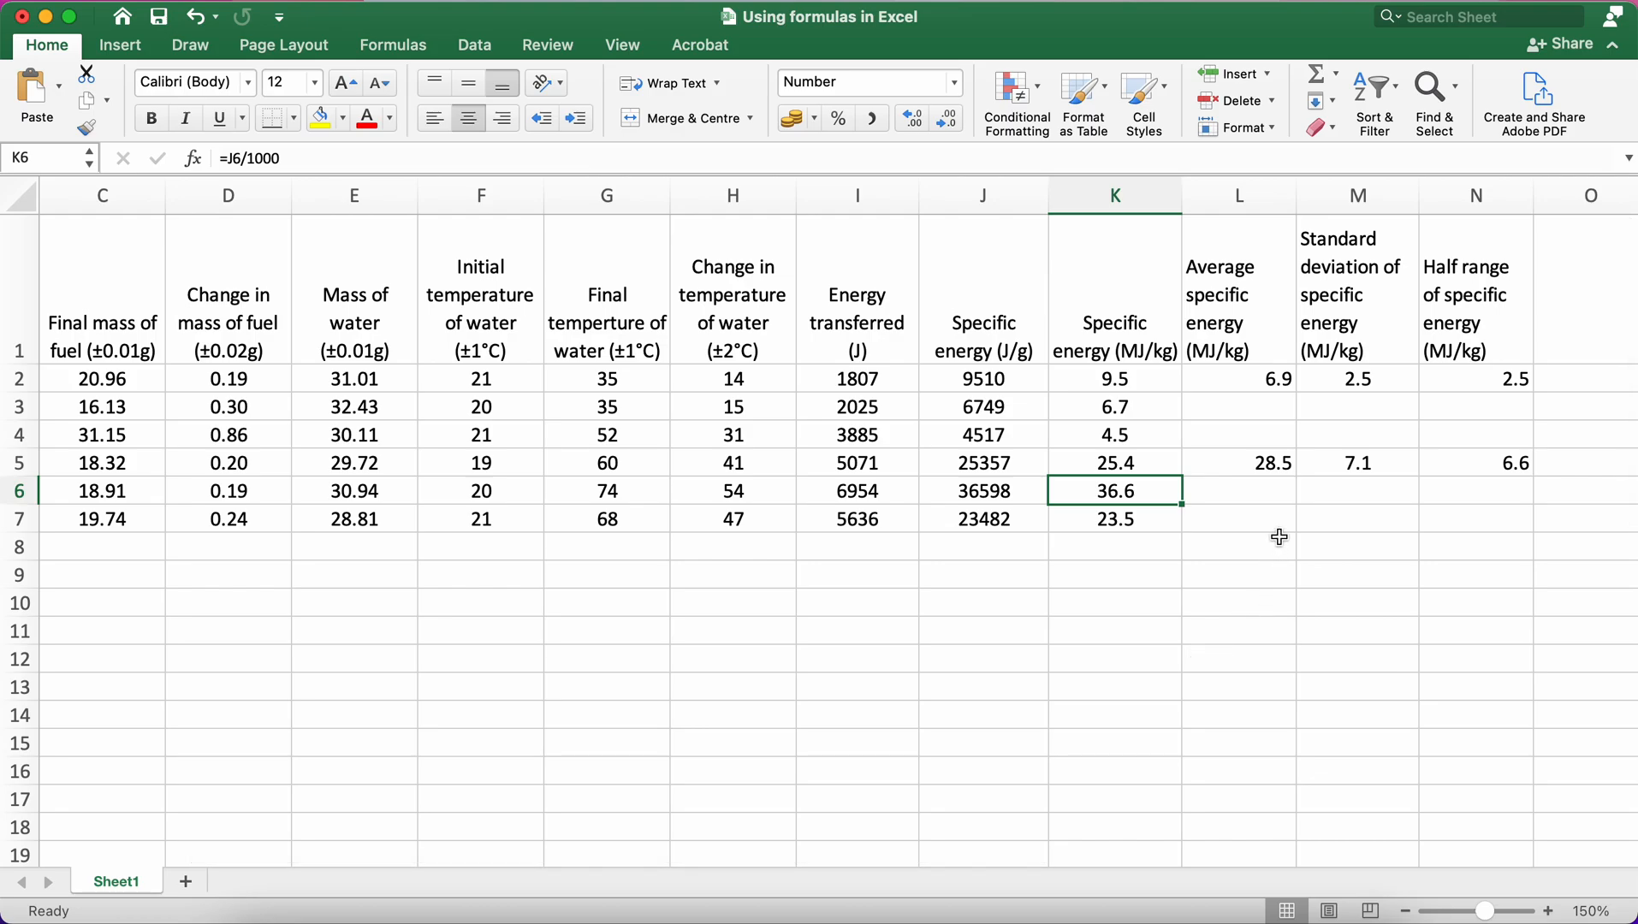
pyautogui.moveTo(1173, 468)
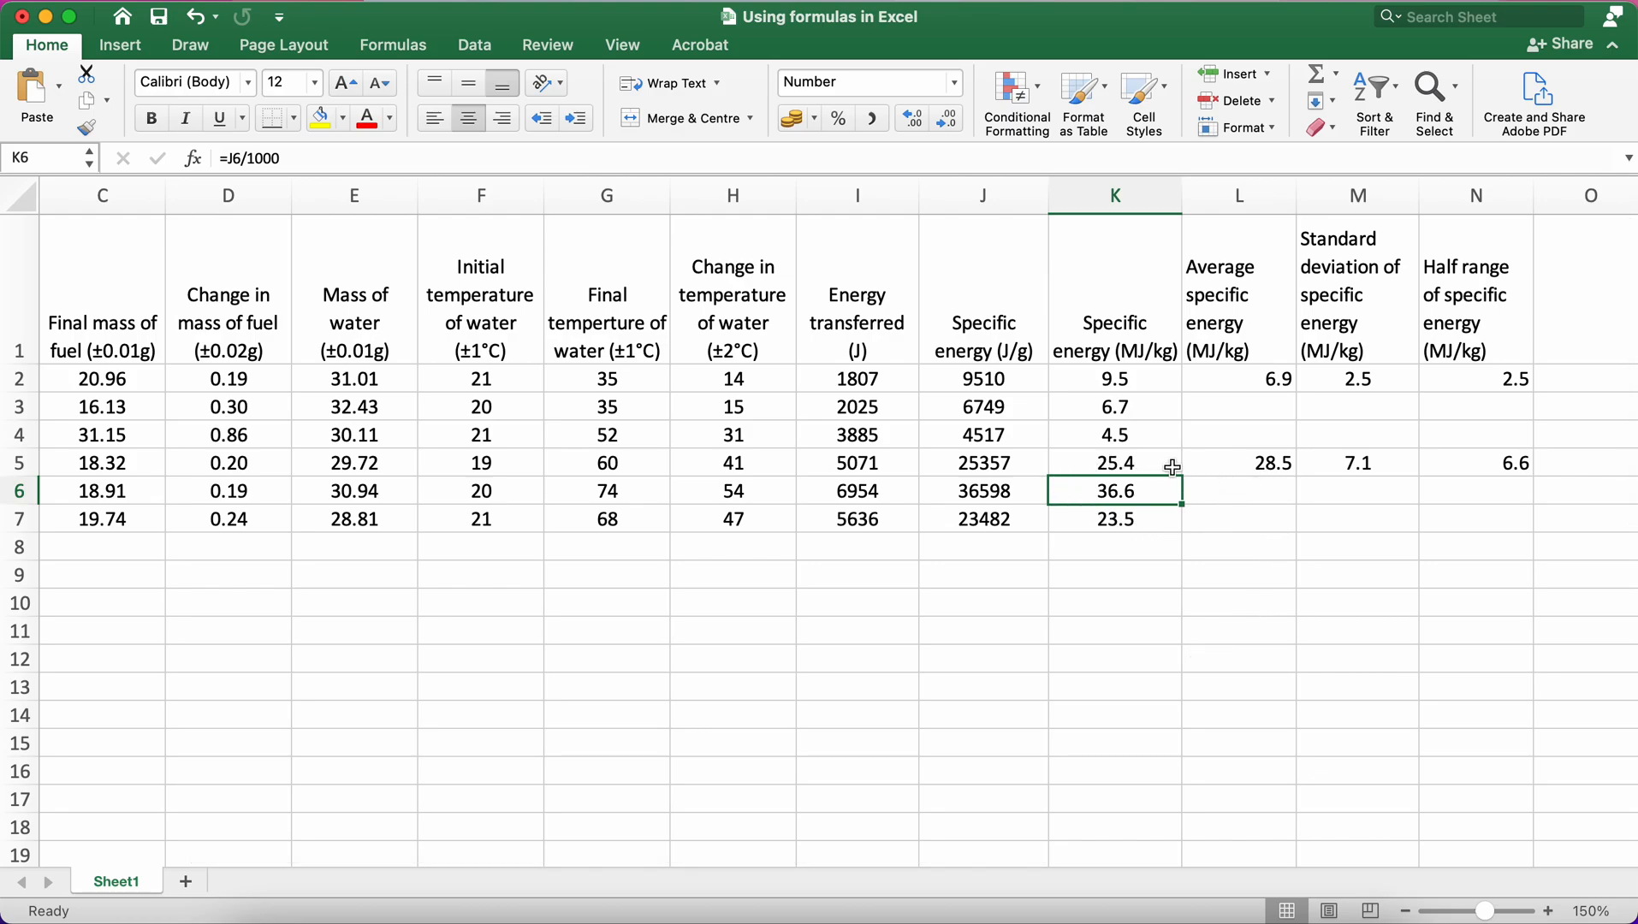
pyautogui.moveTo(1244, 538)
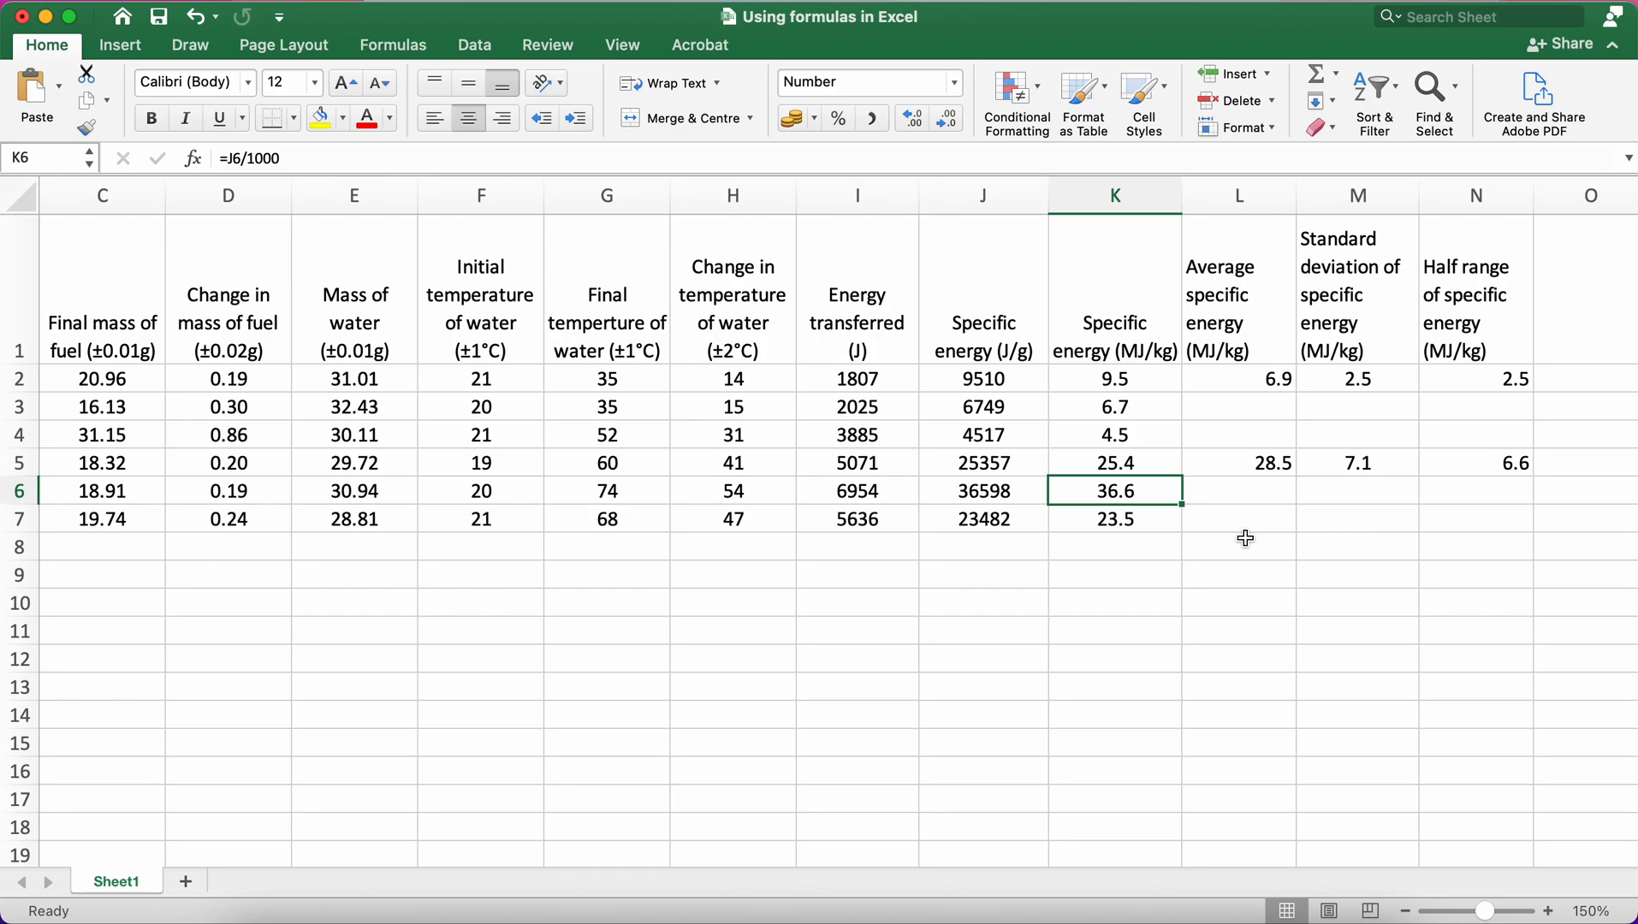
pyautogui.moveTo(1275, 485)
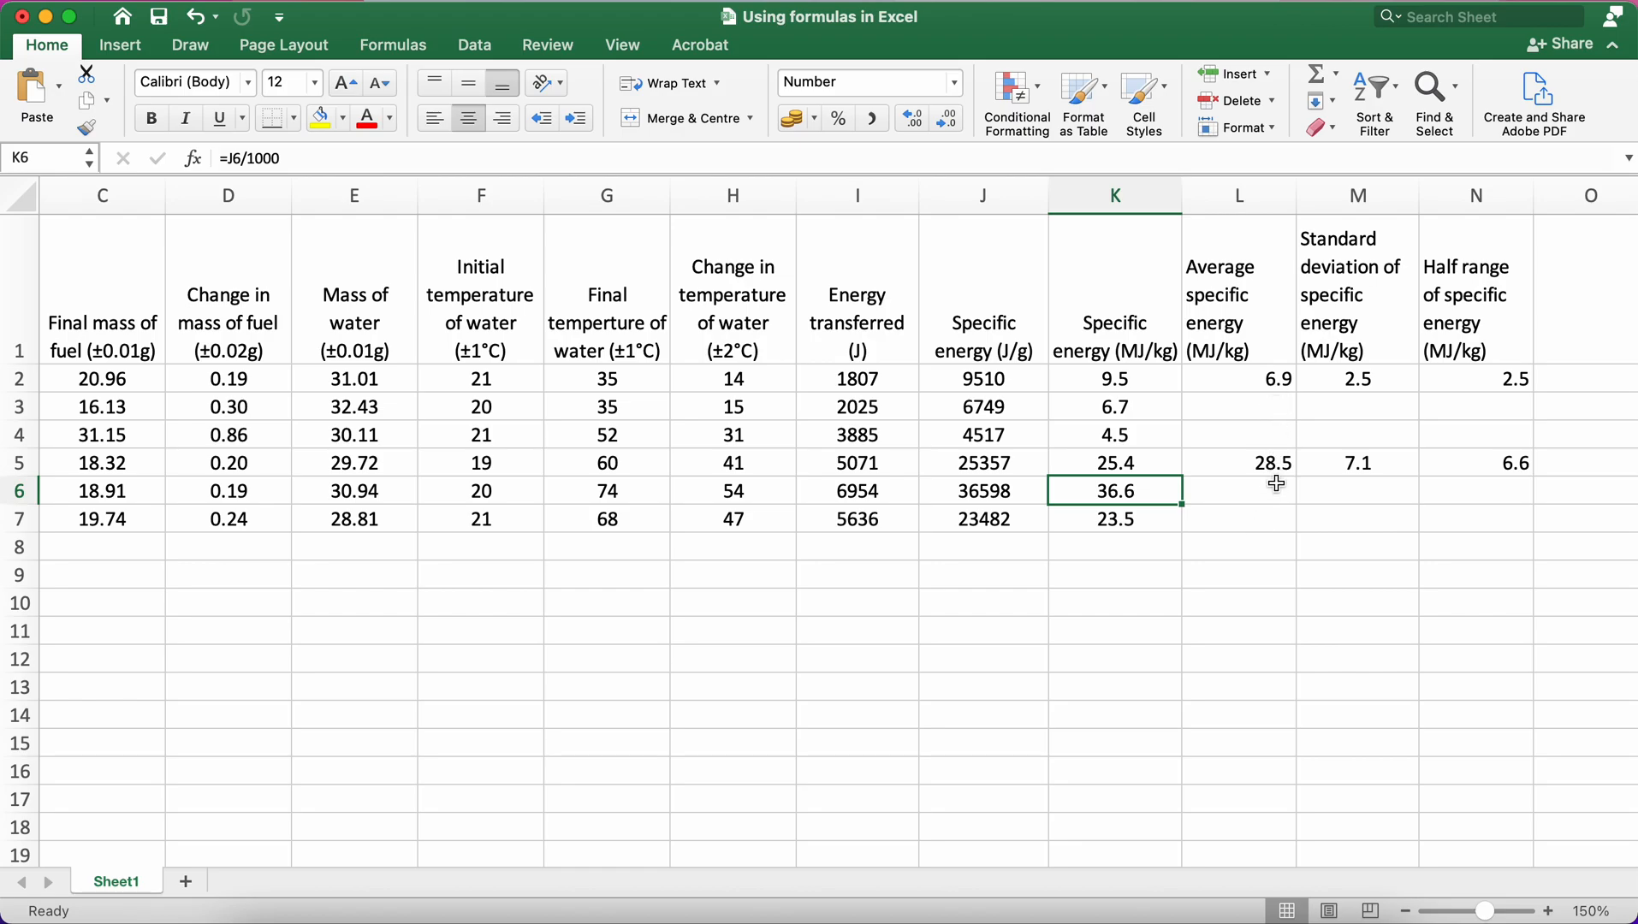
pyautogui.click(1238, 462)
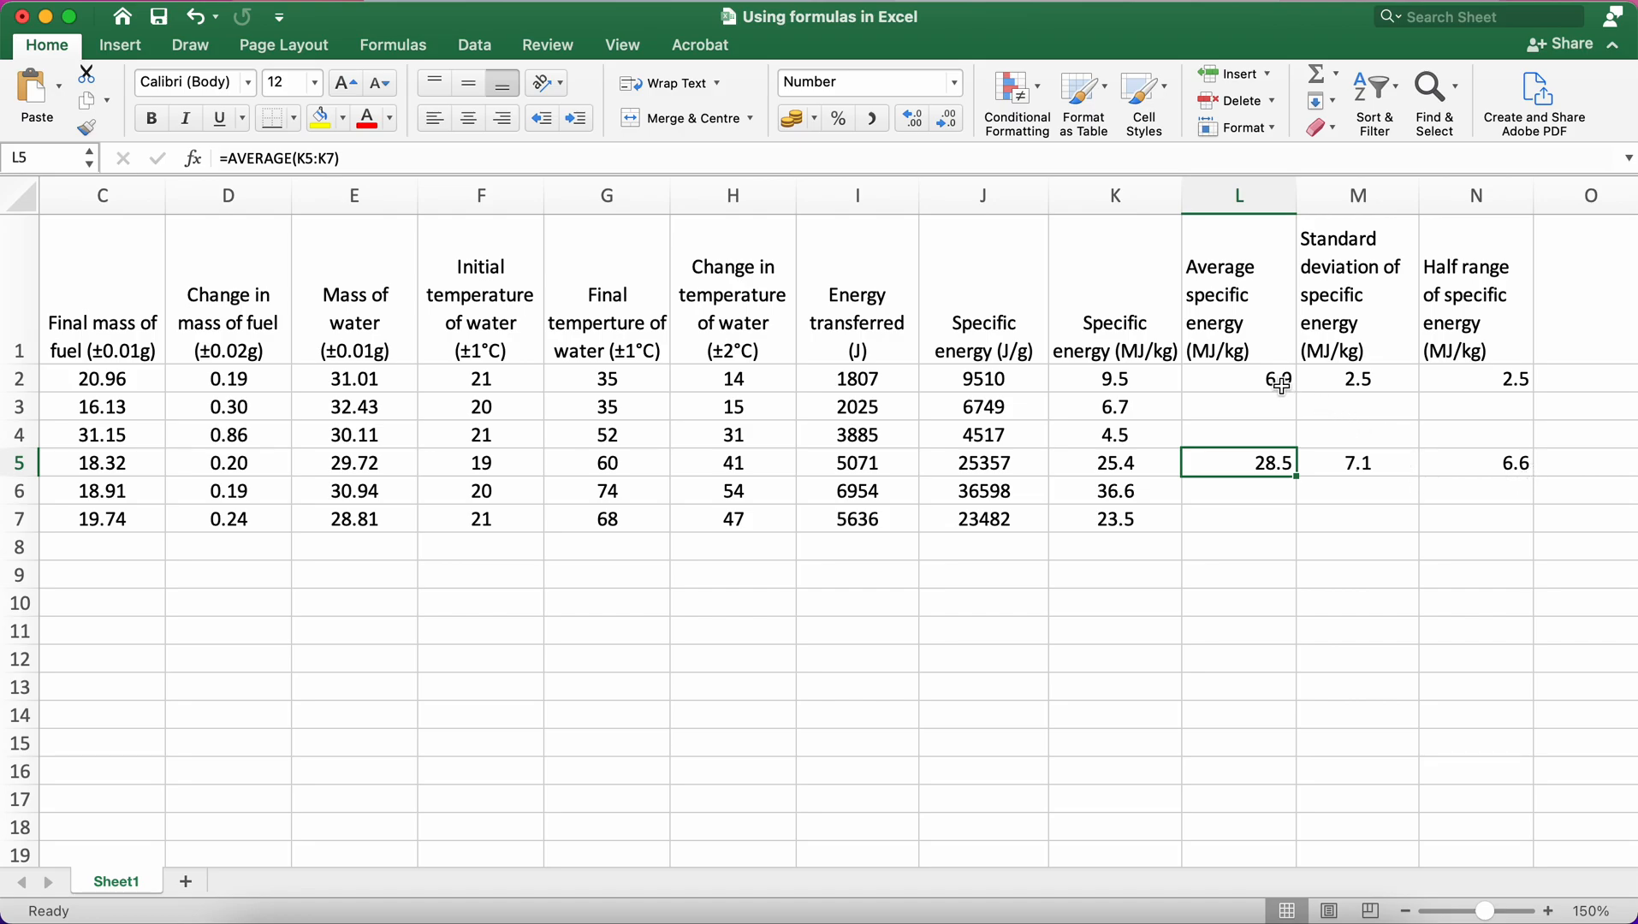
pyautogui.click(1357, 378)
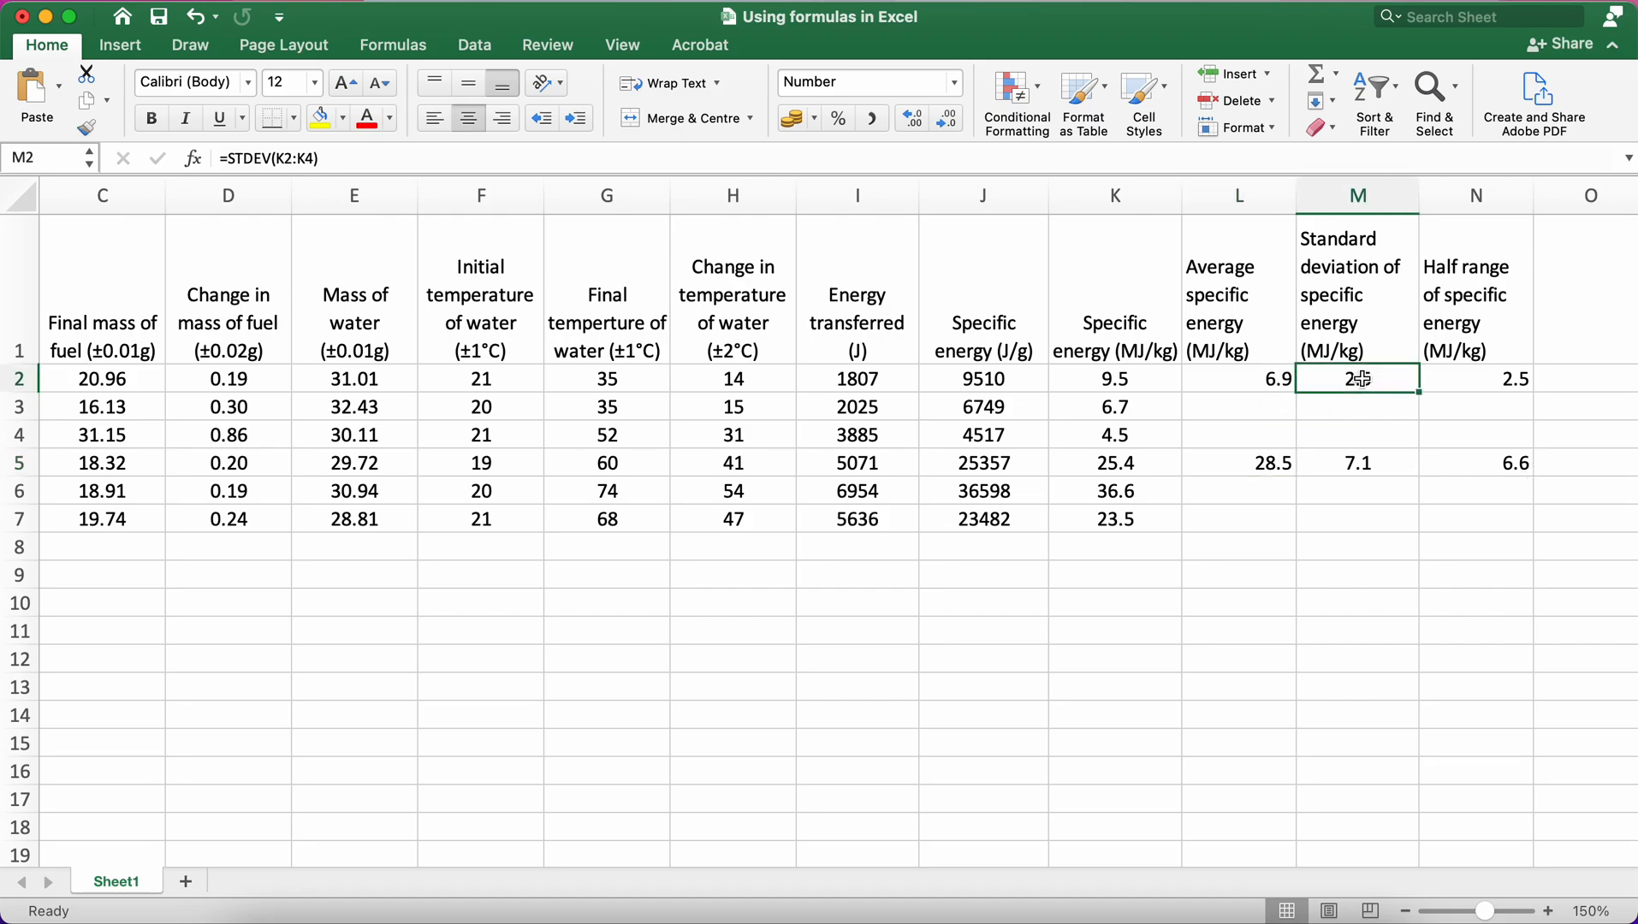
pyautogui.click(1237, 378)
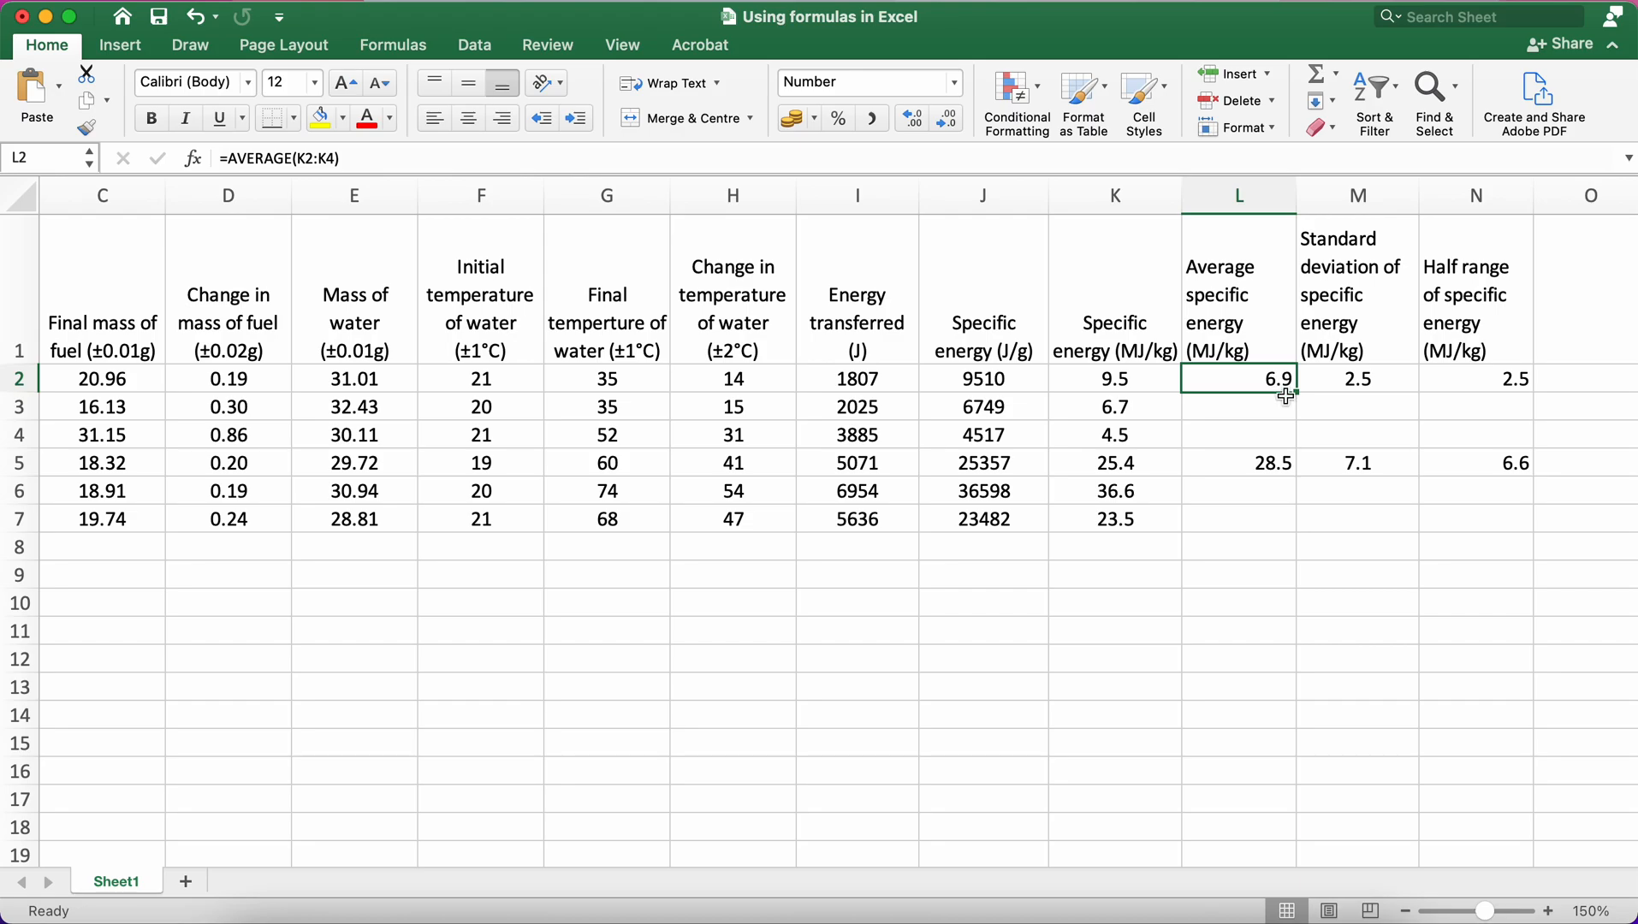
pyautogui.click(1357, 462)
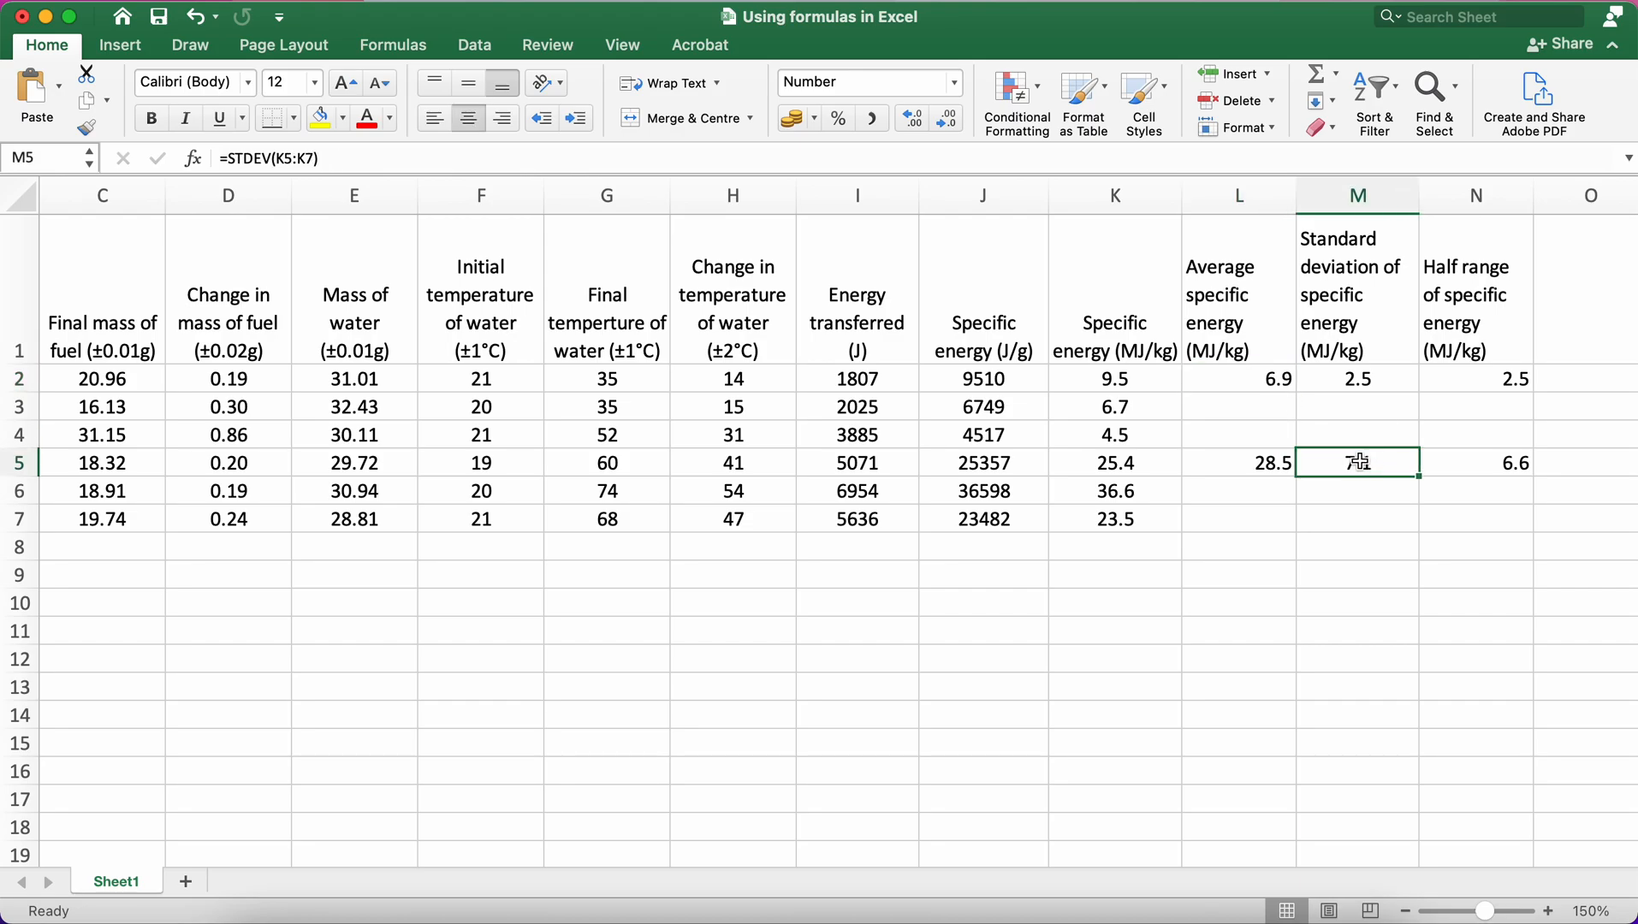
pyautogui.click(1237, 462)
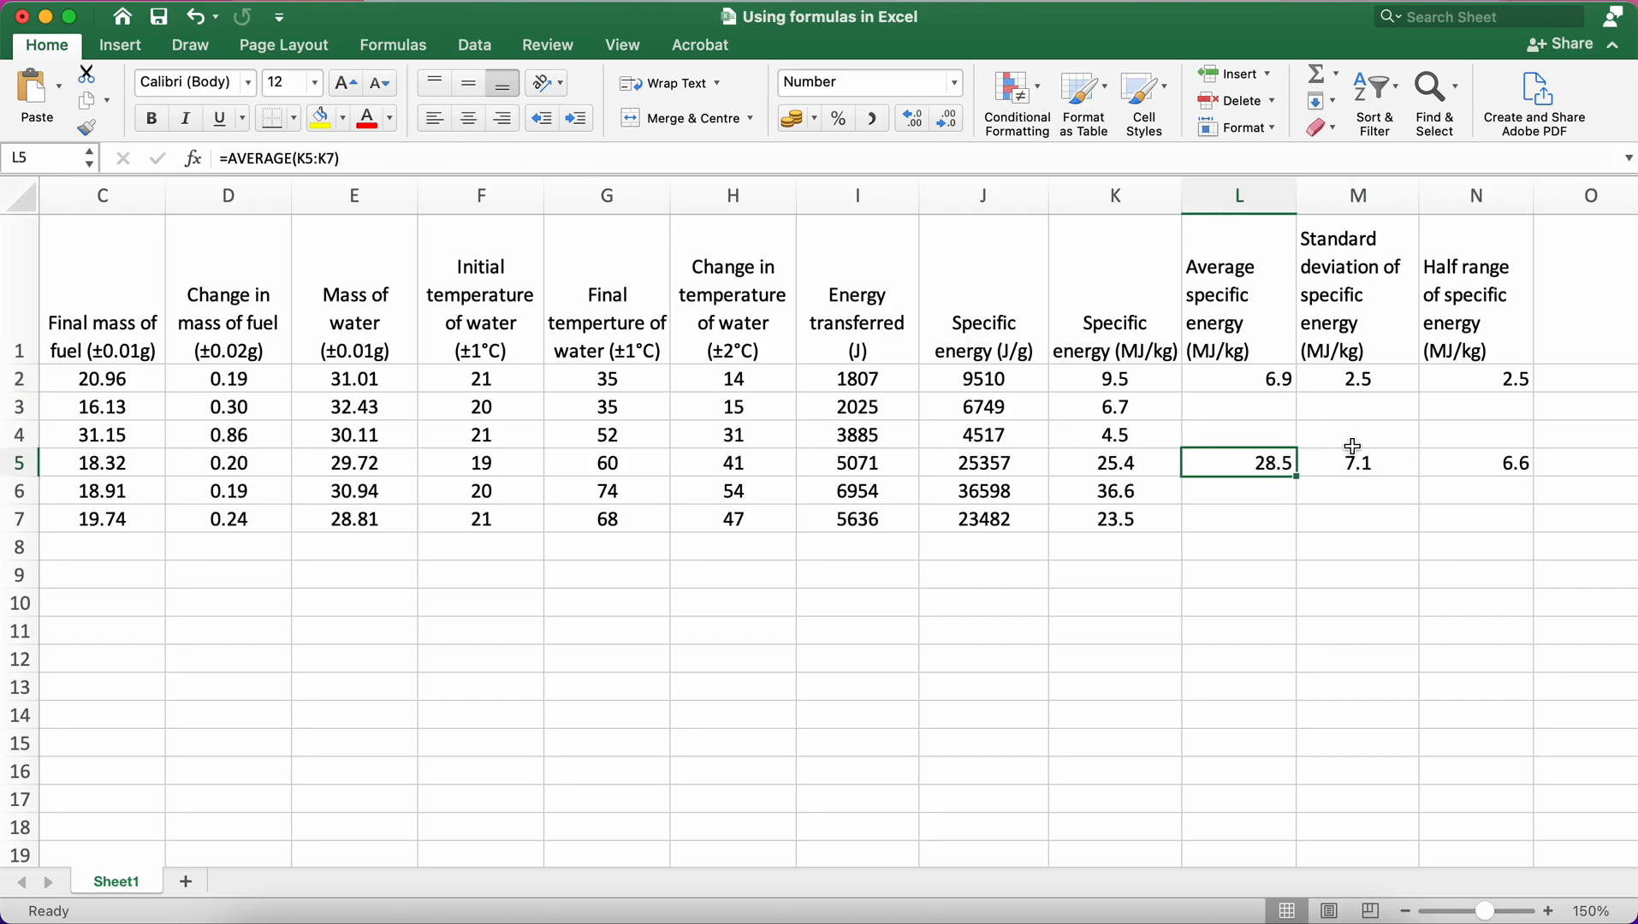
pyautogui.click(1357, 378)
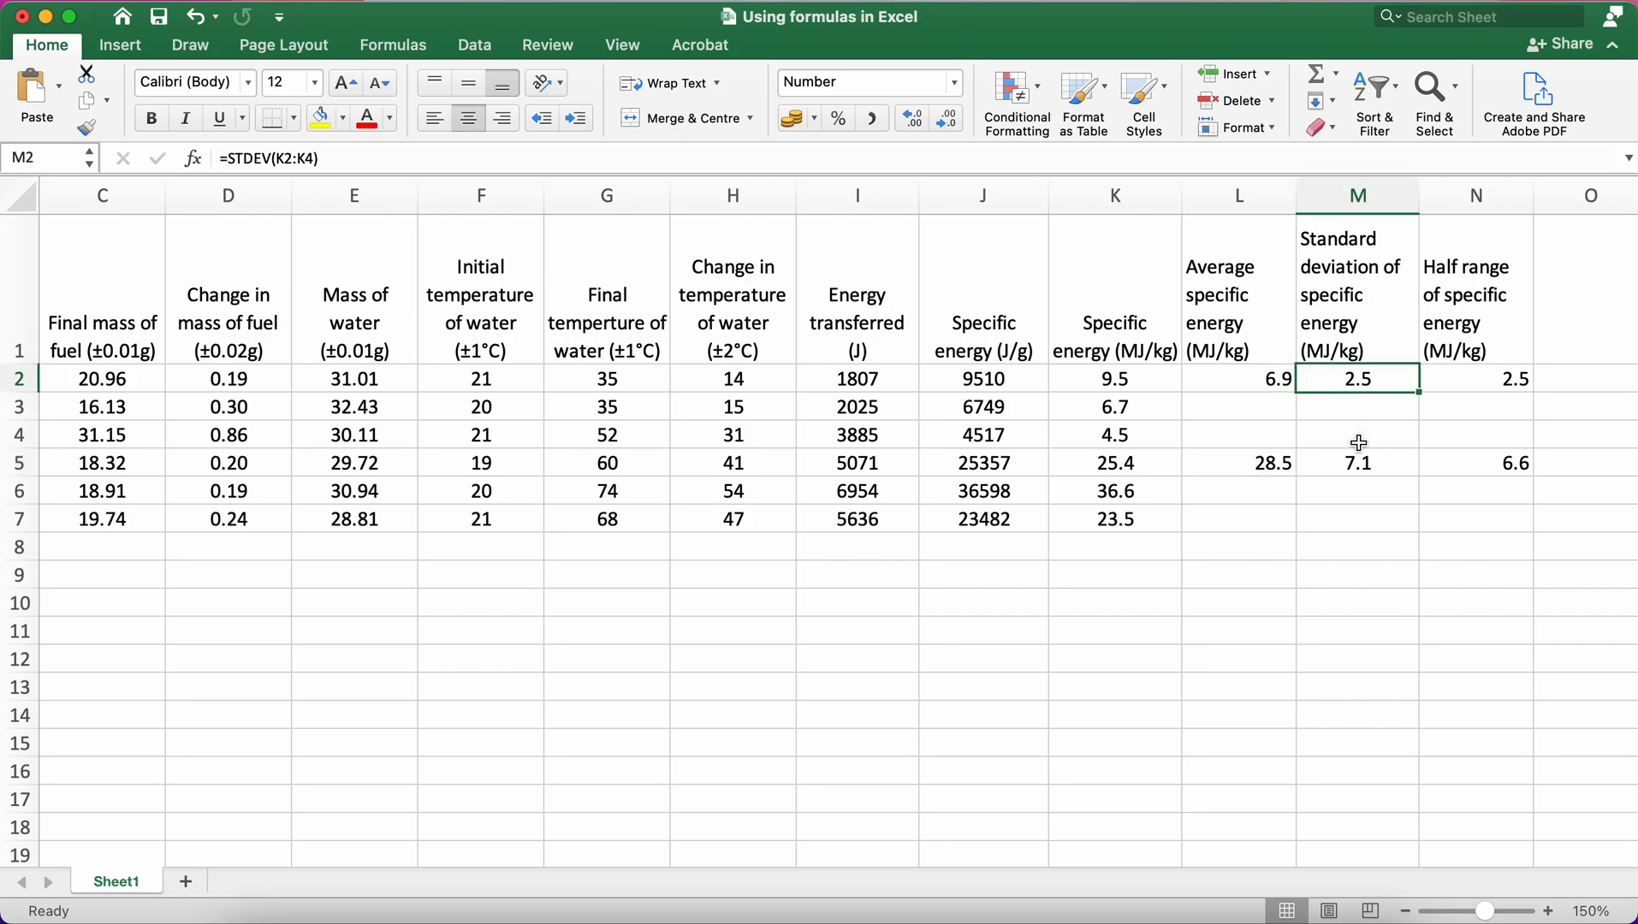
pyautogui.click(1355, 462)
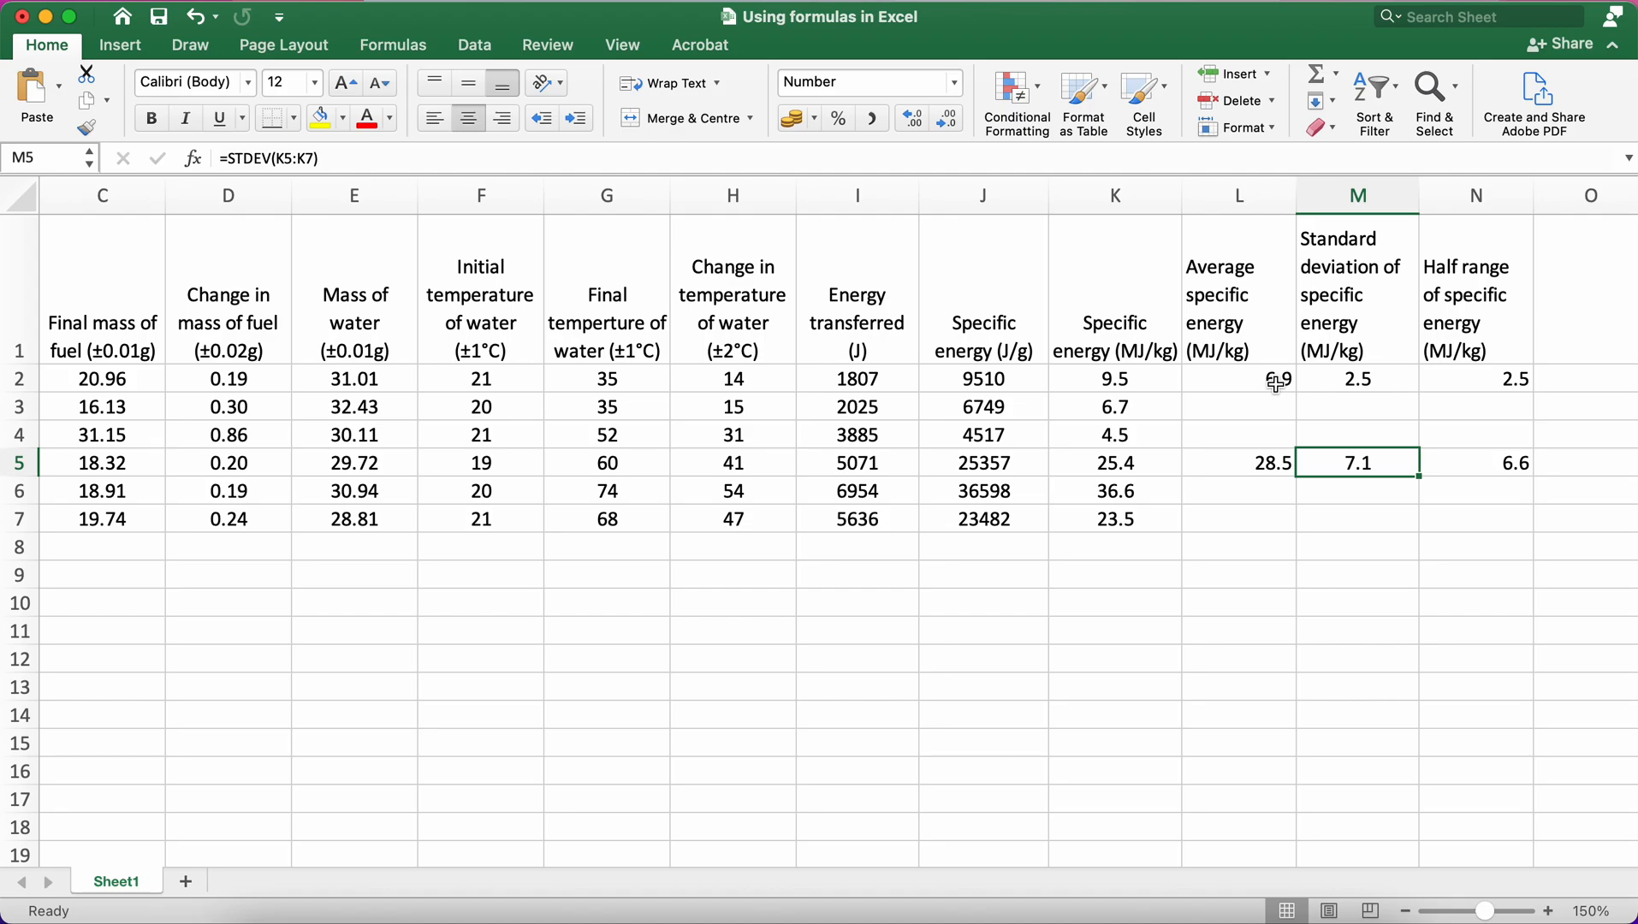
pyautogui.moveTo(1157, 433)
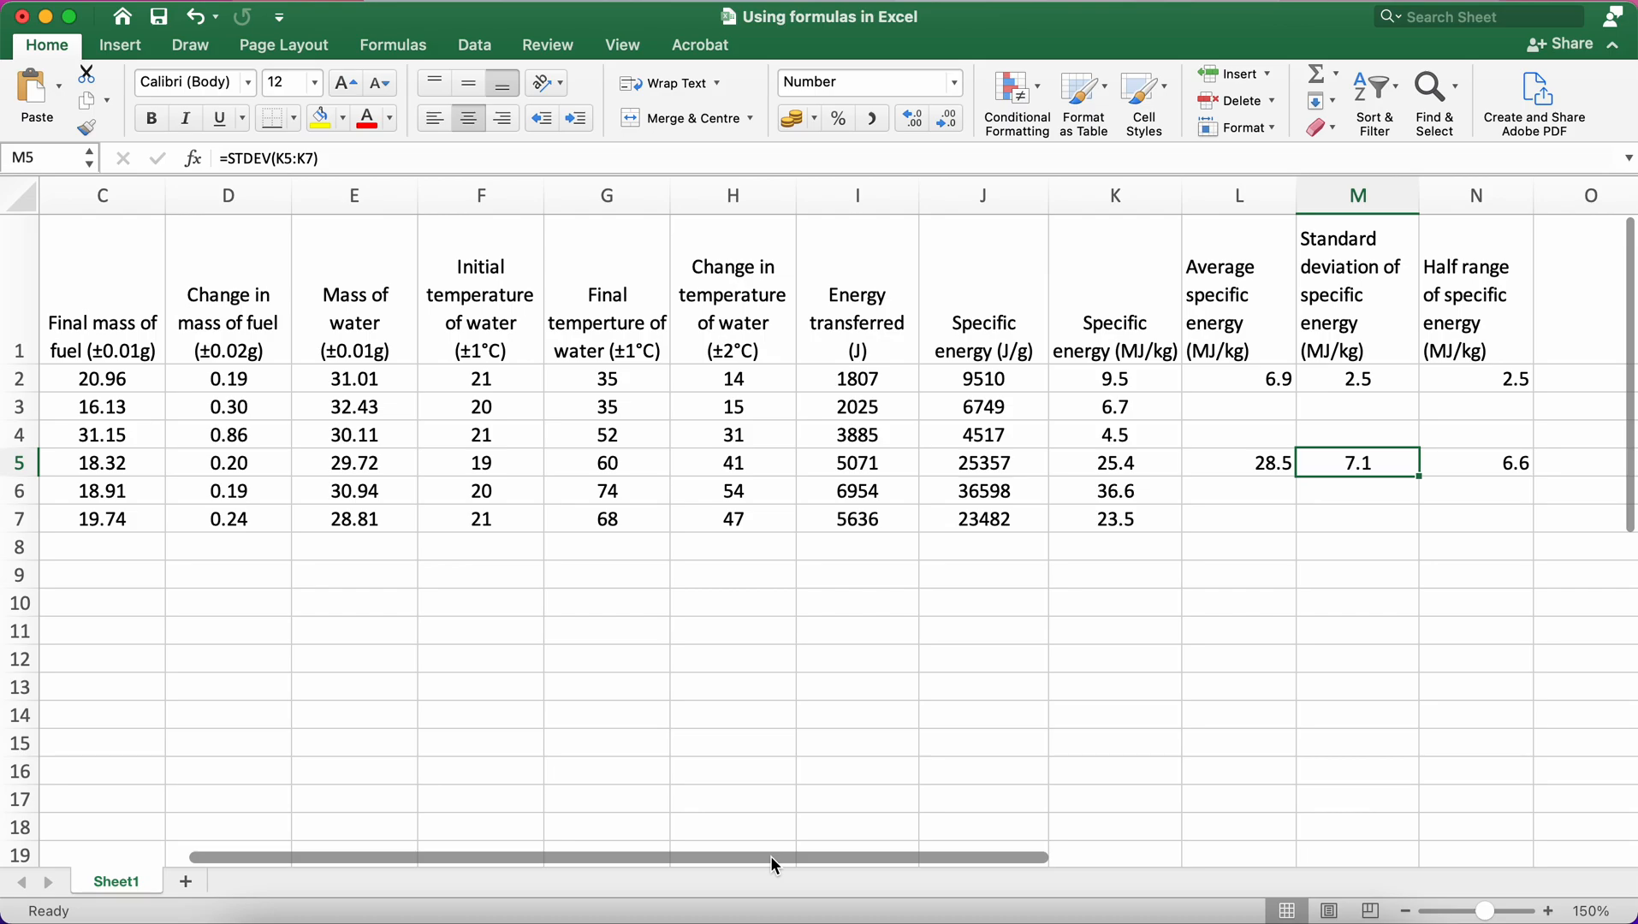
pyautogui.click(1237, 575)
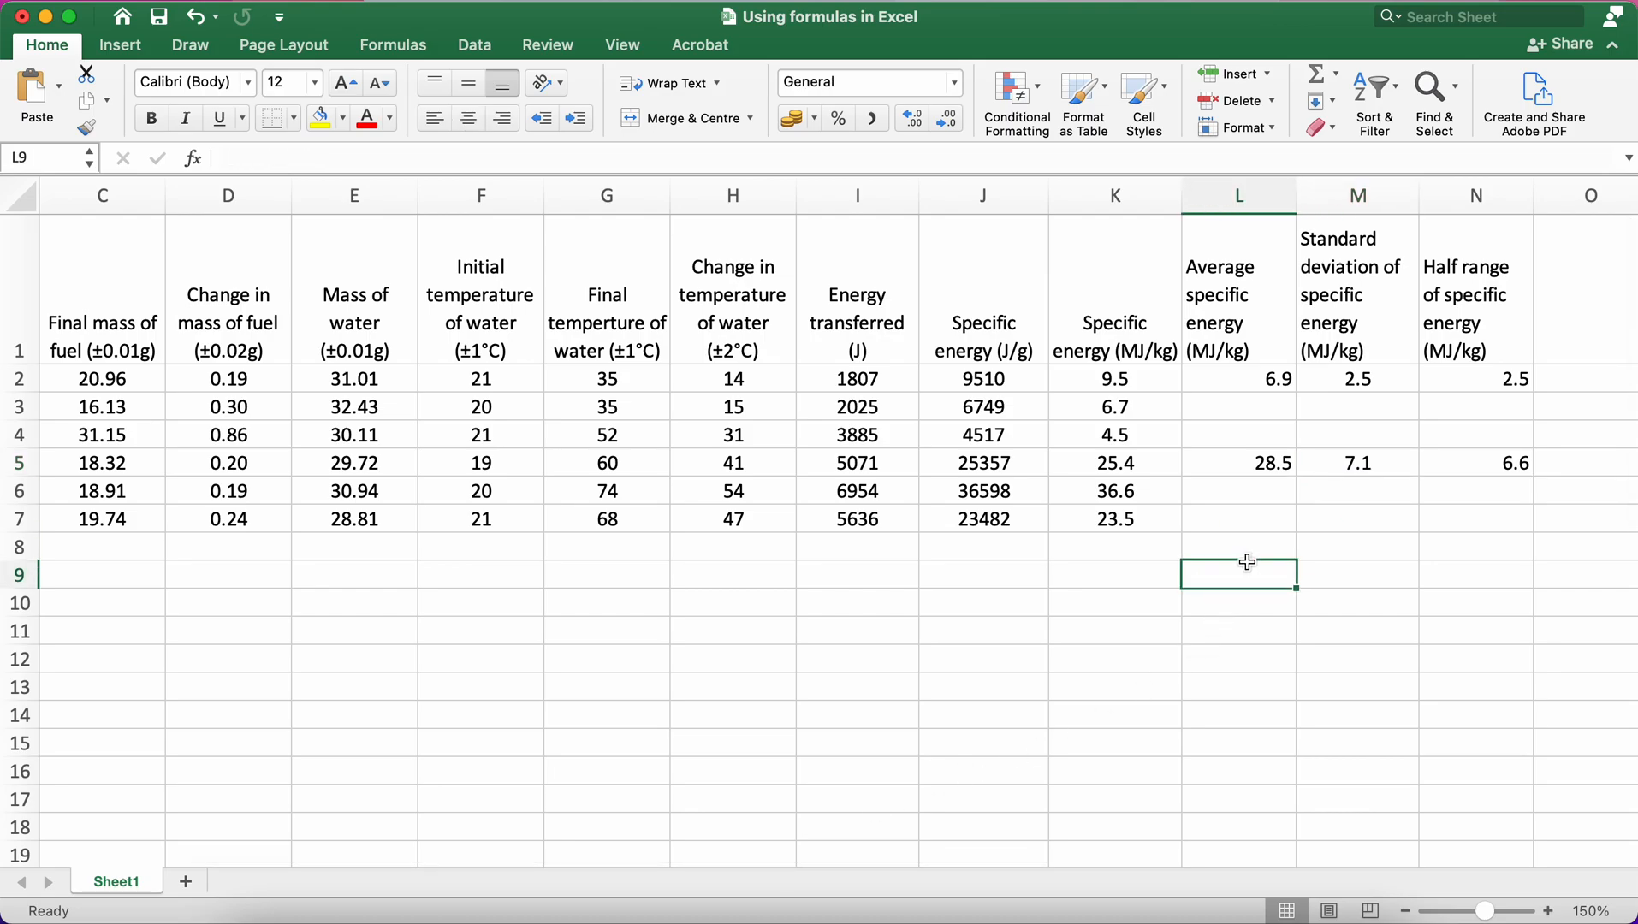